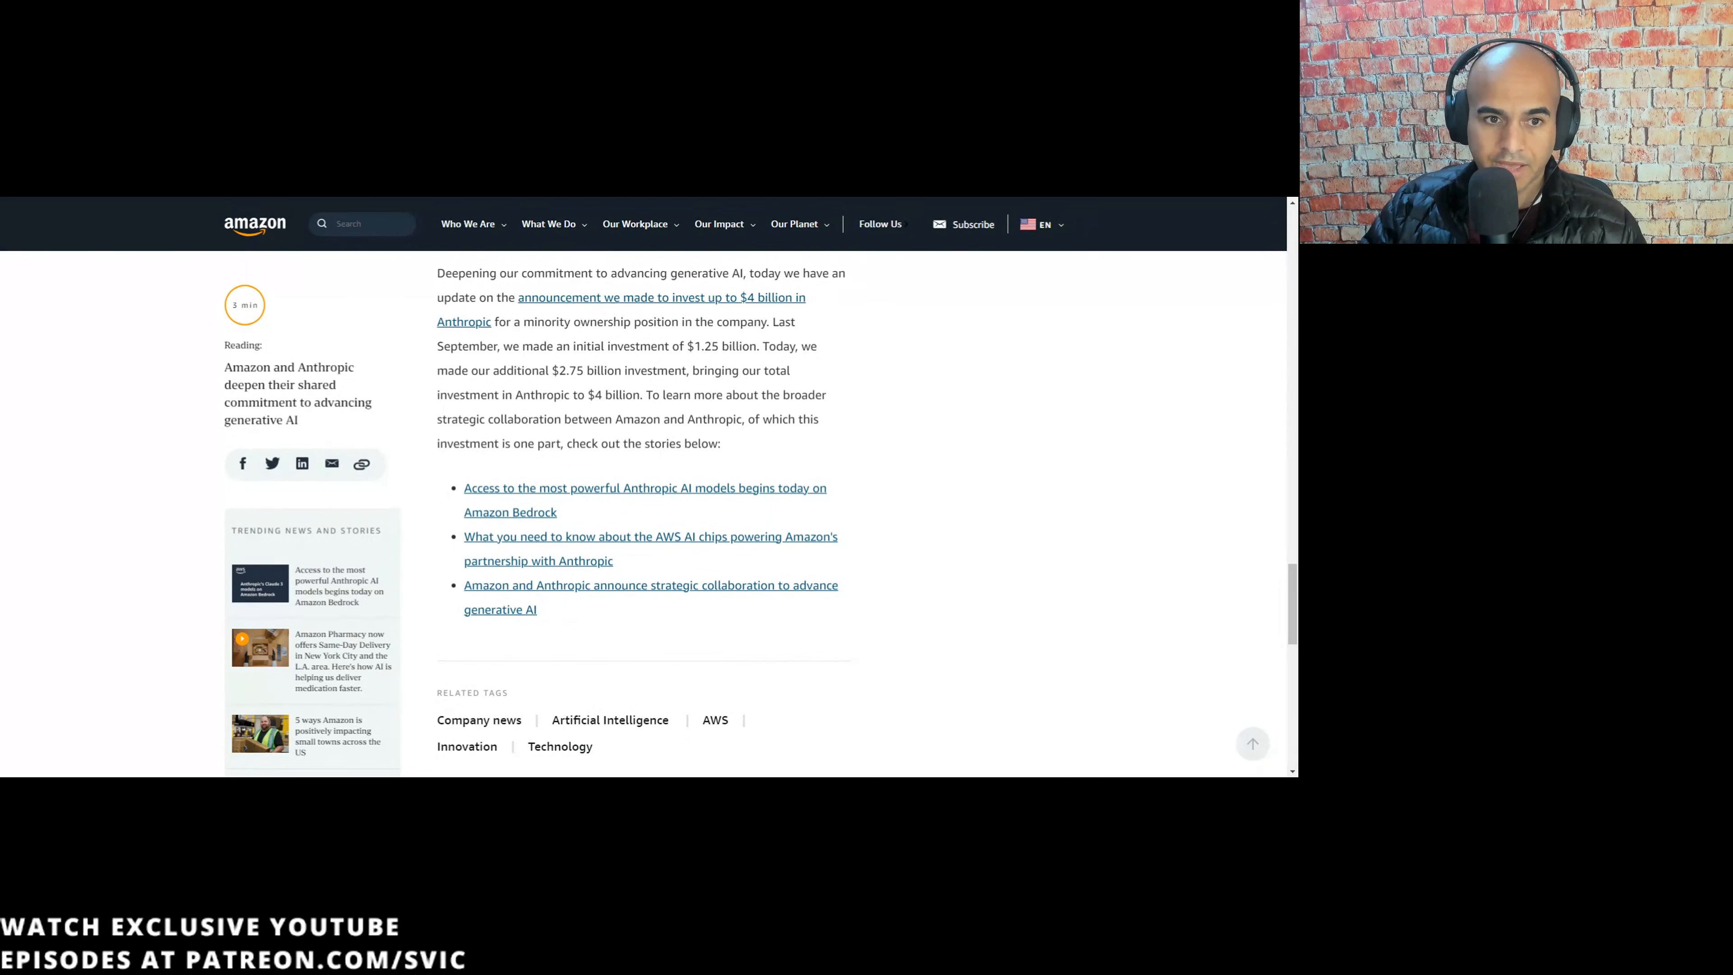
- Highlight a passage in Amazon's Anthropic investment announcement before moving to the CNBC article
{"action": "left_click_drag", "start_coordinate": [555, 346], "coordinate": [737, 370]}
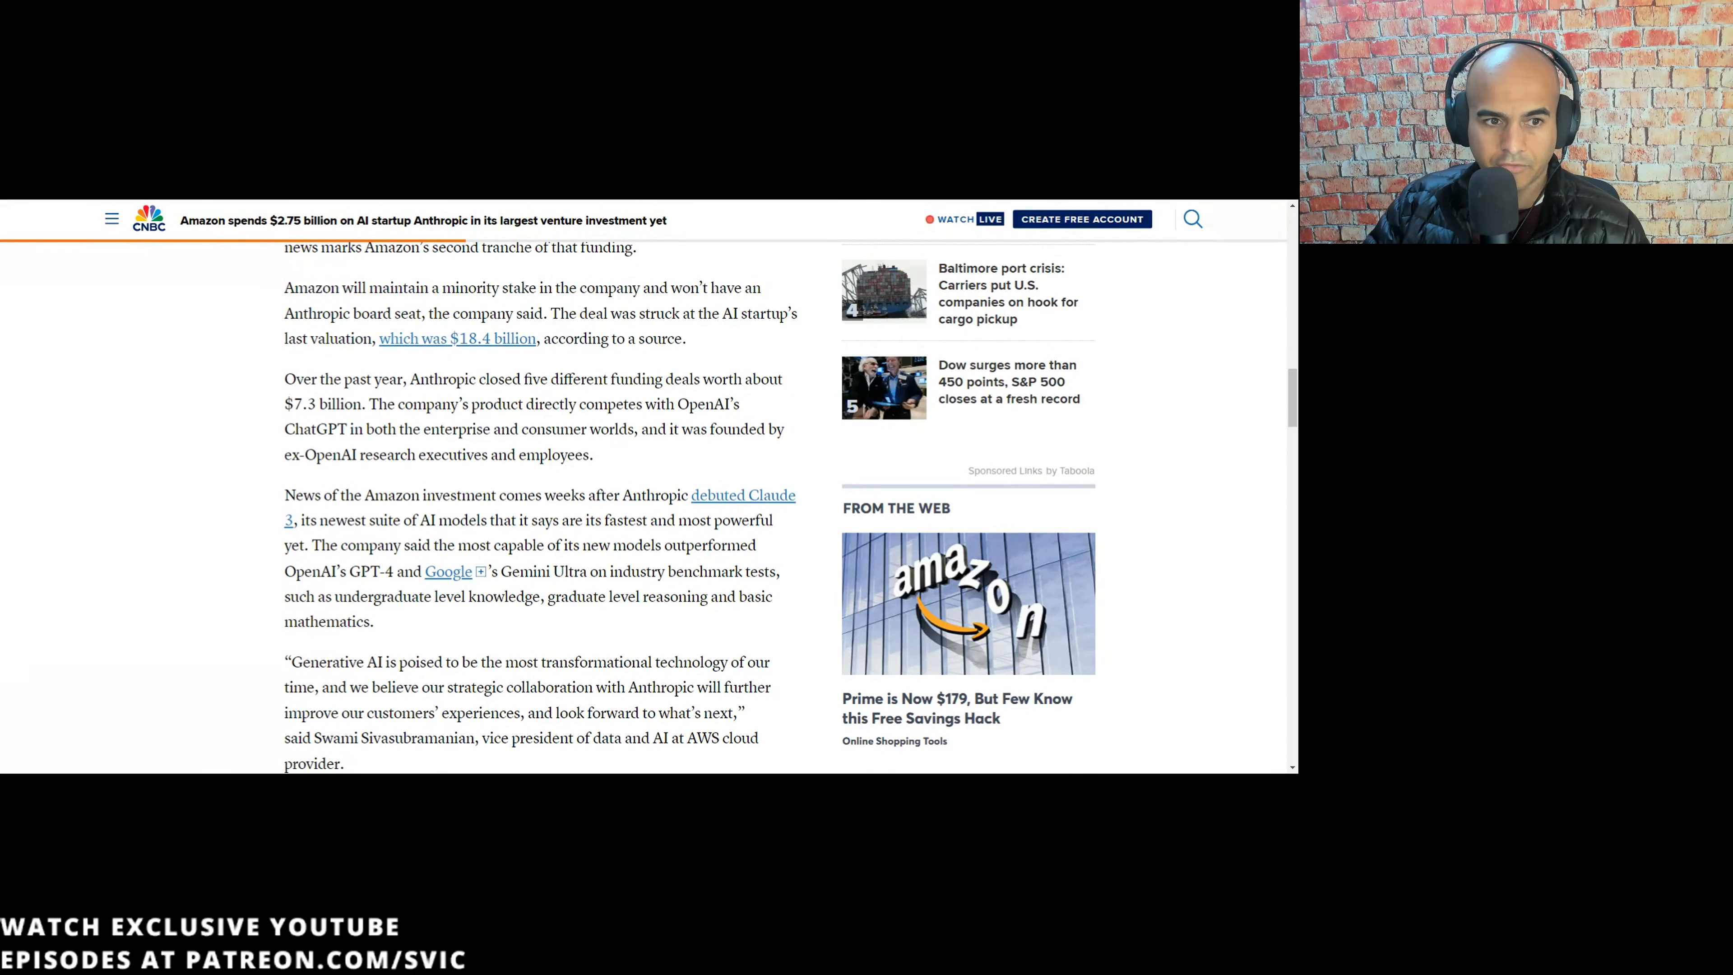
- Highlight 'different funding deals' and the record $29.1 billion figure while reading down the CNBC article
{"action": "left_click_drag", "start_coordinate": [561, 379], "coordinate": [671, 379]}
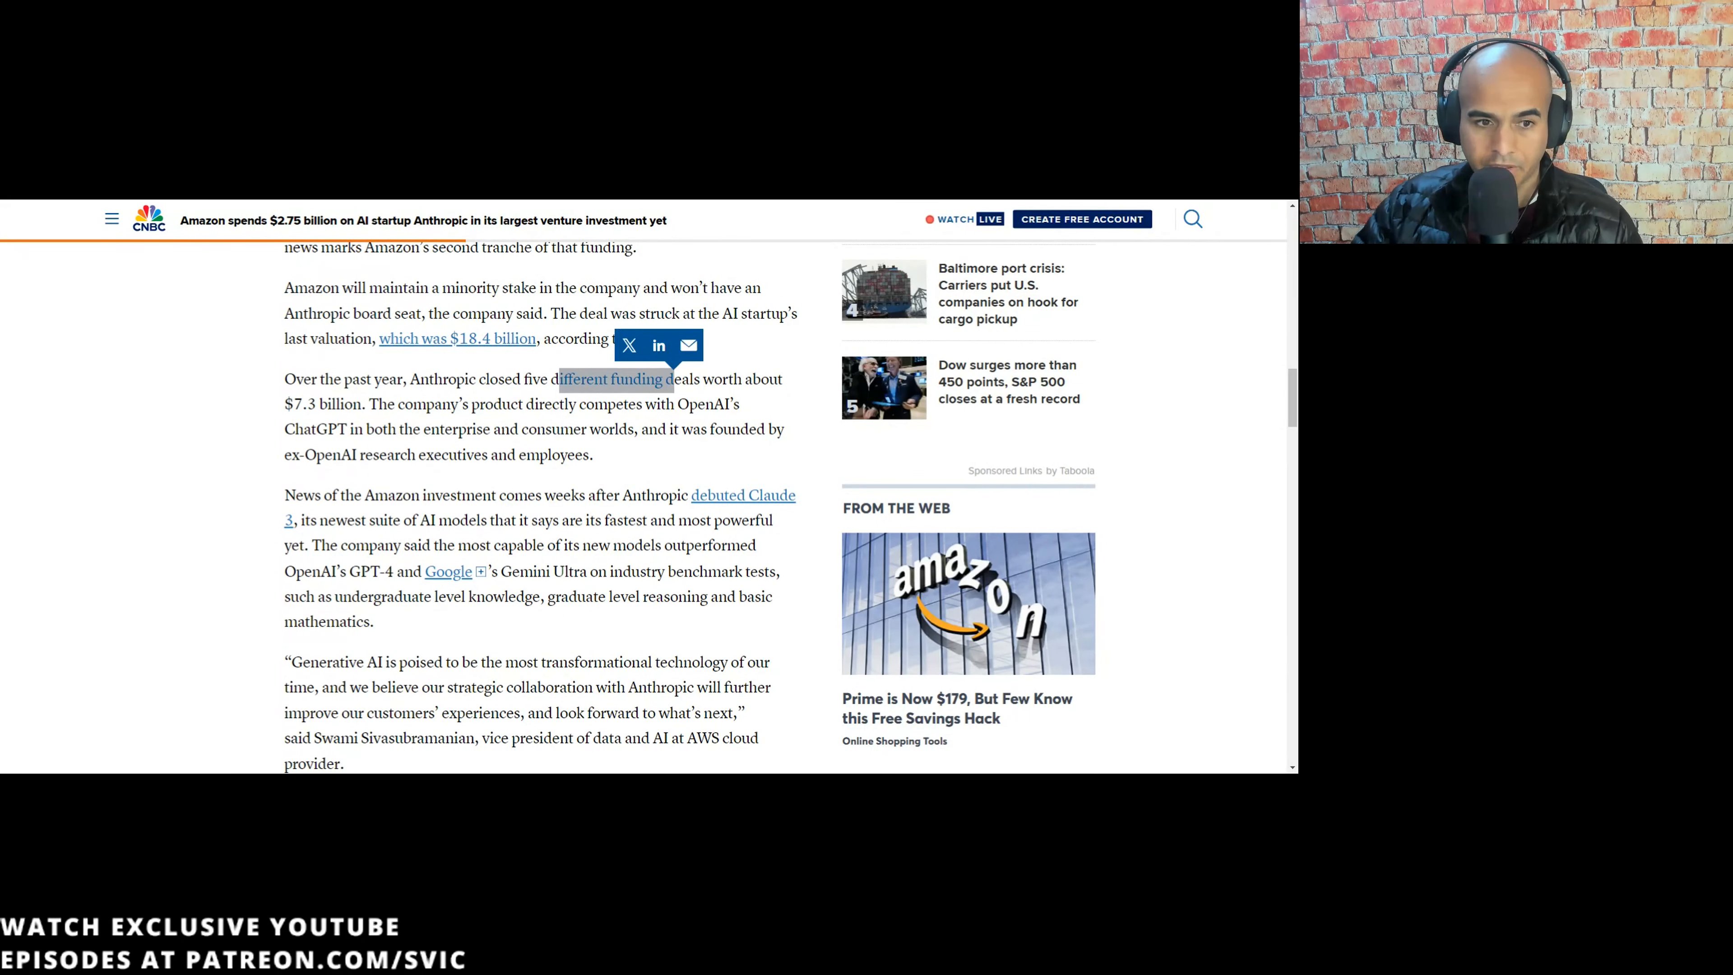
{"action": "scroll", "scroll_direction": "down", "scroll_amount": 3}
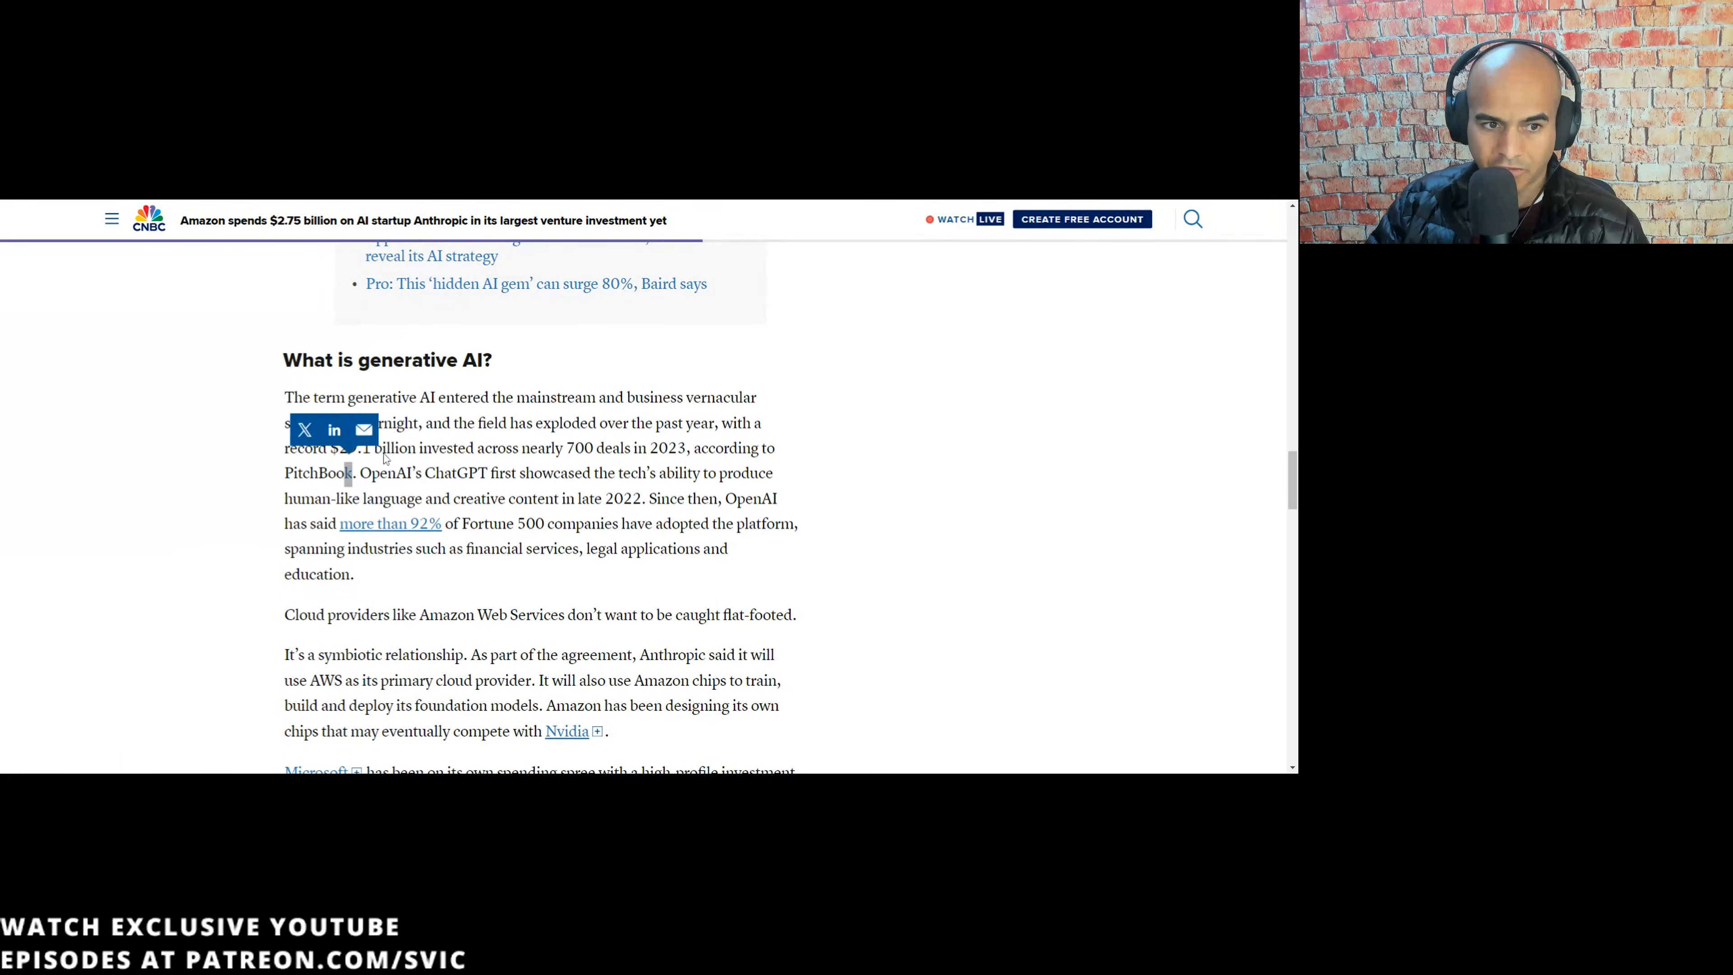
{"action": "left_click_drag", "start_coordinate": [341, 448], "coordinate": [594, 447]}
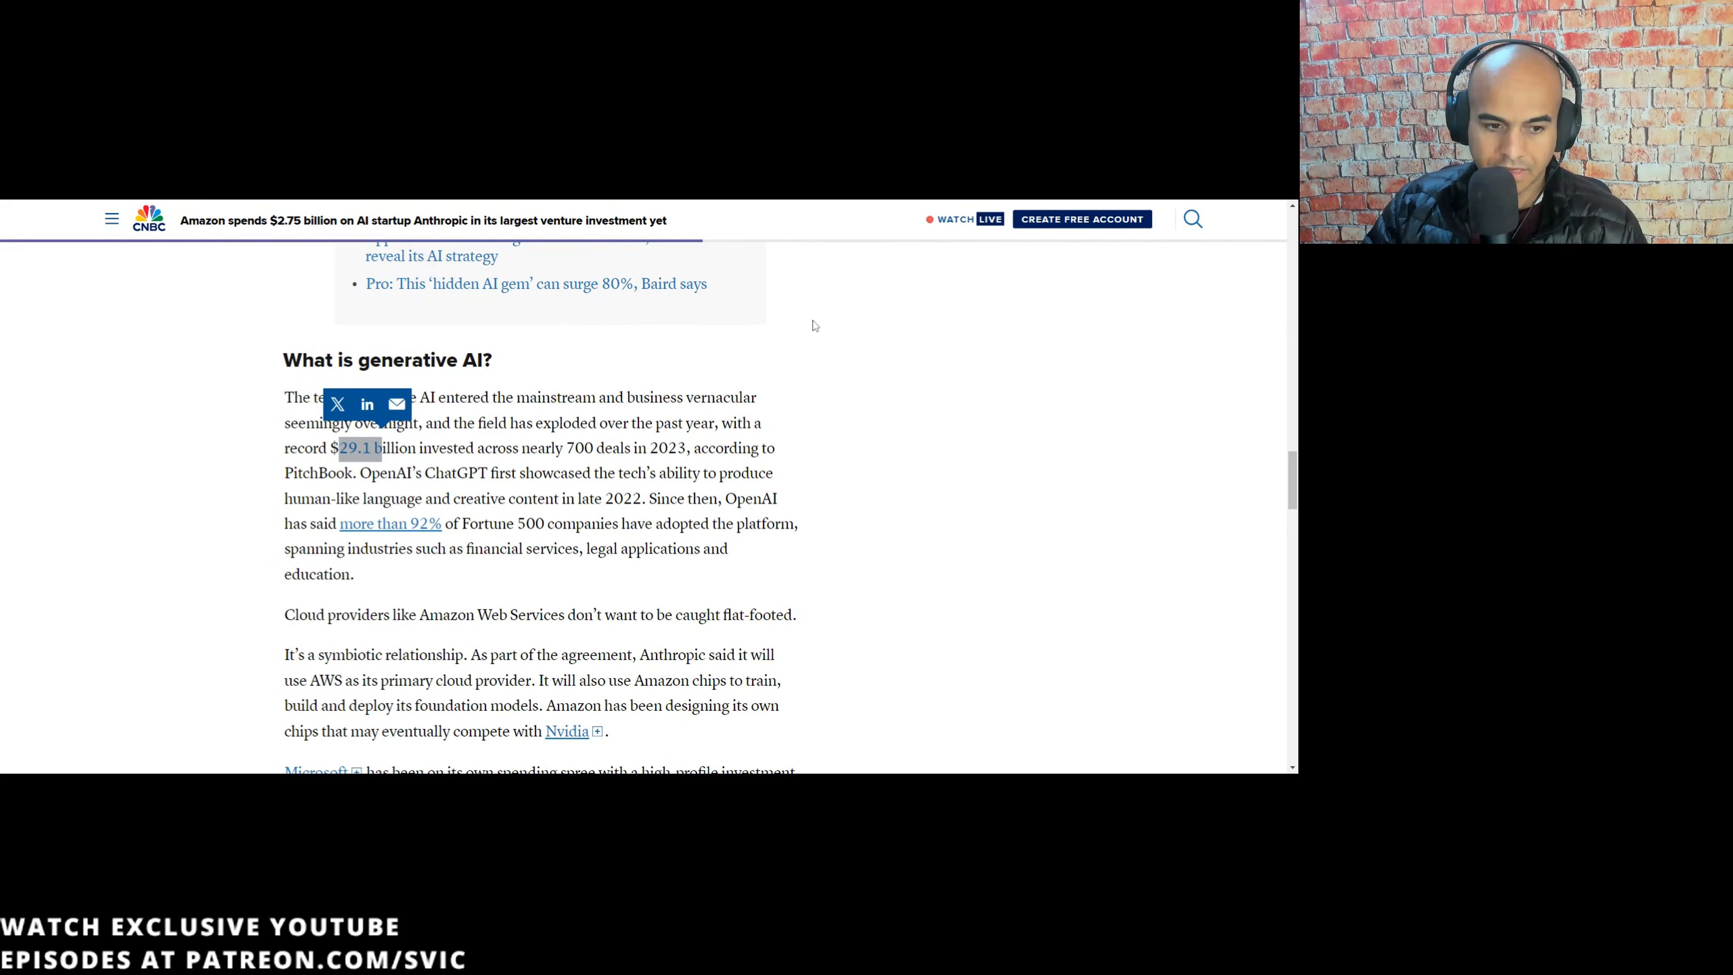
{"action": "scroll", "scroll_direction": "down", "scroll_amount": 3}
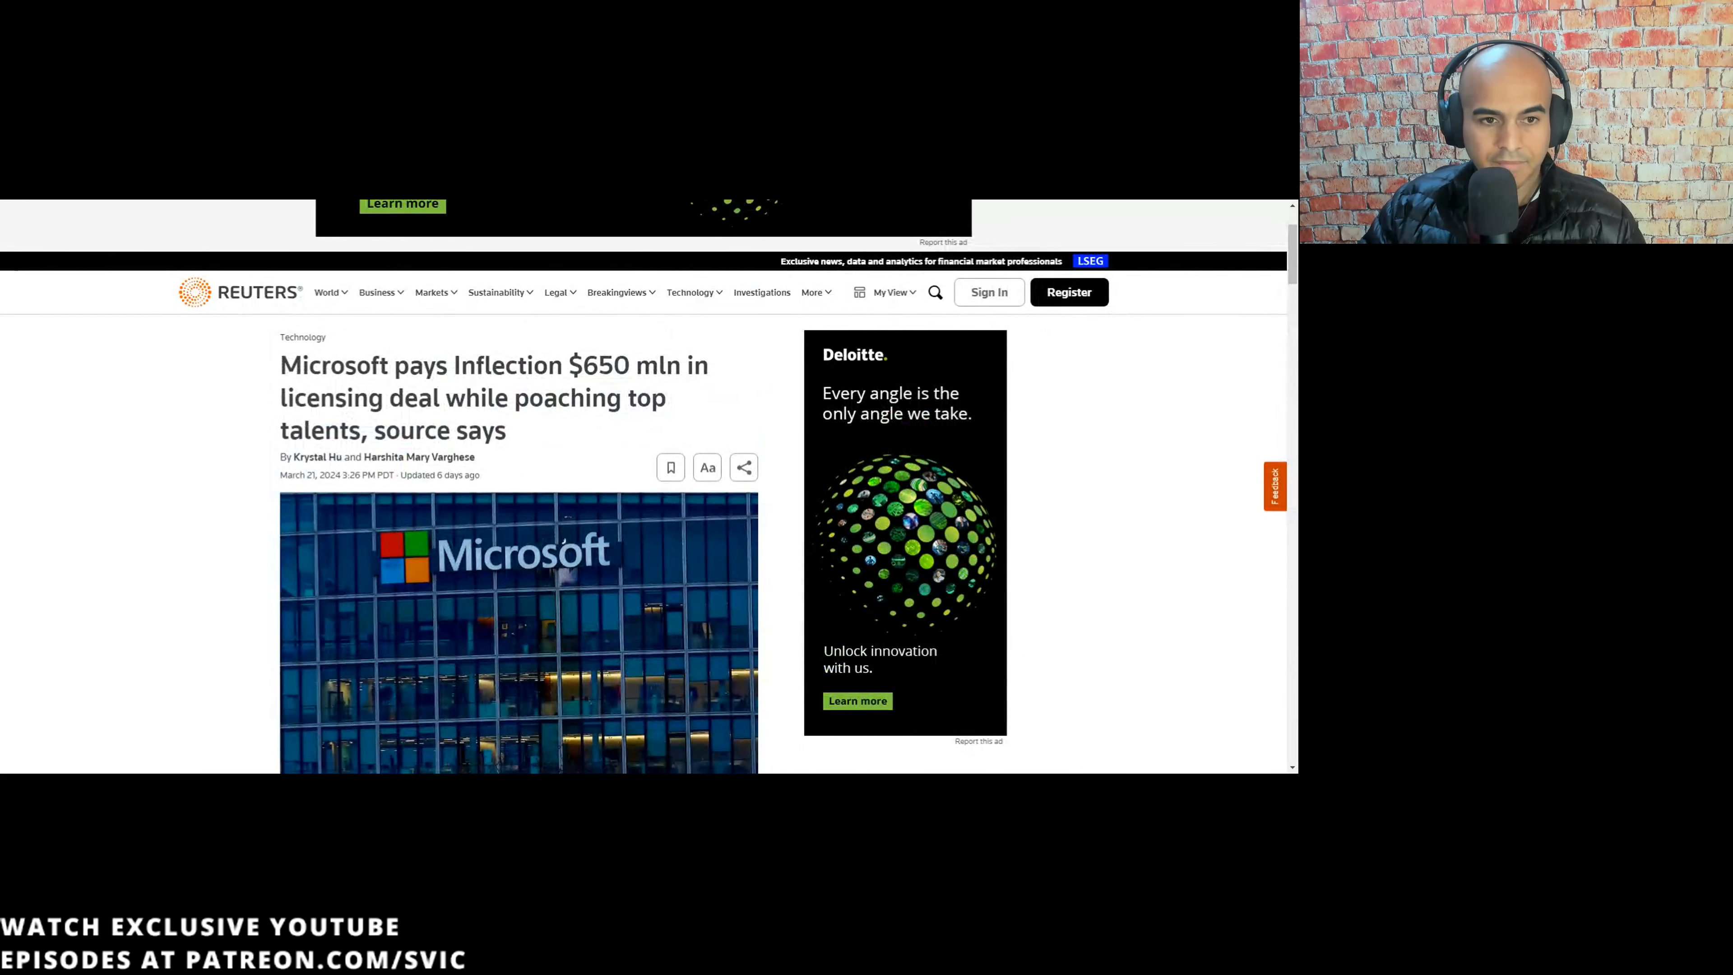
{"action": "left_click_drag", "start_coordinate": [324, 365], "coordinate": [528, 364]}
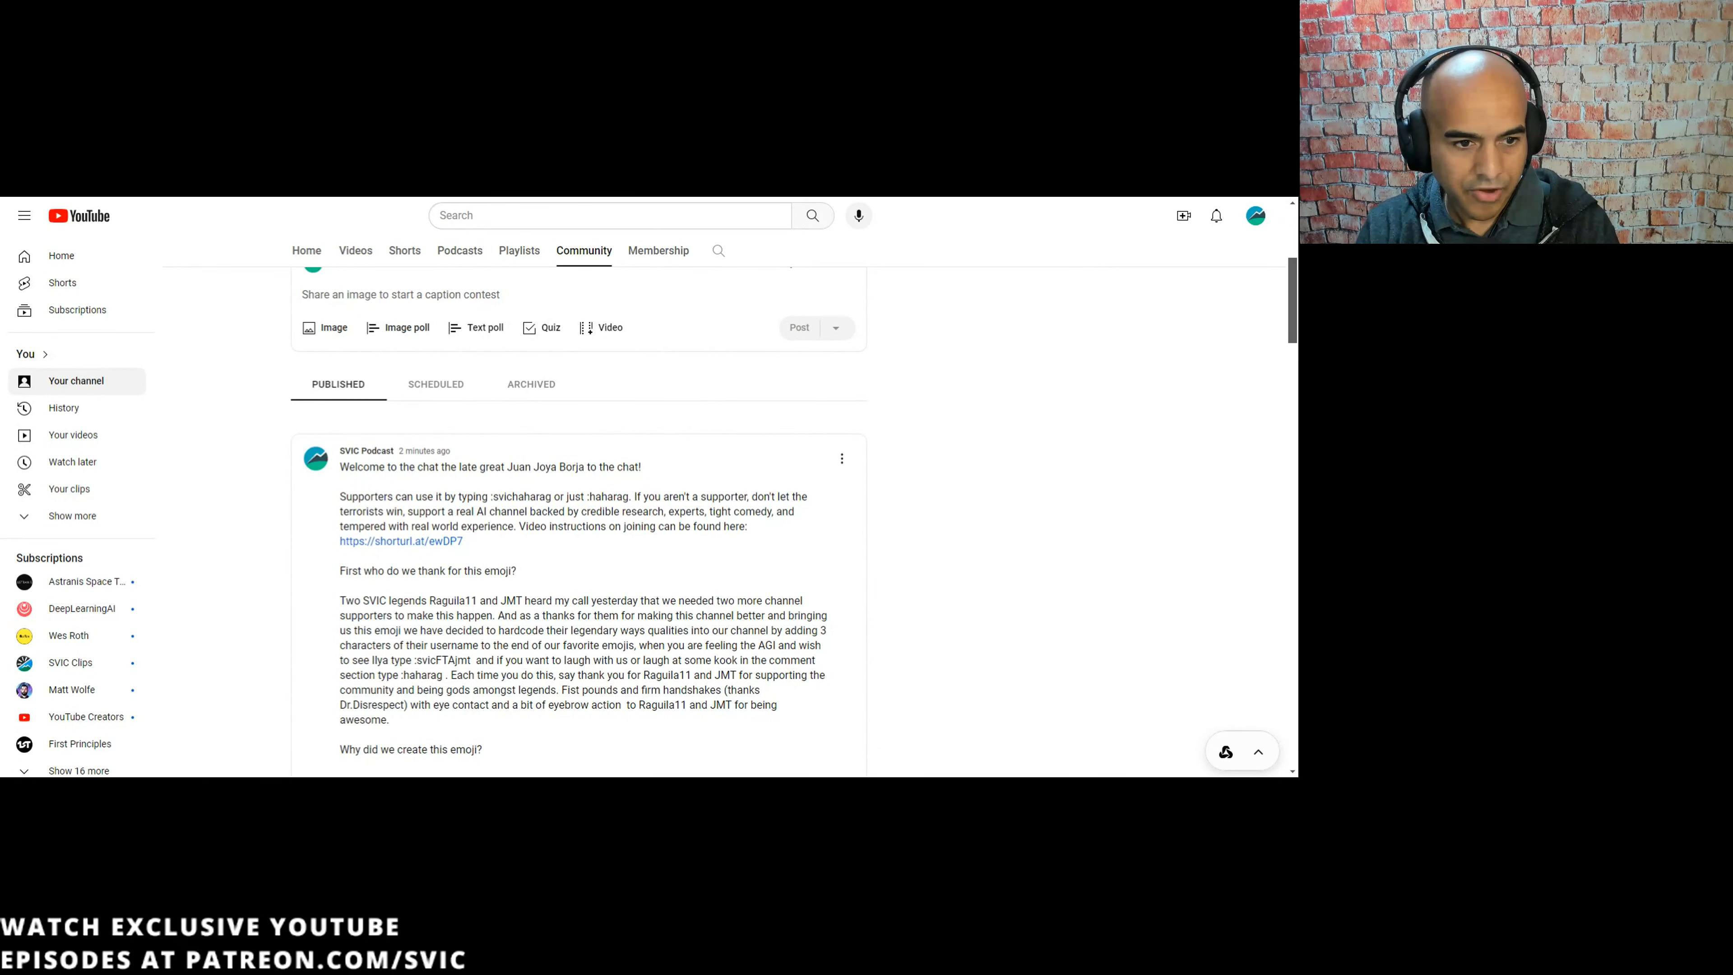
{"action": "left_click_drag", "start_coordinate": [410, 511], "coordinate": [696, 511]}
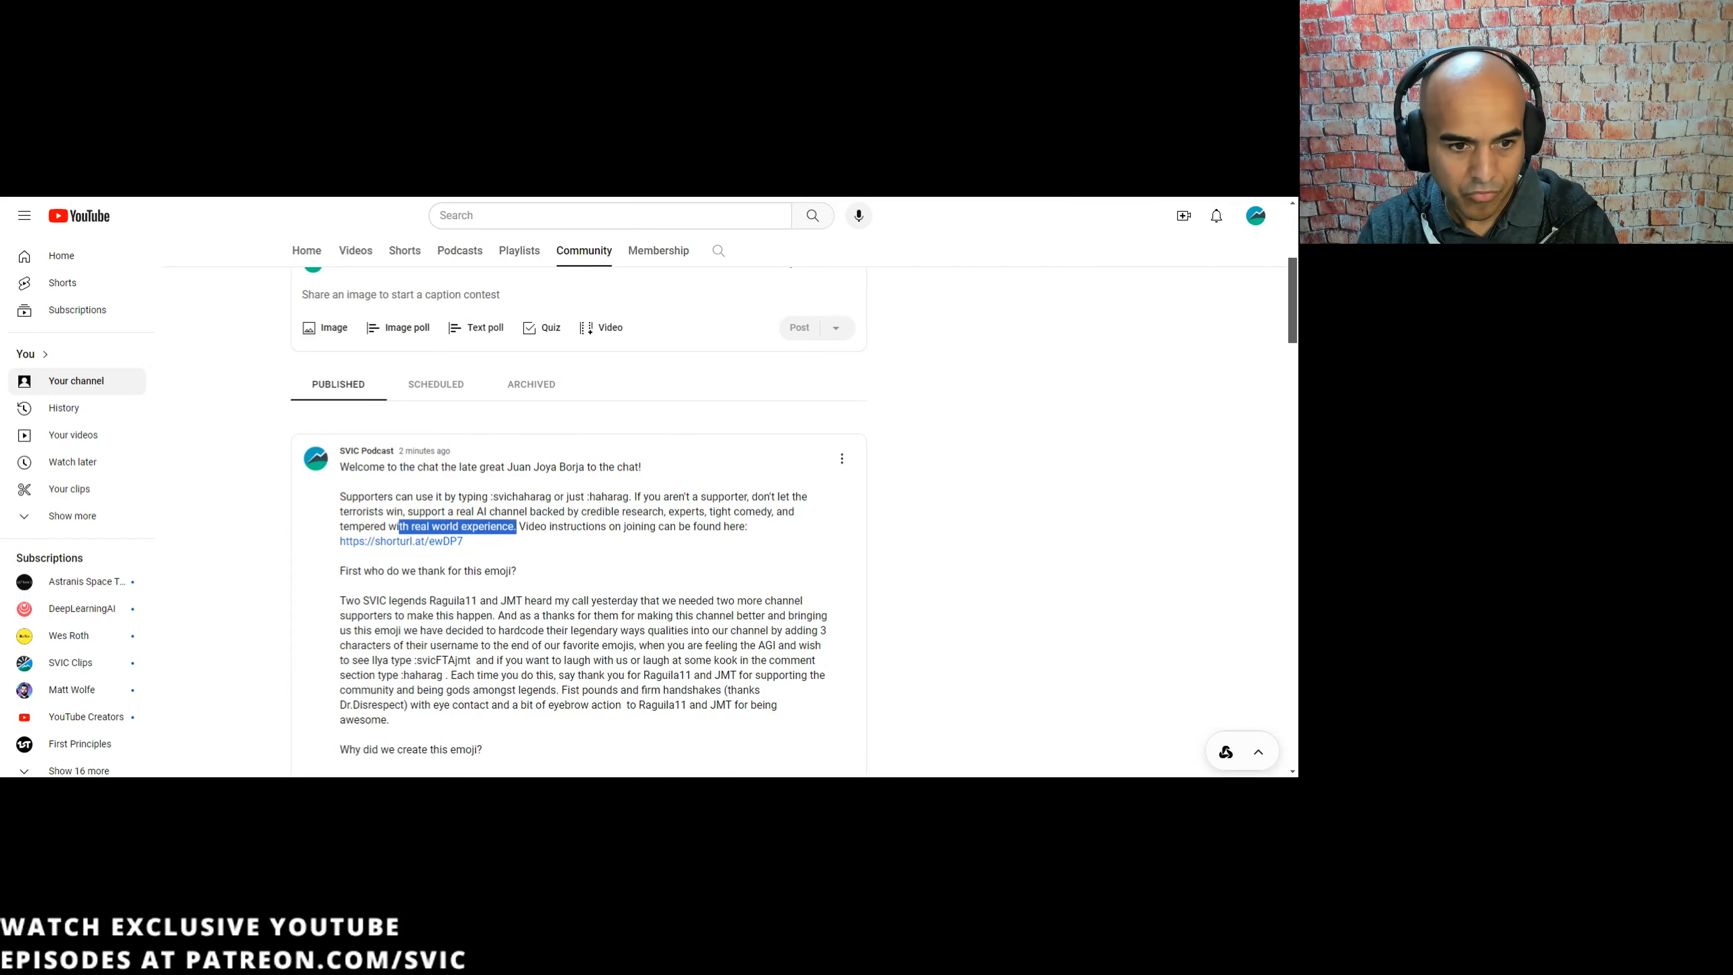
{"action": "scroll", "scroll_direction": "down", "scroll_amount": 3}
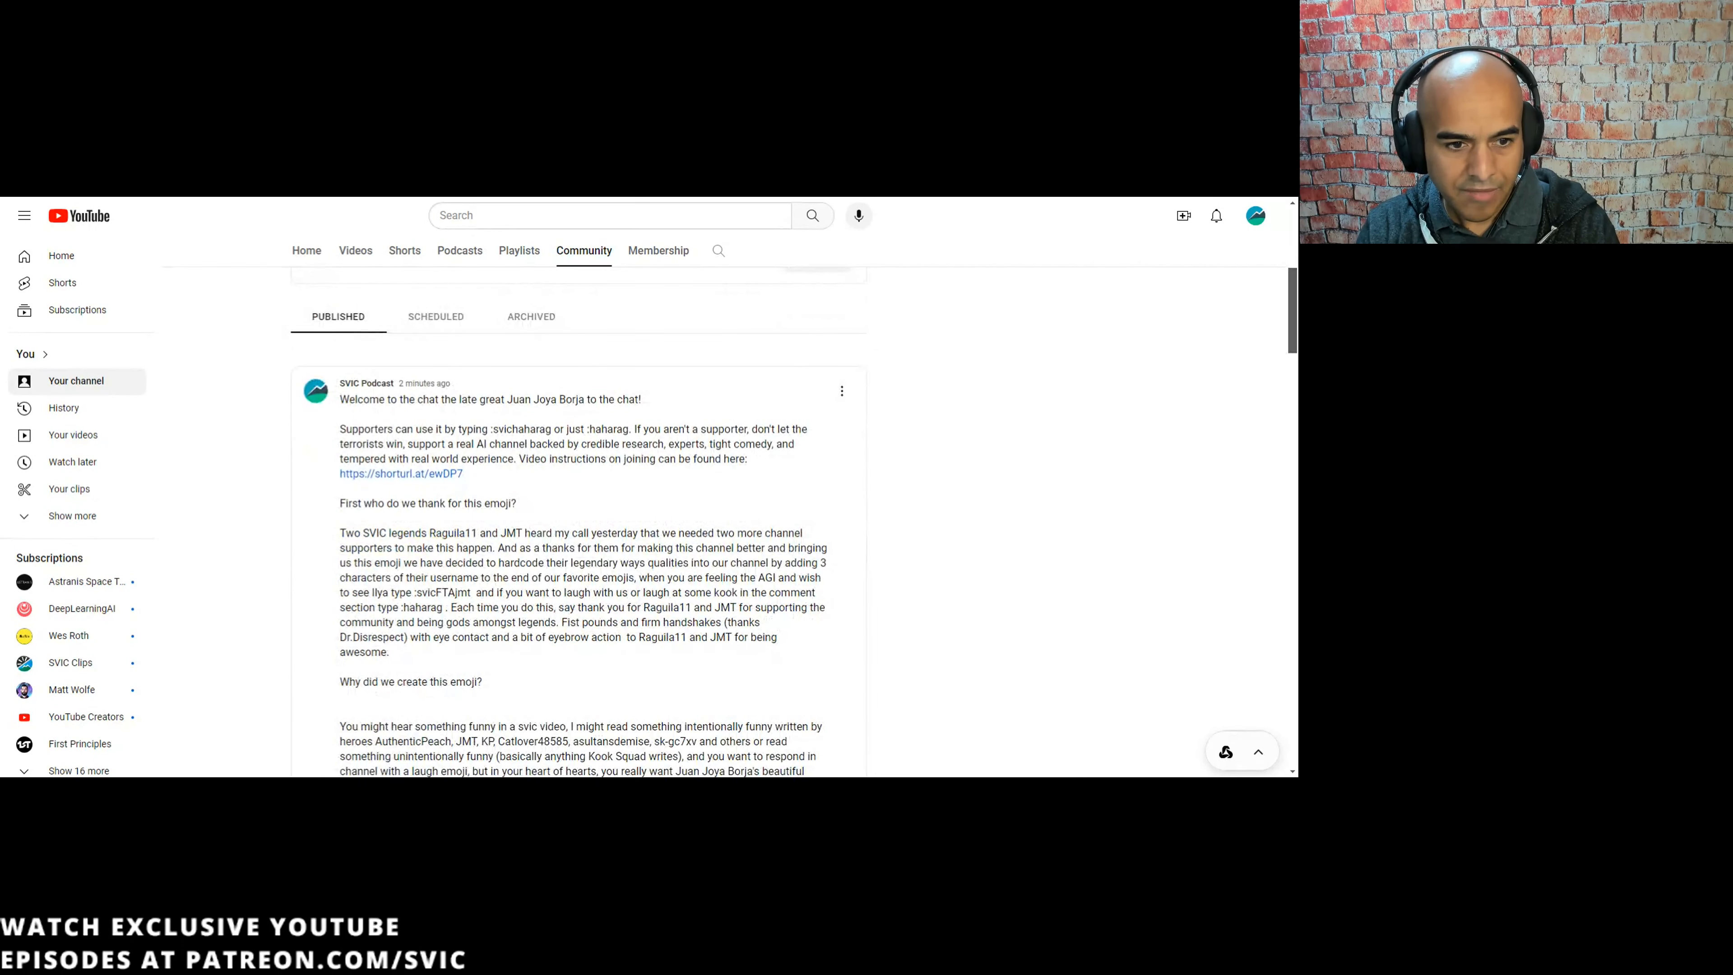
{"action": "double_click", "coordinate": [454, 532]}
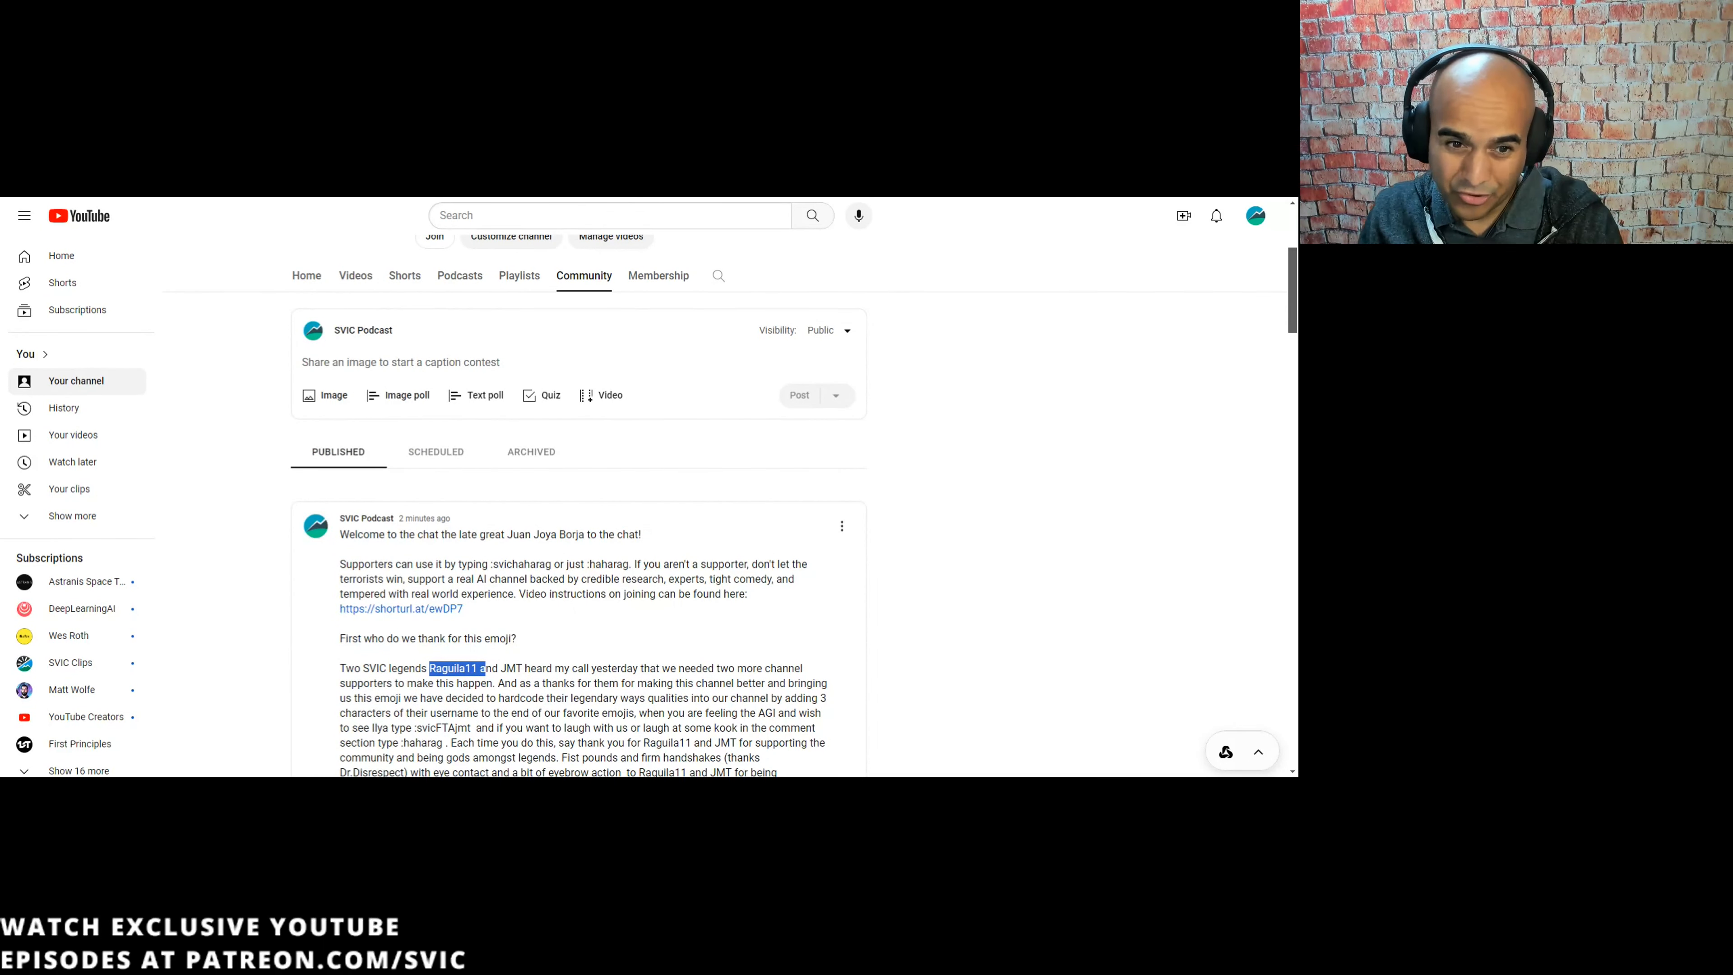
{"action": "scroll", "scroll_direction": "down", "scroll_amount": 3}
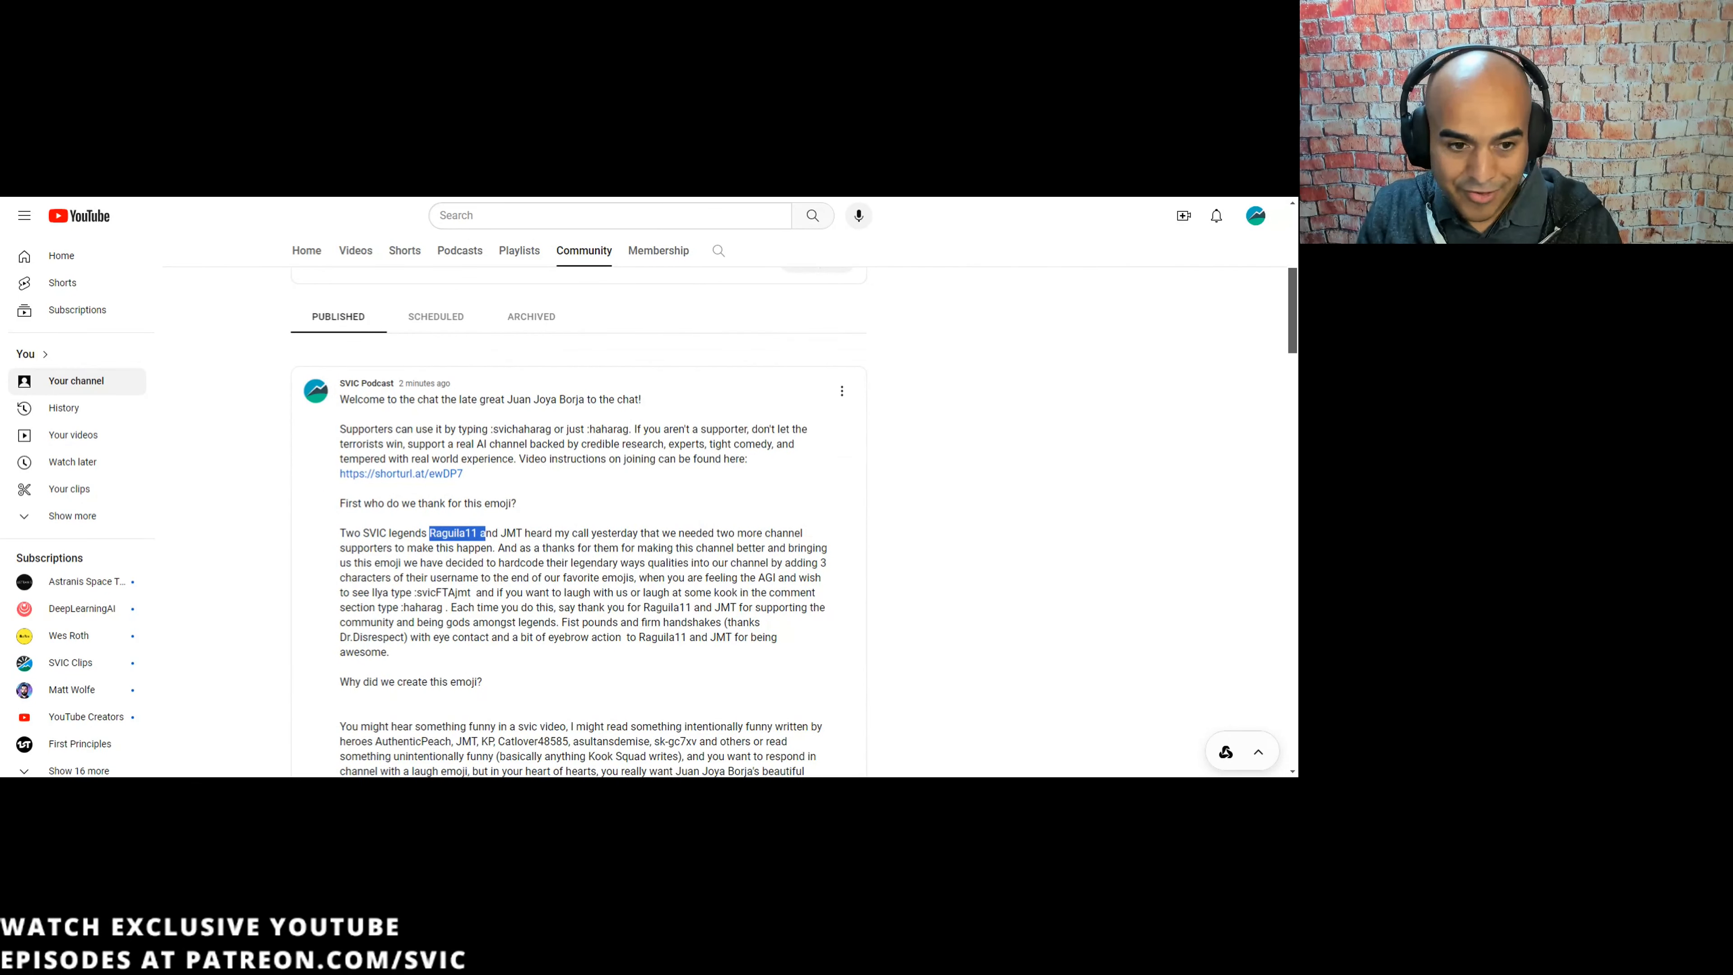
{"action": "scroll", "scroll_direction": "down", "scroll_amount": 3}
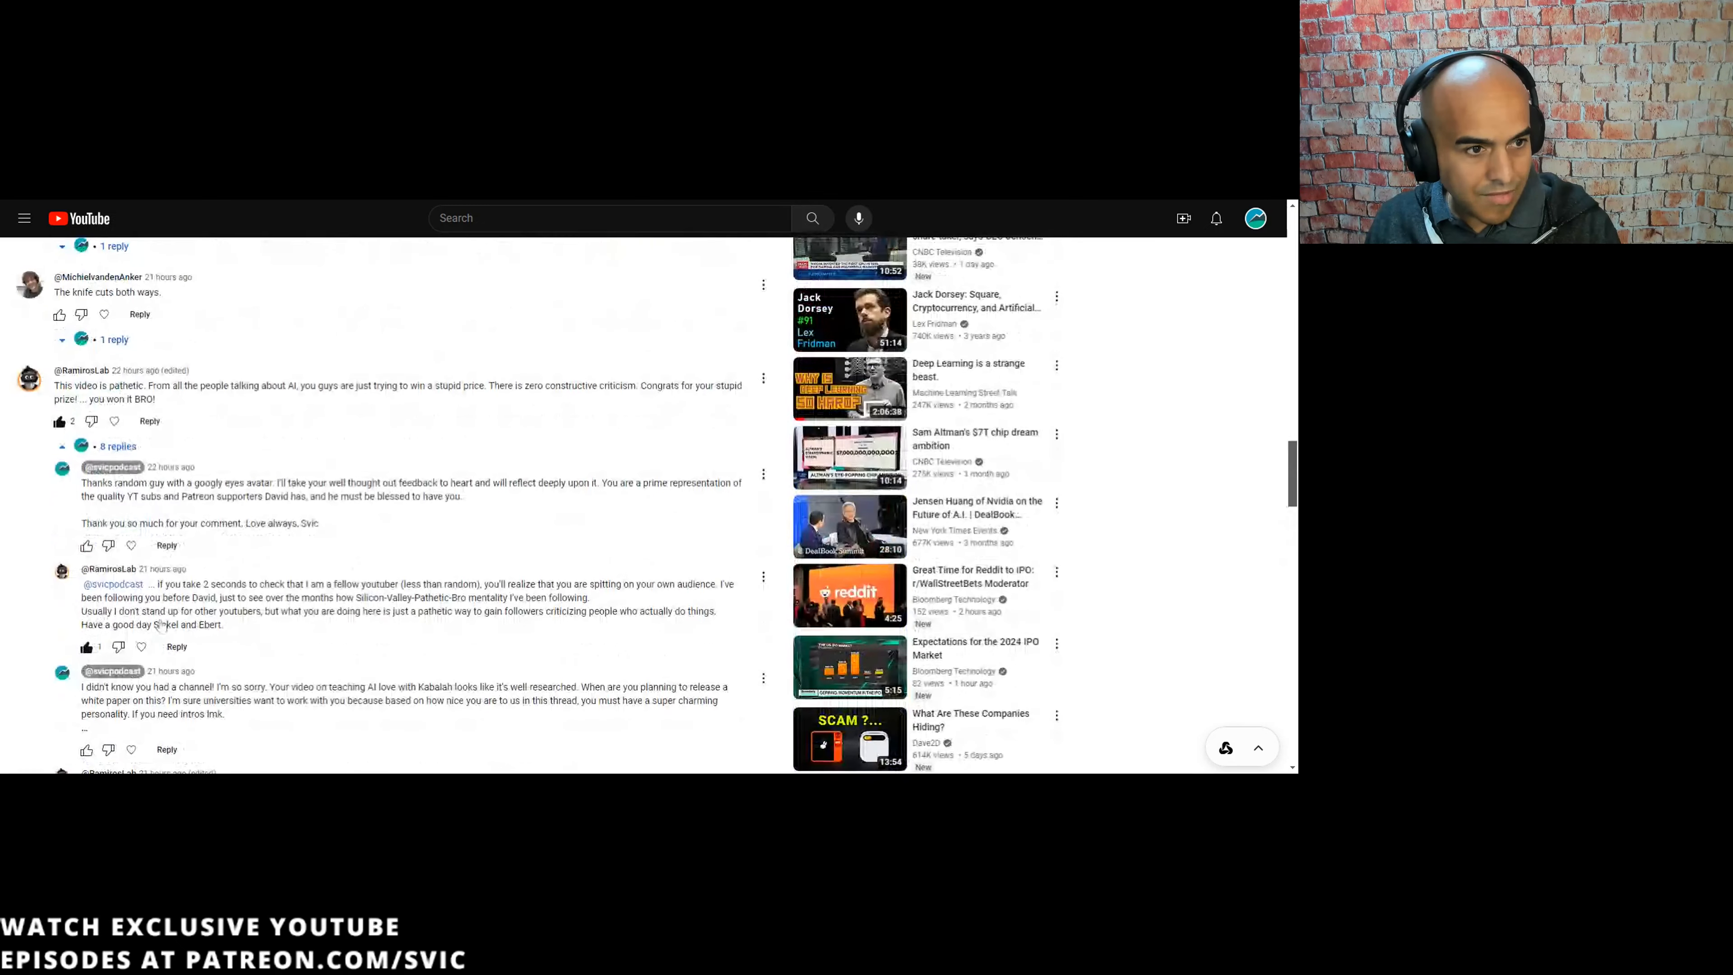
{"action": "scroll", "scroll_direction": "down", "scroll_amount": 3}
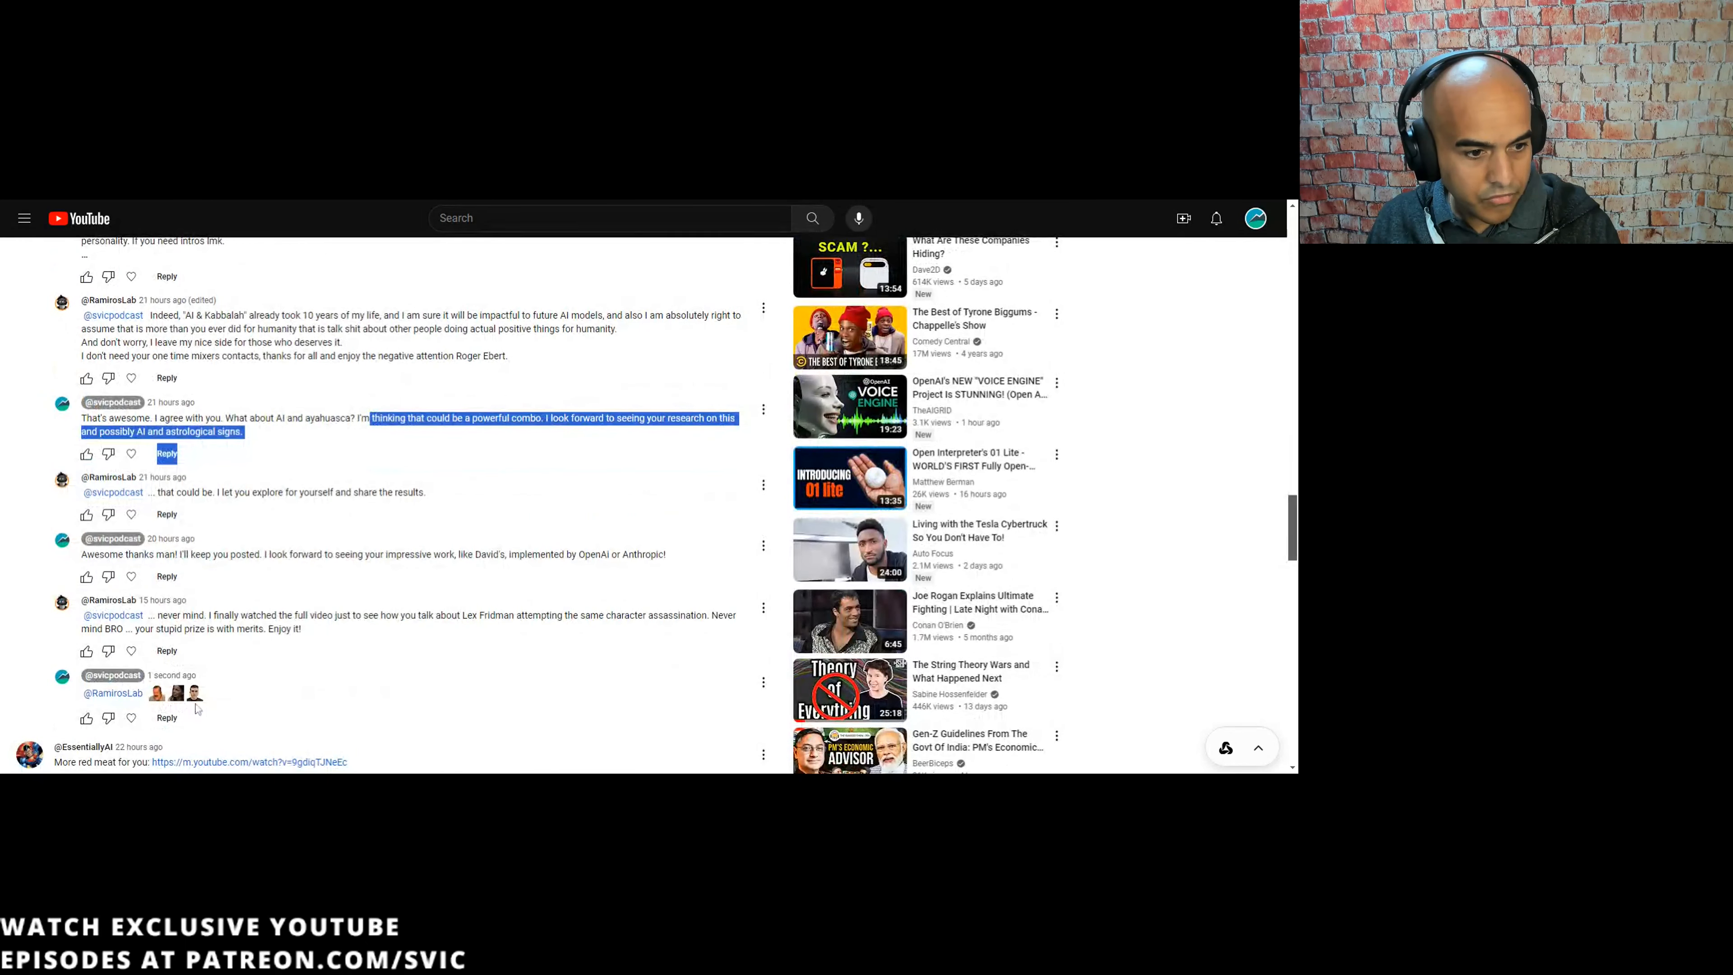
{"action": "scroll", "scroll_direction": "down", "scroll_amount": 3}
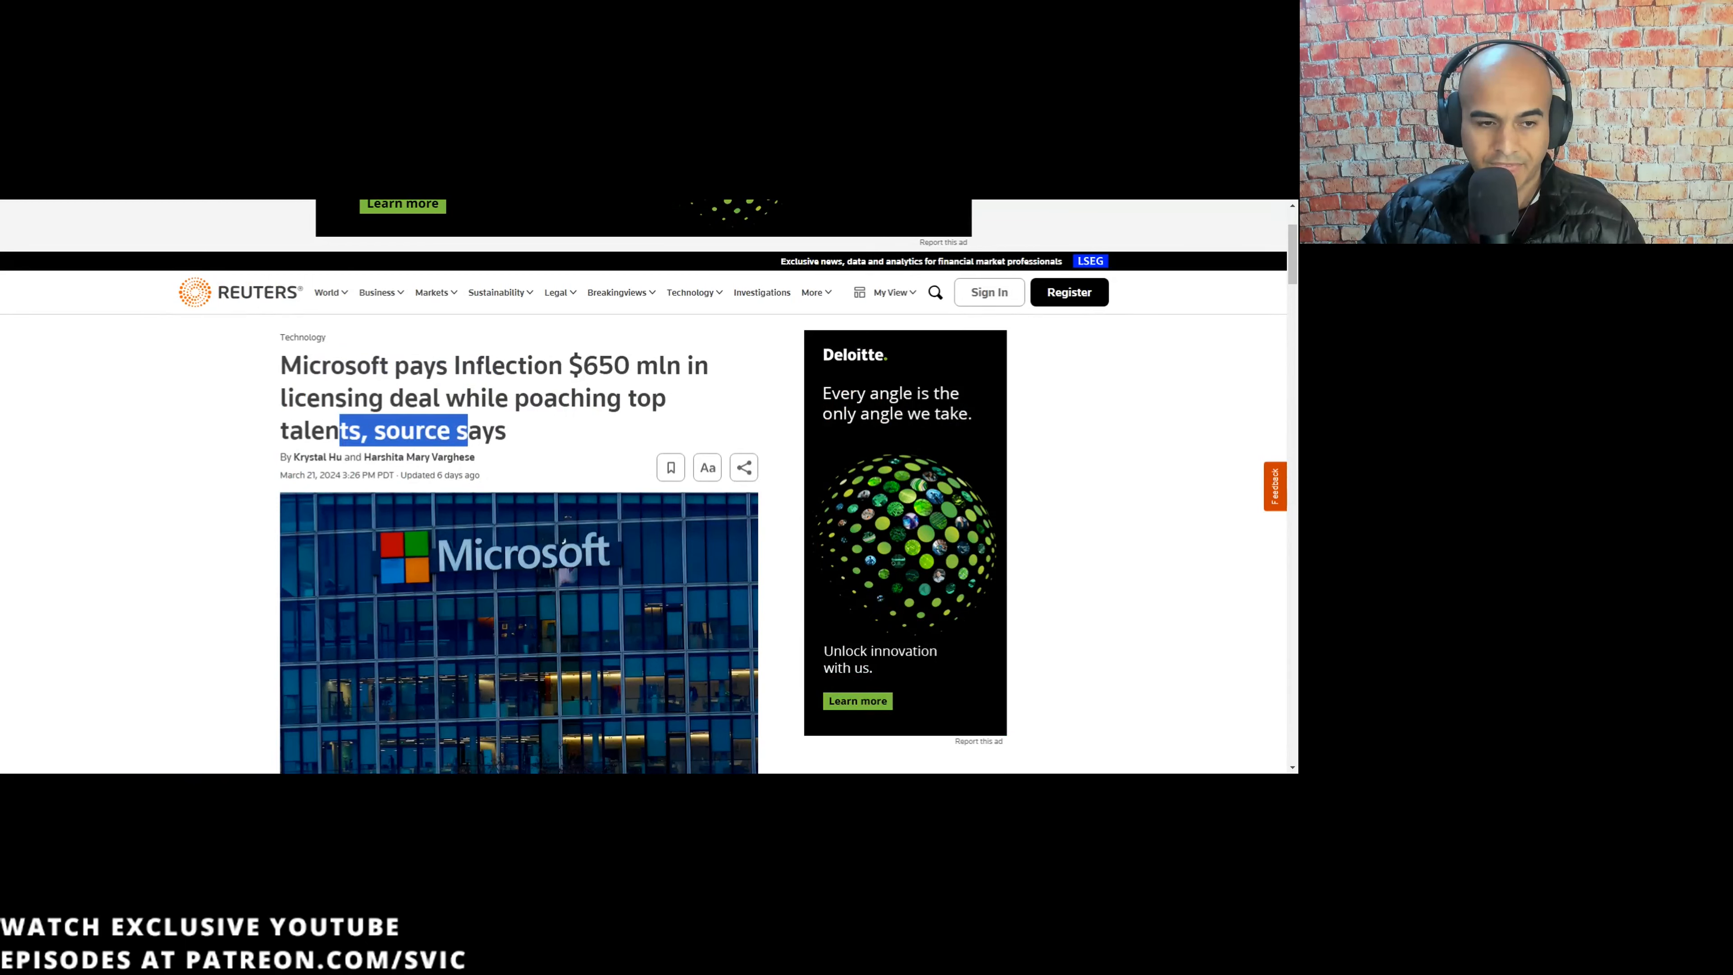
{"action": "scroll", "scroll_direction": "down", "scroll_amount": 3}
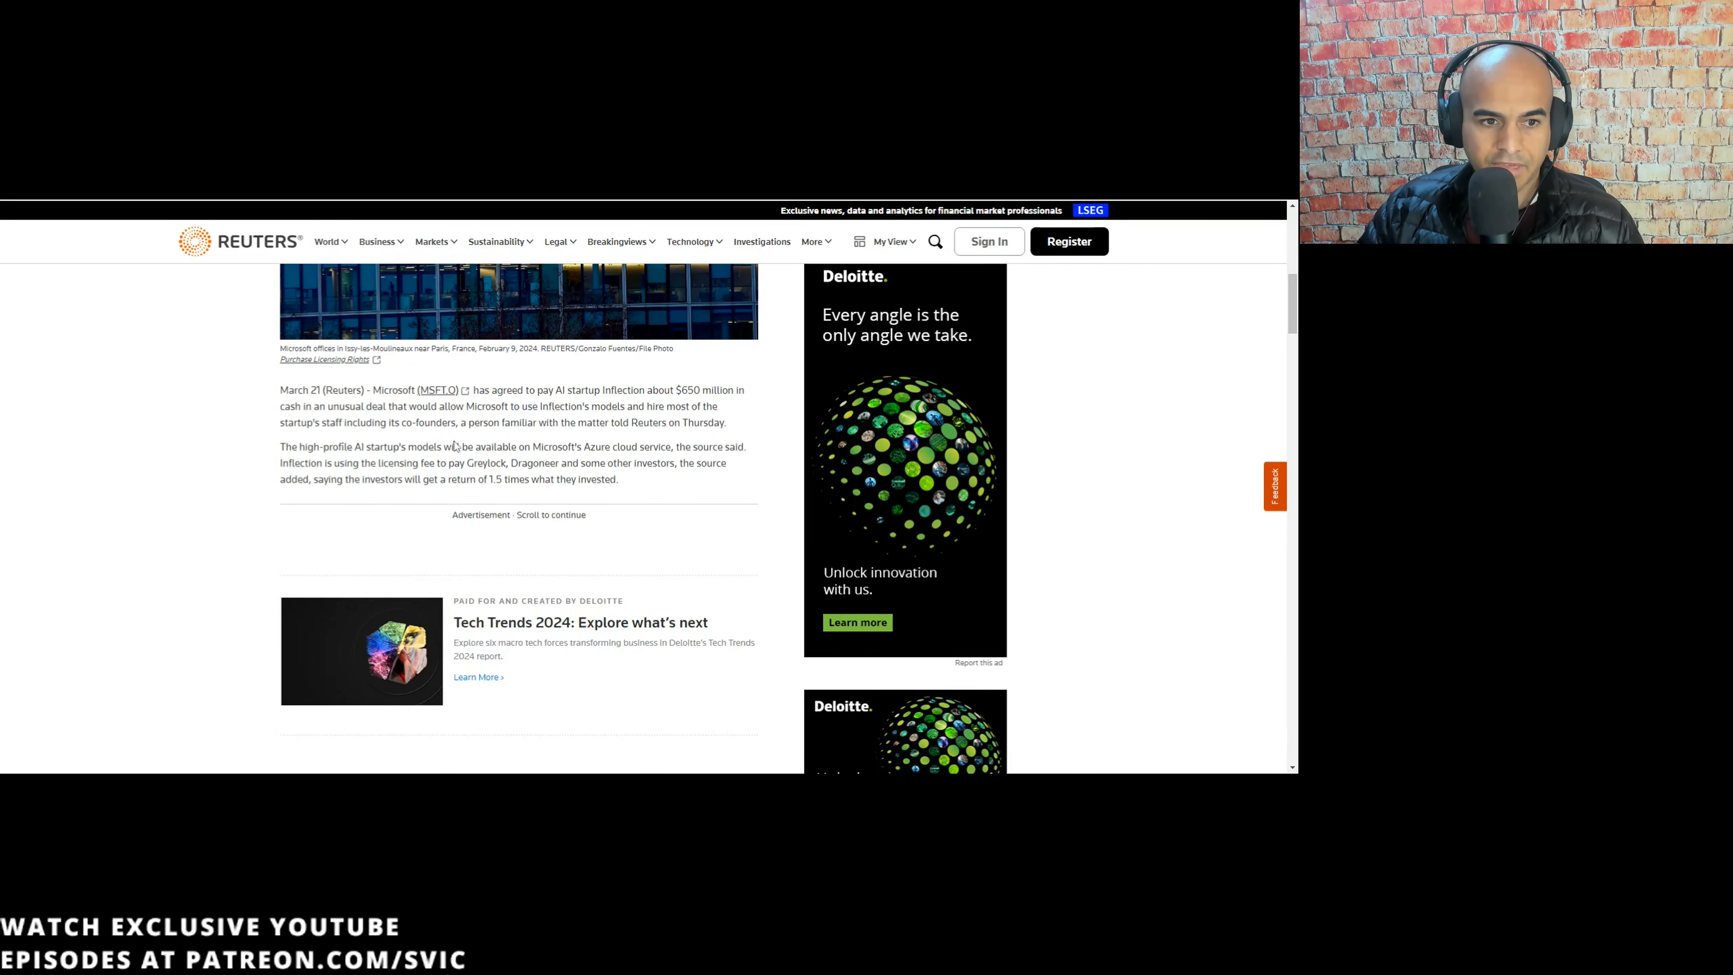
{"action": "left_click_drag", "start_coordinate": [452, 423], "coordinate": [582, 422]}
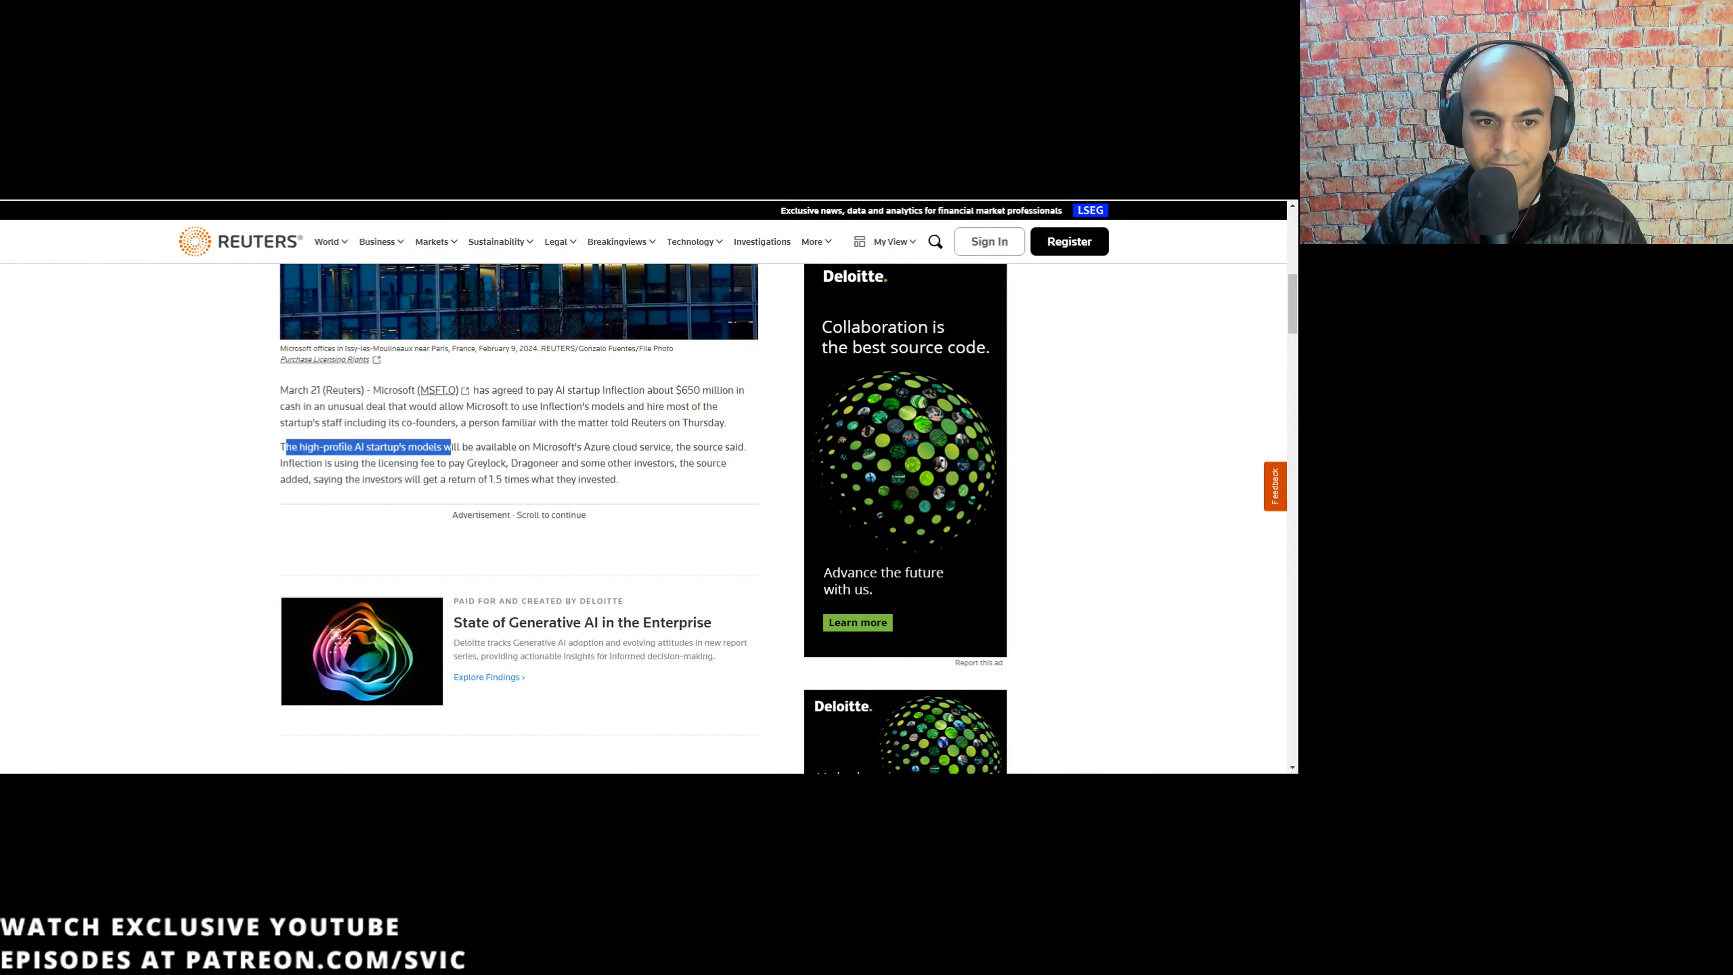
{"action": "left_click_drag", "start_coordinate": [517, 463], "coordinate": [575, 463]}
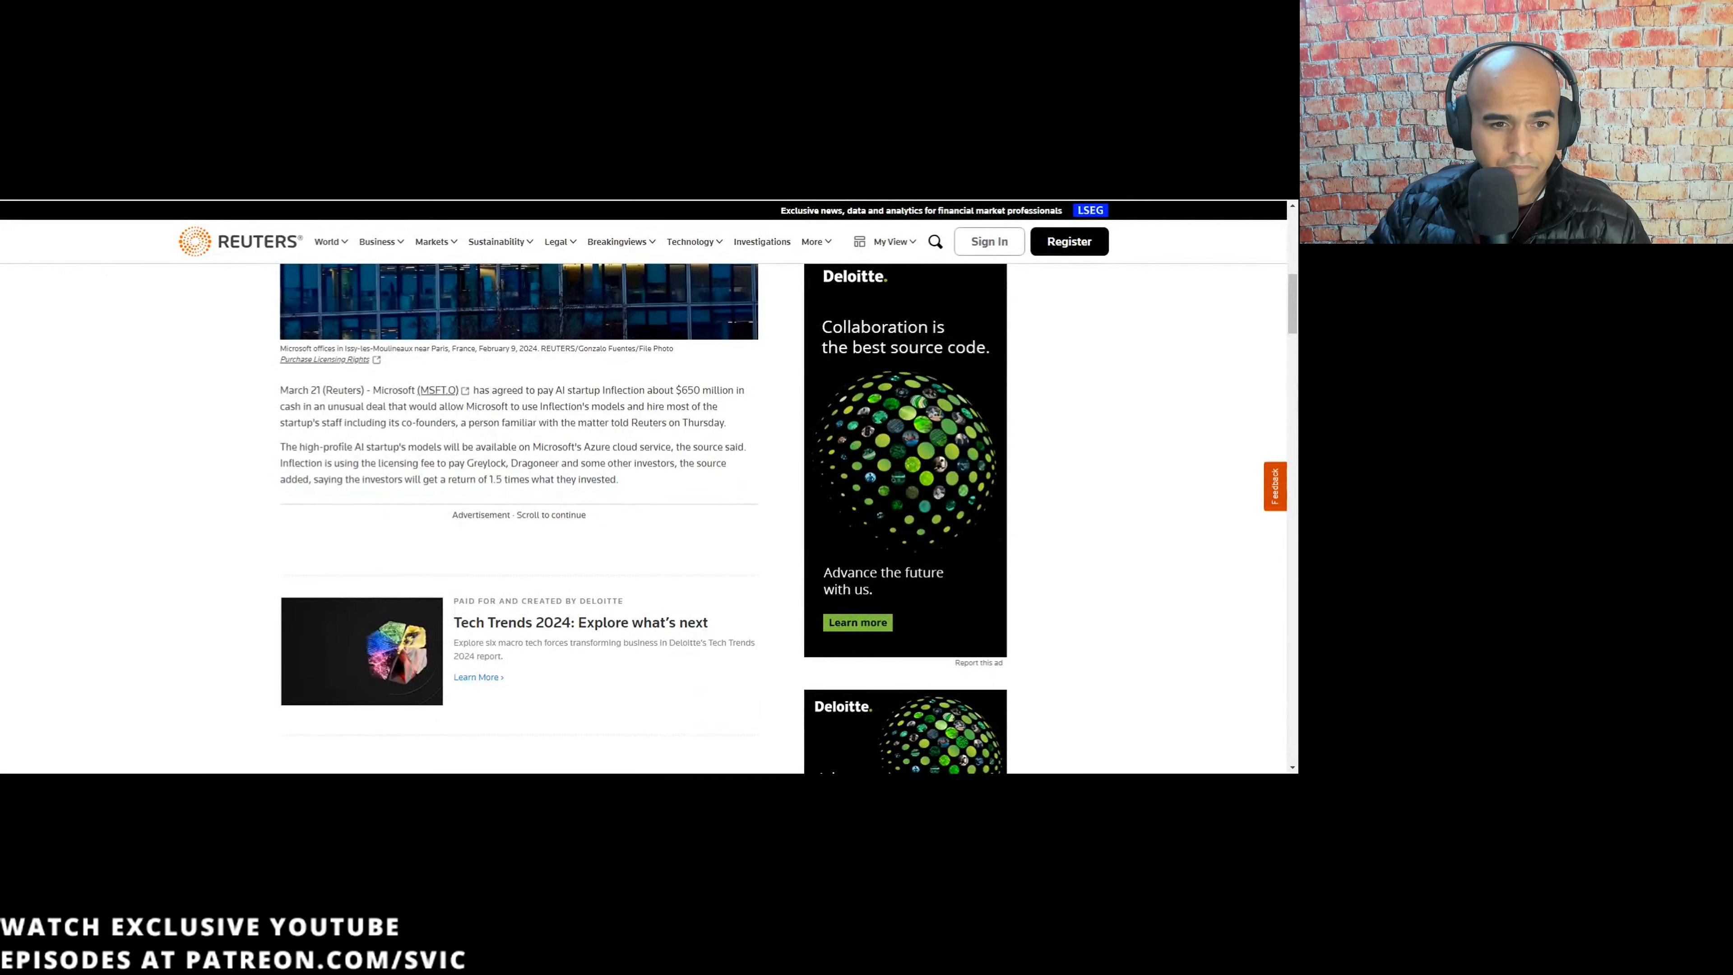
{"action": "left_click_drag", "start_coordinate": [457, 462], "coordinate": [619, 478]}
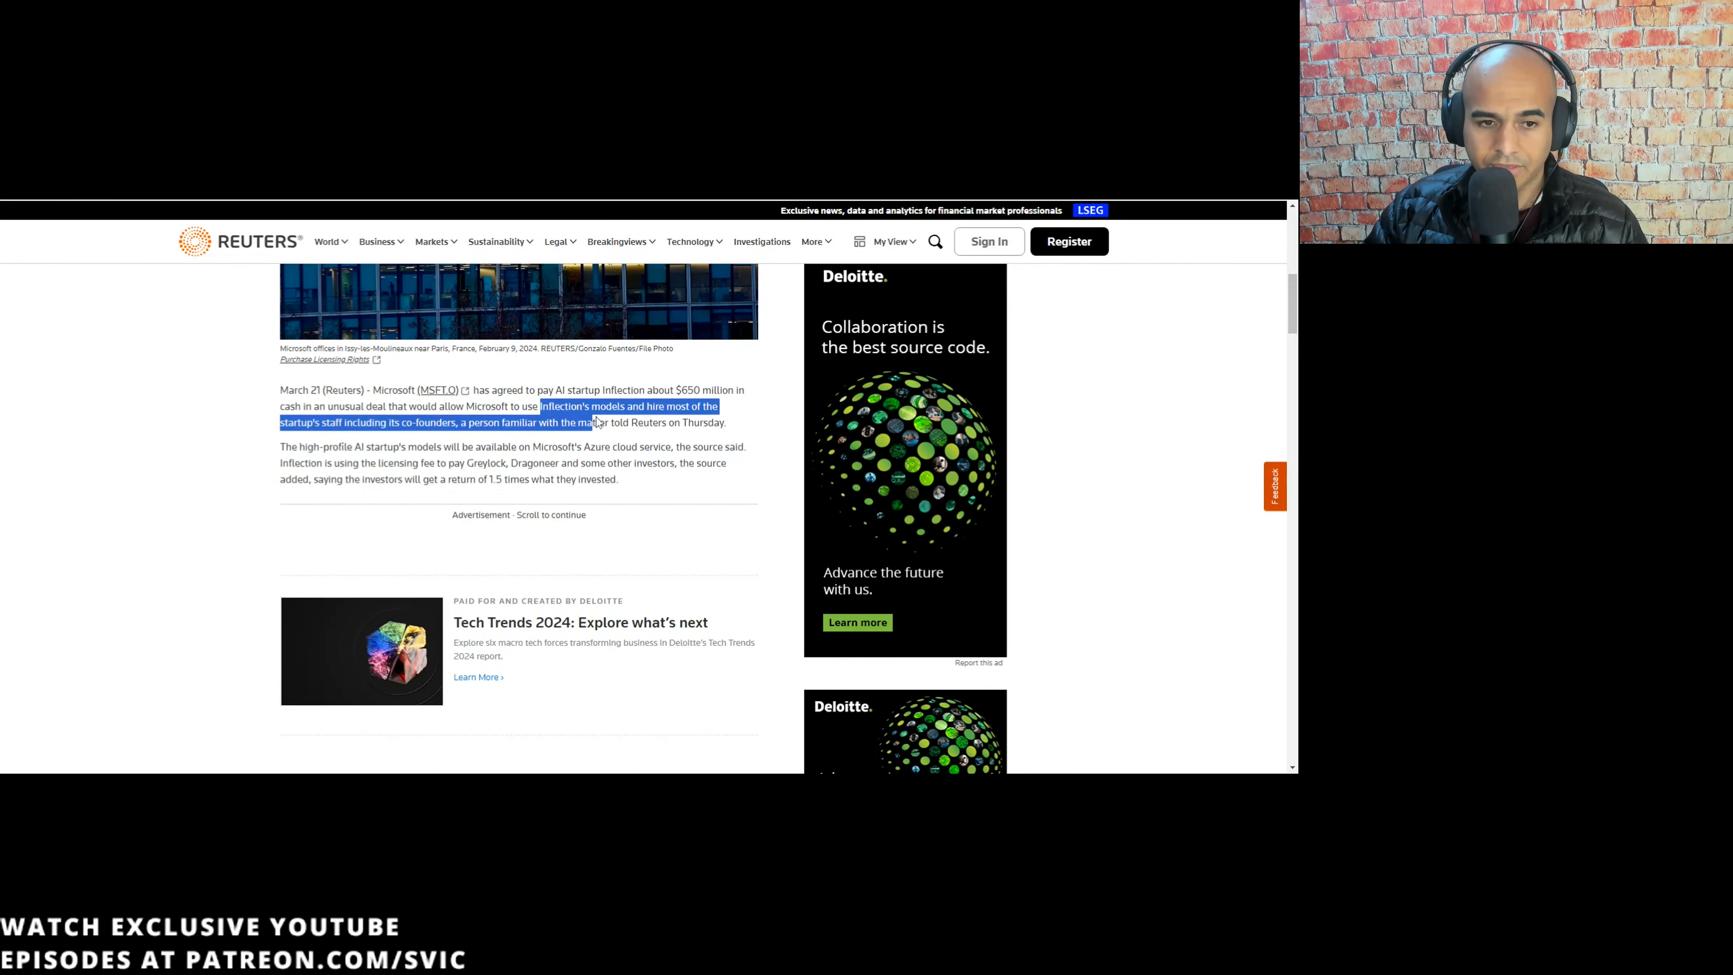
- Read to the end of the Reuters Inflection story and highlight a line on Suleyman and Simonyan joining Microsoft AI
{"action": "scroll", "scroll_direction": "down", "scroll_amount": 3}
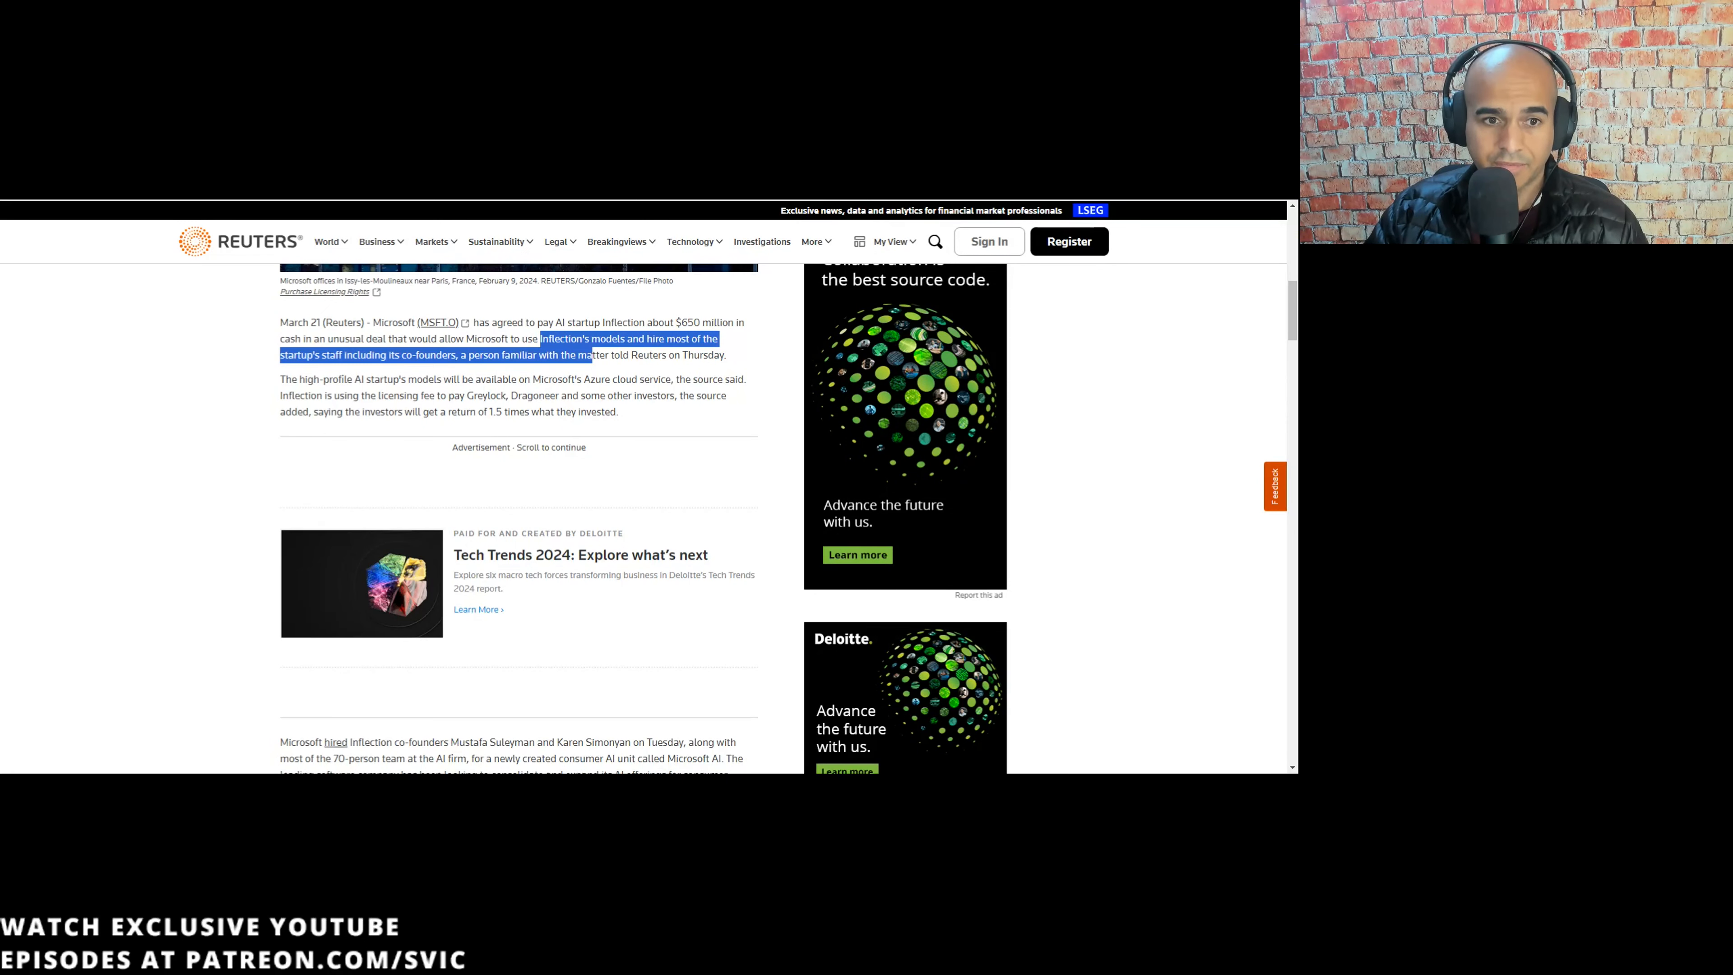
{"action": "scroll", "scroll_direction": "down", "scroll_amount": 3}
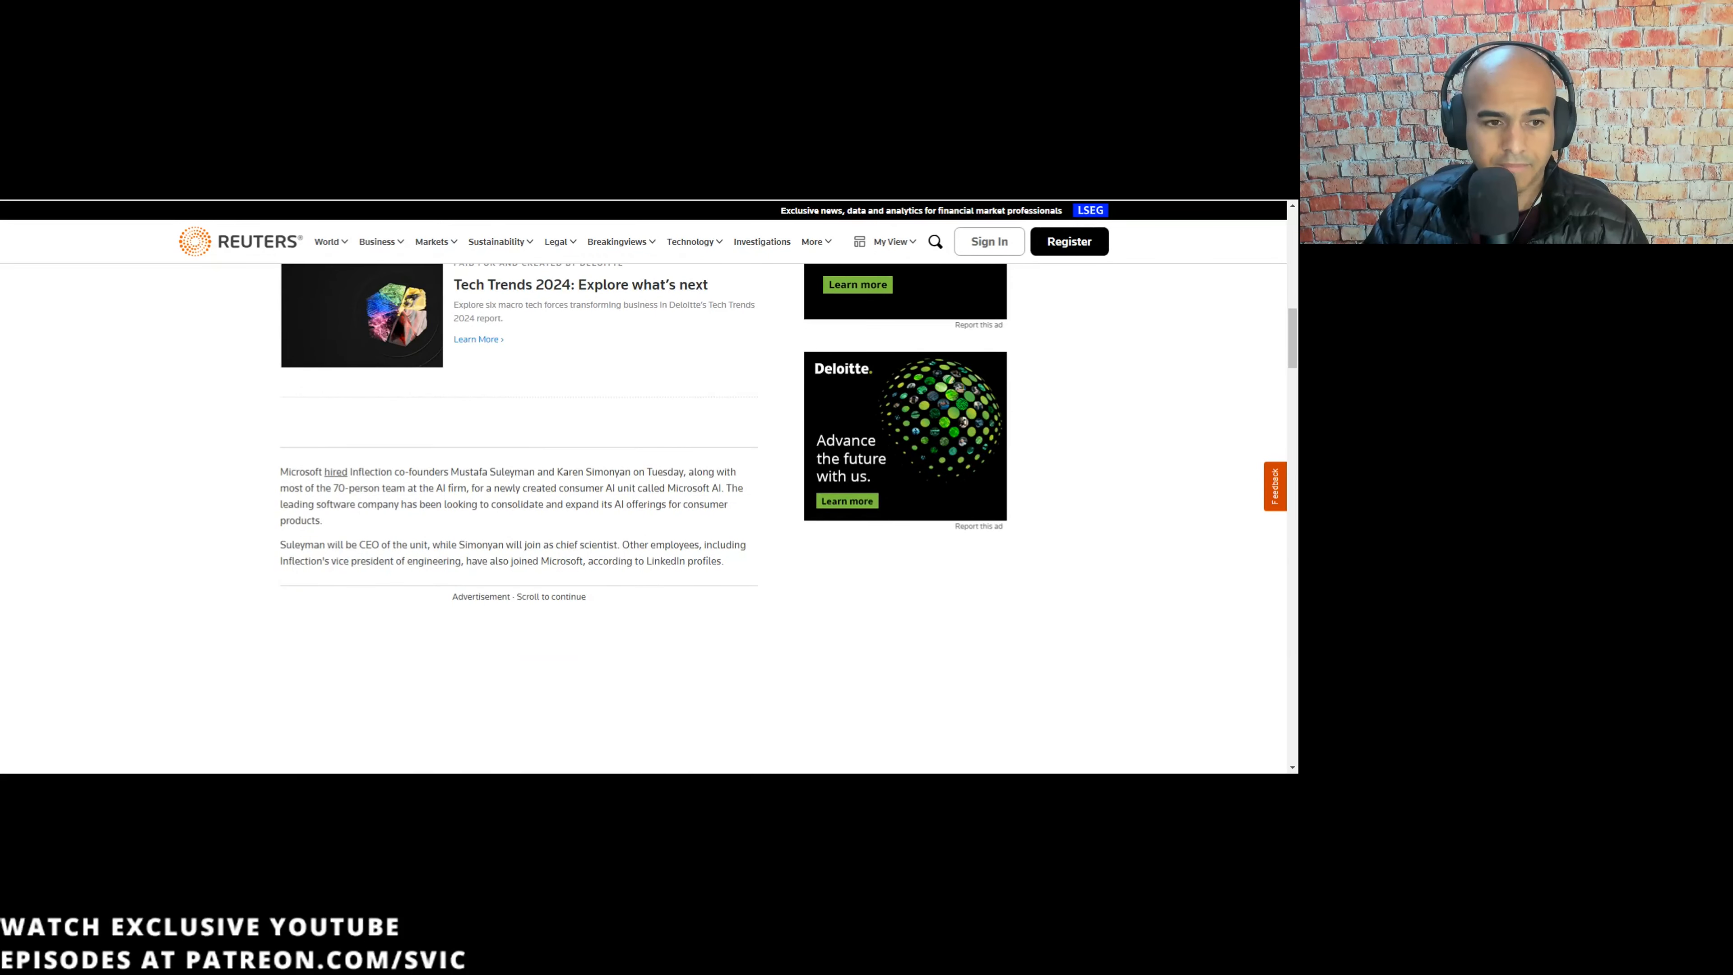
{"action": "left_click_drag", "start_coordinate": [280, 471], "coordinate": [449, 471]}
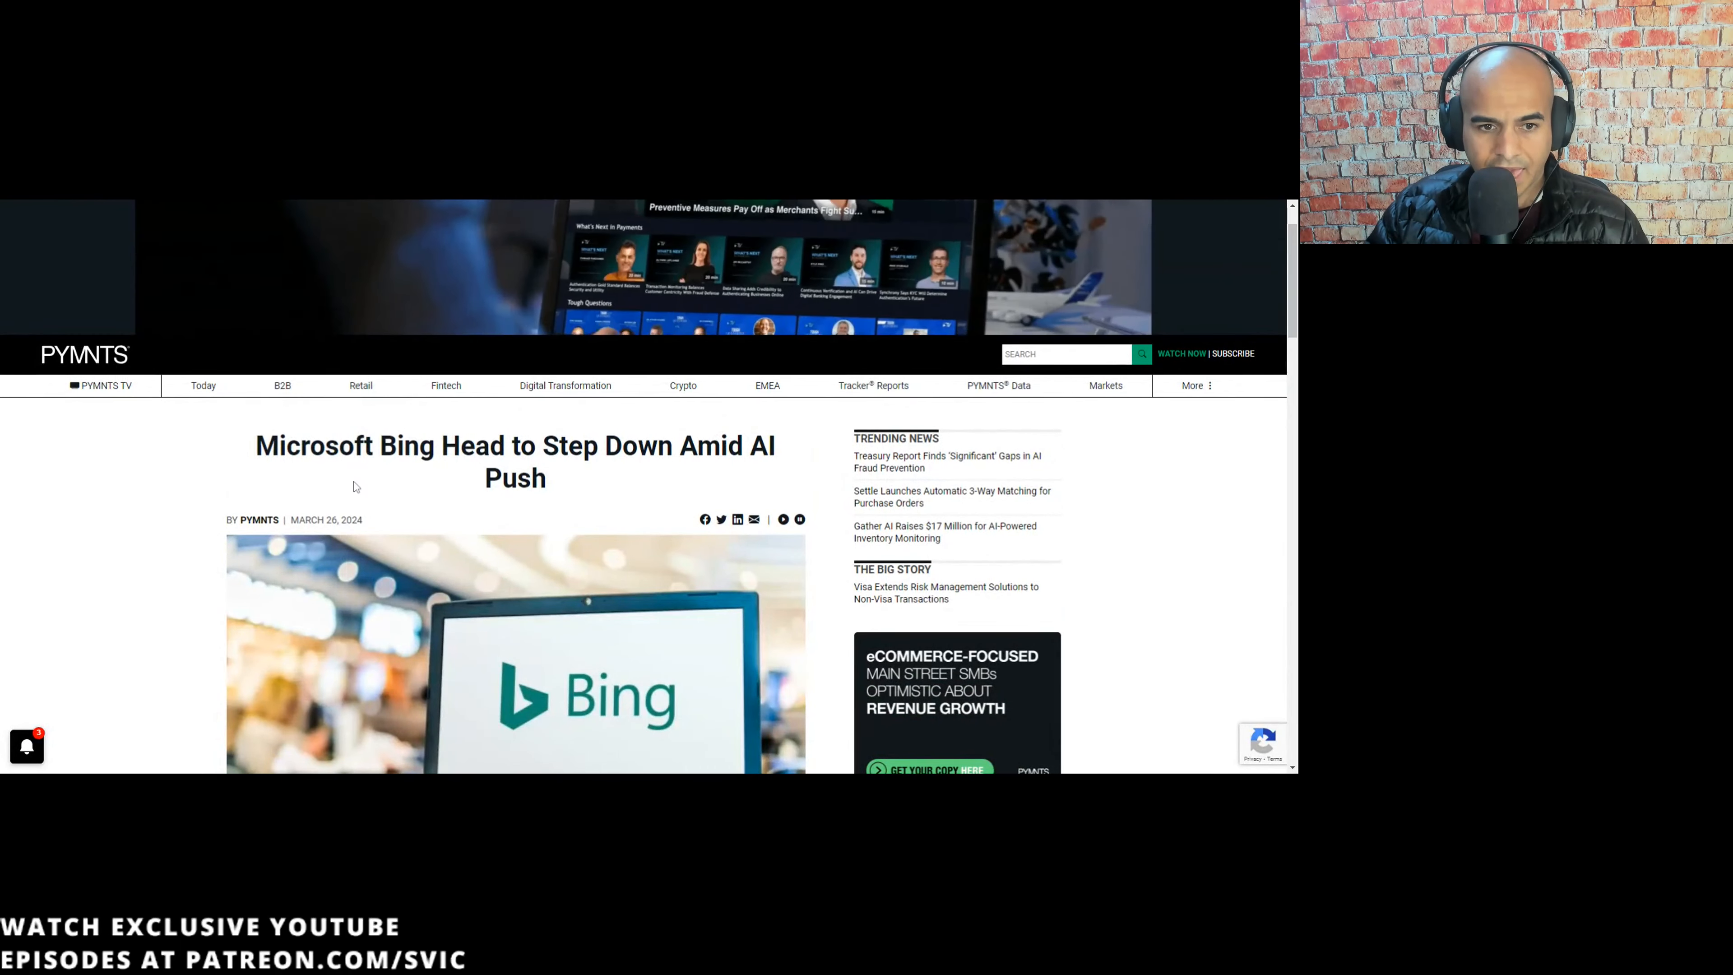
- Highlight the phrase about the Bloomberg report in PYMNTS' Bing-head article
{"action": "scroll", "scroll_direction": "down", "scroll_amount": 3}
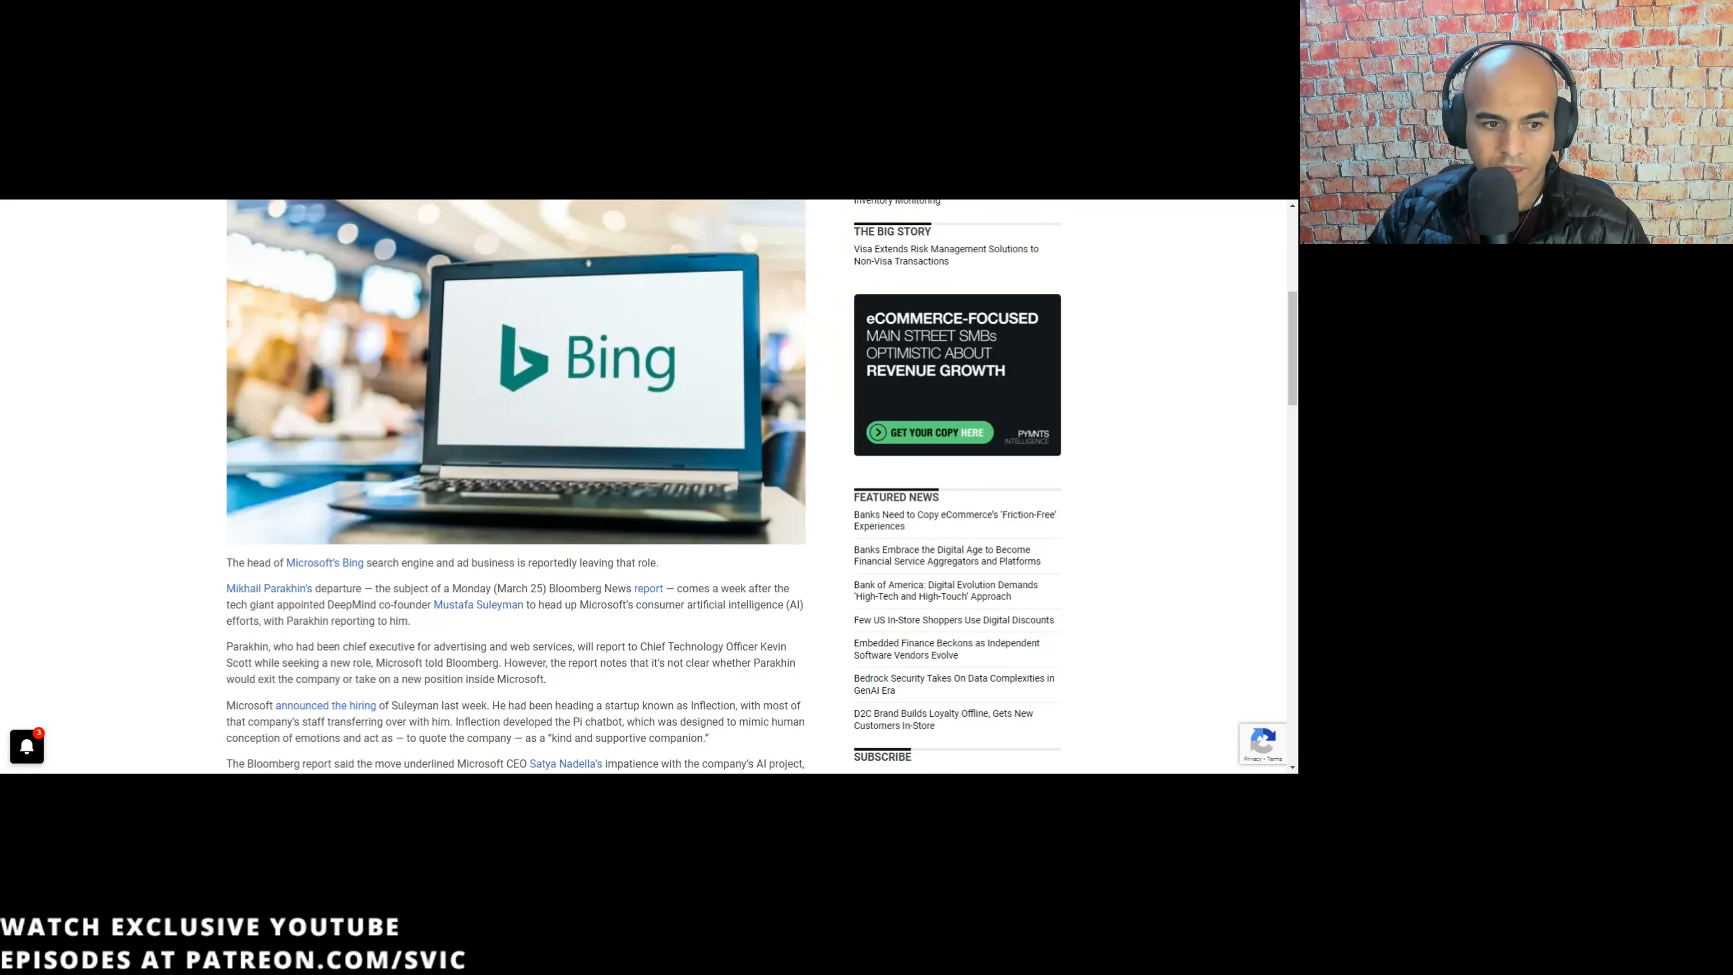
{"action": "left_click_drag", "start_coordinate": [389, 588], "coordinate": [466, 588]}
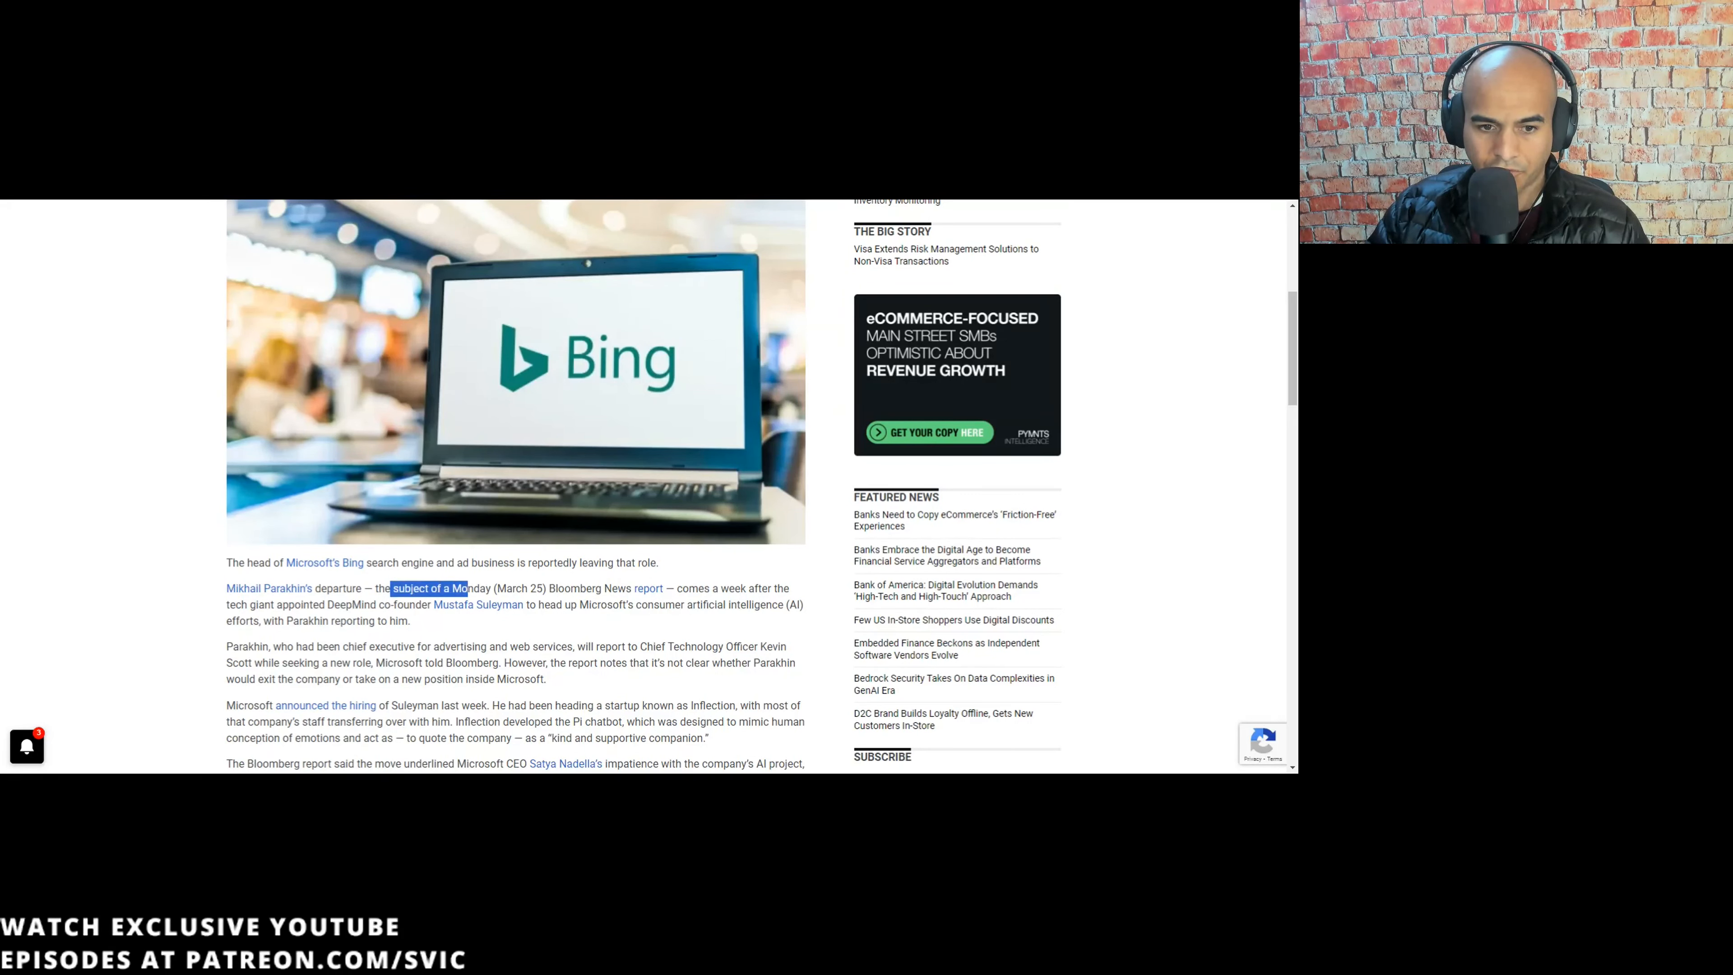
{"action": "scroll", "scroll_direction": "down", "scroll_amount": 3}
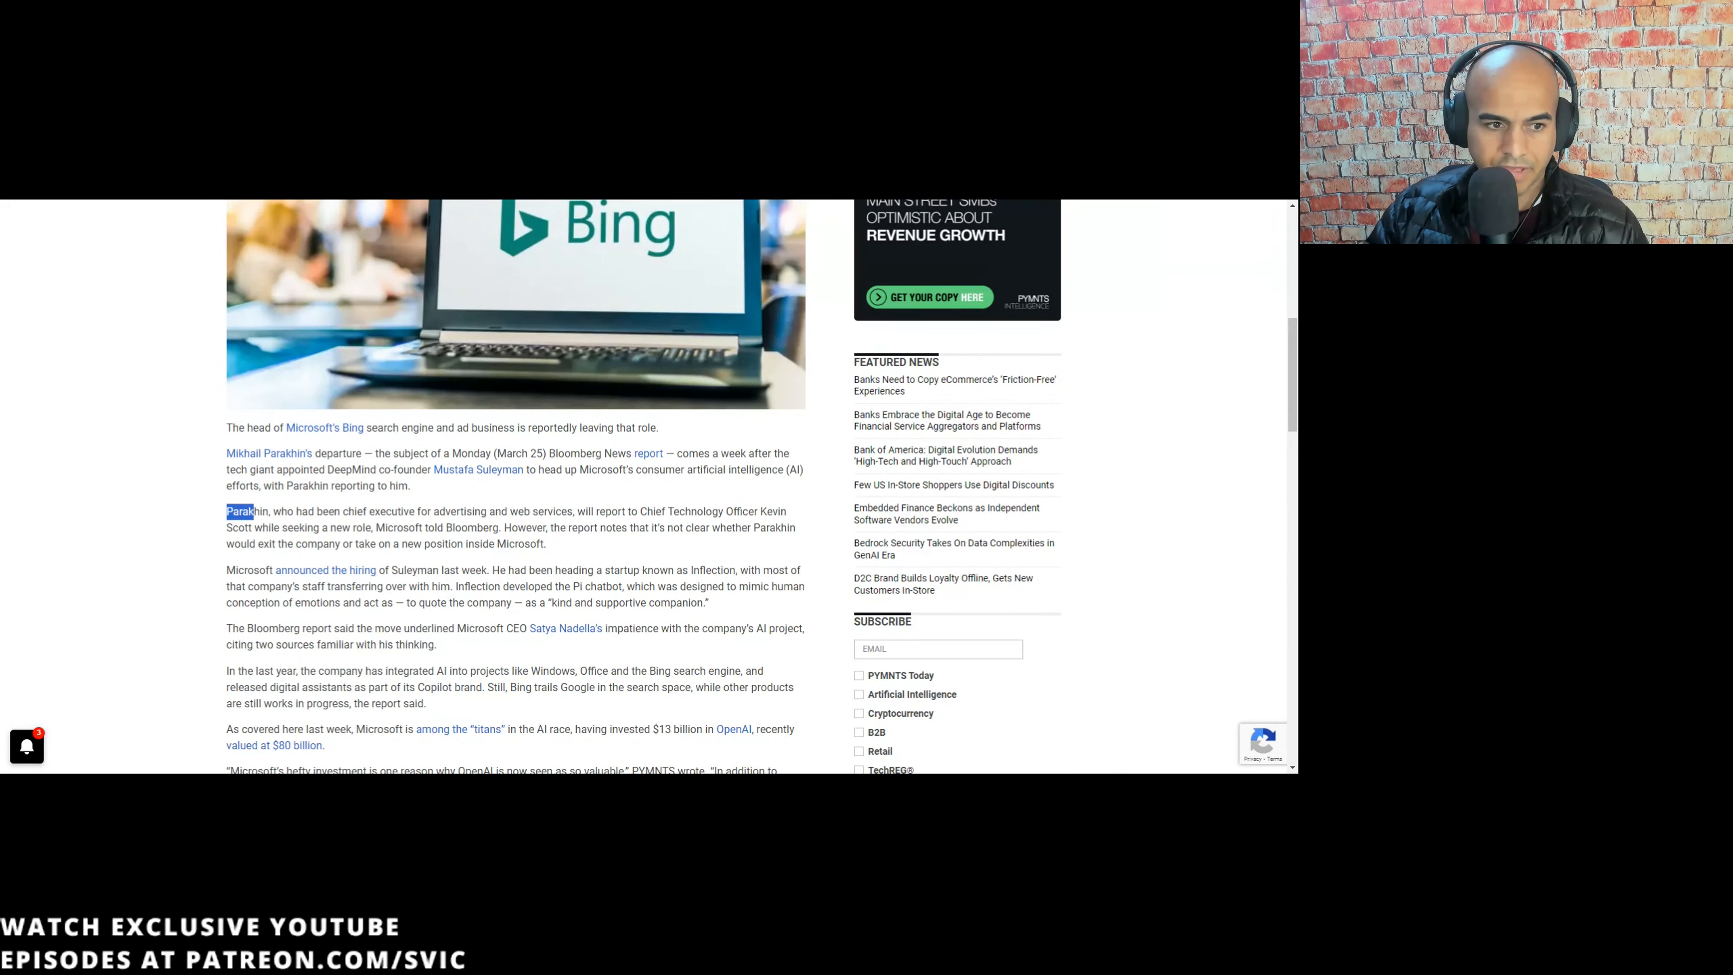
- Mark the sentence on Microsoft hiring Suleyman from Inflection, then return up the article
{"action": "left_click_drag", "start_coordinate": [375, 527], "coordinate": [499, 527]}
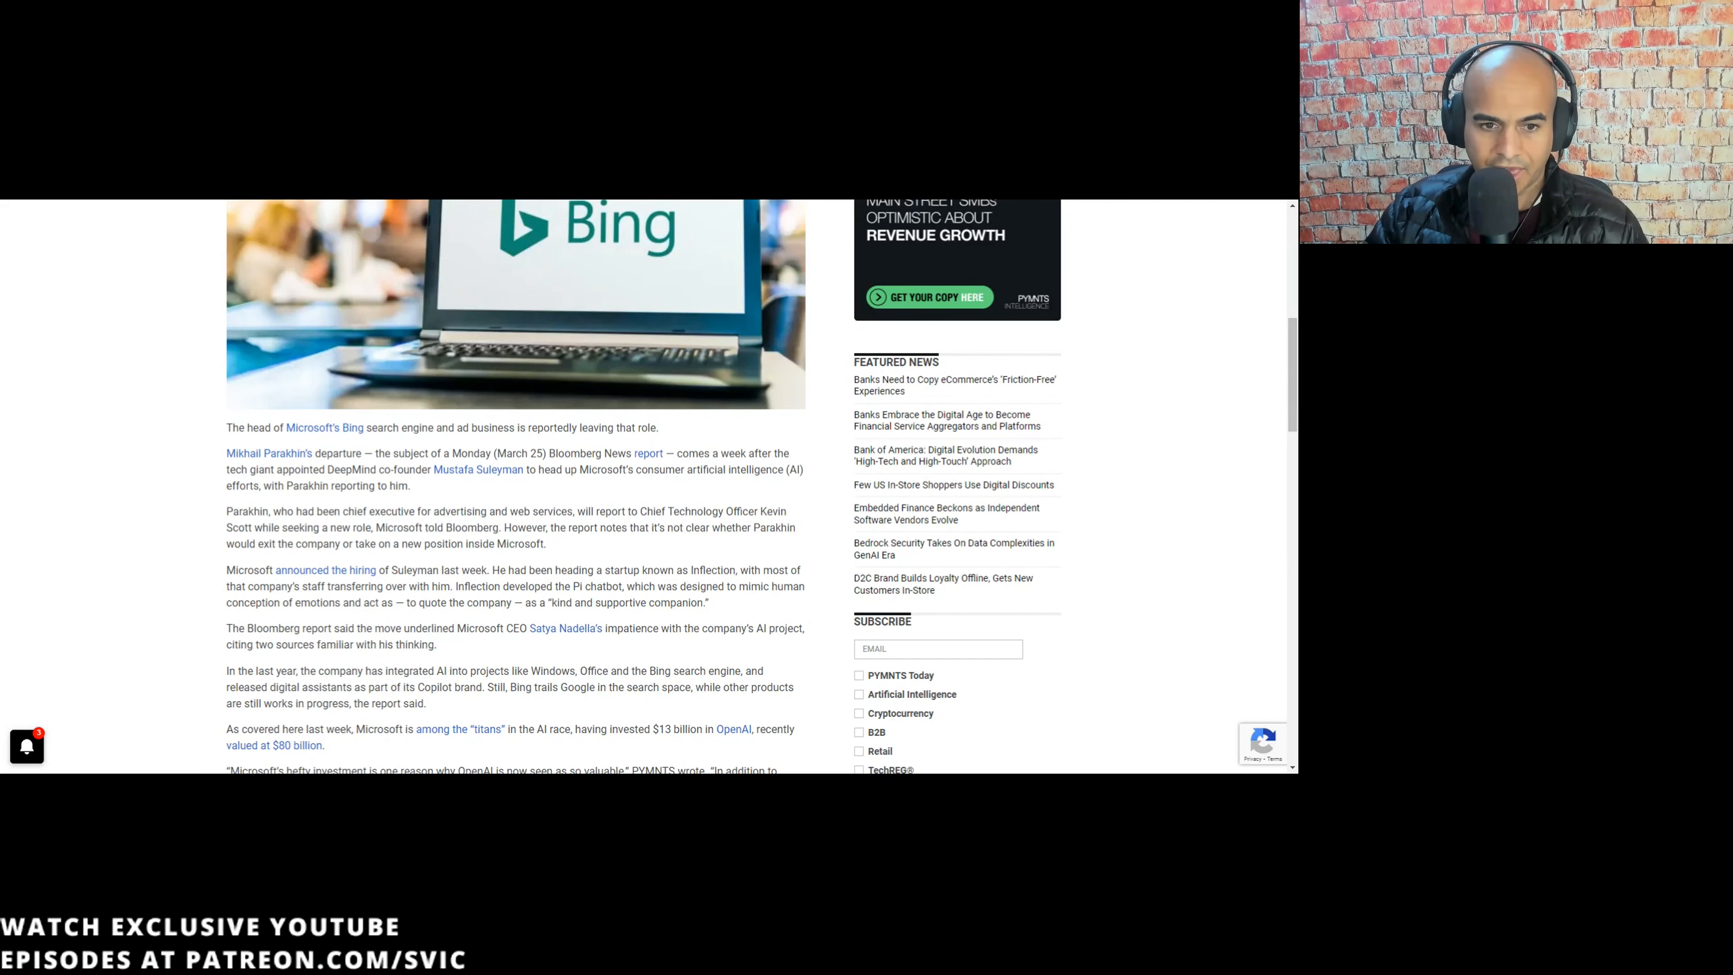
{"action": "left_click_drag", "start_coordinate": [537, 527], "coordinate": [546, 543]}
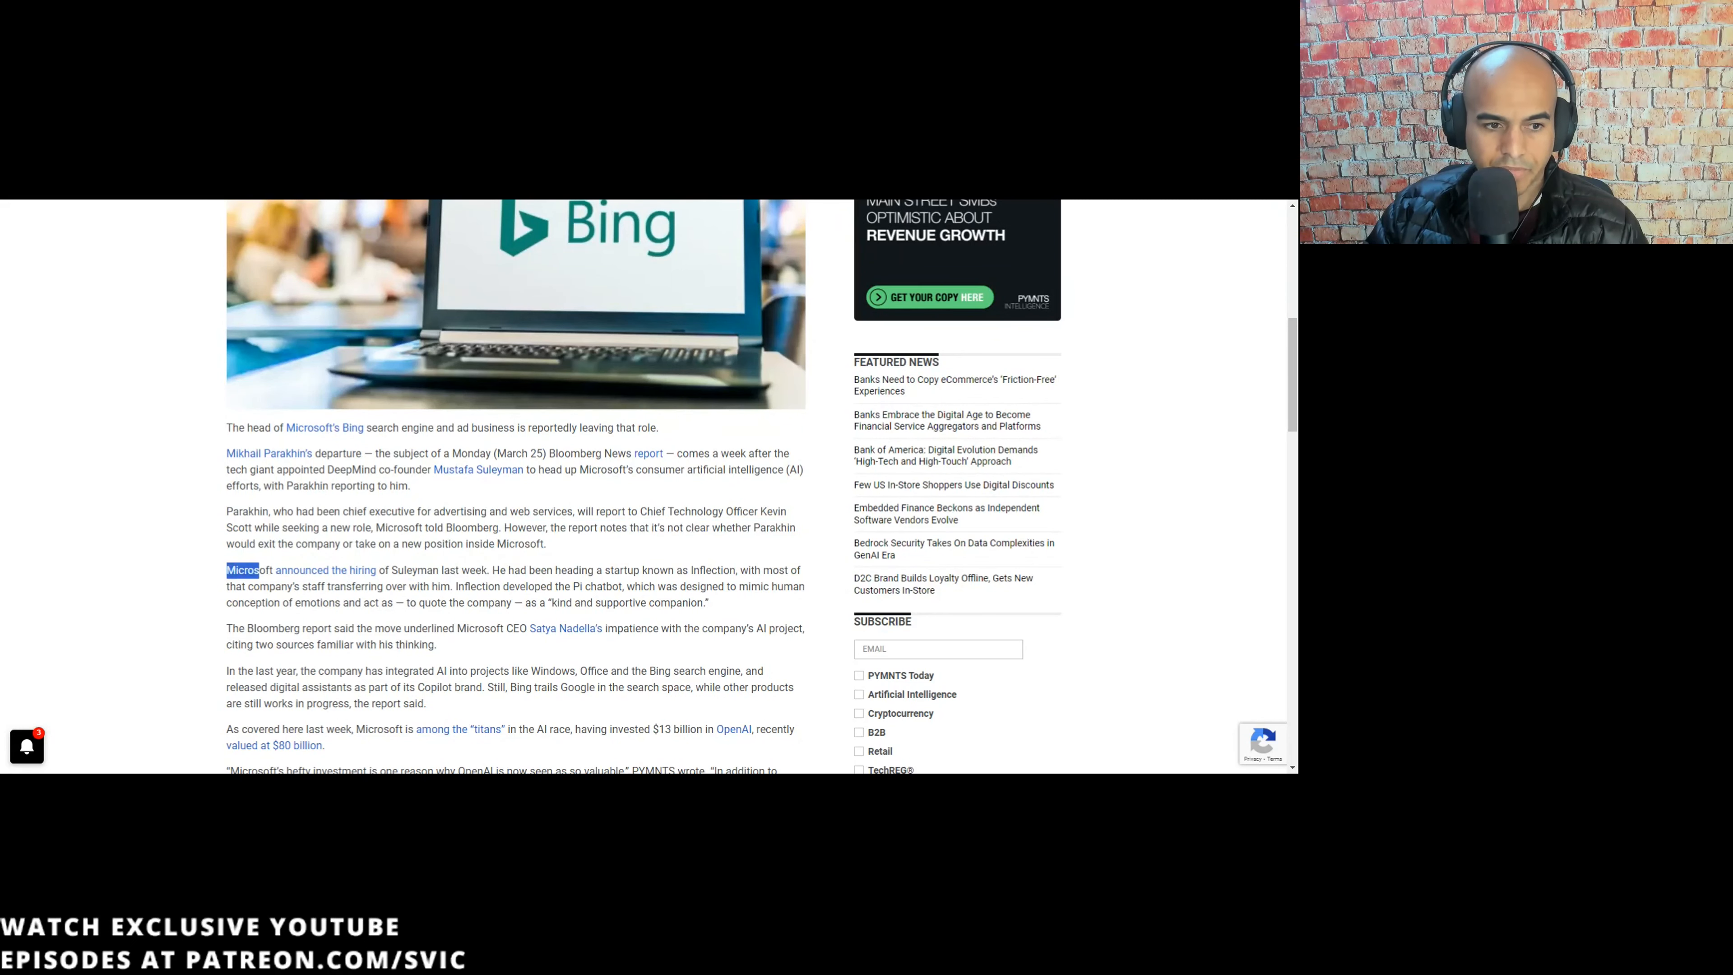
{"action": "scroll", "scroll_direction": "up", "scroll_amount": 3}
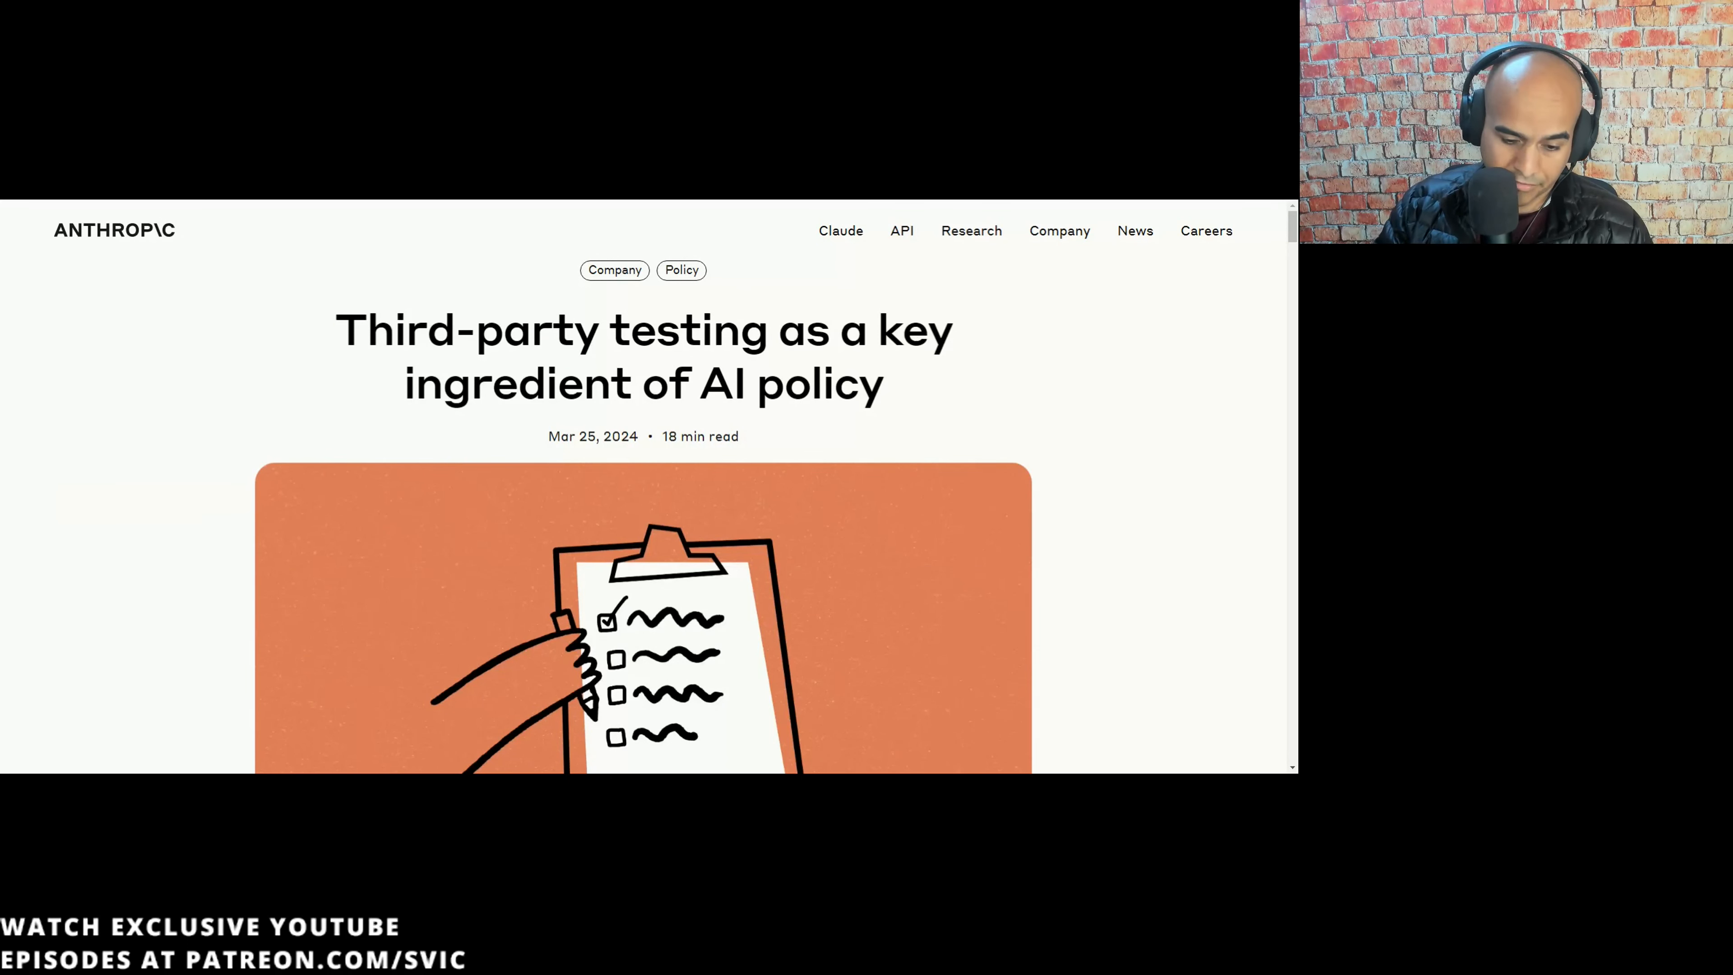
- Scroll past the header image and introduction of Anthropic's third-party testing post to the Policy overview
{"action": "scroll", "scroll_direction": "down", "scroll_amount": 3}
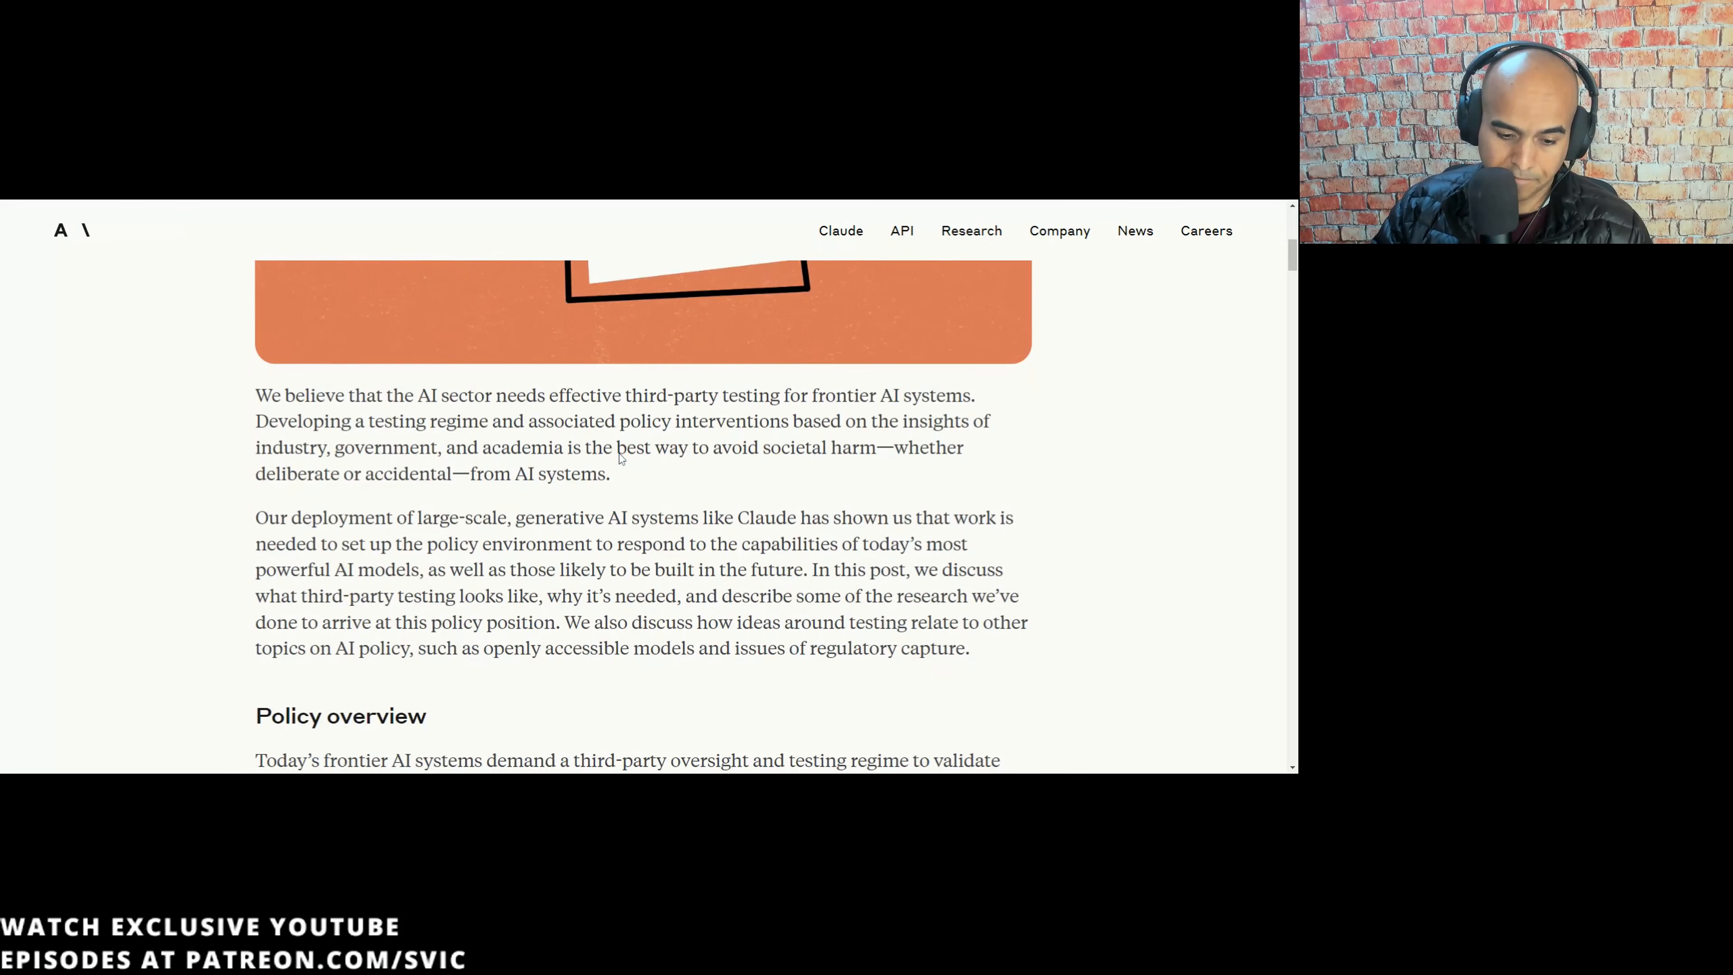
{"action": "scroll", "scroll_direction": "down", "scroll_amount": 3}
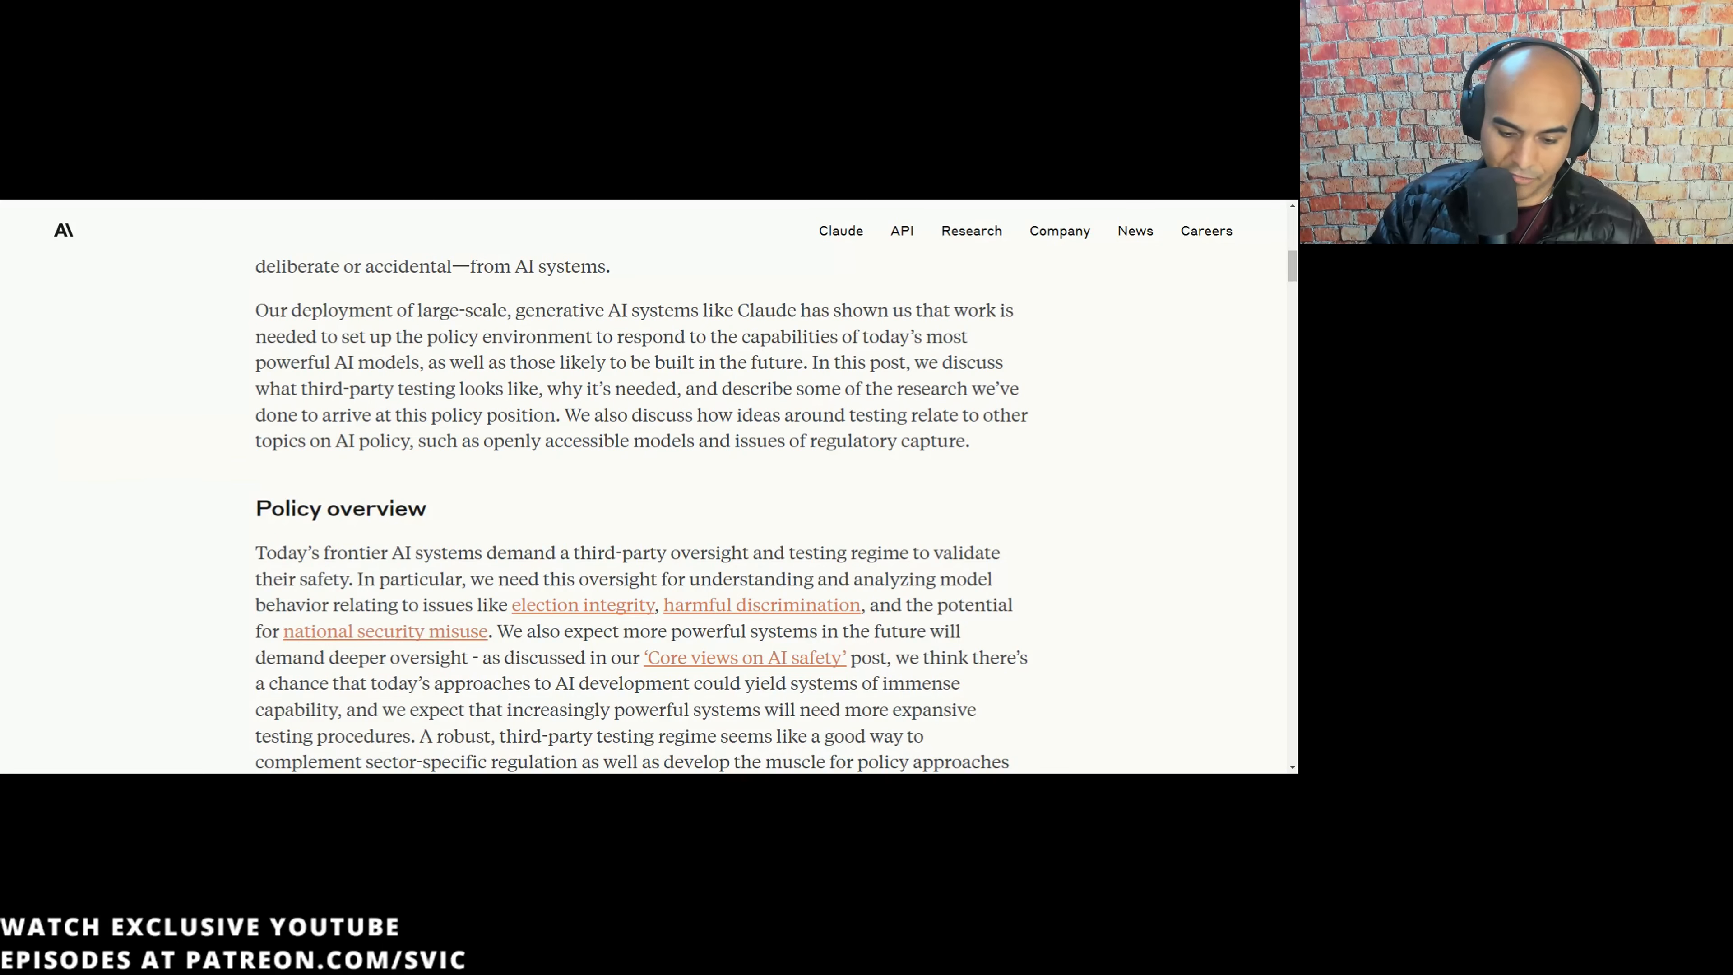
- Scroll through the Policy overview's case that testing could become a legal requirement
{"action": "scroll", "scroll_direction": "down", "scroll_amount": 3}
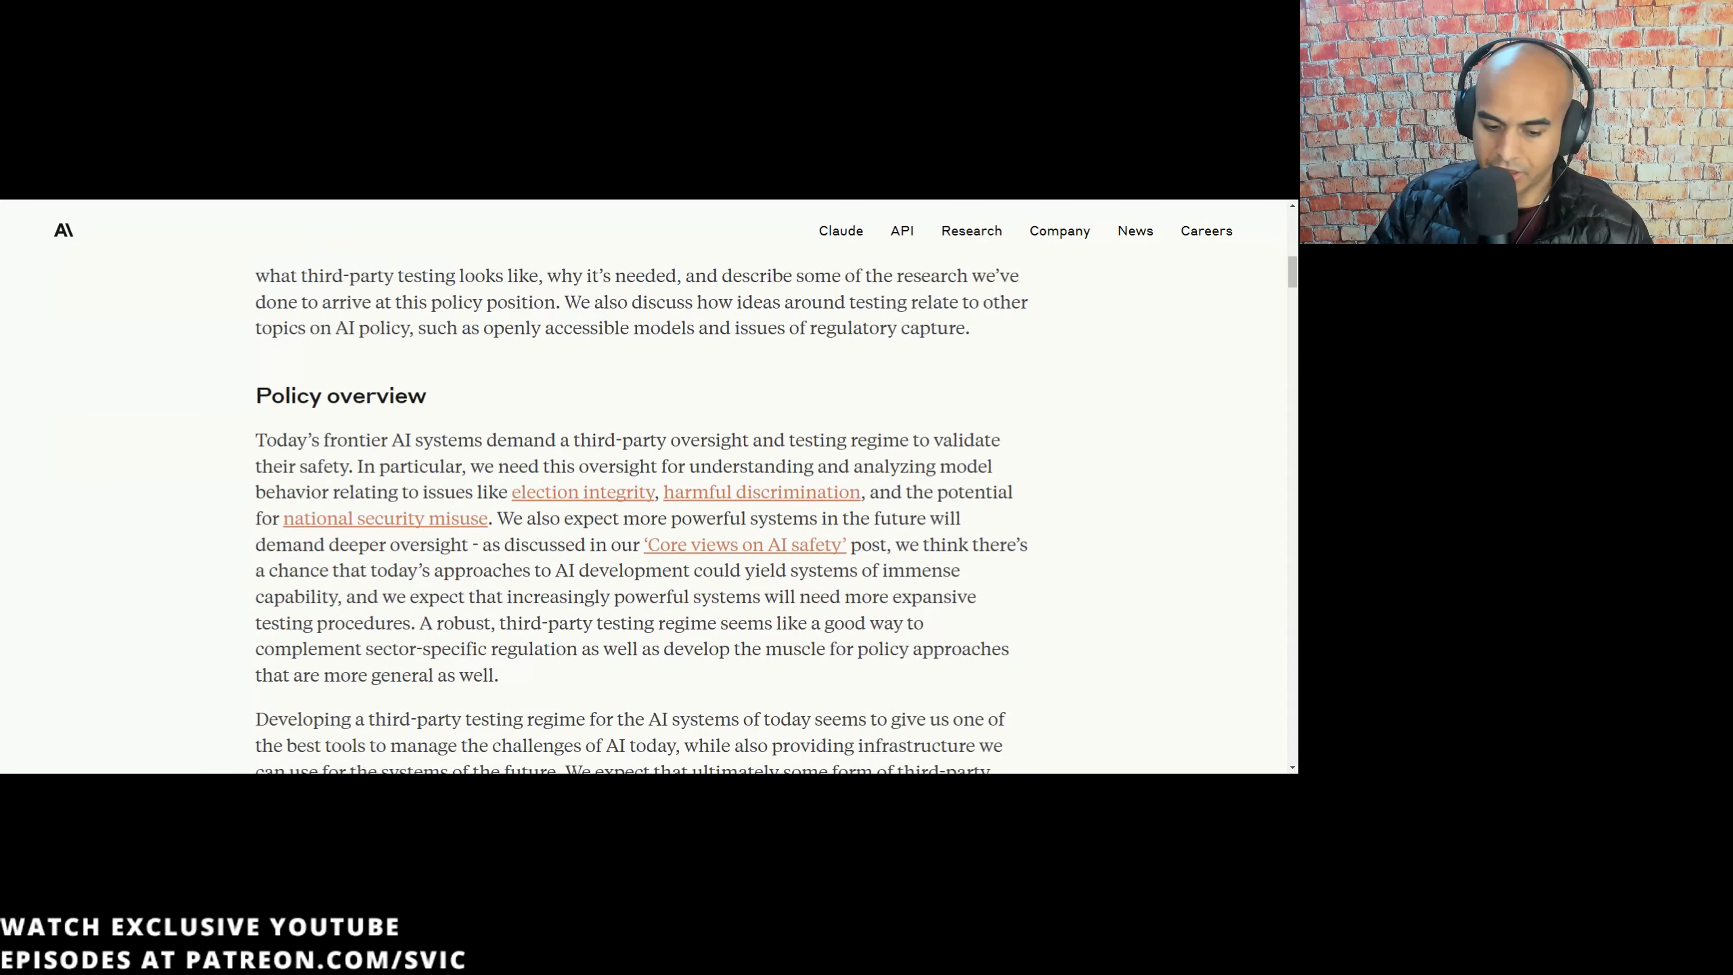
{"action": "scroll", "scroll_direction": "down", "scroll_amount": 3}
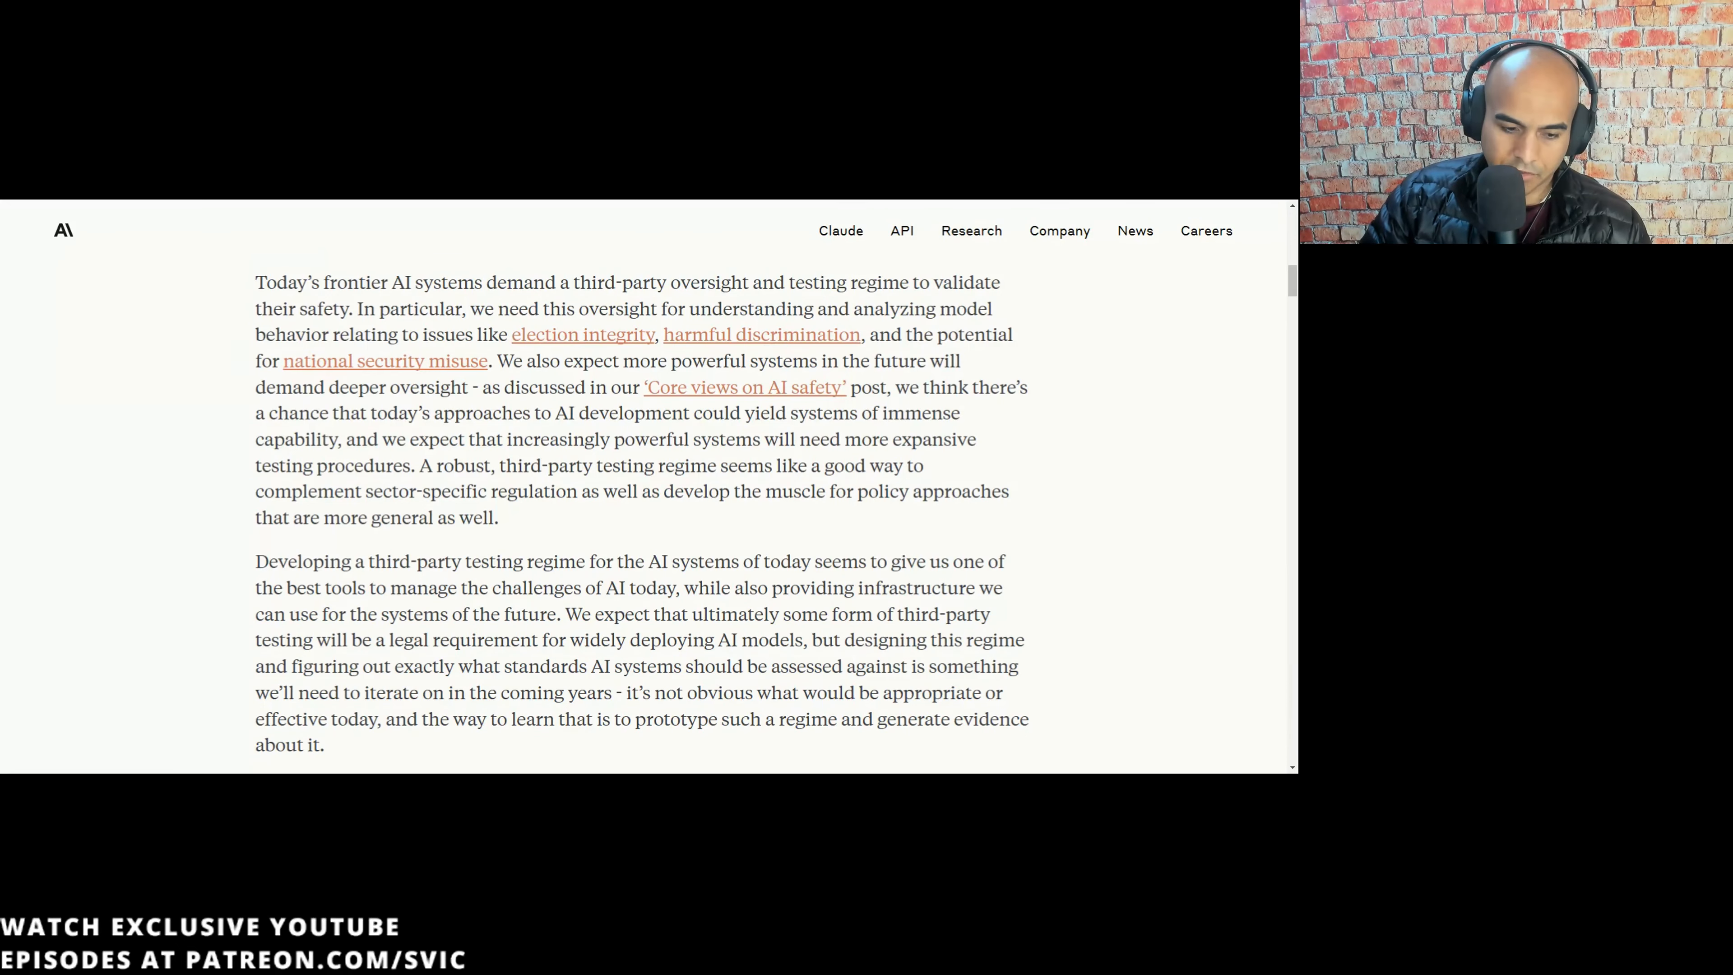
- Scroll to the 'An effective third-party testing regime will' list and highlight a line in it
{"action": "scroll", "scroll_direction": "down", "scroll_amount": 3}
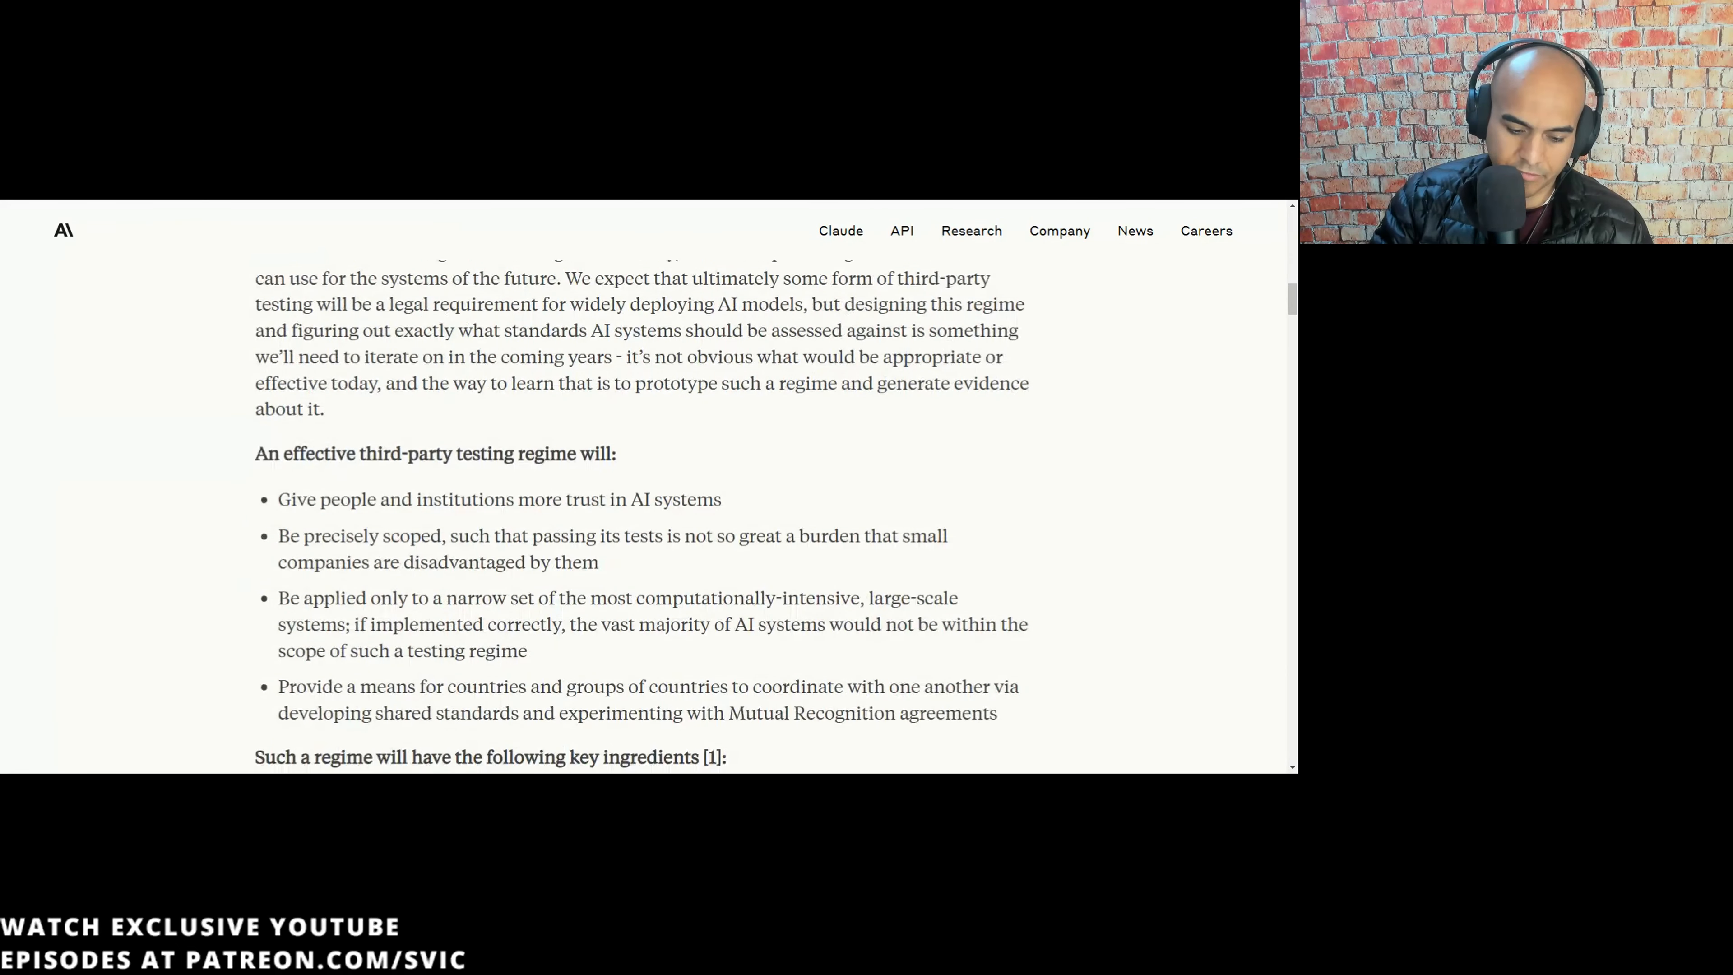
{"action": "scroll", "scroll_direction": "down", "scroll_amount": 3}
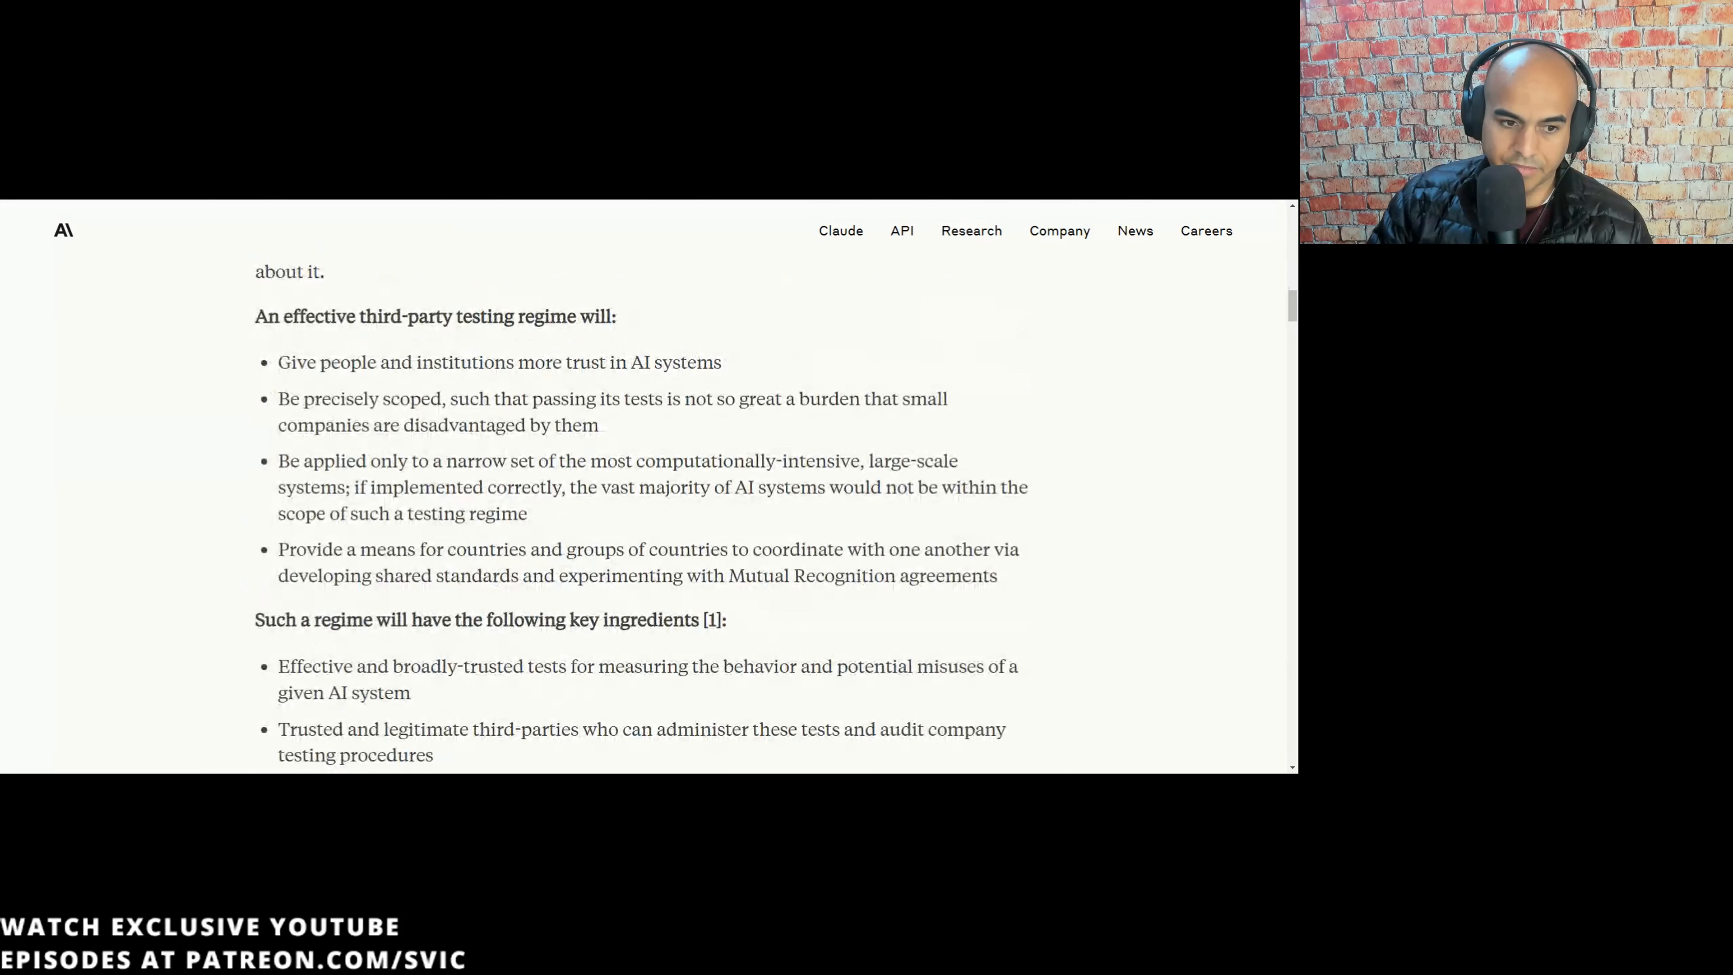
{"action": "left_click_drag", "start_coordinate": [316, 361], "coordinate": [509, 361]}
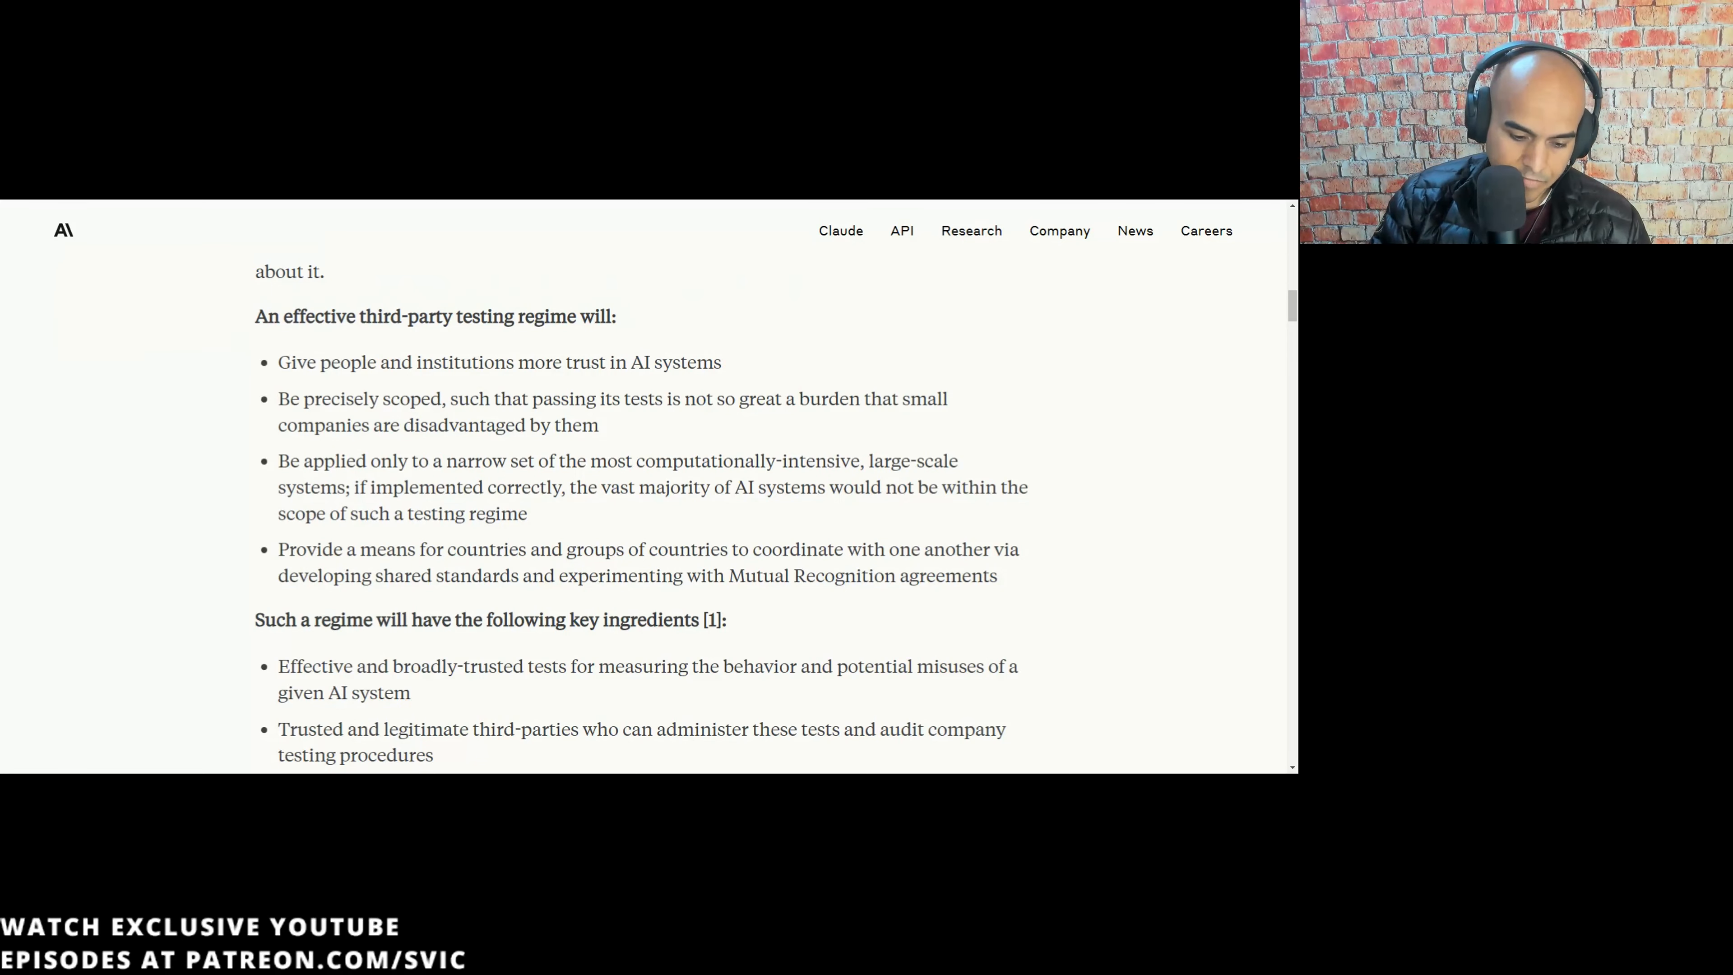
- Highlight the sentences on systems being capable but risky and greatly reducing major misuses
{"action": "scroll", "scroll_direction": "down", "scroll_amount": 3}
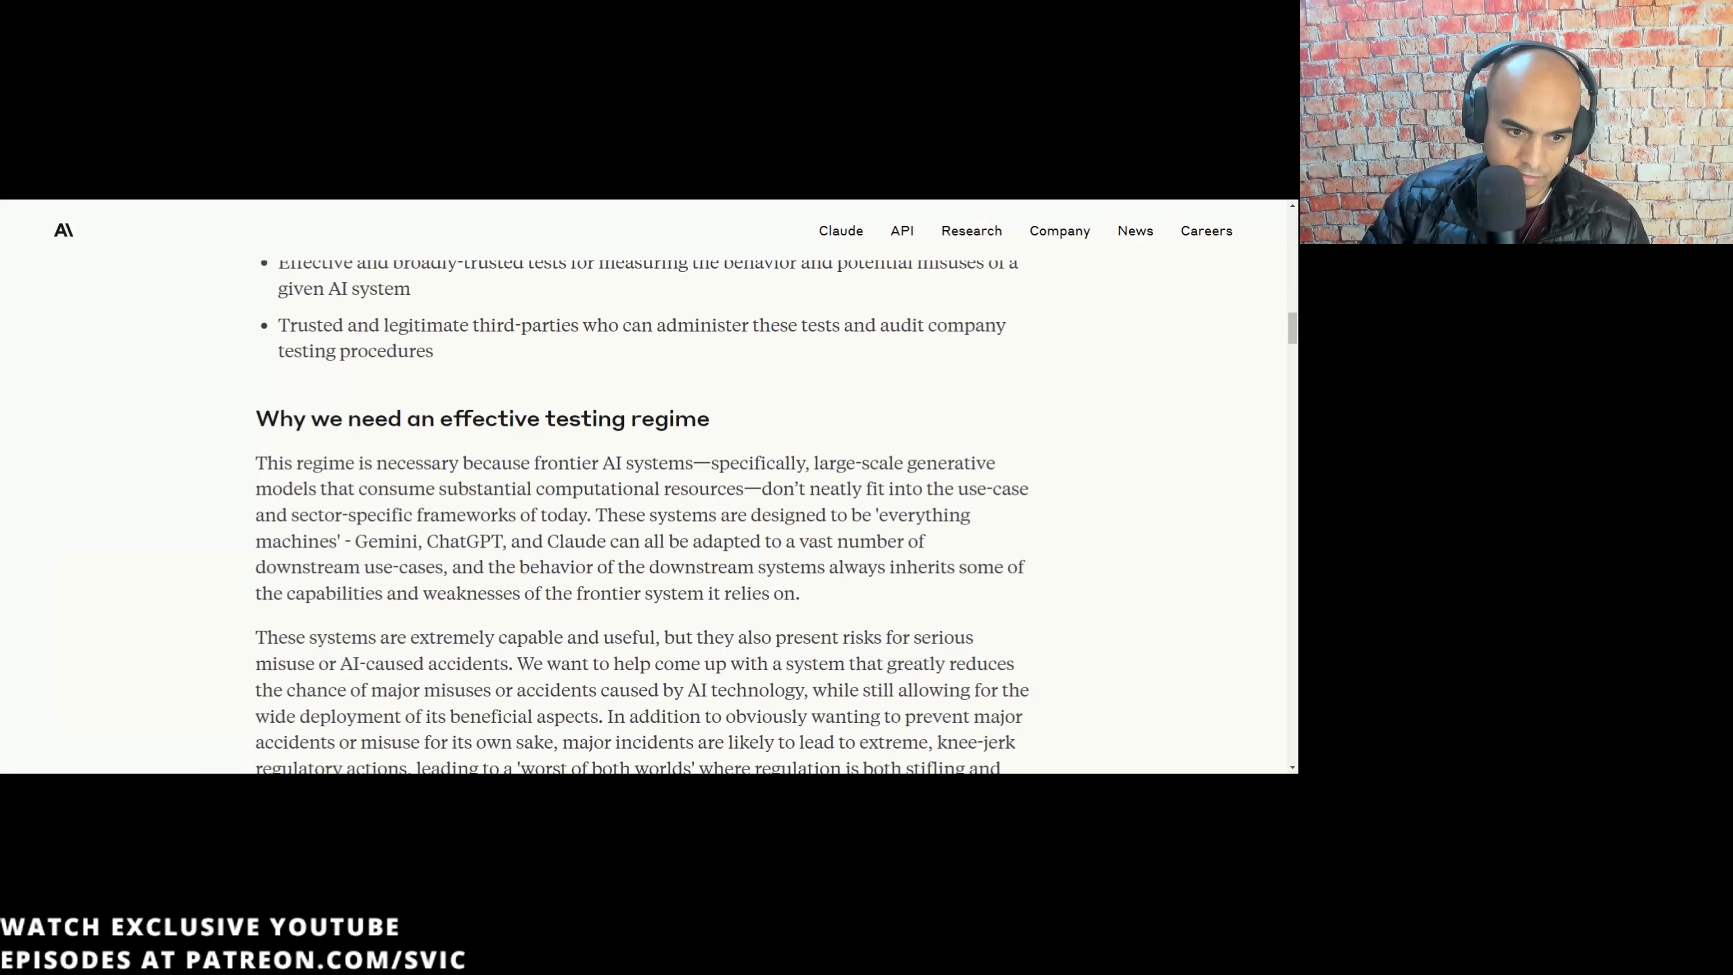
{"action": "scroll", "scroll_direction": "down", "scroll_amount": 3}
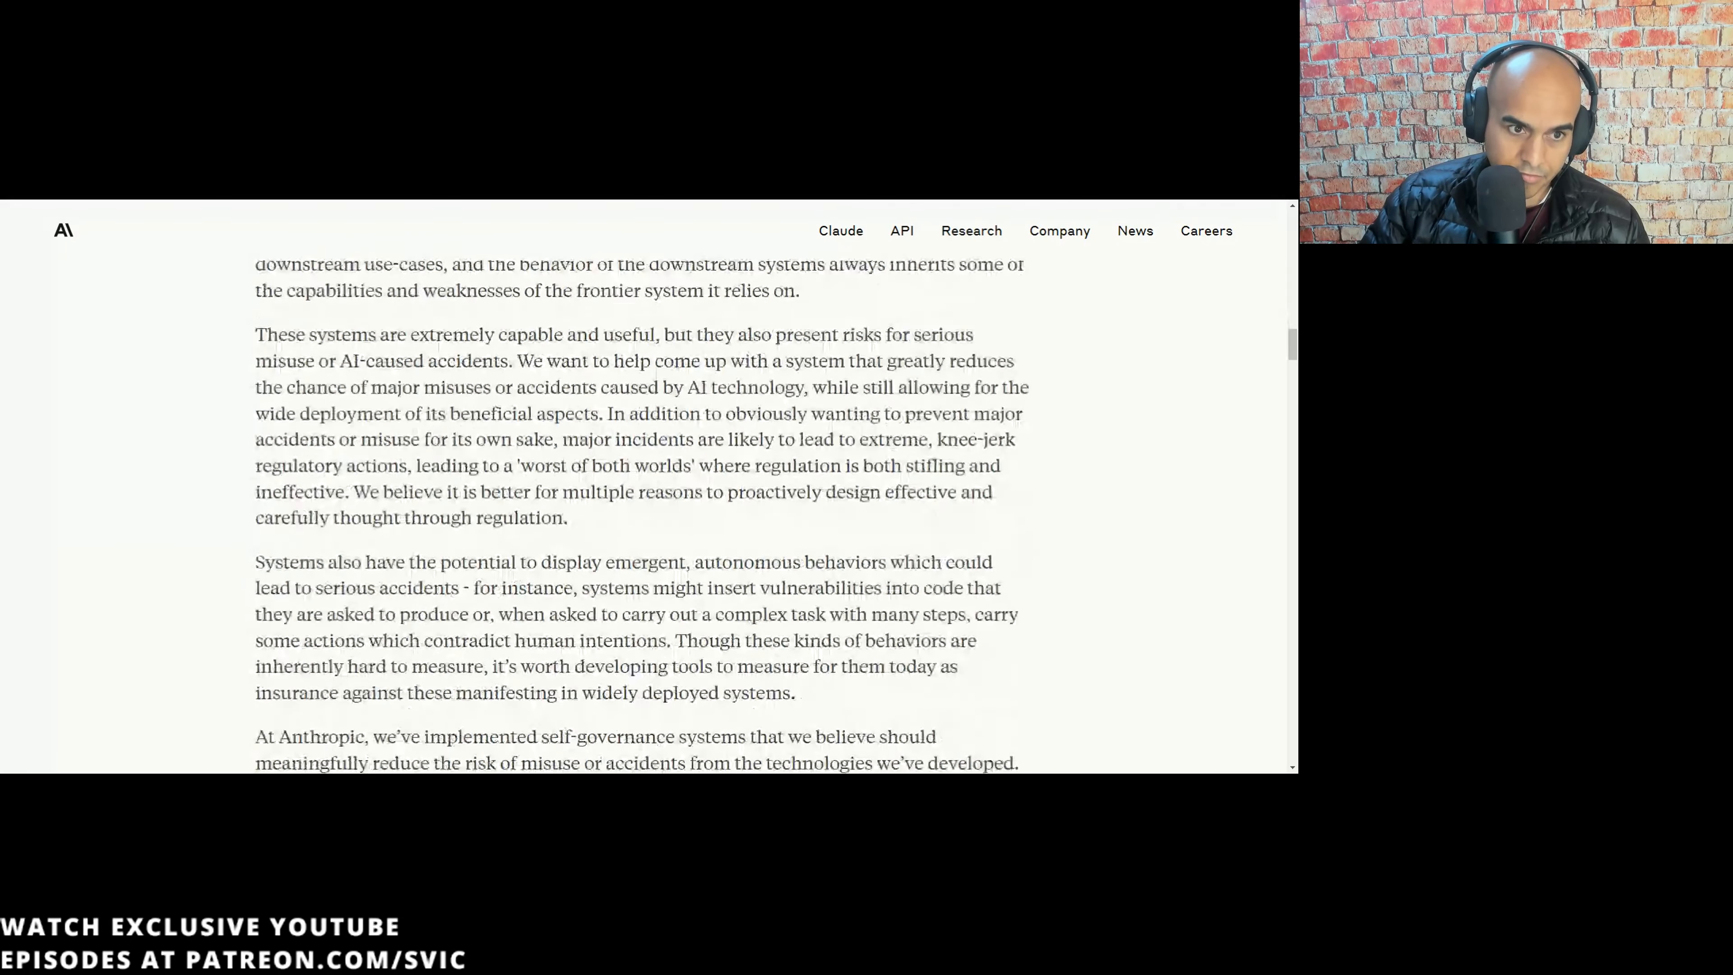
{"action": "left_click_drag", "start_coordinate": [308, 297], "coordinate": [493, 350]}
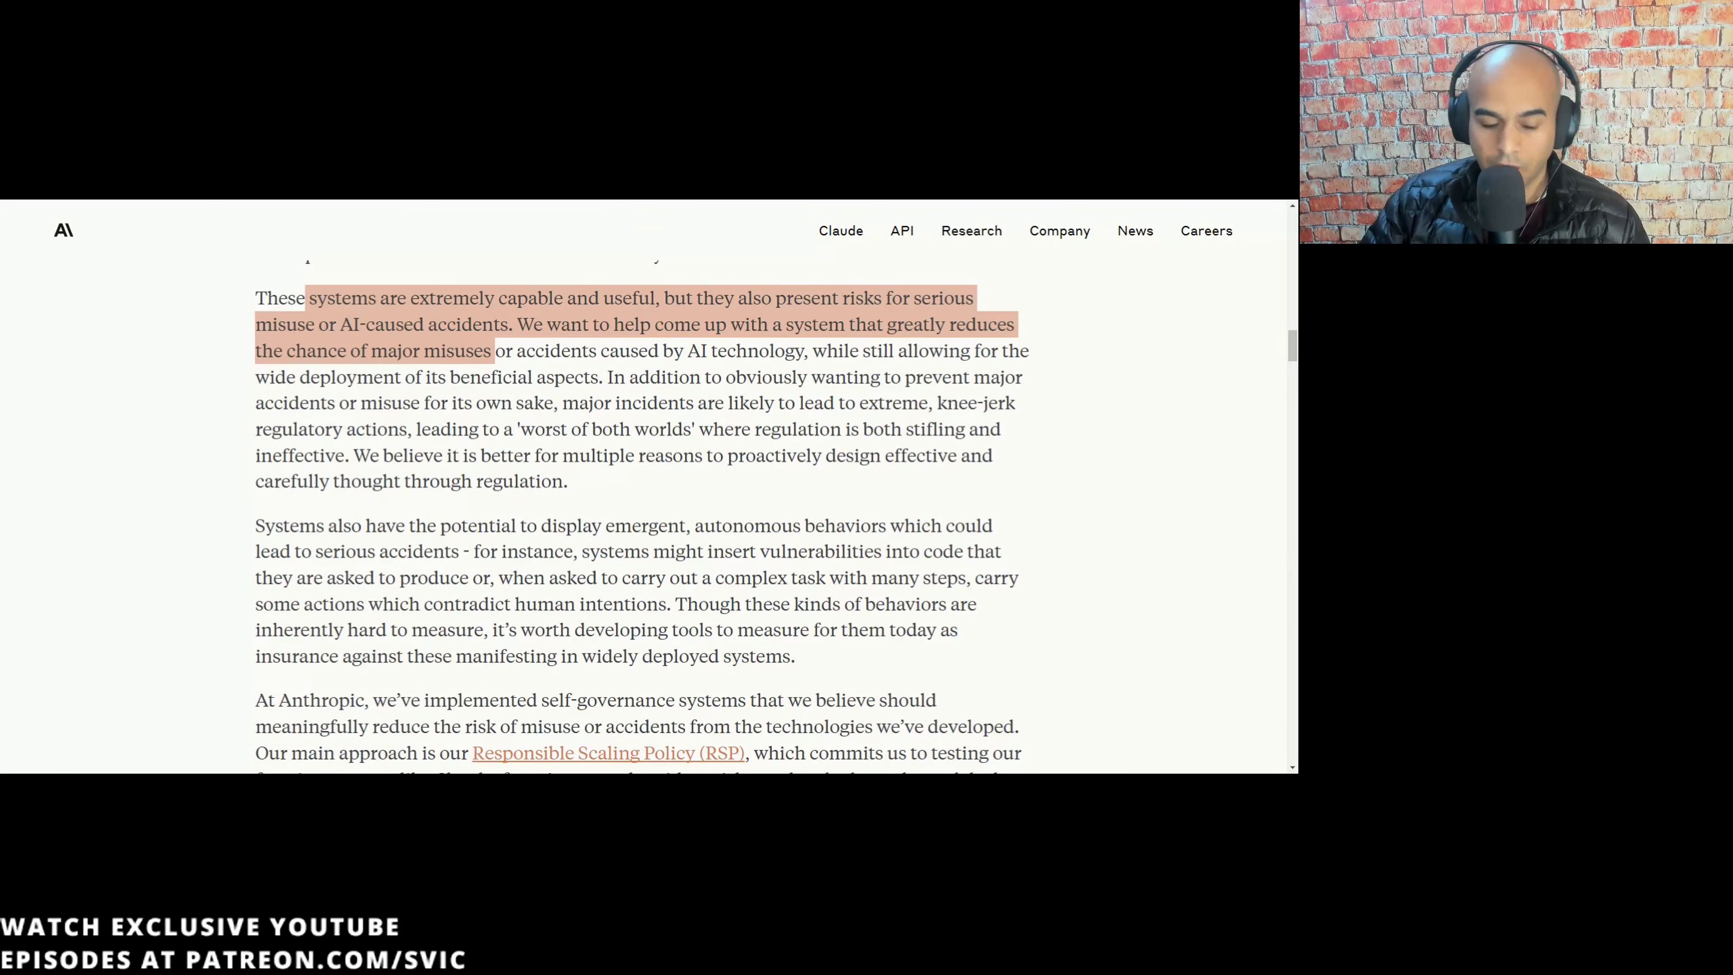
{"action": "mouse_move", "coordinate": [519, 205]}
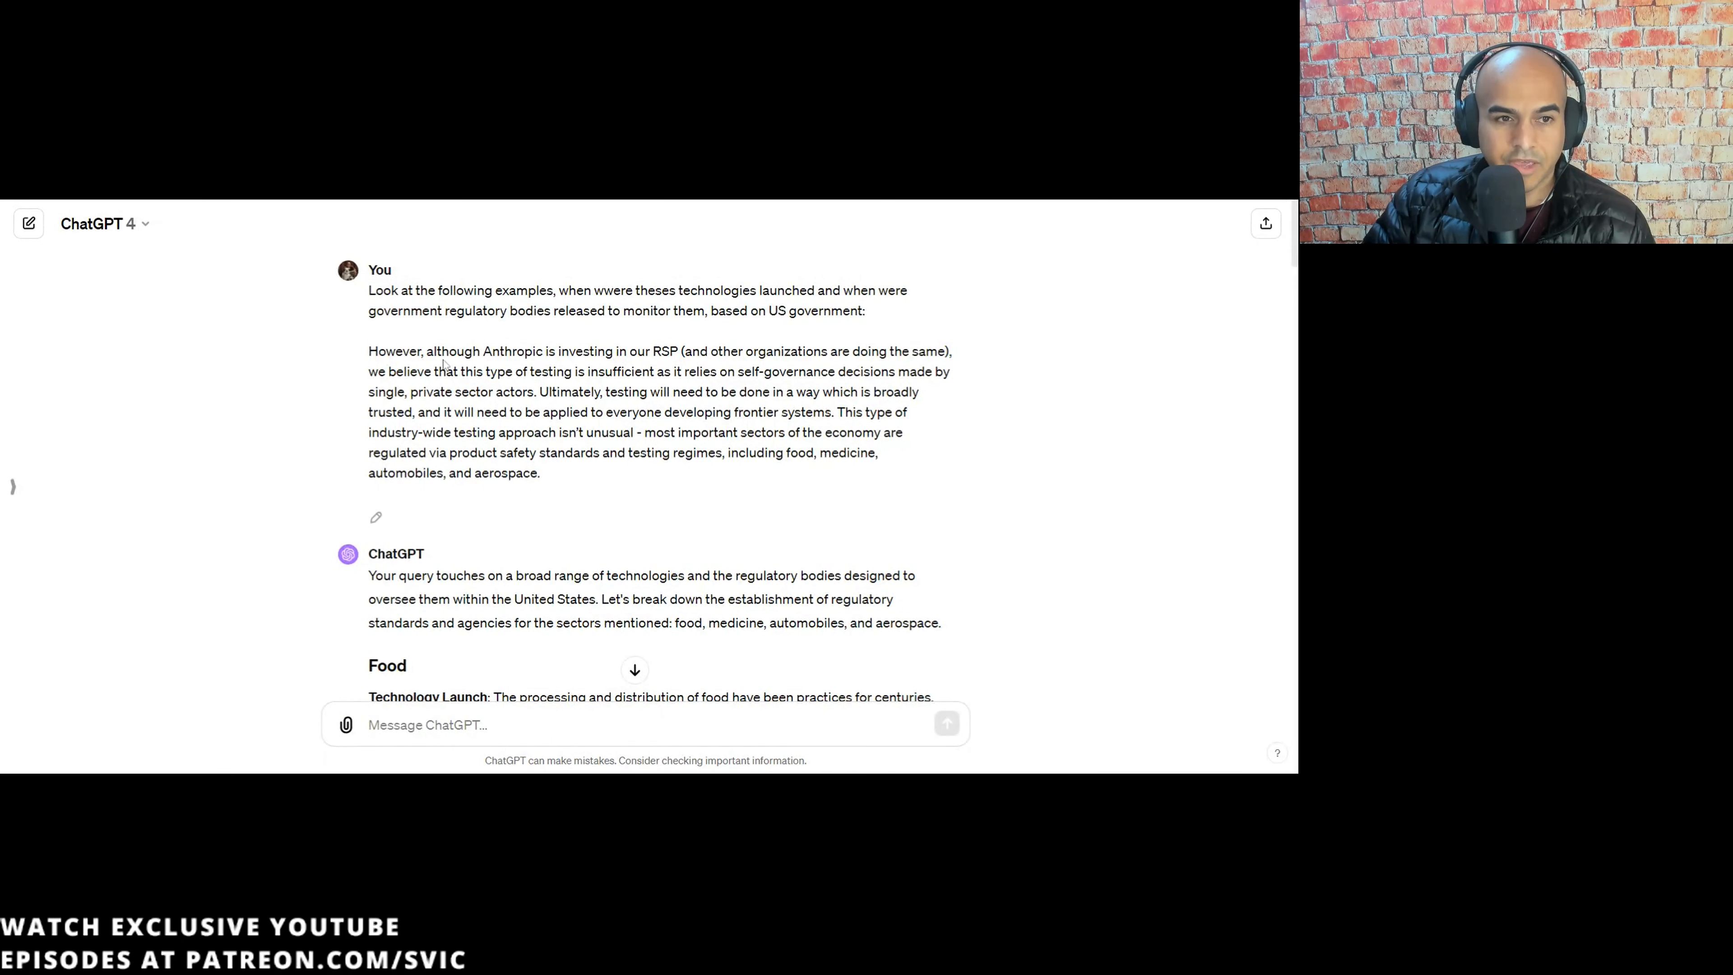
- Mark the prompt's sentence on regulated sectors listing food, medicine, automobiles and aerospace, then reach the Food entry
{"action": "left_click_drag", "start_coordinate": [638, 290], "coordinate": [376, 310]}
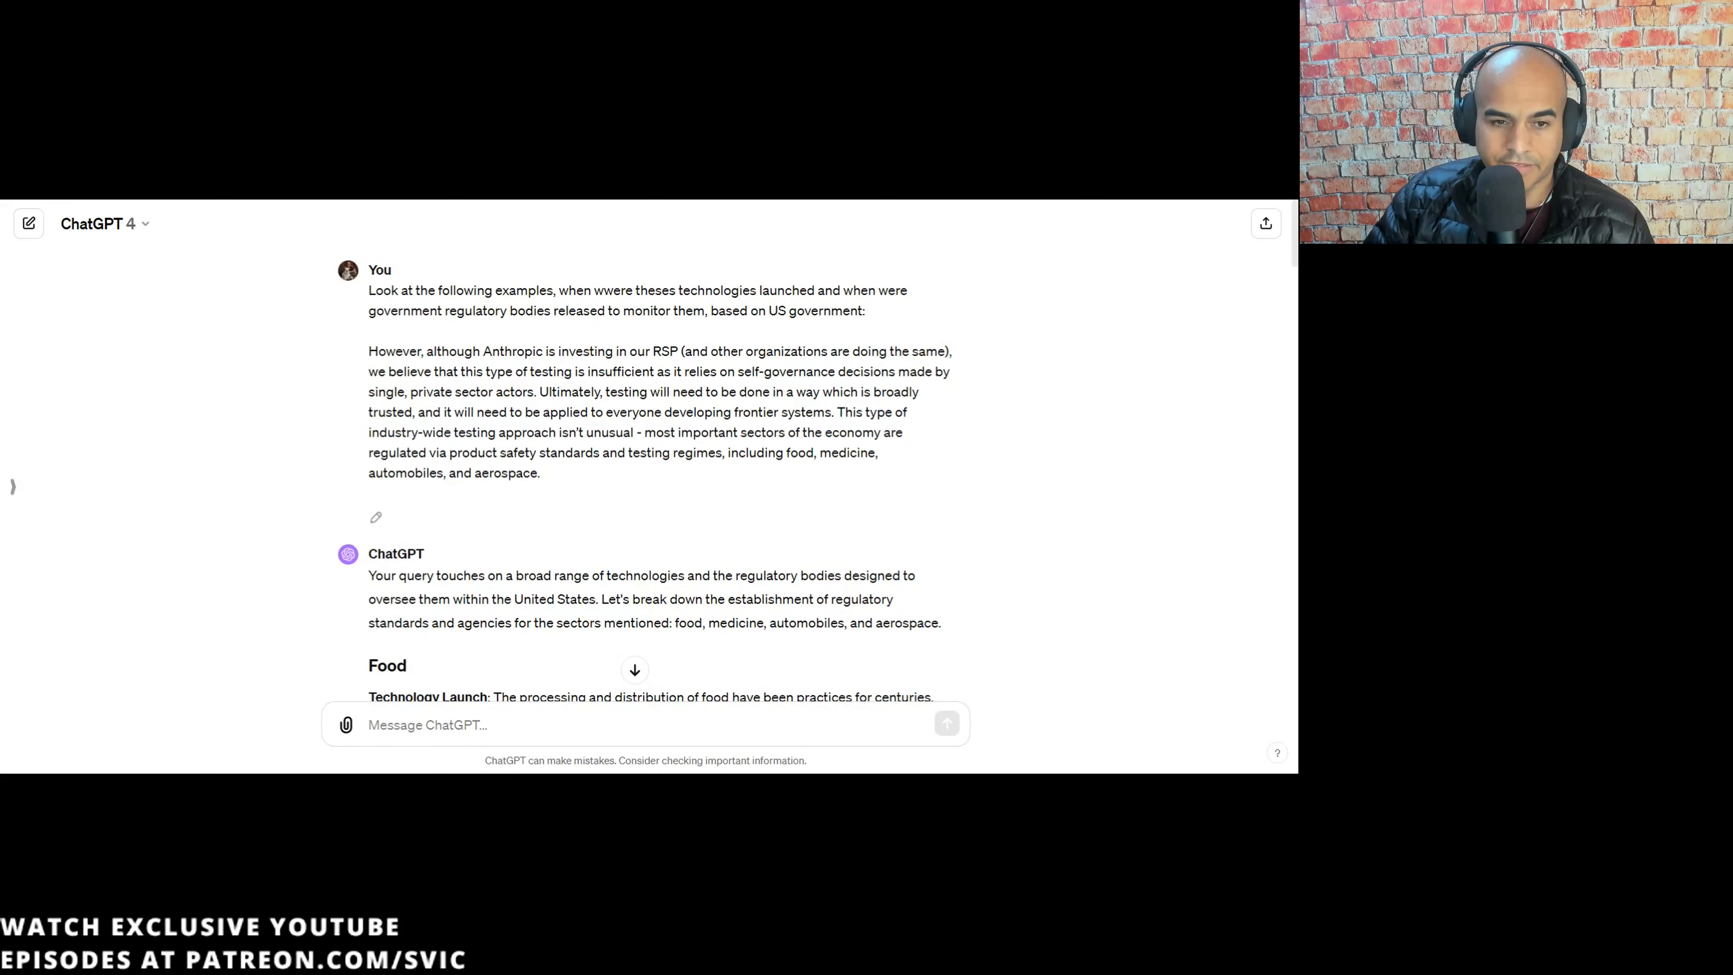
{"action": "left_click_drag", "start_coordinate": [639, 432], "coordinate": [796, 452]}
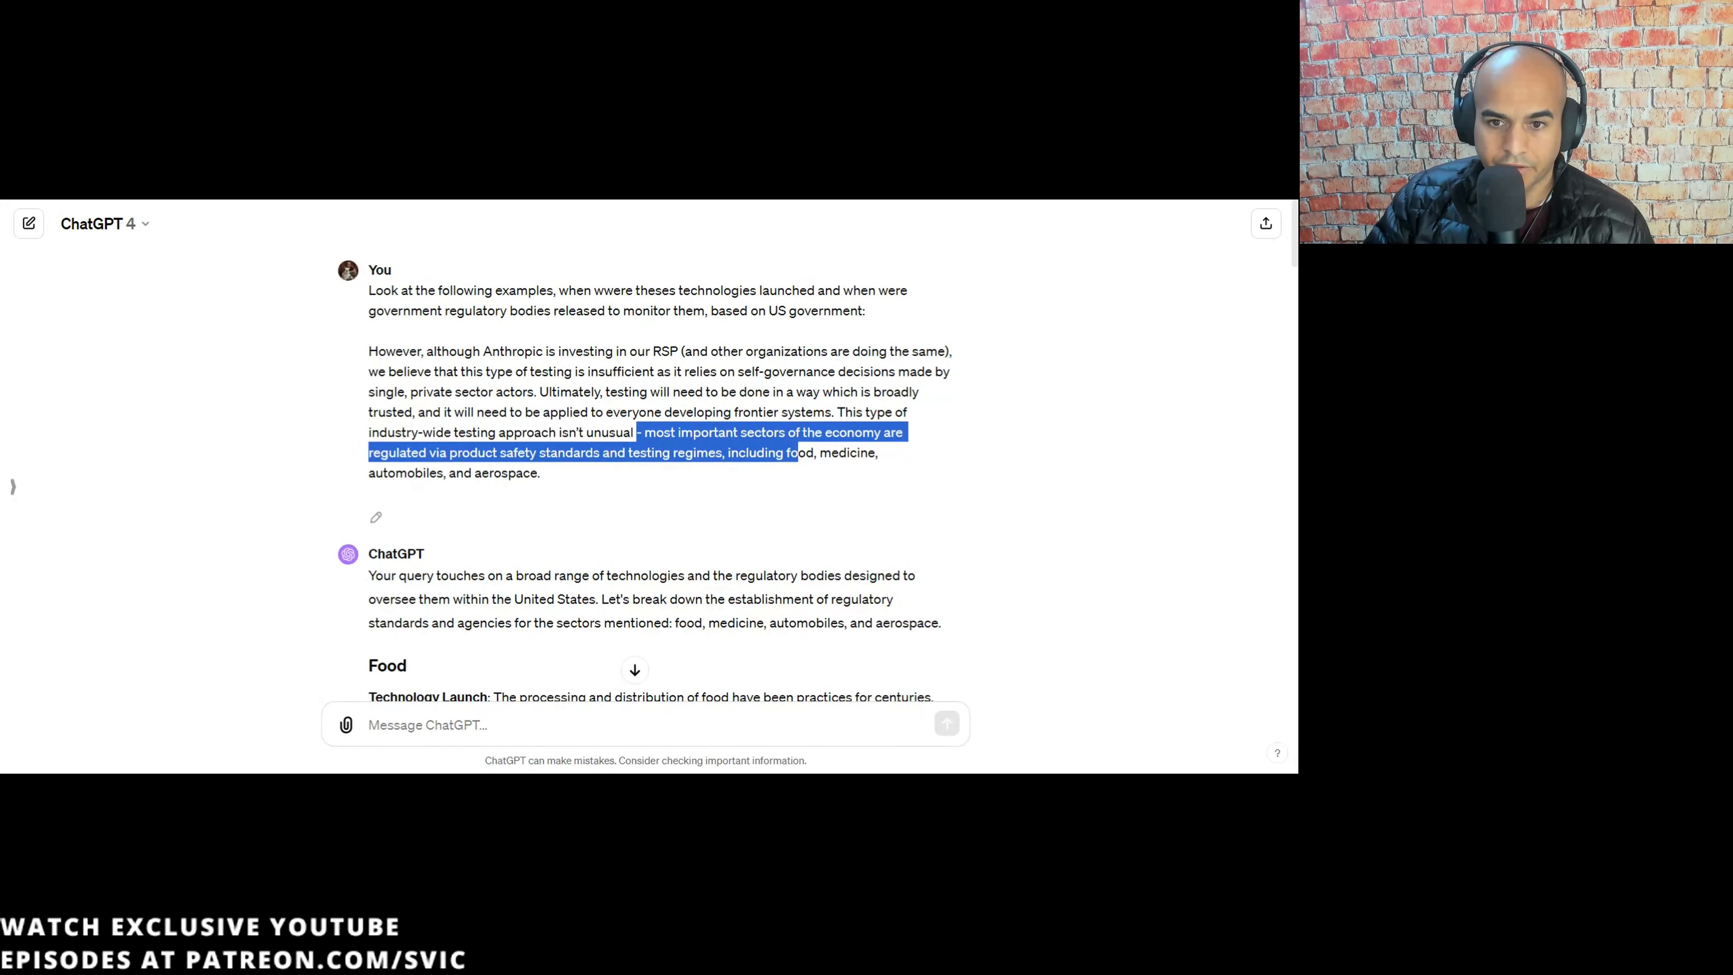
{"action": "left_click_drag", "start_coordinate": [796, 452], "coordinate": [542, 472]}
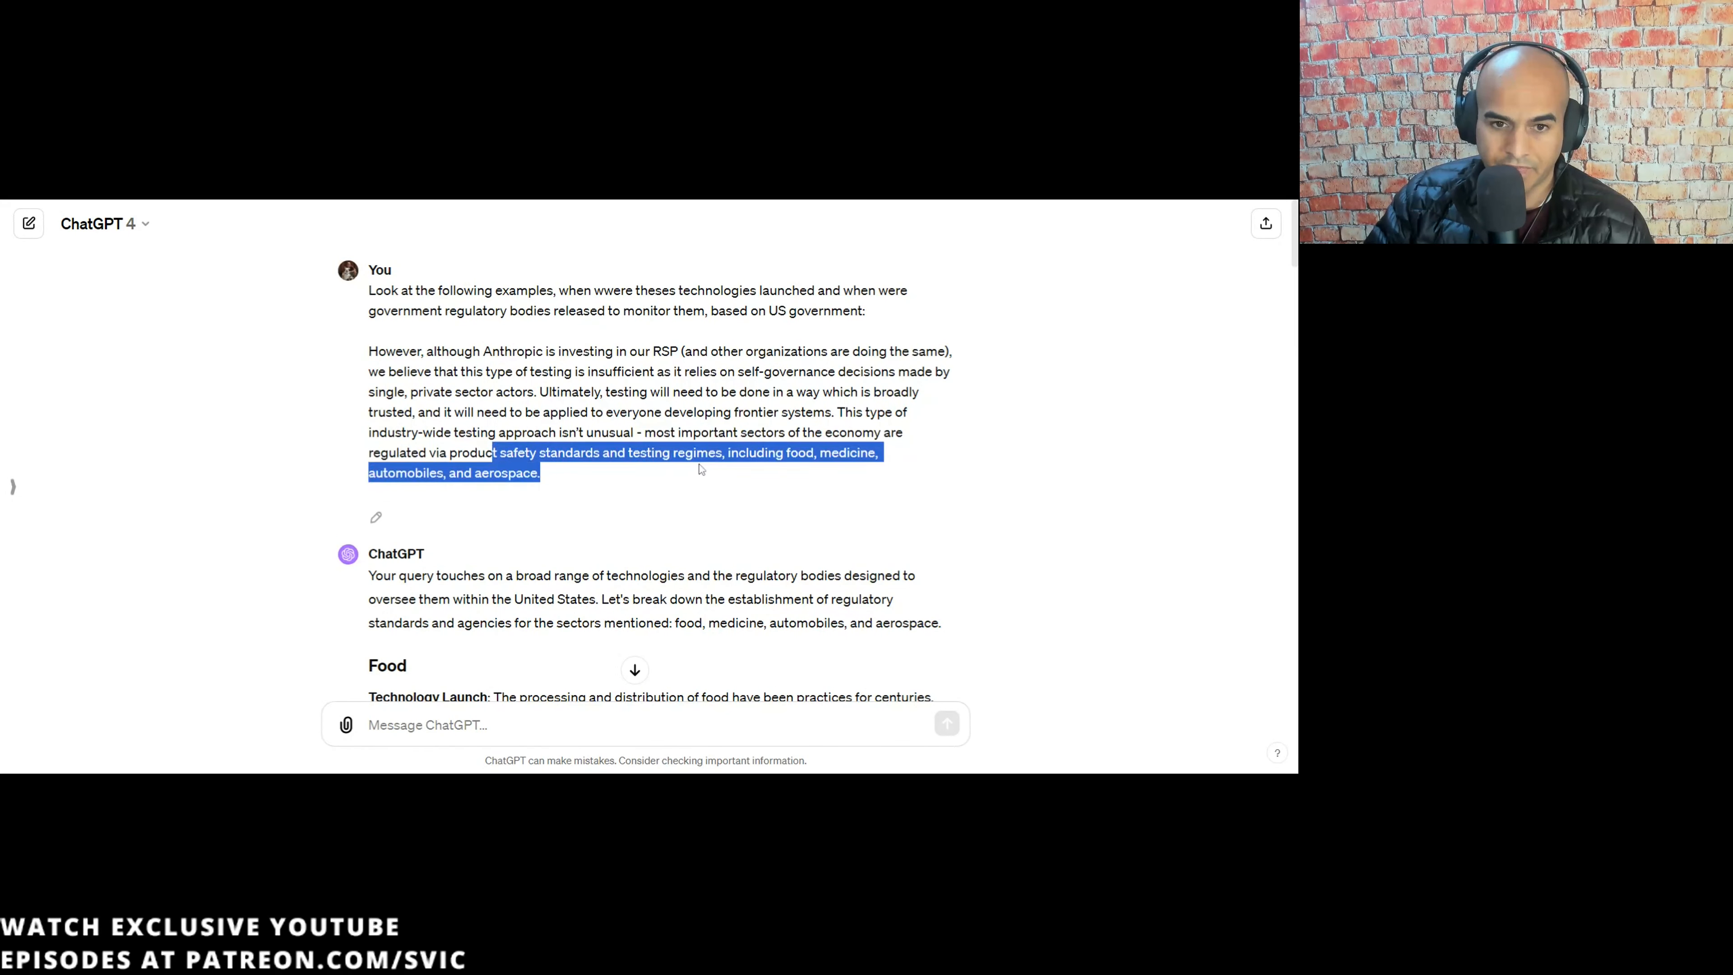
{"action": "scroll", "scroll_direction": "down", "scroll_amount": 3}
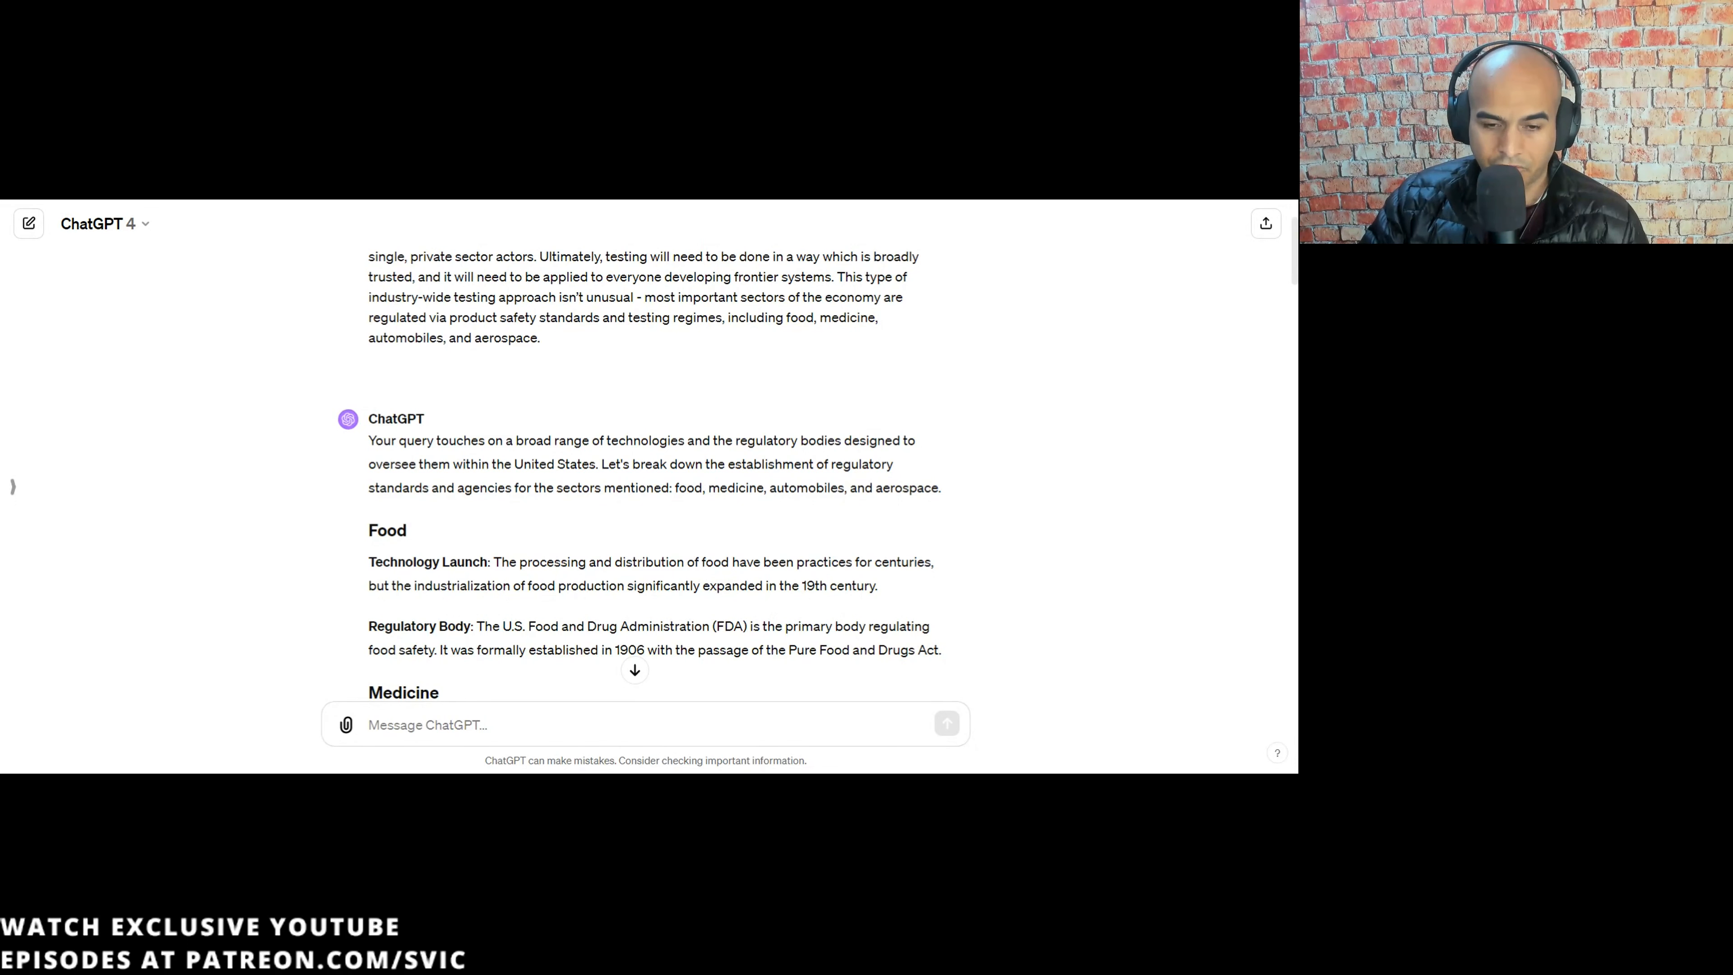
{"action": "scroll", "scroll_direction": "down", "scroll_amount": 3}
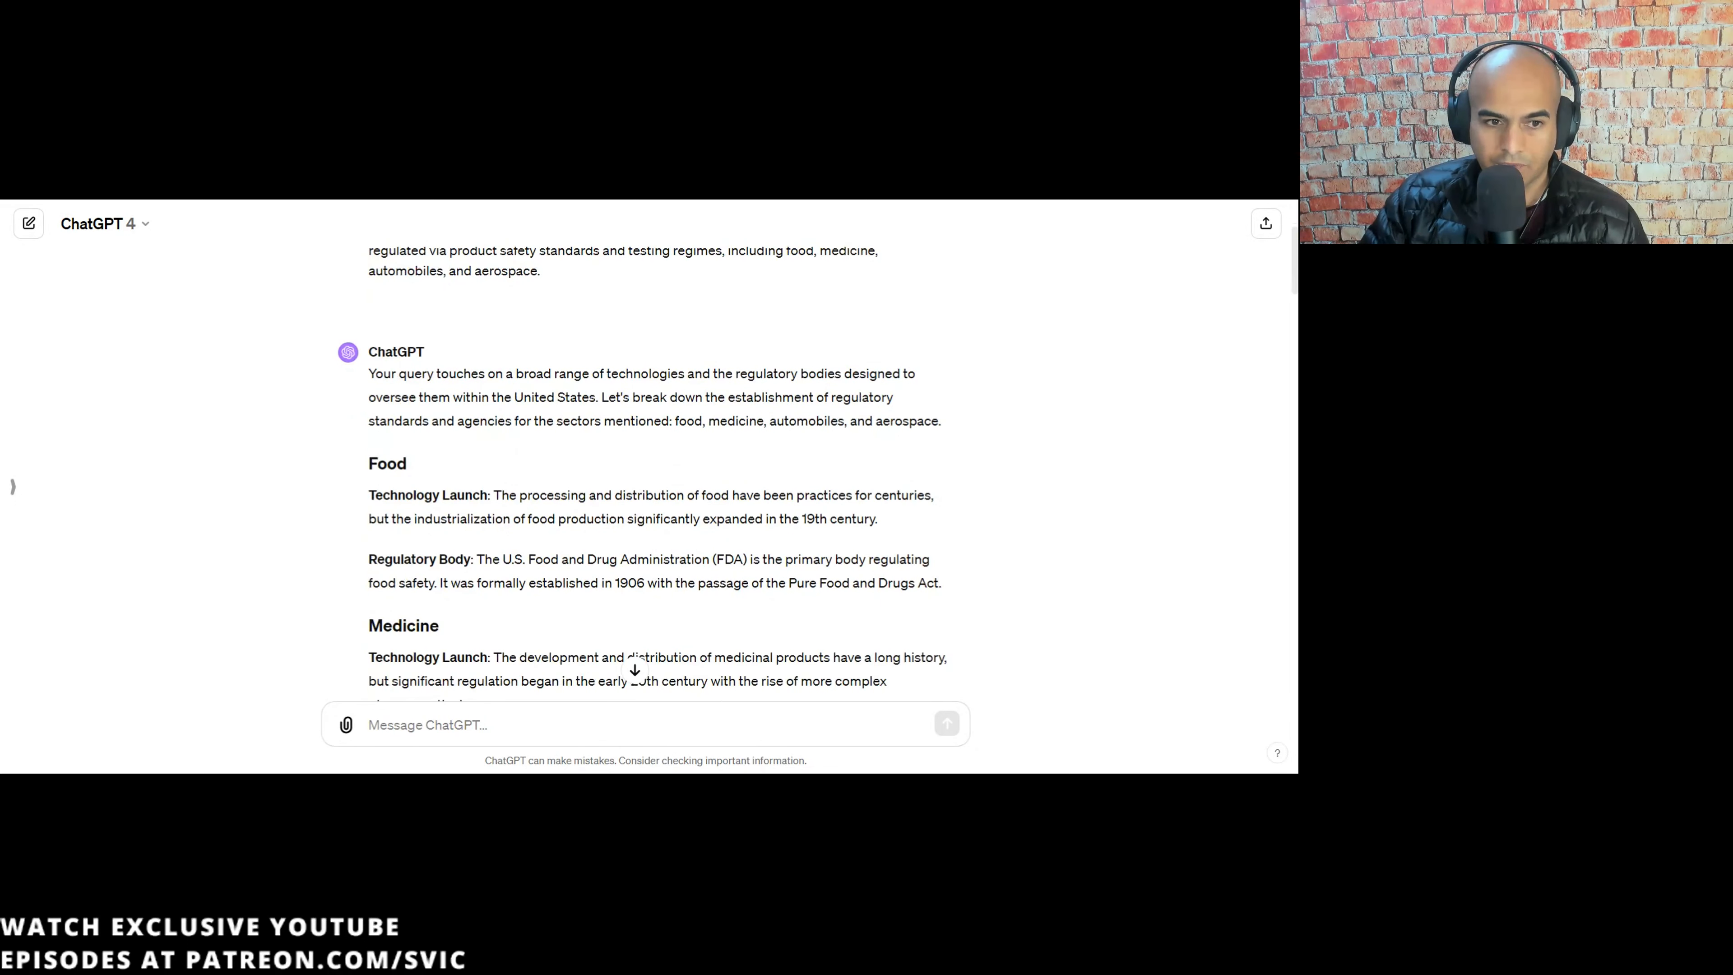
{"action": "left_click_drag", "start_coordinate": [504, 494], "coordinate": [622, 494]}
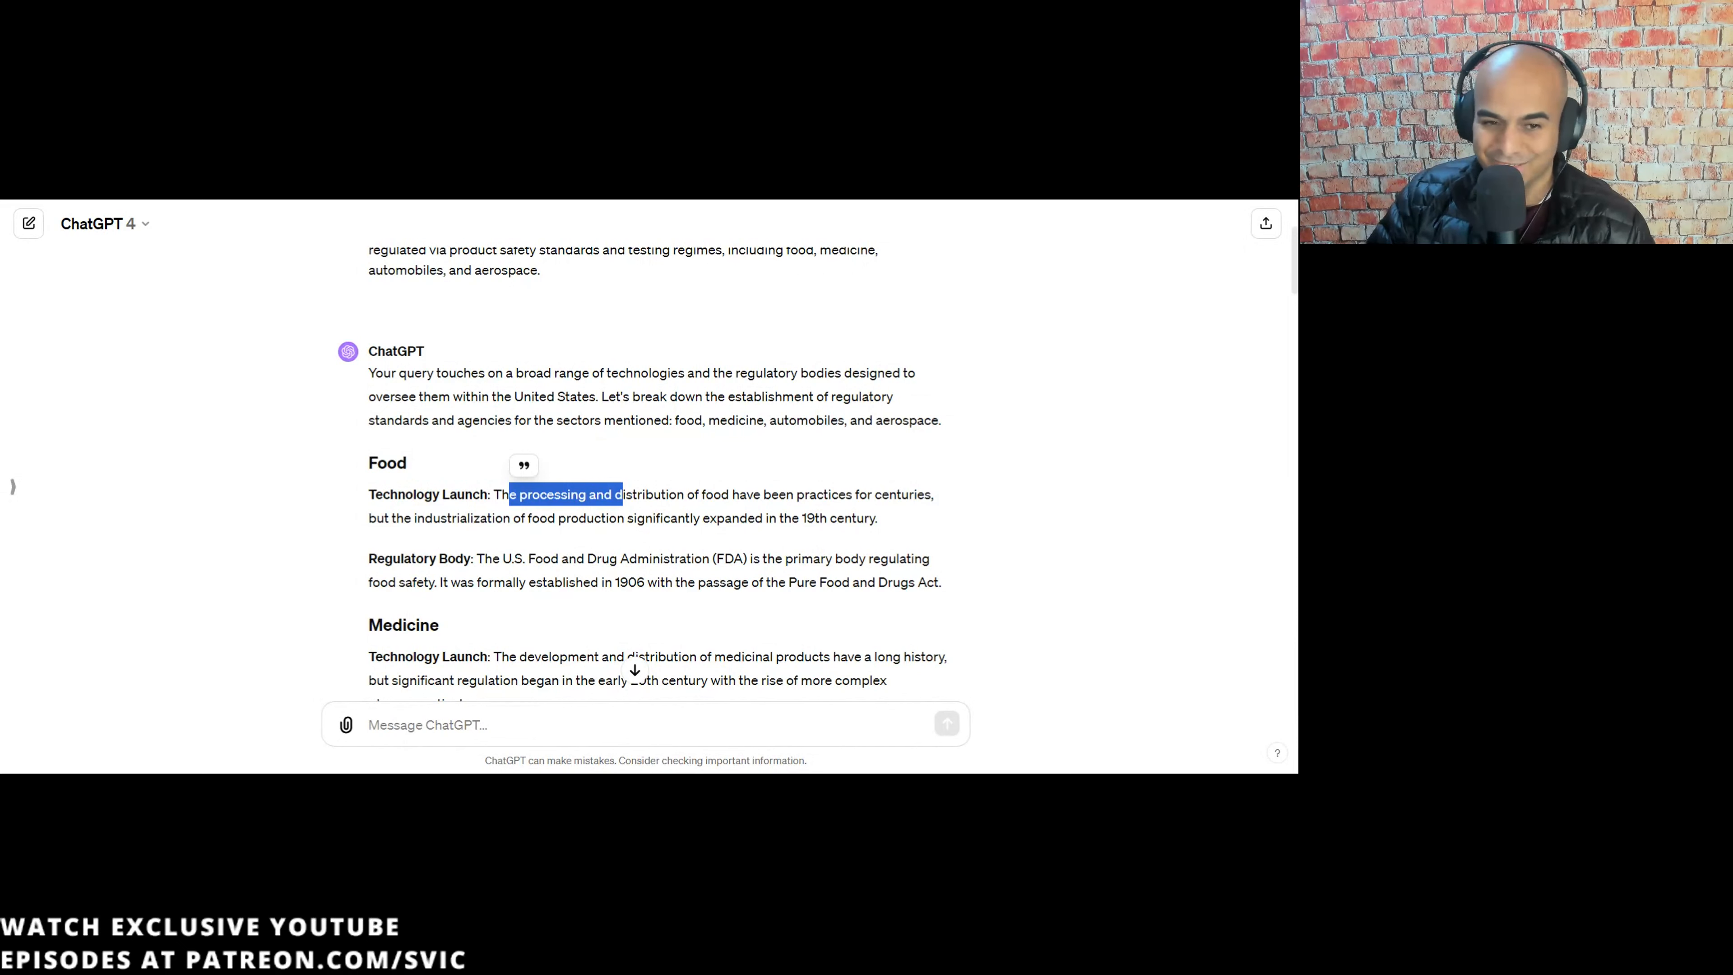
{"action": "left_click_drag", "start_coordinate": [625, 494], "coordinate": [696, 494]}
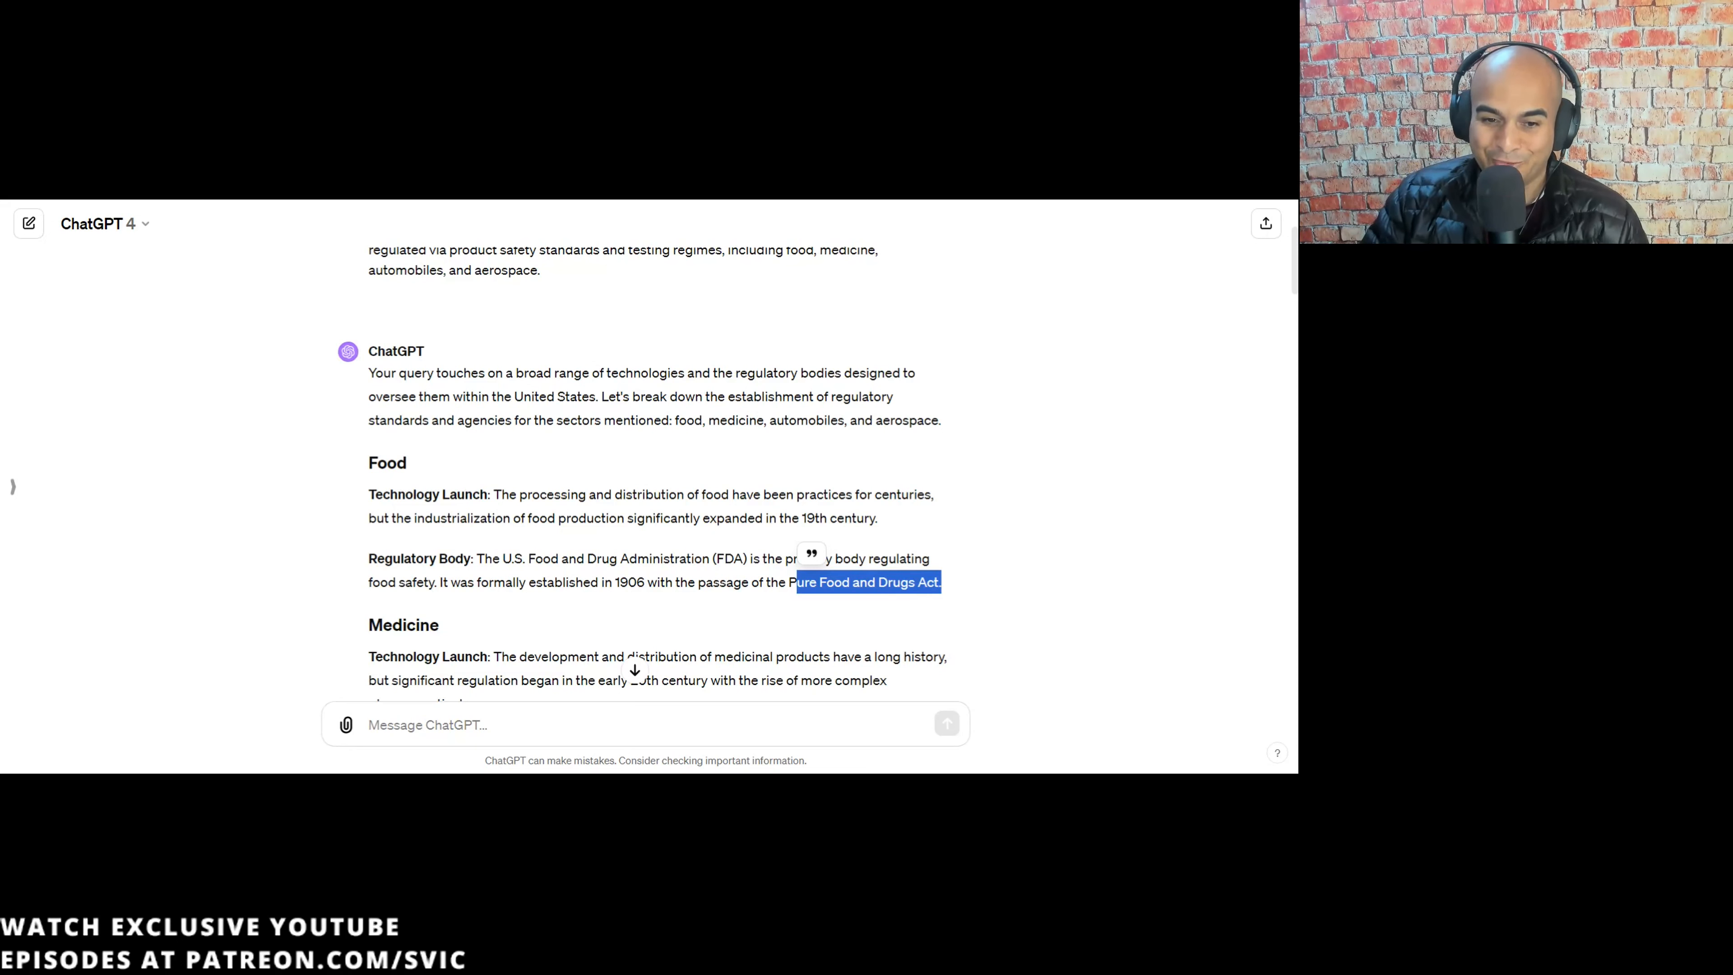
{"action": "scroll", "scroll_direction": "down", "scroll_amount": 3}
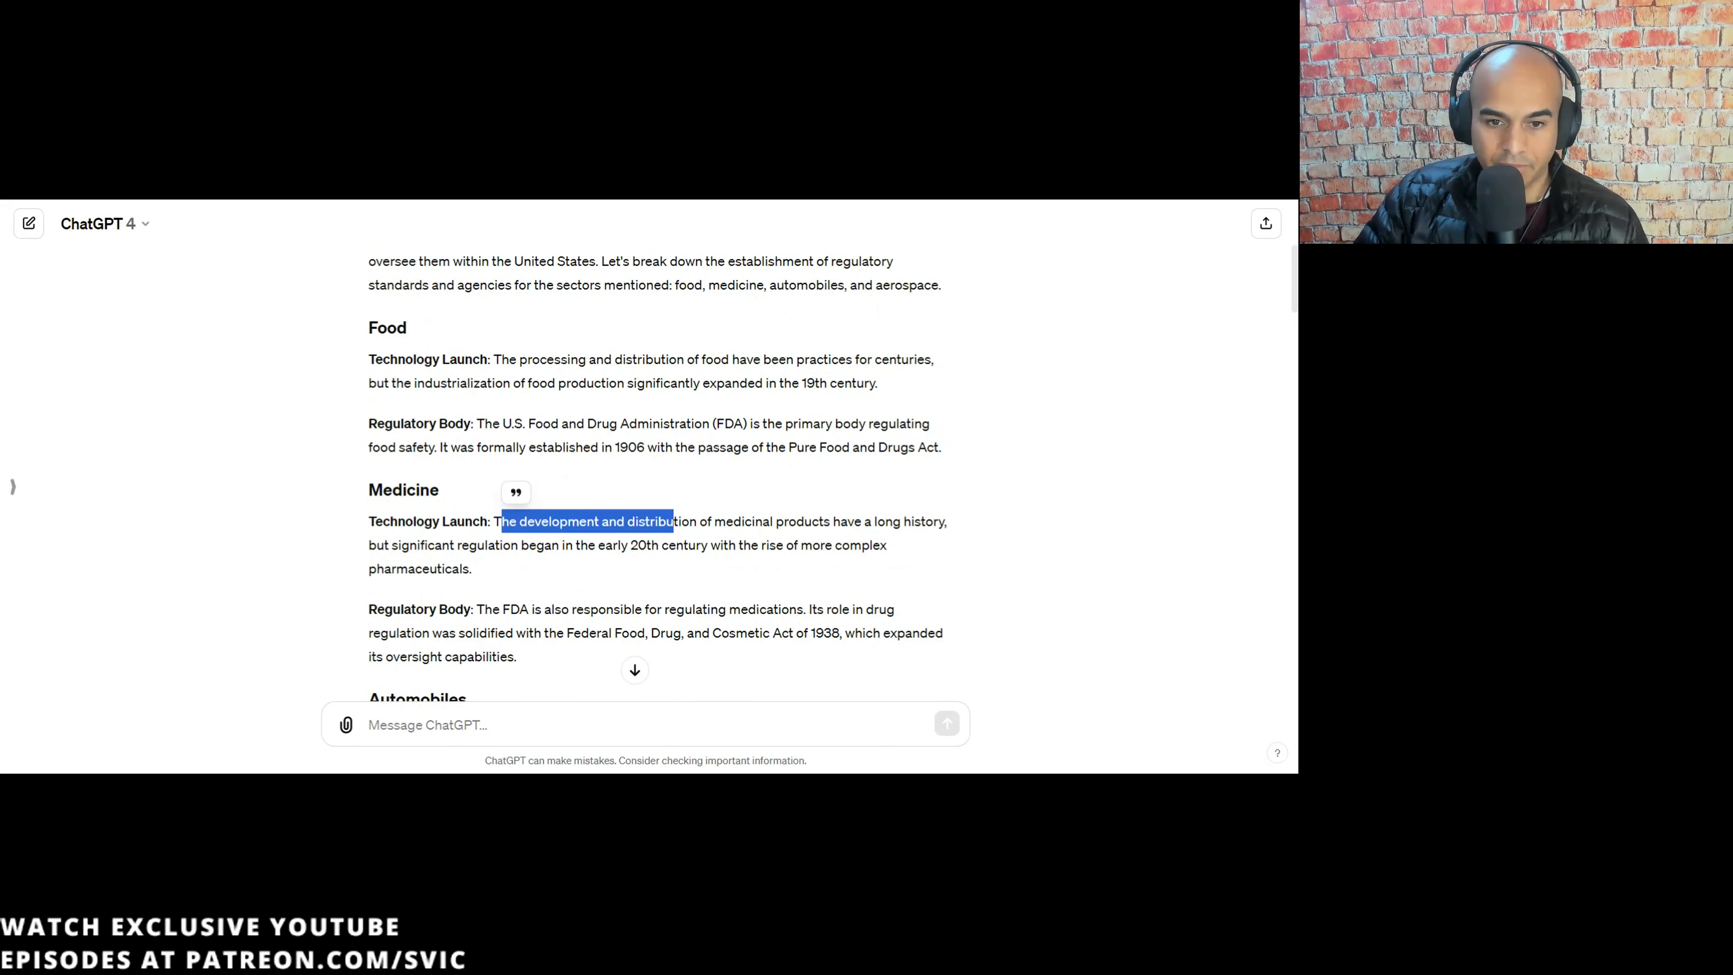
{"action": "mouse_move", "coordinate": [565, 574]}
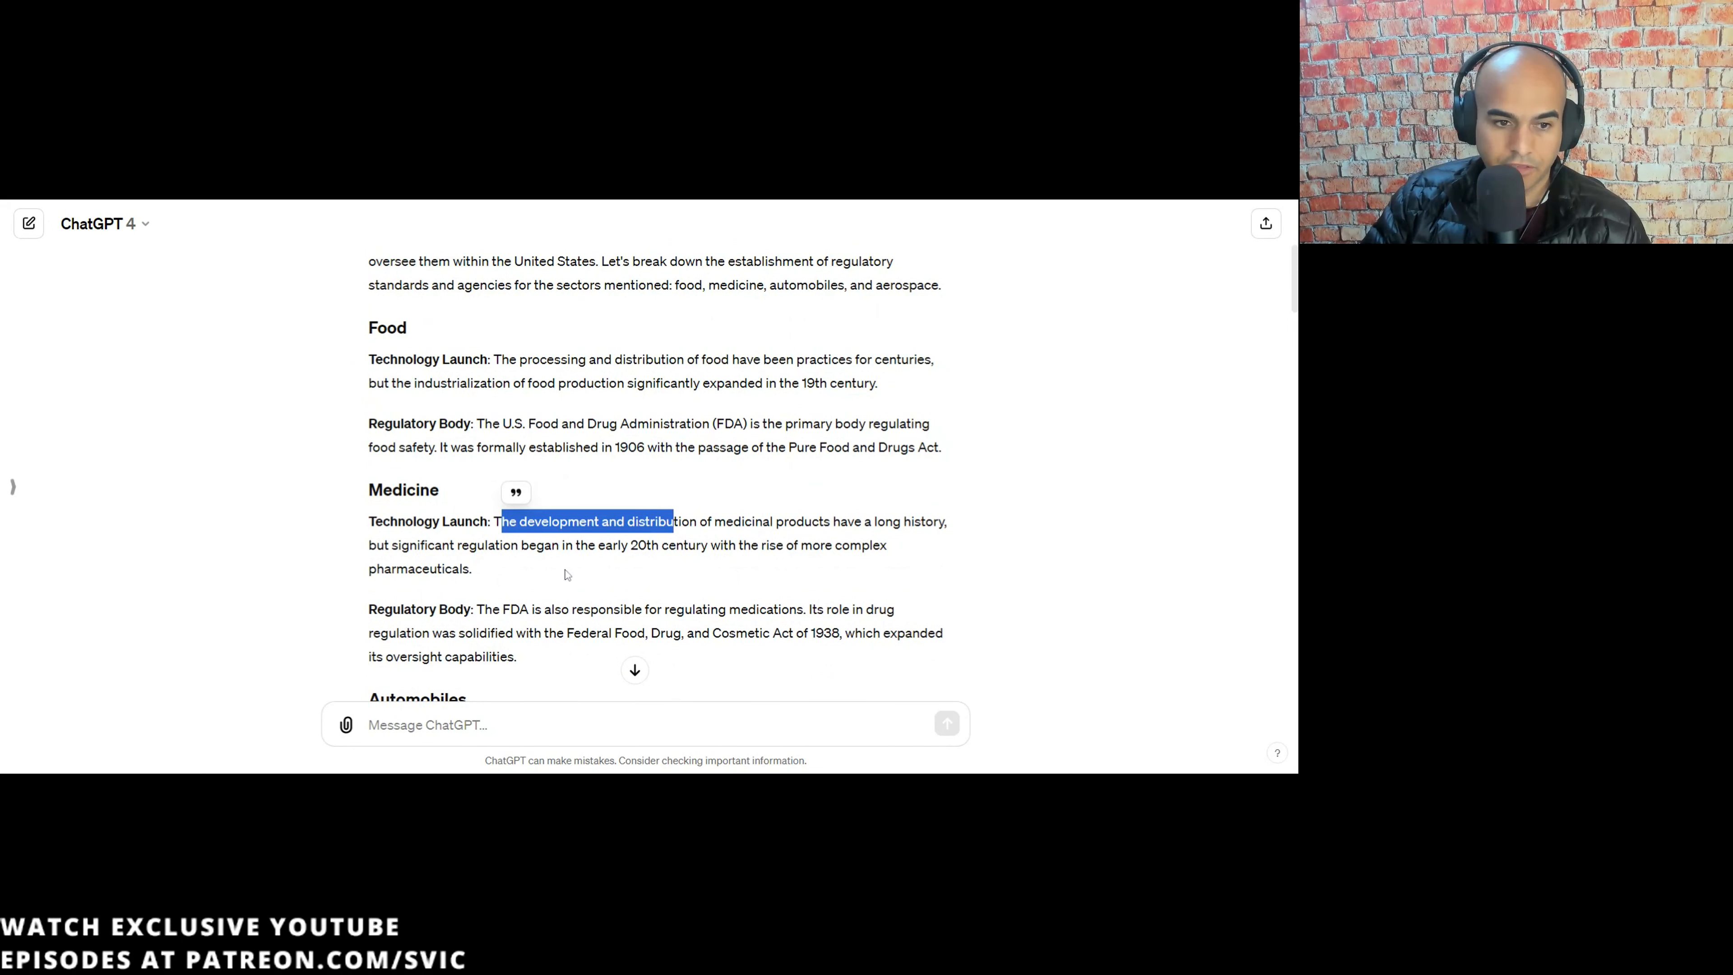
{"action": "mouse_move", "coordinate": [542, 560]}
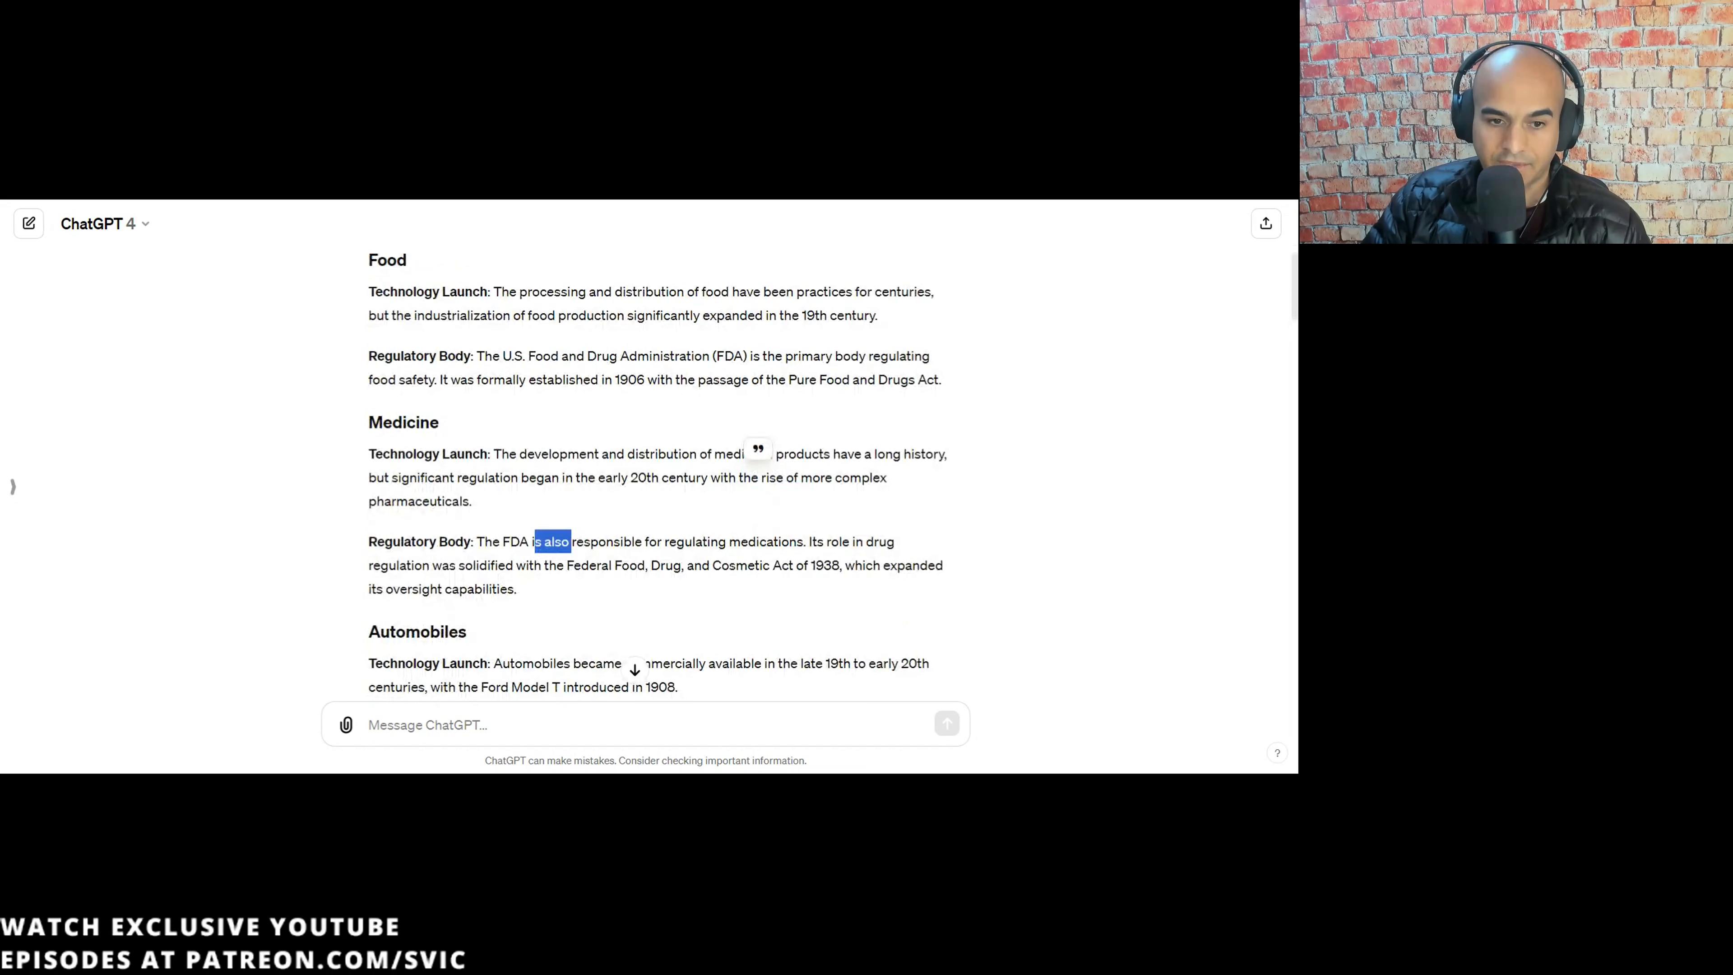
{"action": "left_click_drag", "start_coordinate": [534, 541], "coordinate": [683, 542]}
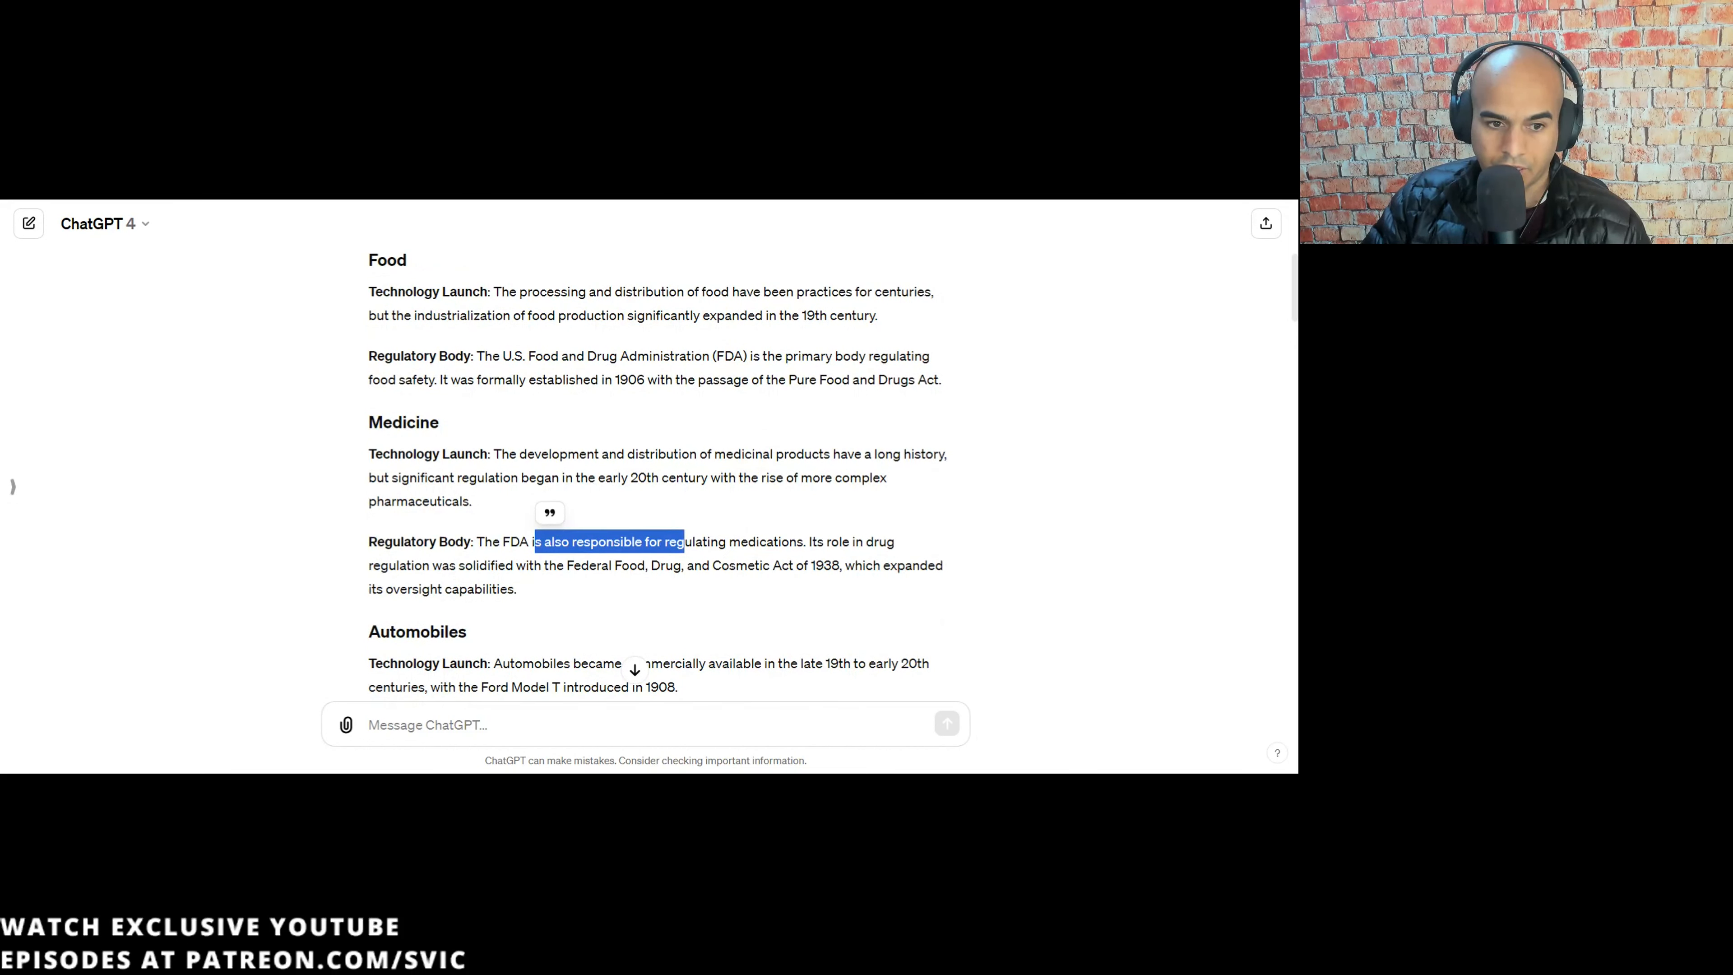
{"action": "mouse_move", "coordinate": [668, 587]}
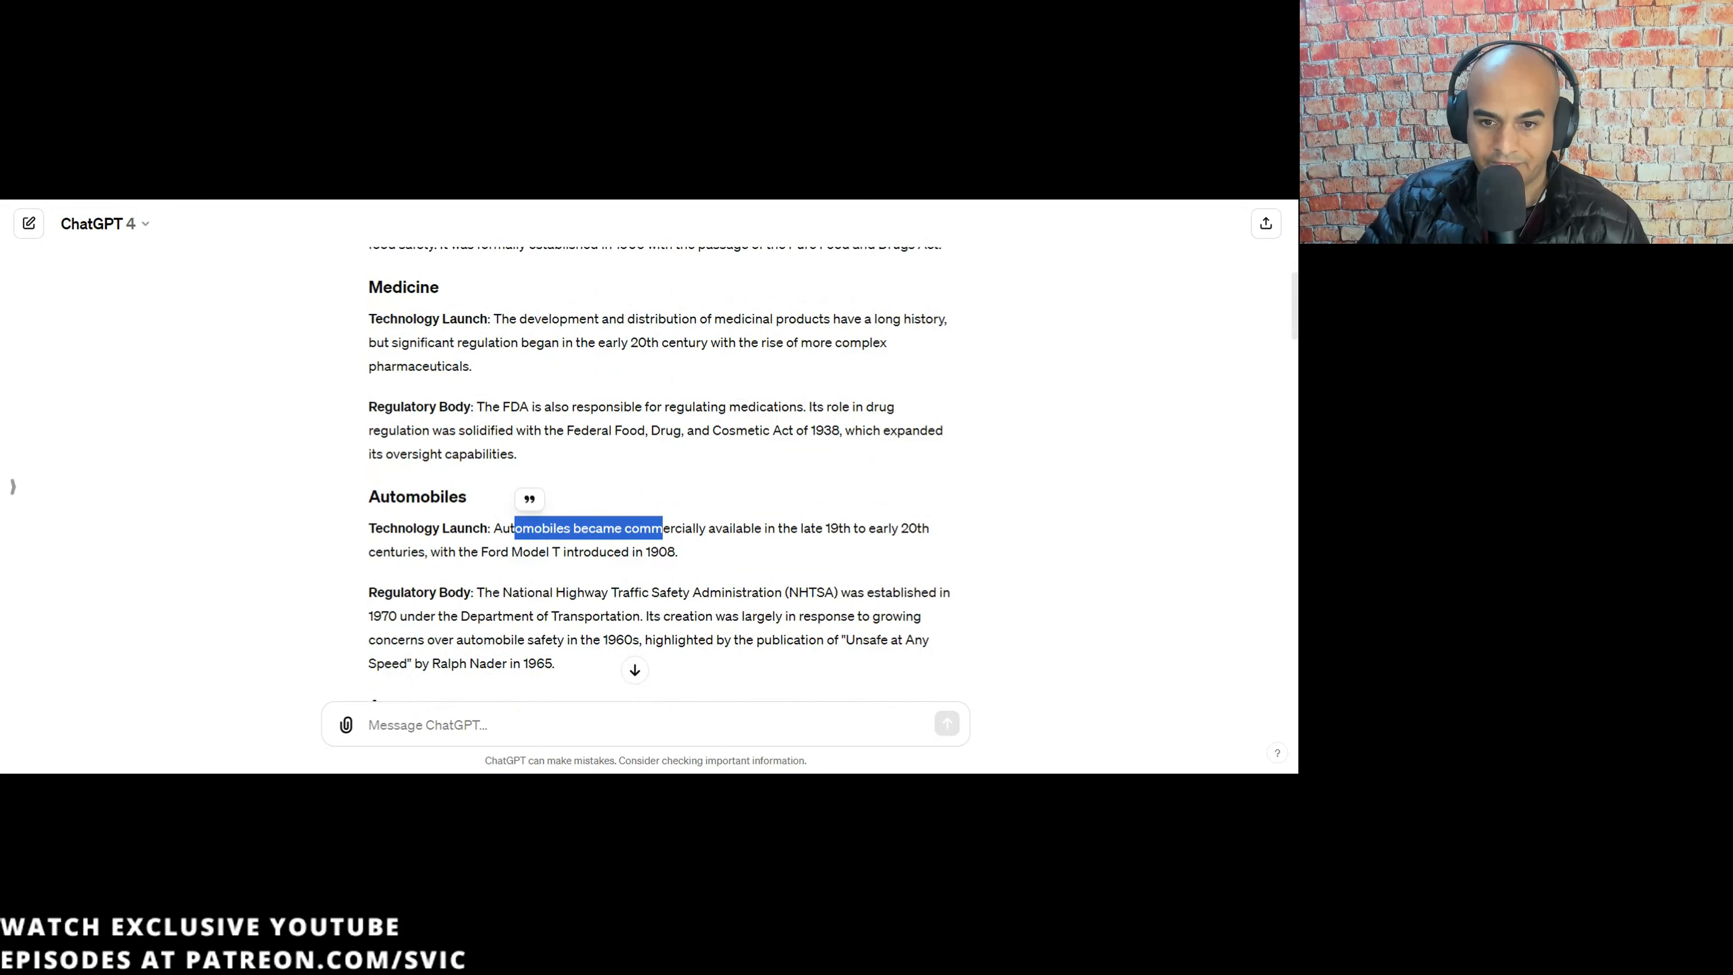
{"action": "mouse_move", "coordinate": [800, 549]}
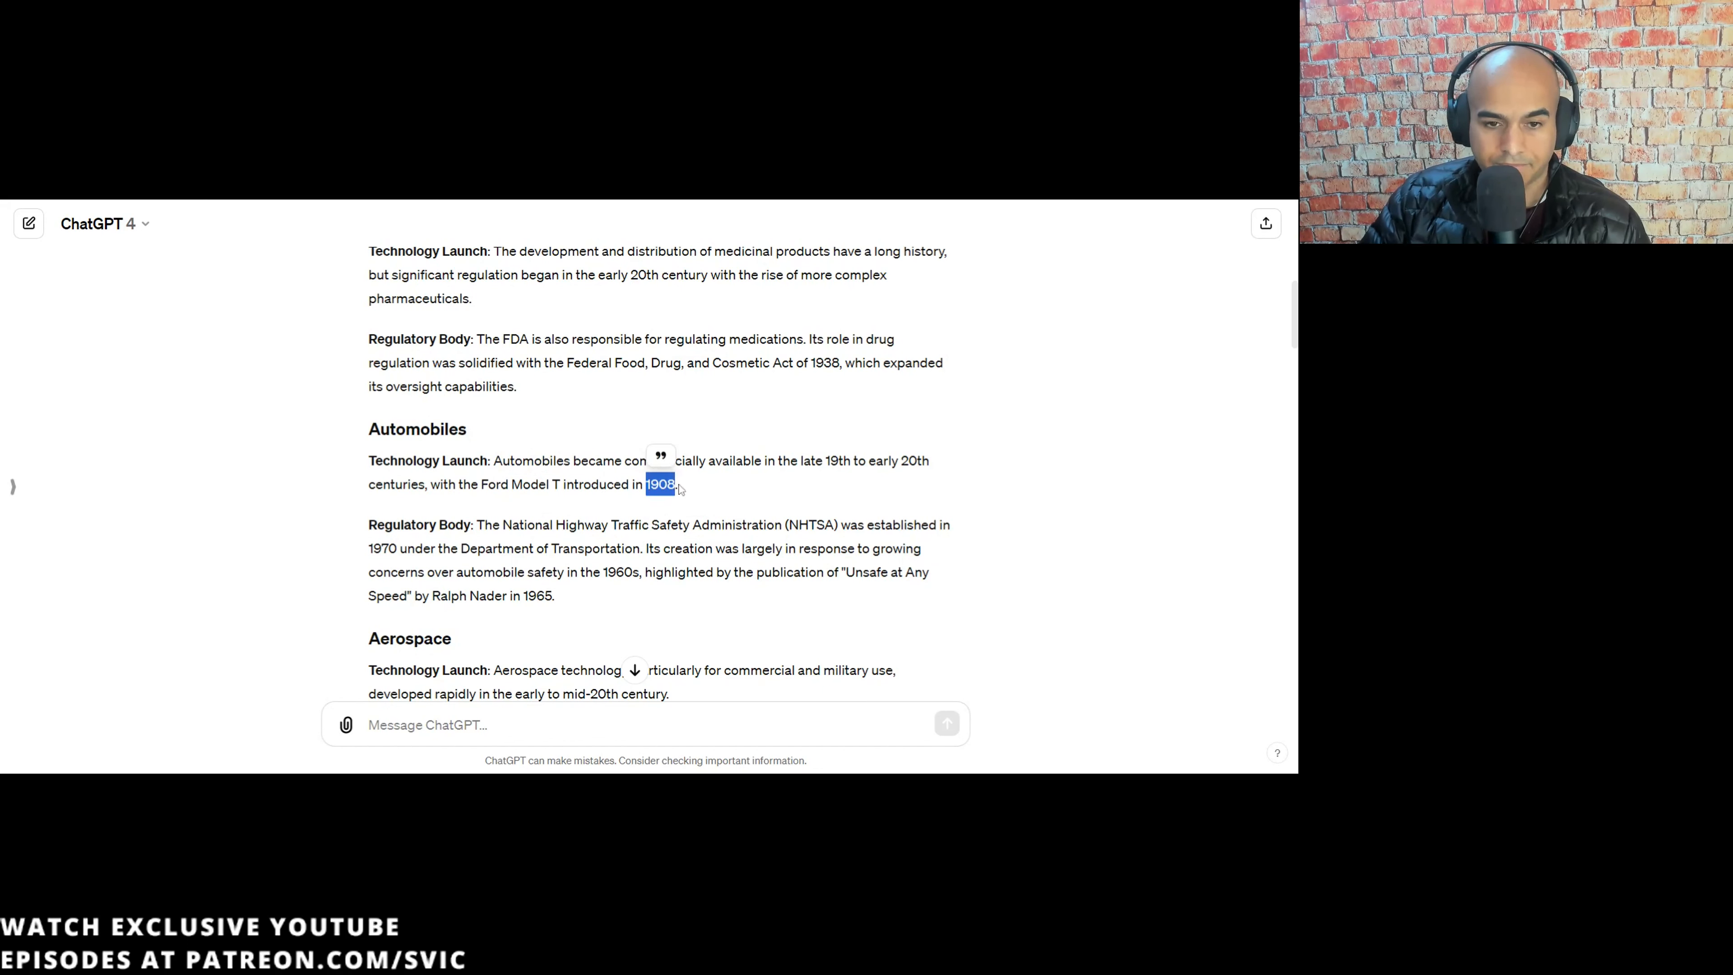
{"action": "mouse_move", "coordinate": [725, 487]}
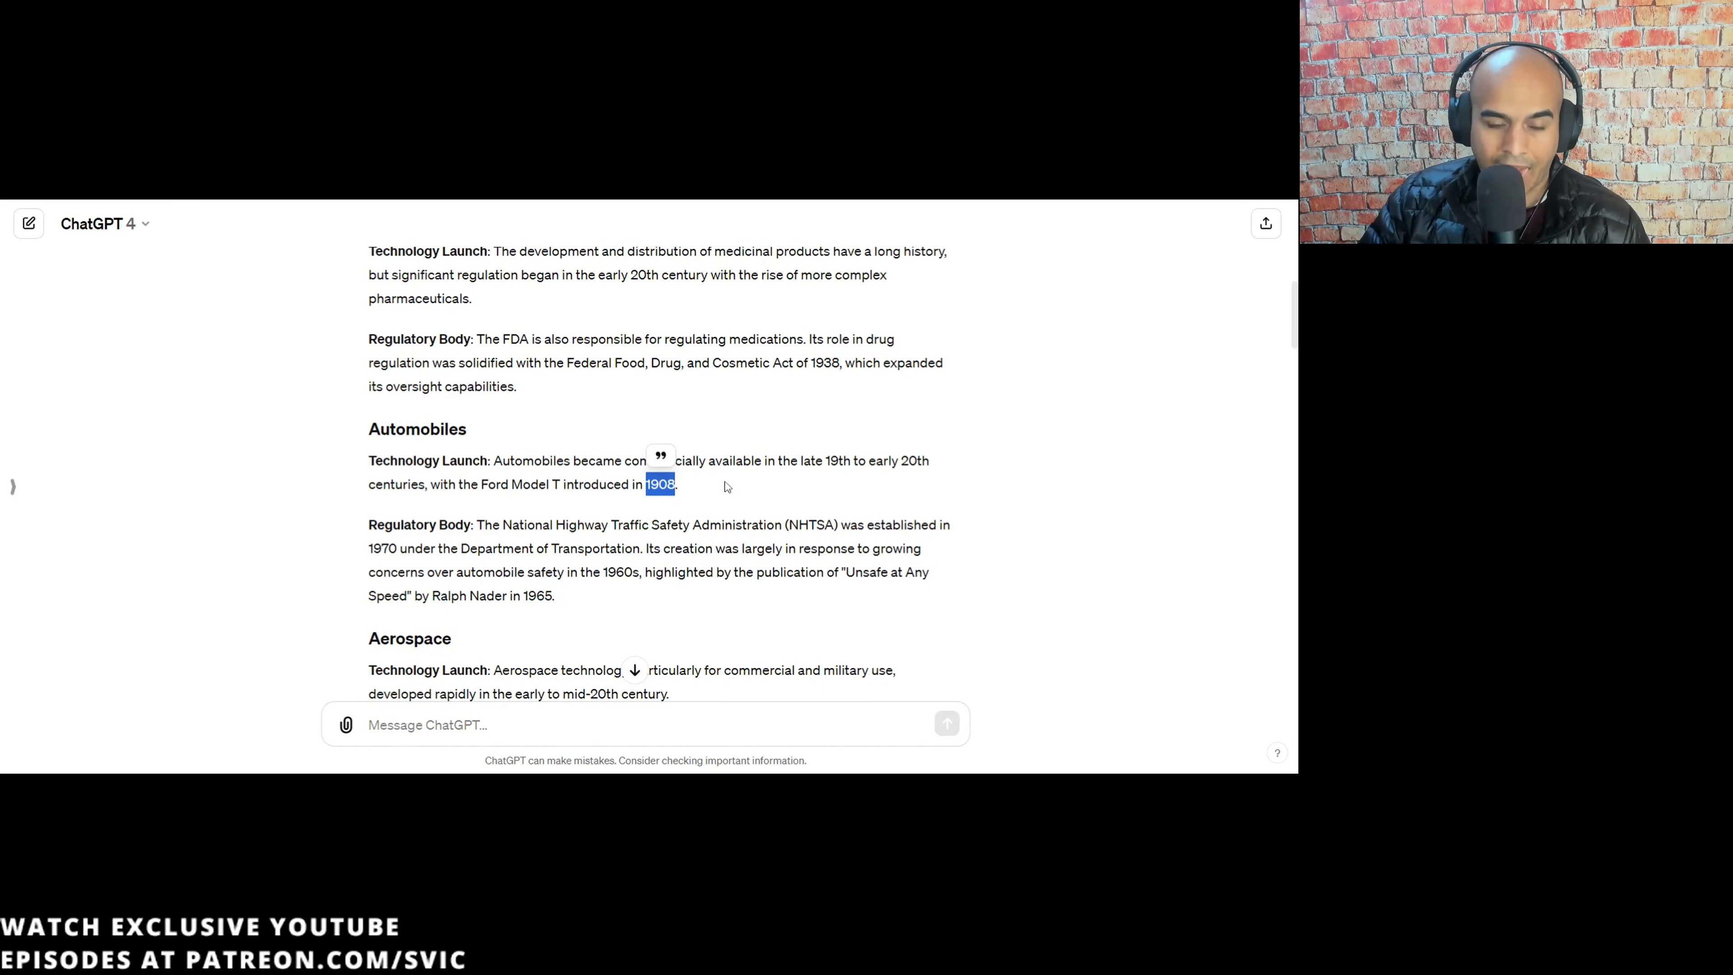
{"action": "mouse_move", "coordinate": [693, 491]}
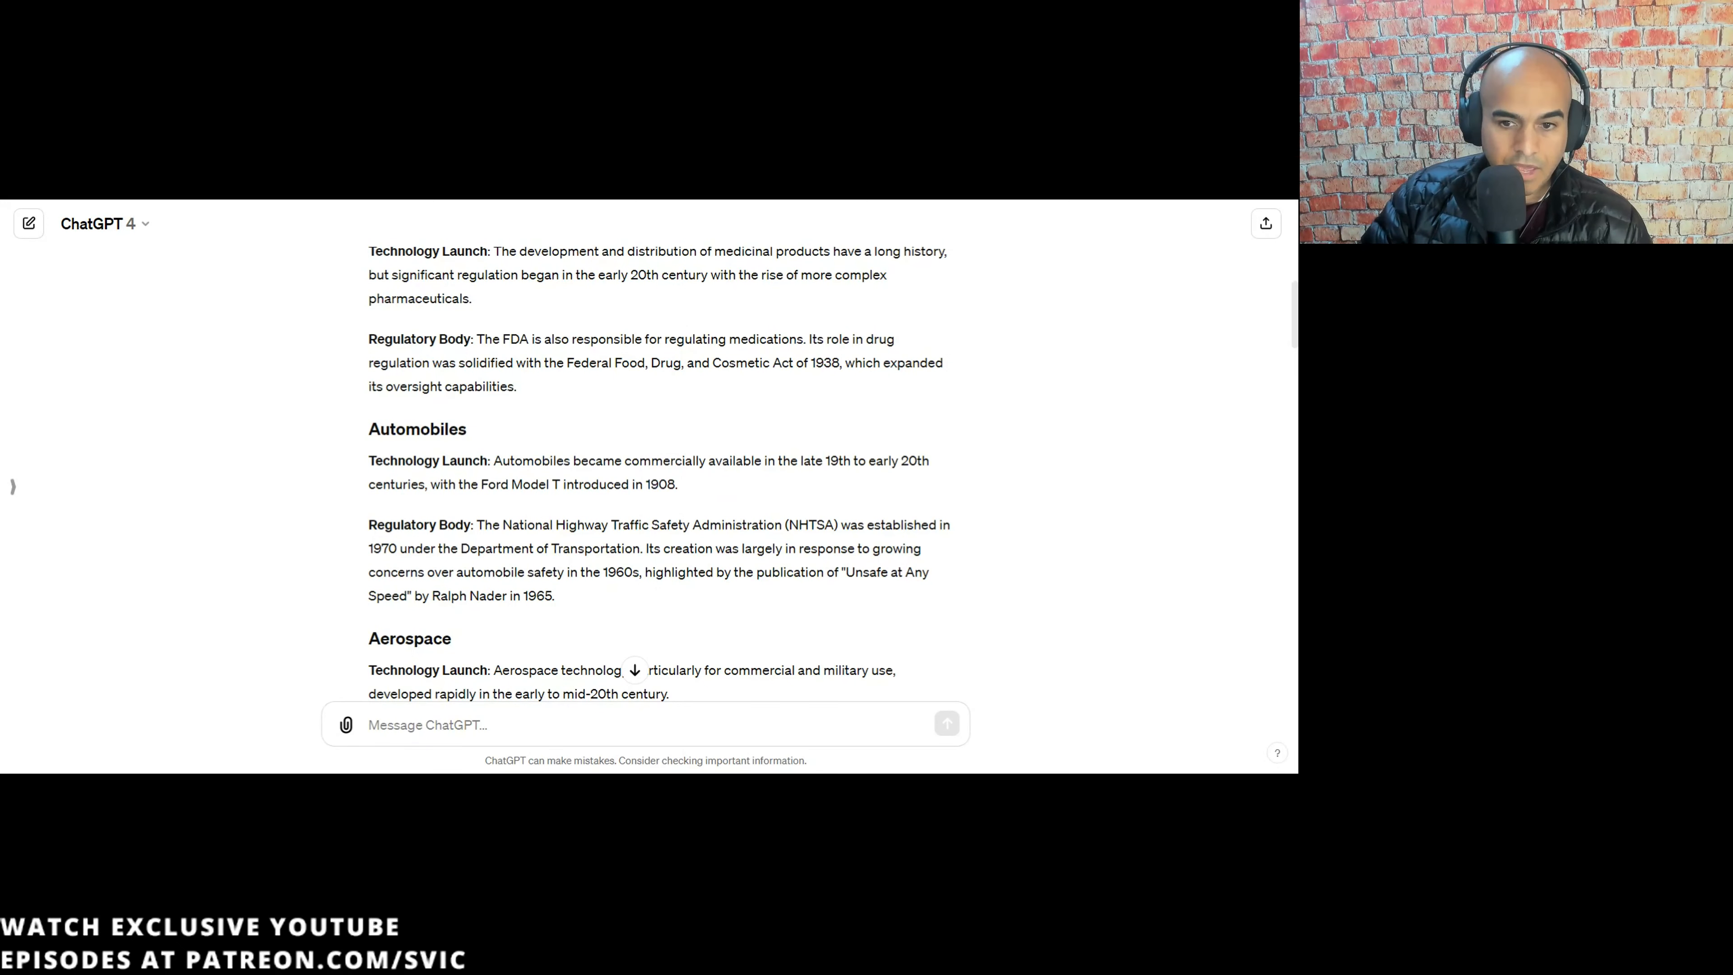
{"action": "left_click_drag", "start_coordinate": [454, 571], "coordinate": [654, 571]}
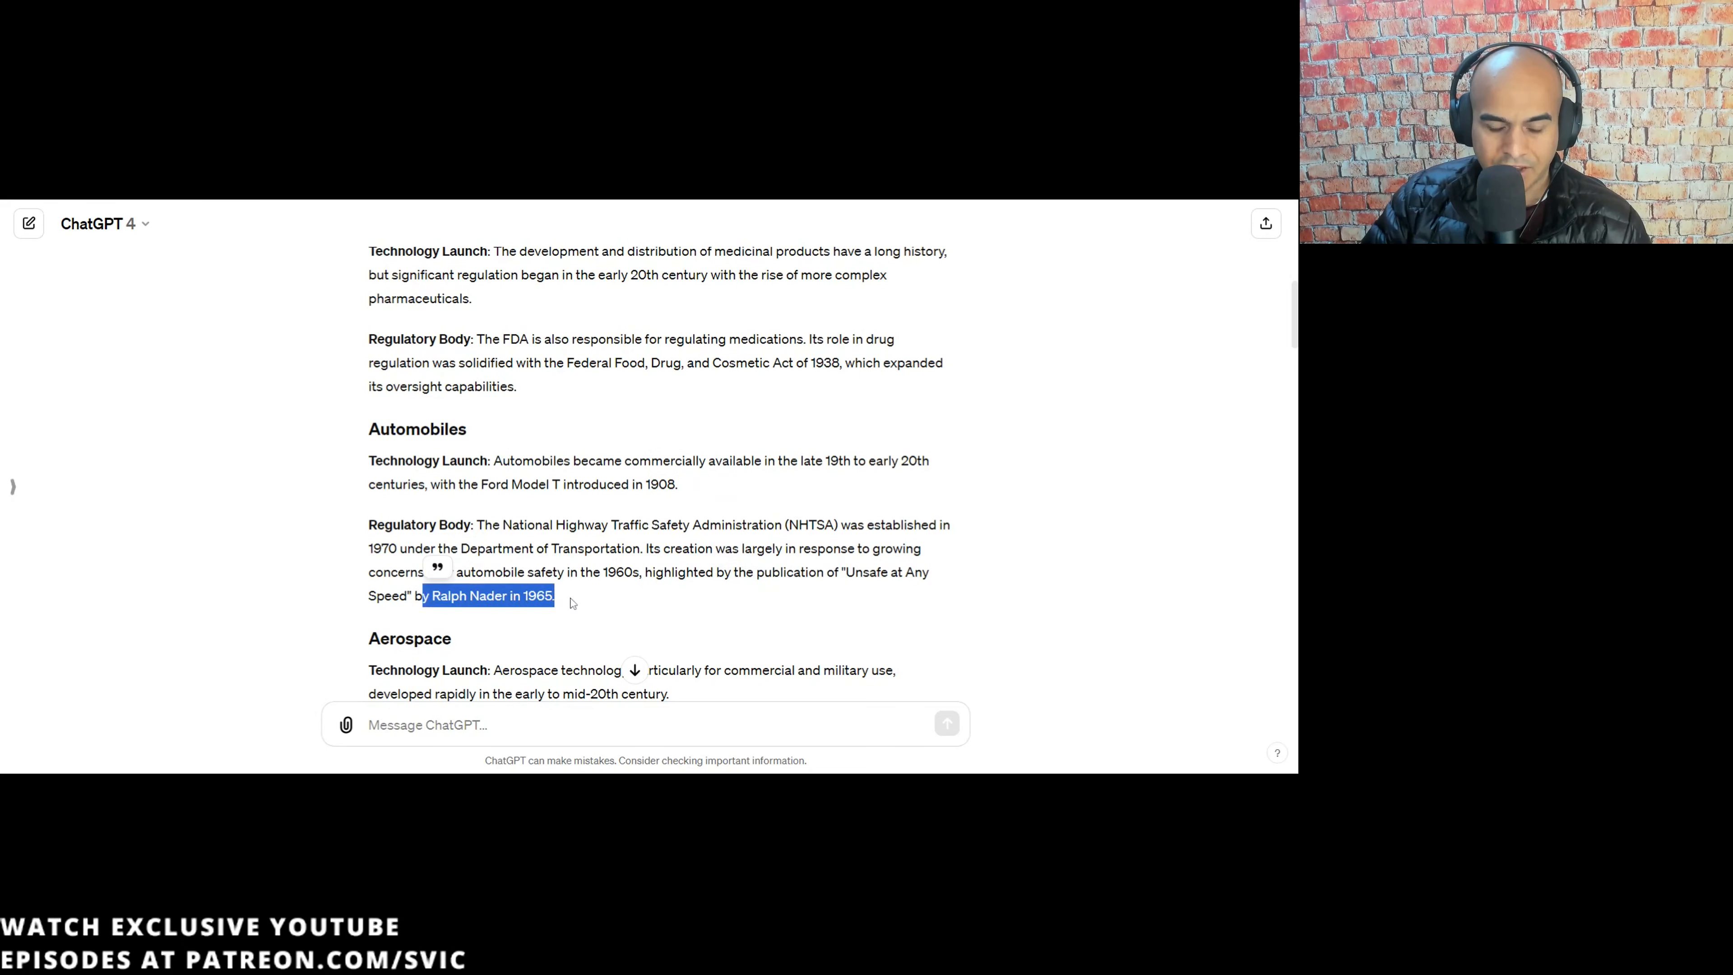
{"action": "left_click", "coordinate": [556, 610]}
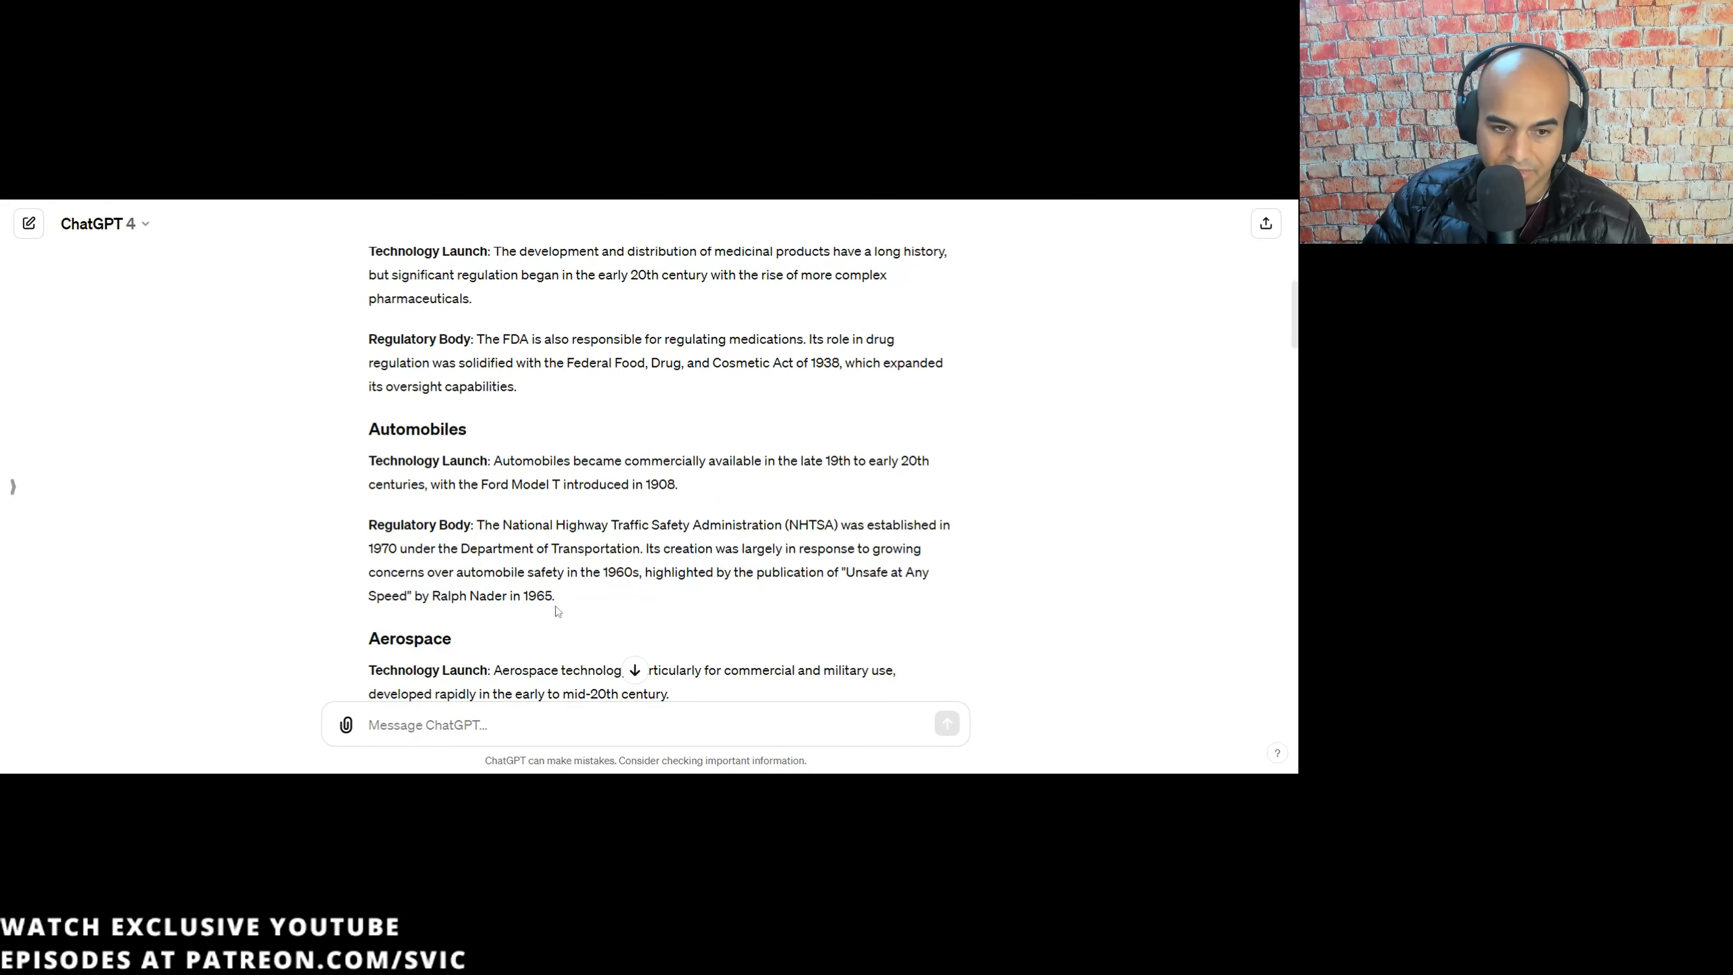
{"action": "scroll", "scroll_direction": "down", "scroll_amount": 3}
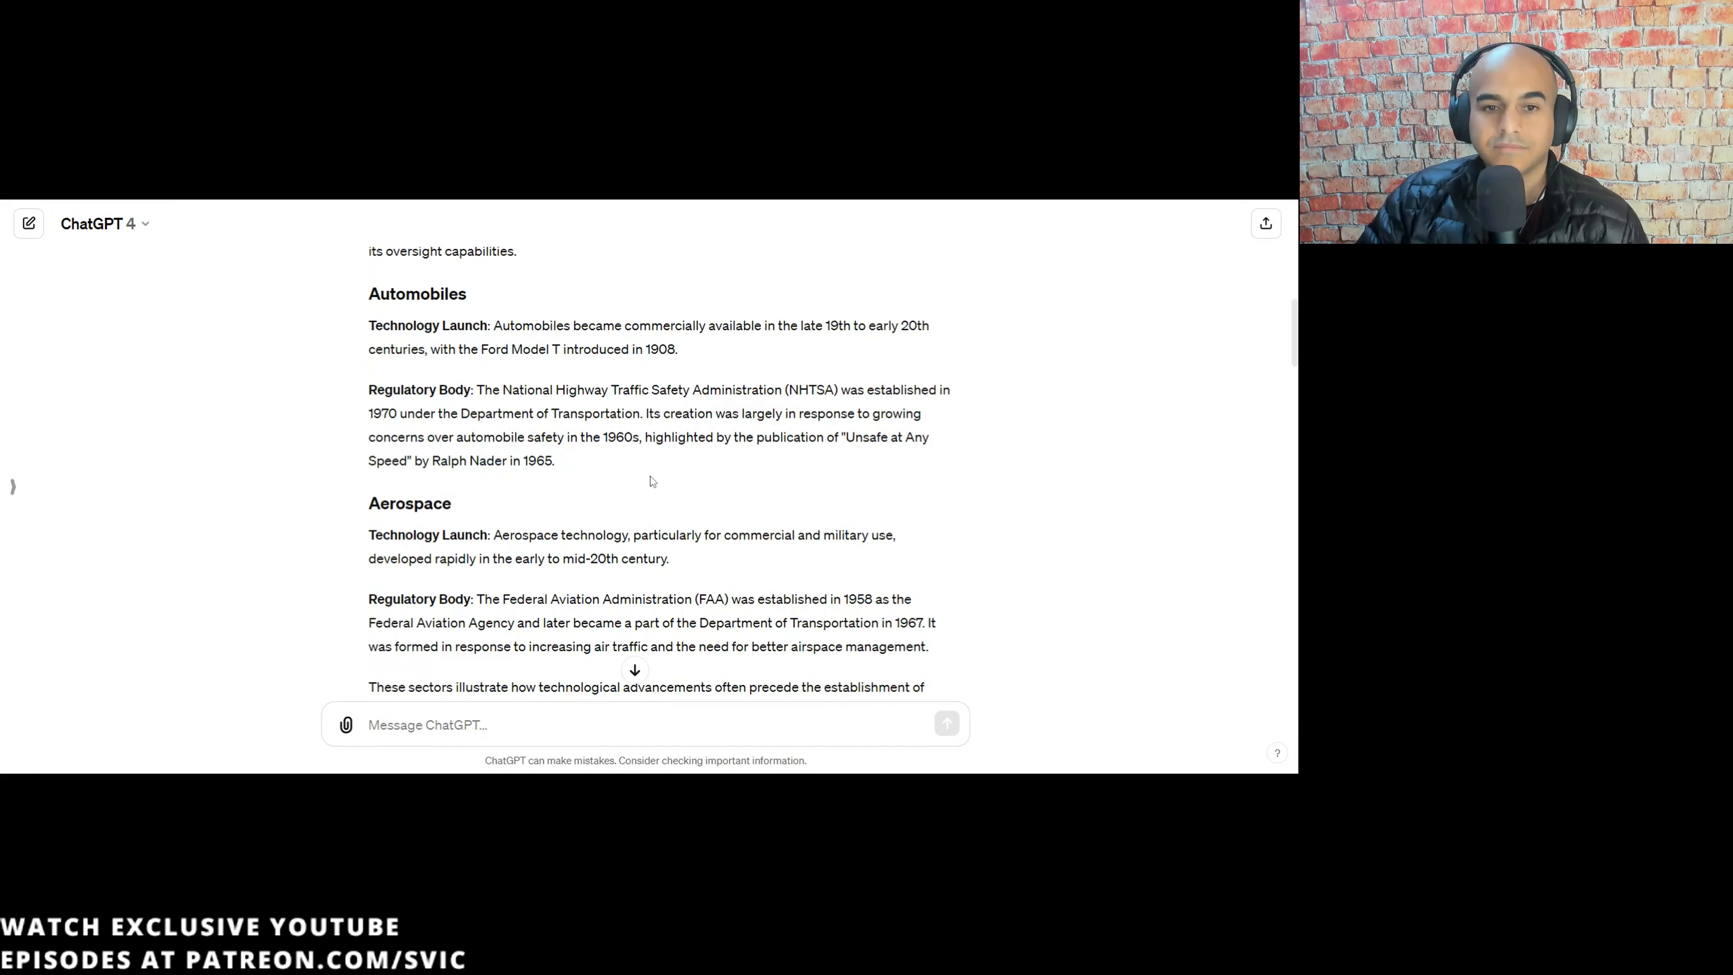
{"action": "left_click_drag", "start_coordinate": [582, 503], "coordinate": [556, 527]}
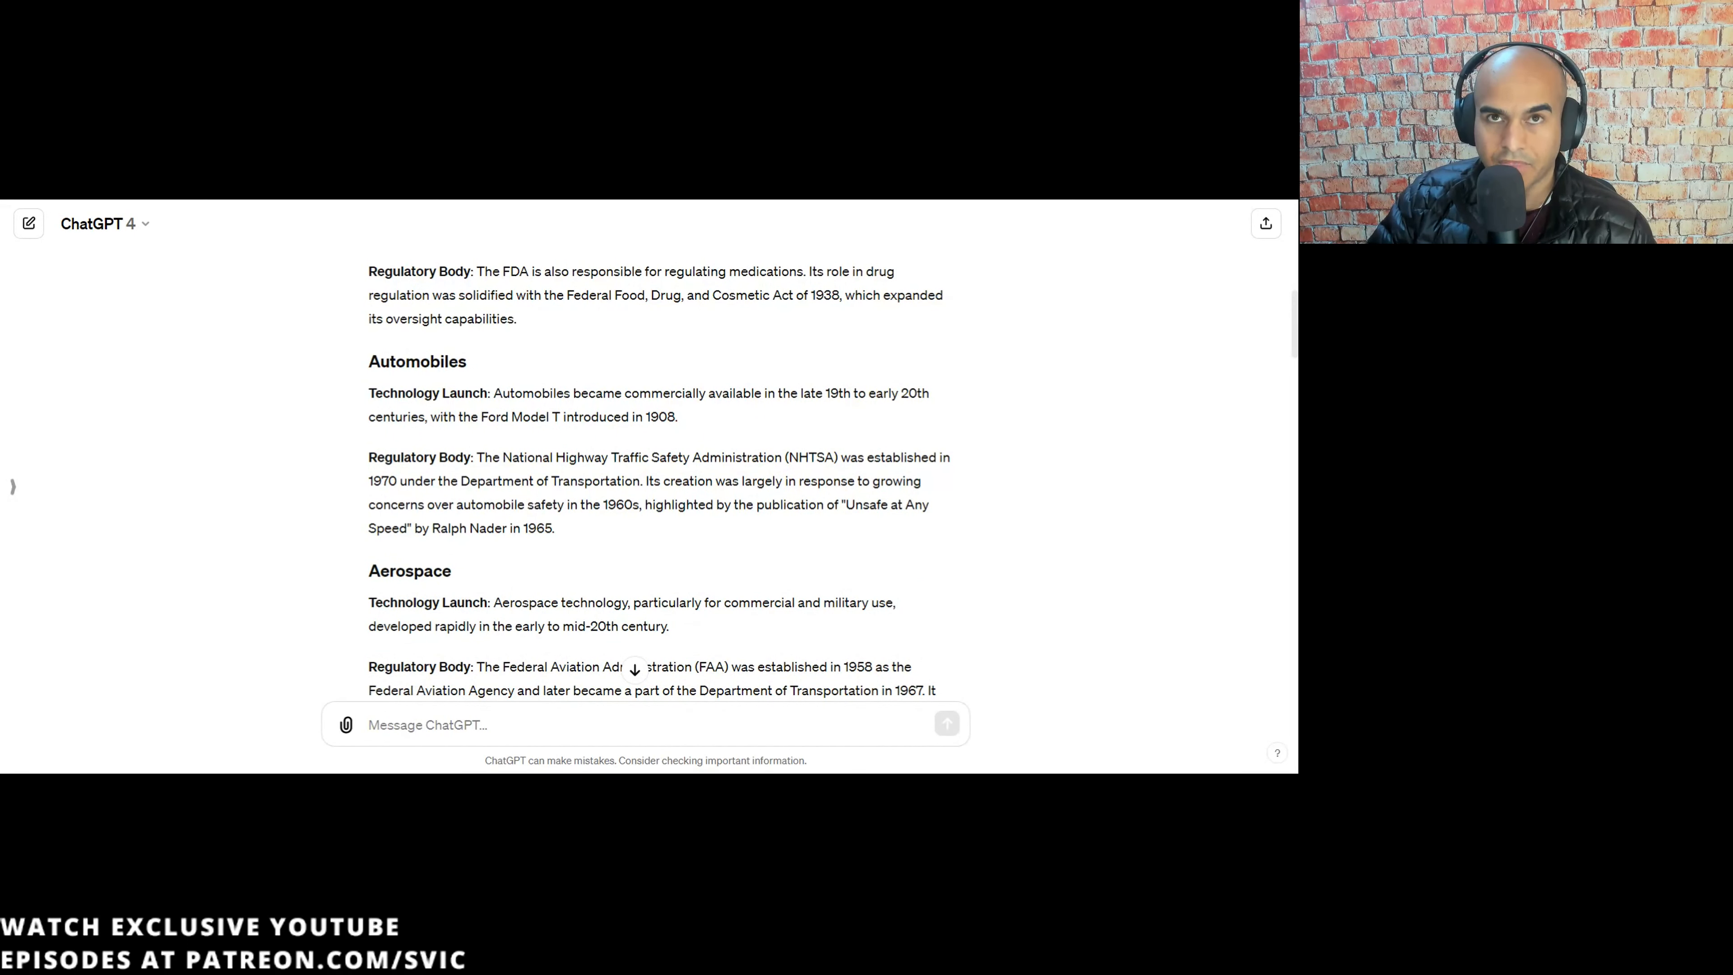
{"action": "mouse_move", "coordinate": [588, 525]}
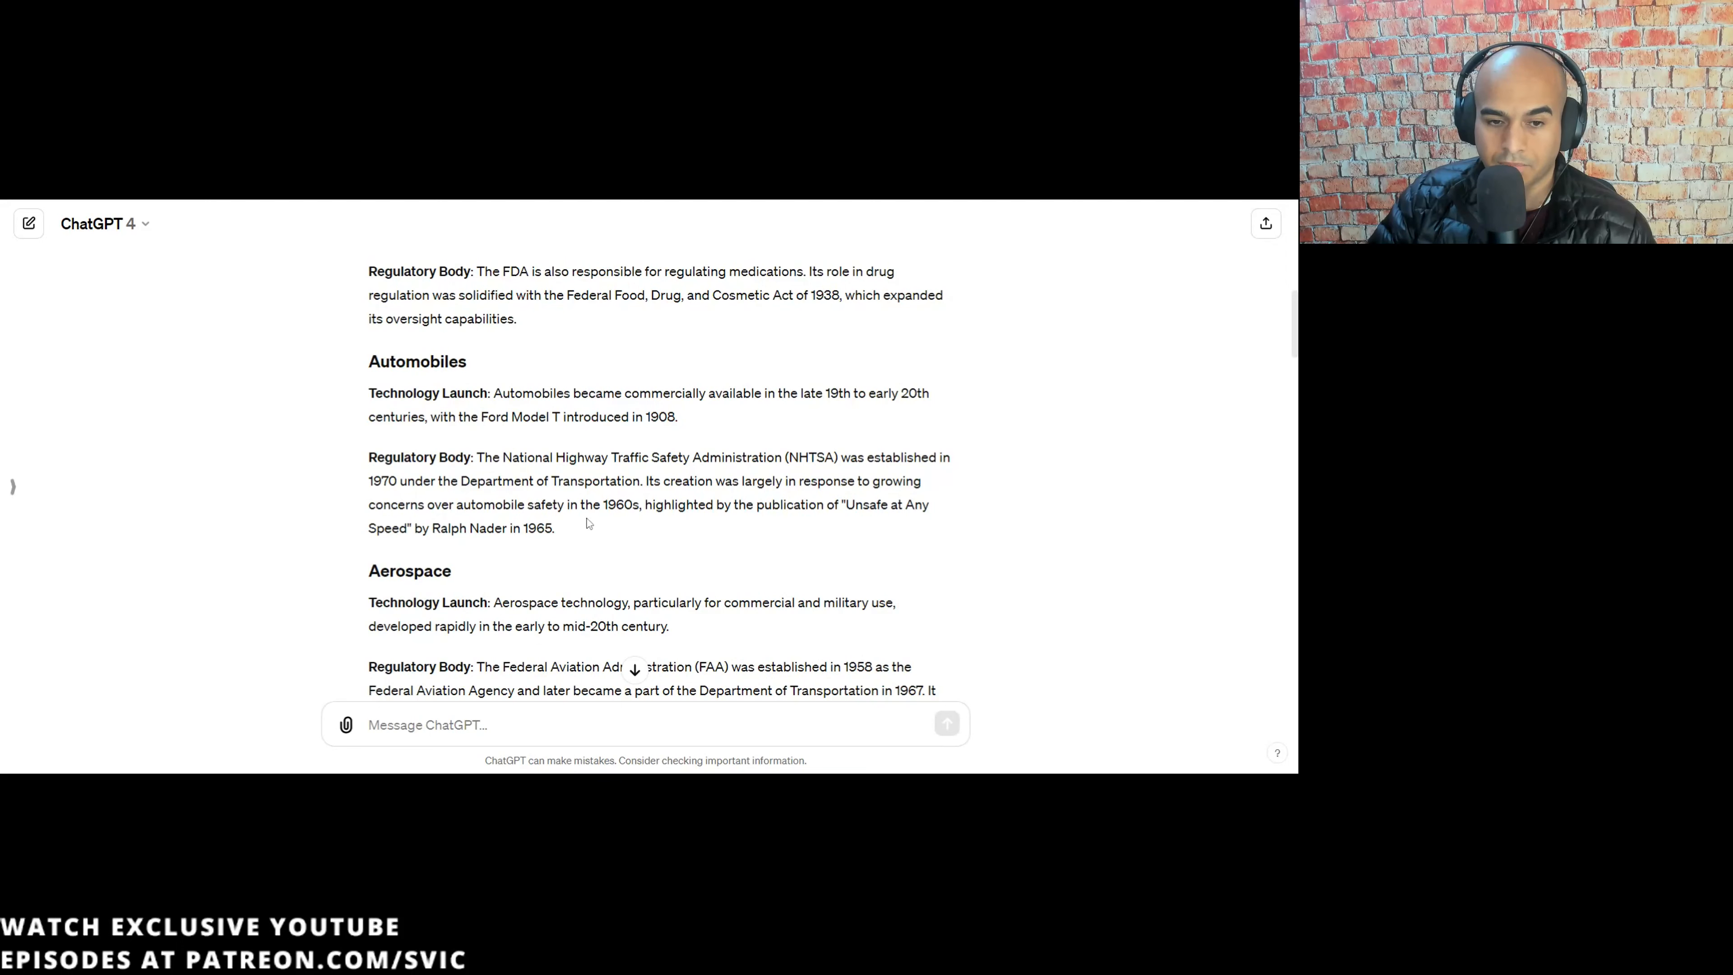
{"action": "left_click_drag", "start_coordinate": [469, 413], "coordinate": [555, 461]}
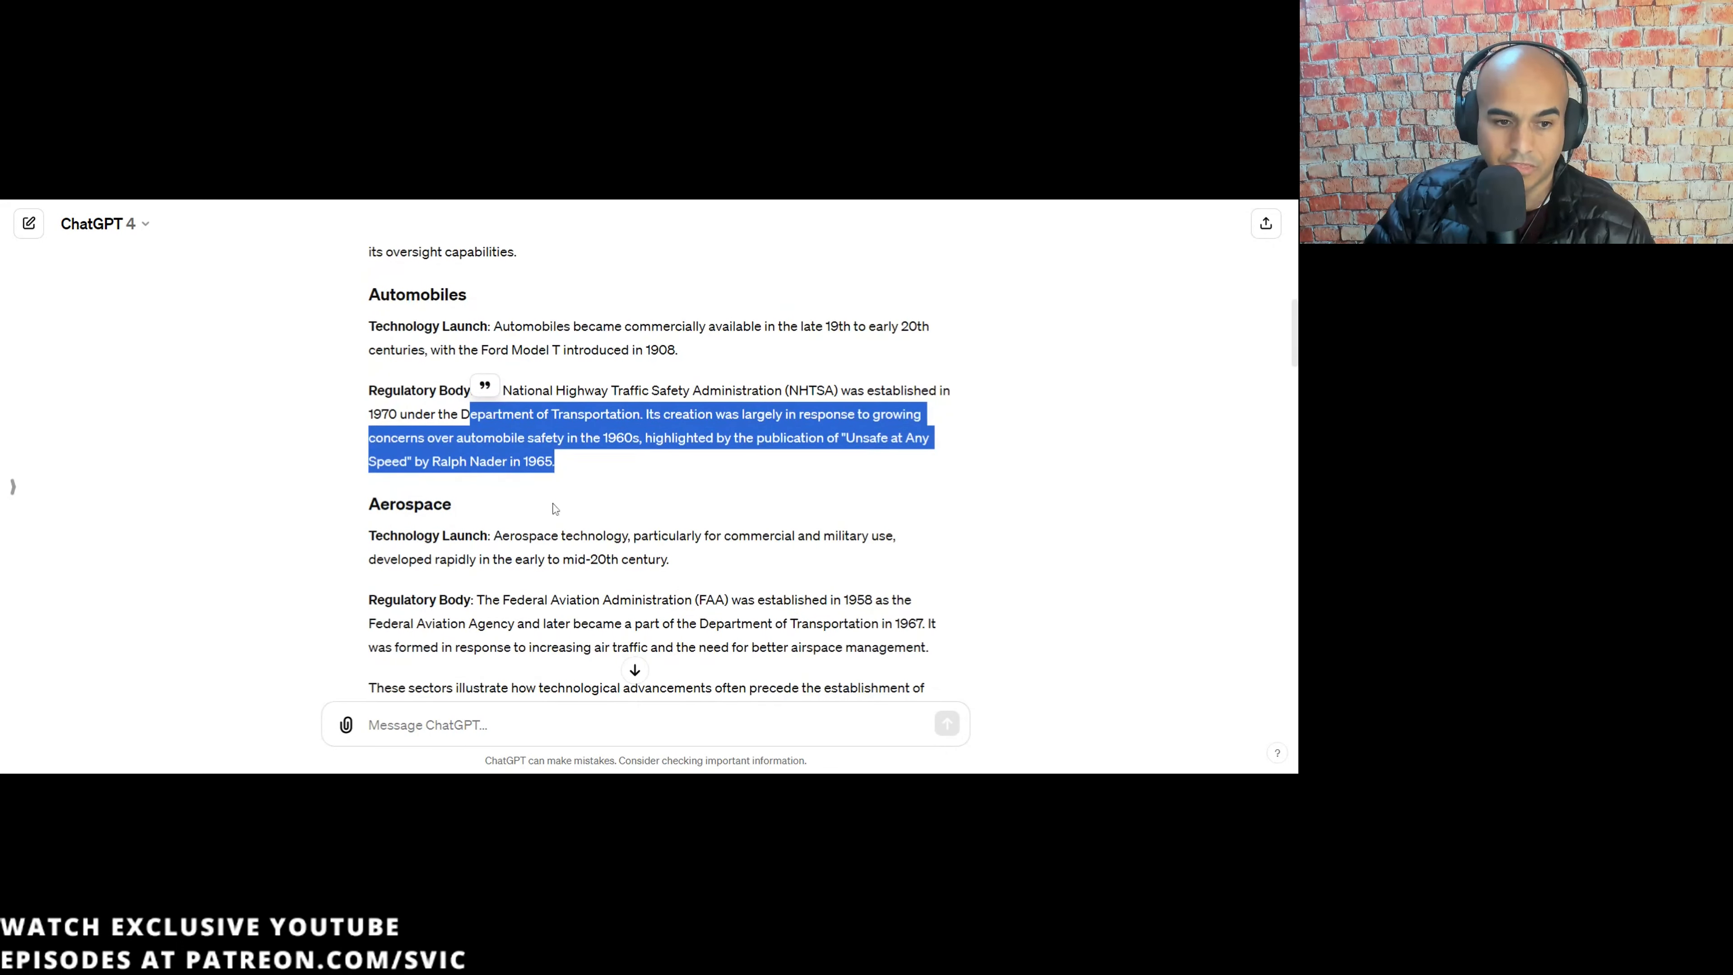
{"action": "left_click_drag", "start_coordinate": [494, 535], "coordinate": [669, 558]}
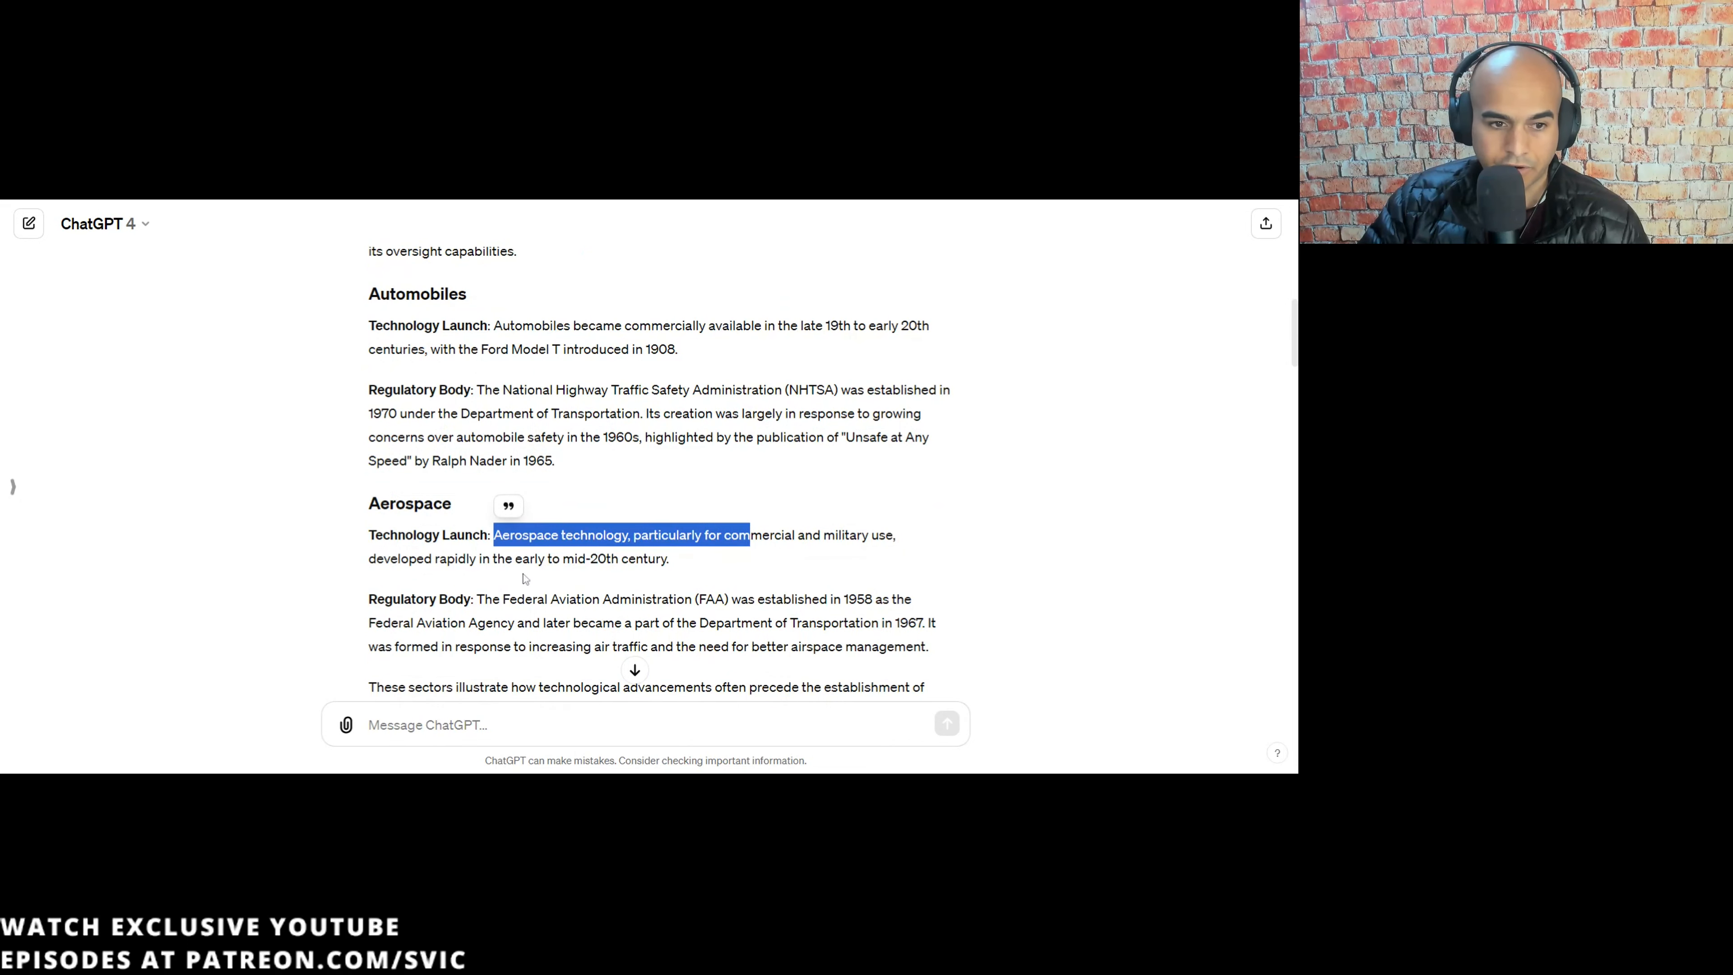
{"action": "left_click", "coordinate": [675, 563]}
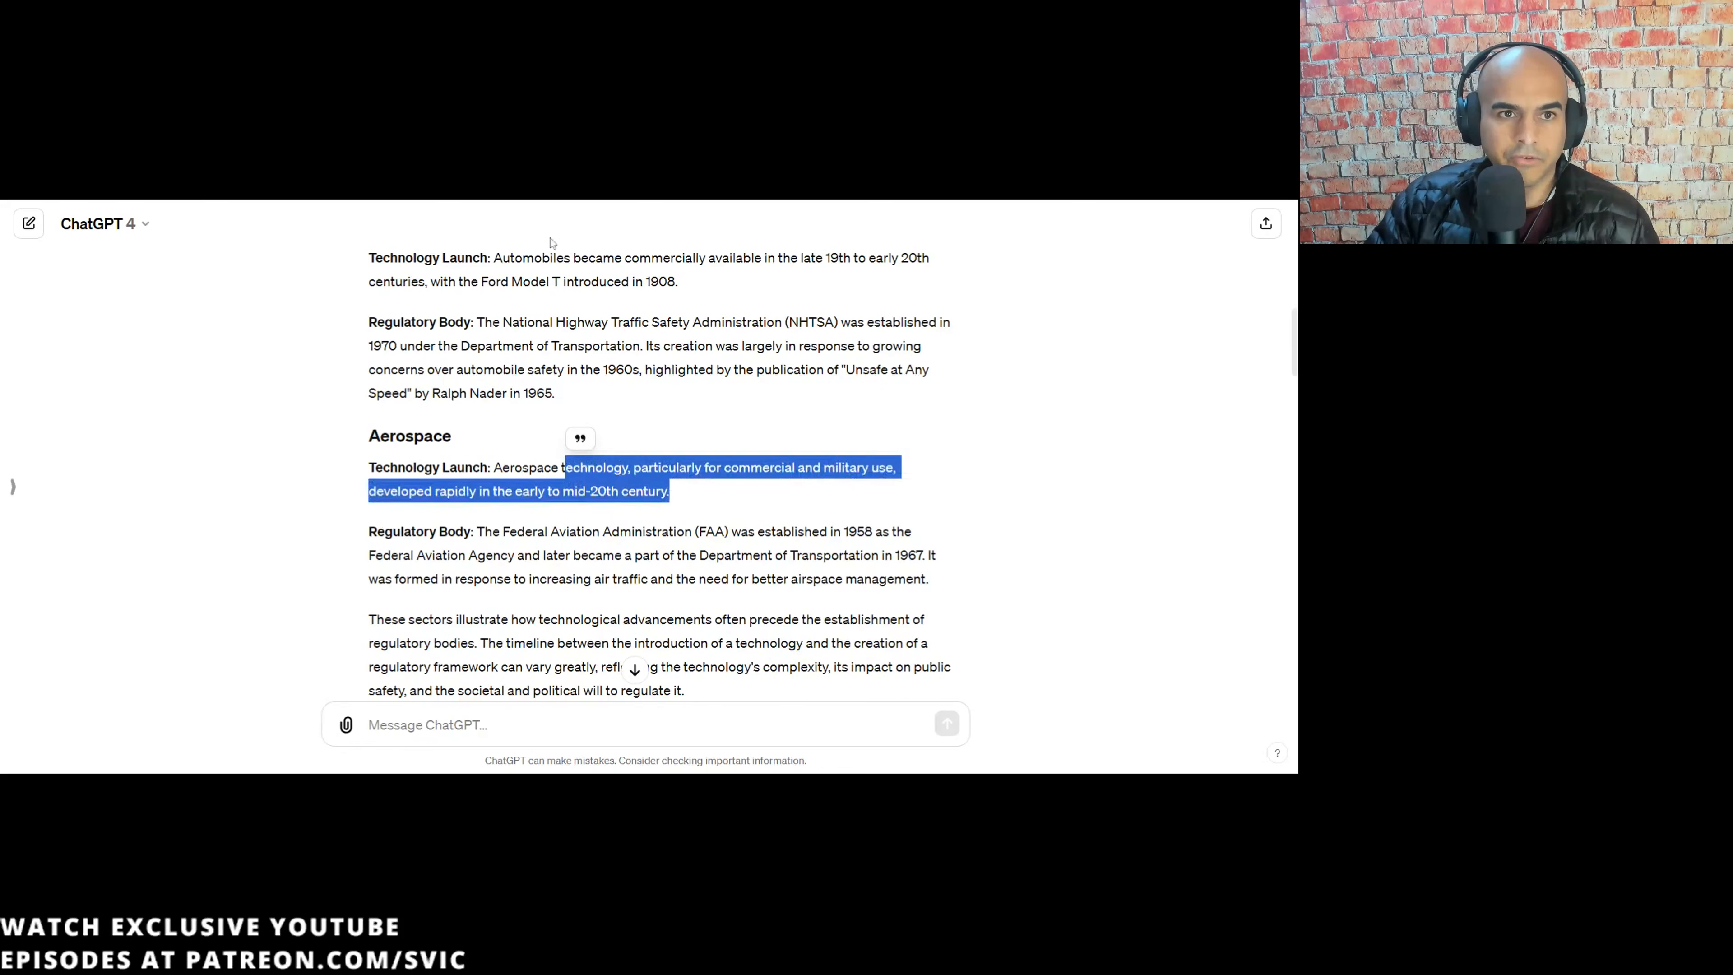
{"action": "left_click_drag", "start_coordinate": [827, 531], "coordinate": [893, 555]}
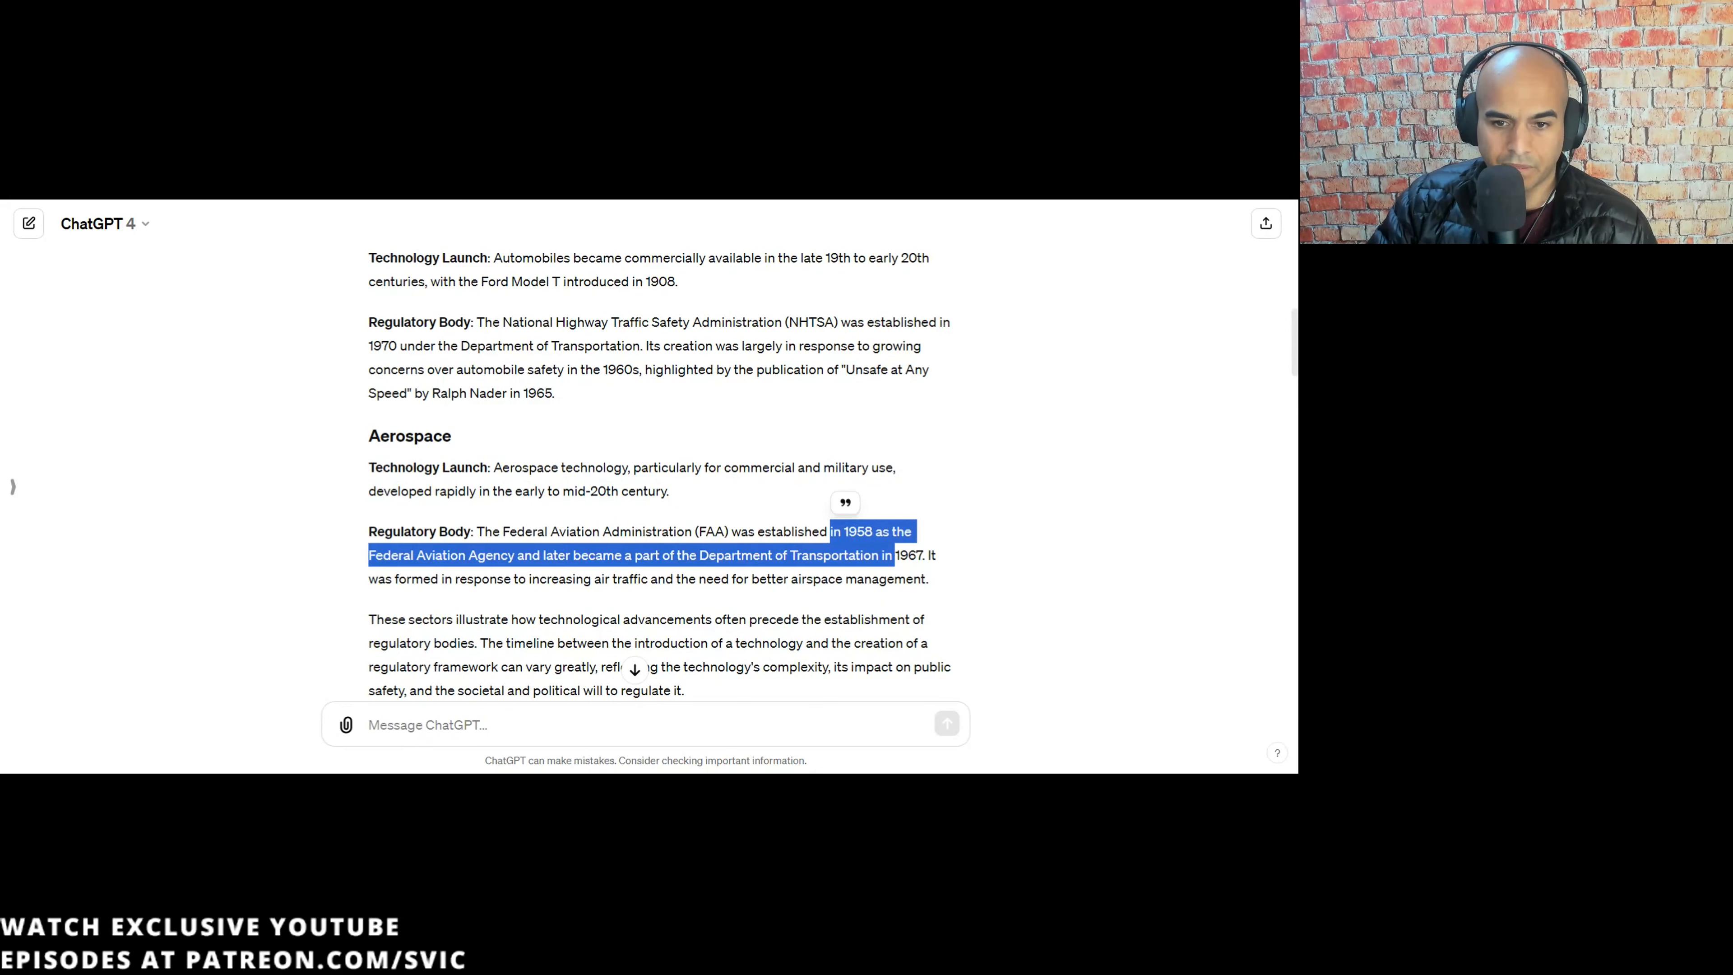
{"action": "scroll", "scroll_direction": "down", "scroll_amount": 3}
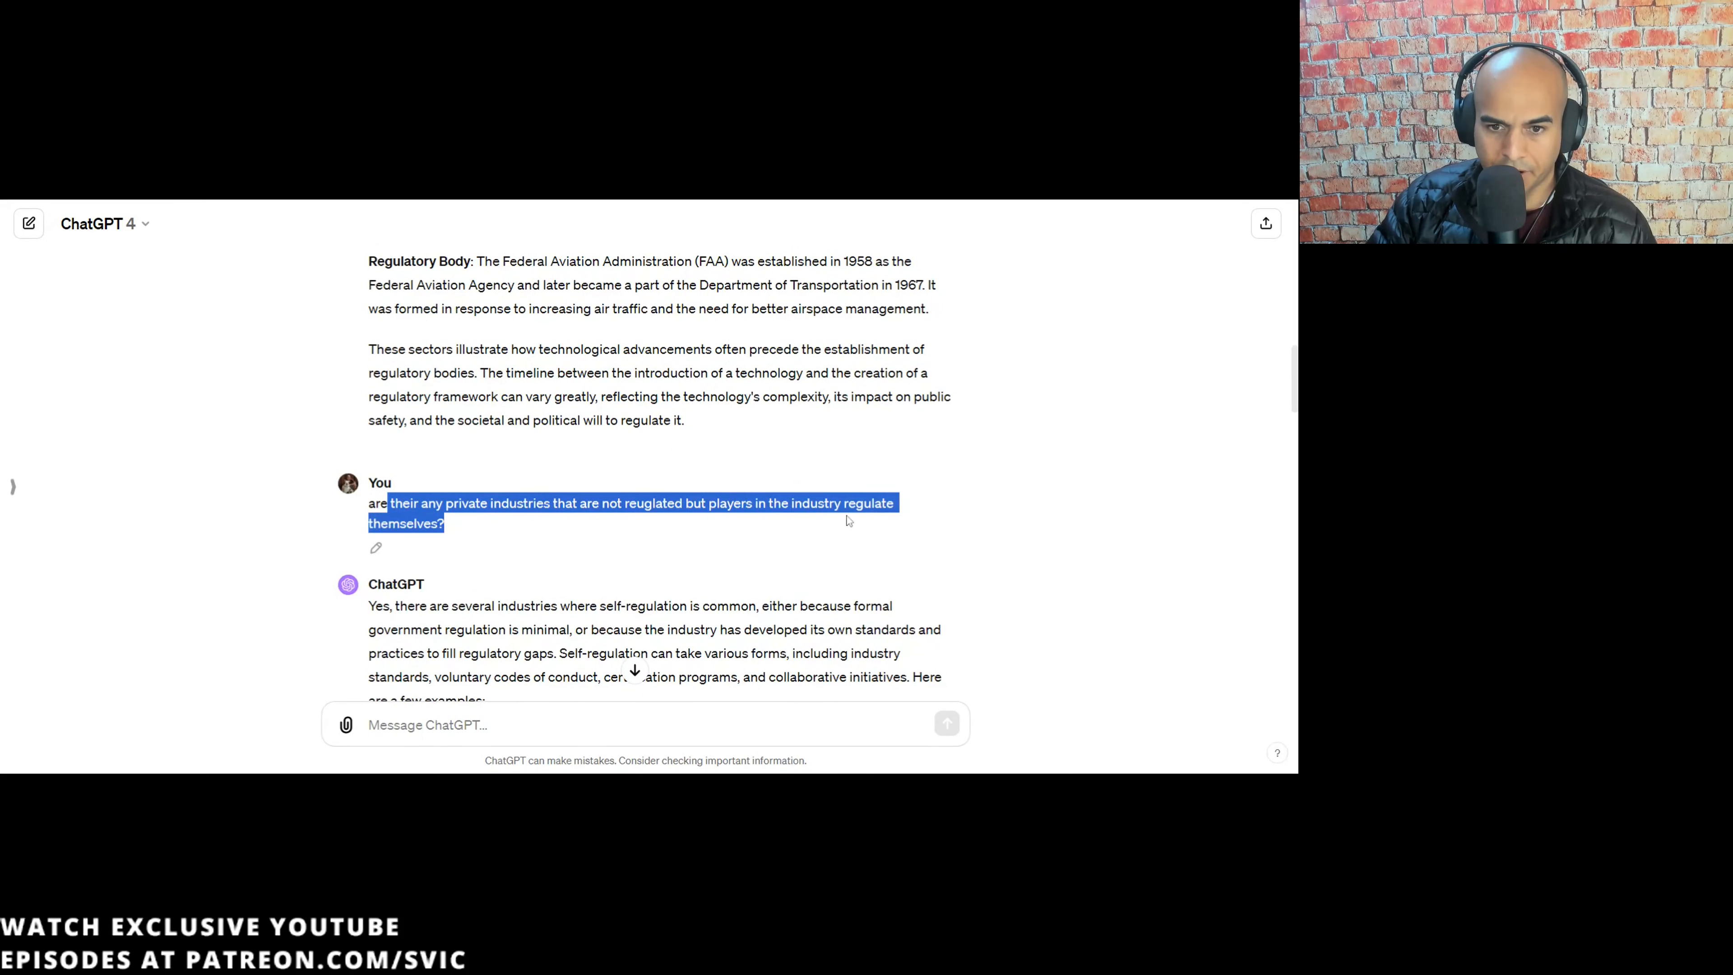
{"action": "scroll", "scroll_direction": "down", "scroll_amount": 3}
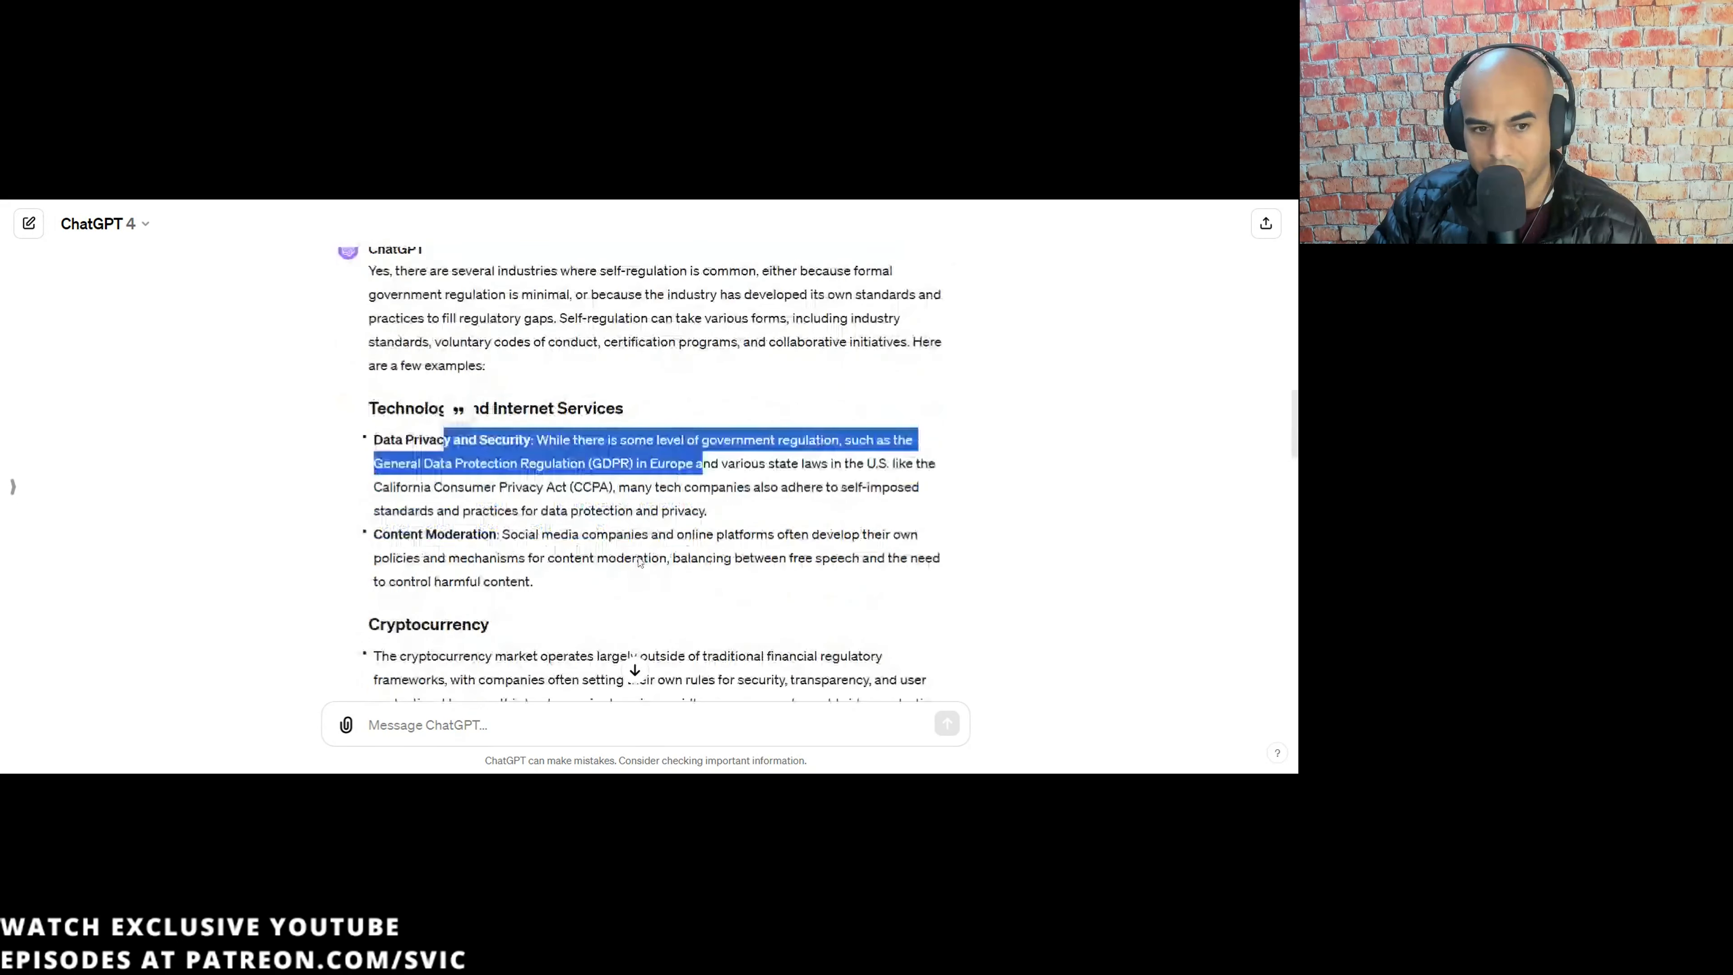
{"action": "scroll", "scroll_direction": "down", "scroll_amount": 3}
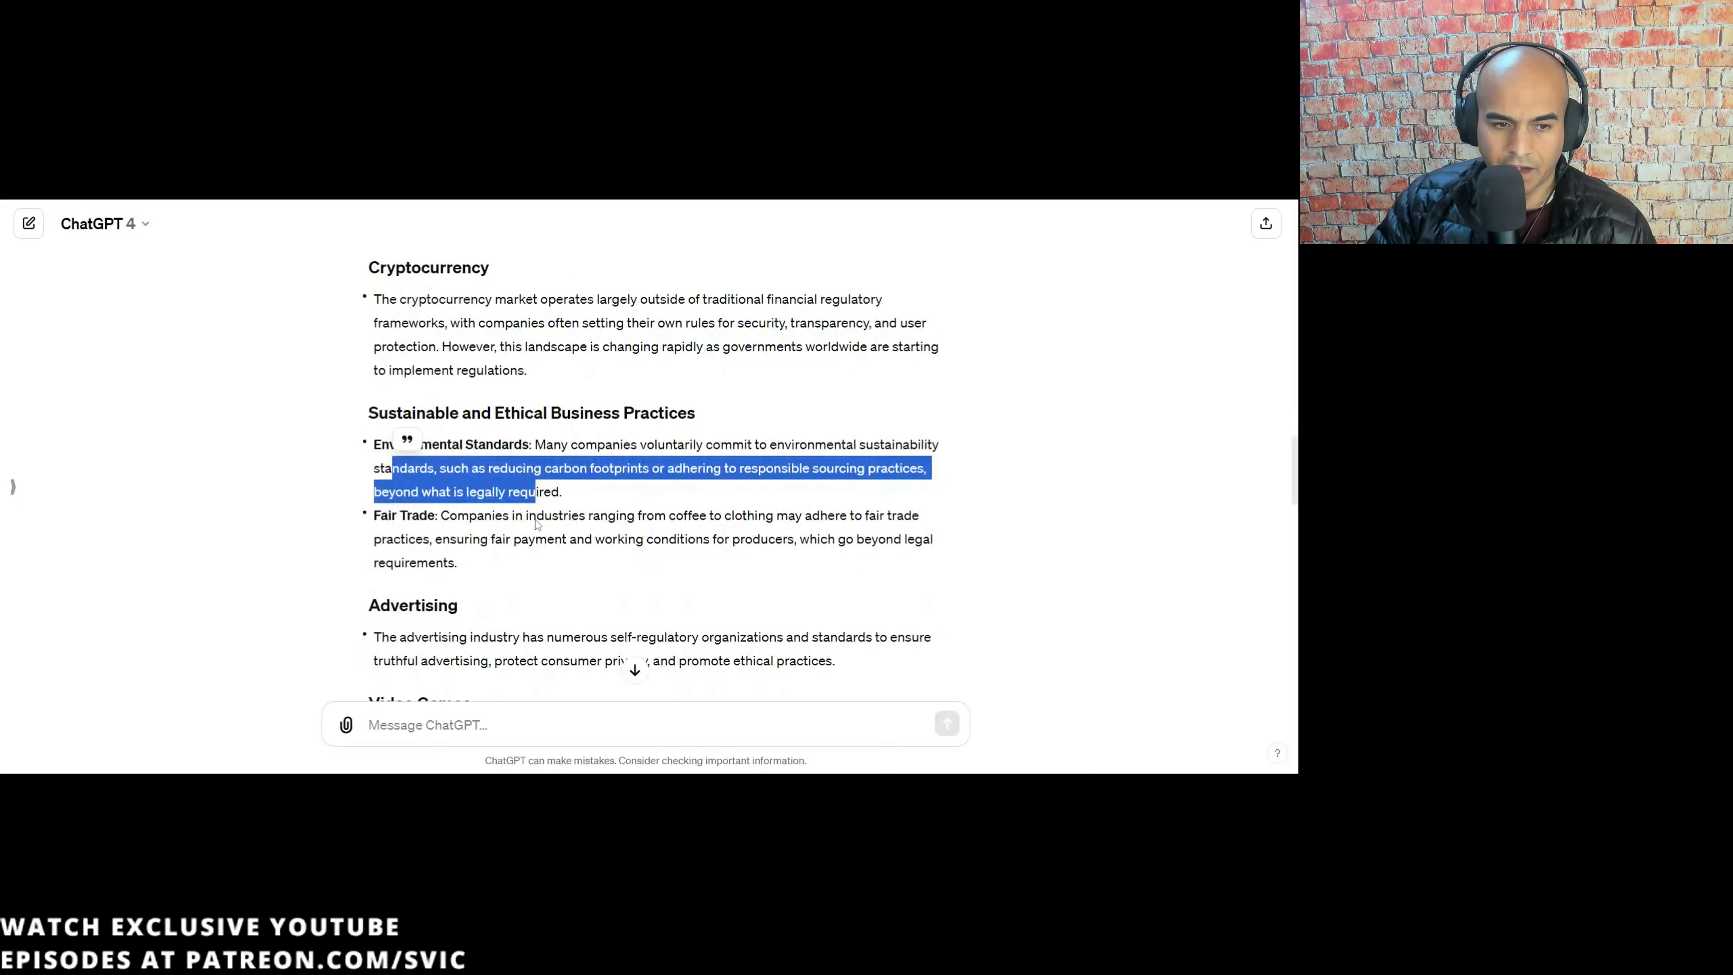
{"action": "scroll", "scroll_direction": "down", "scroll_amount": 3}
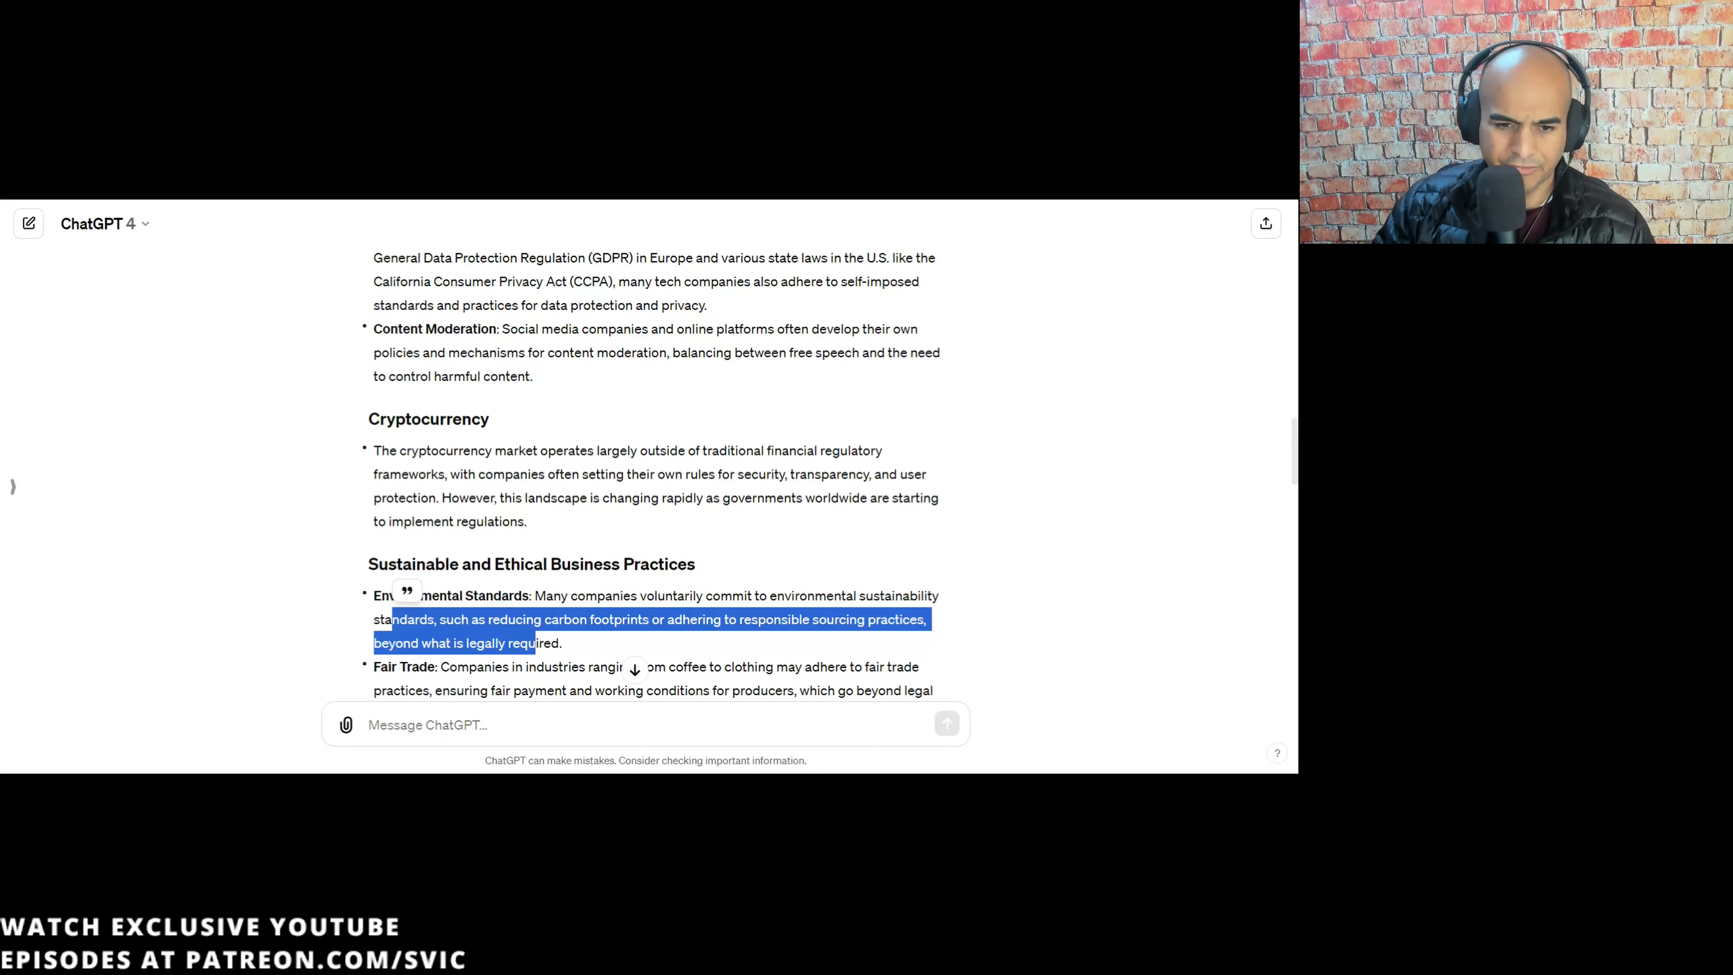
{"action": "scroll", "scroll_direction": "down", "scroll_amount": 3}
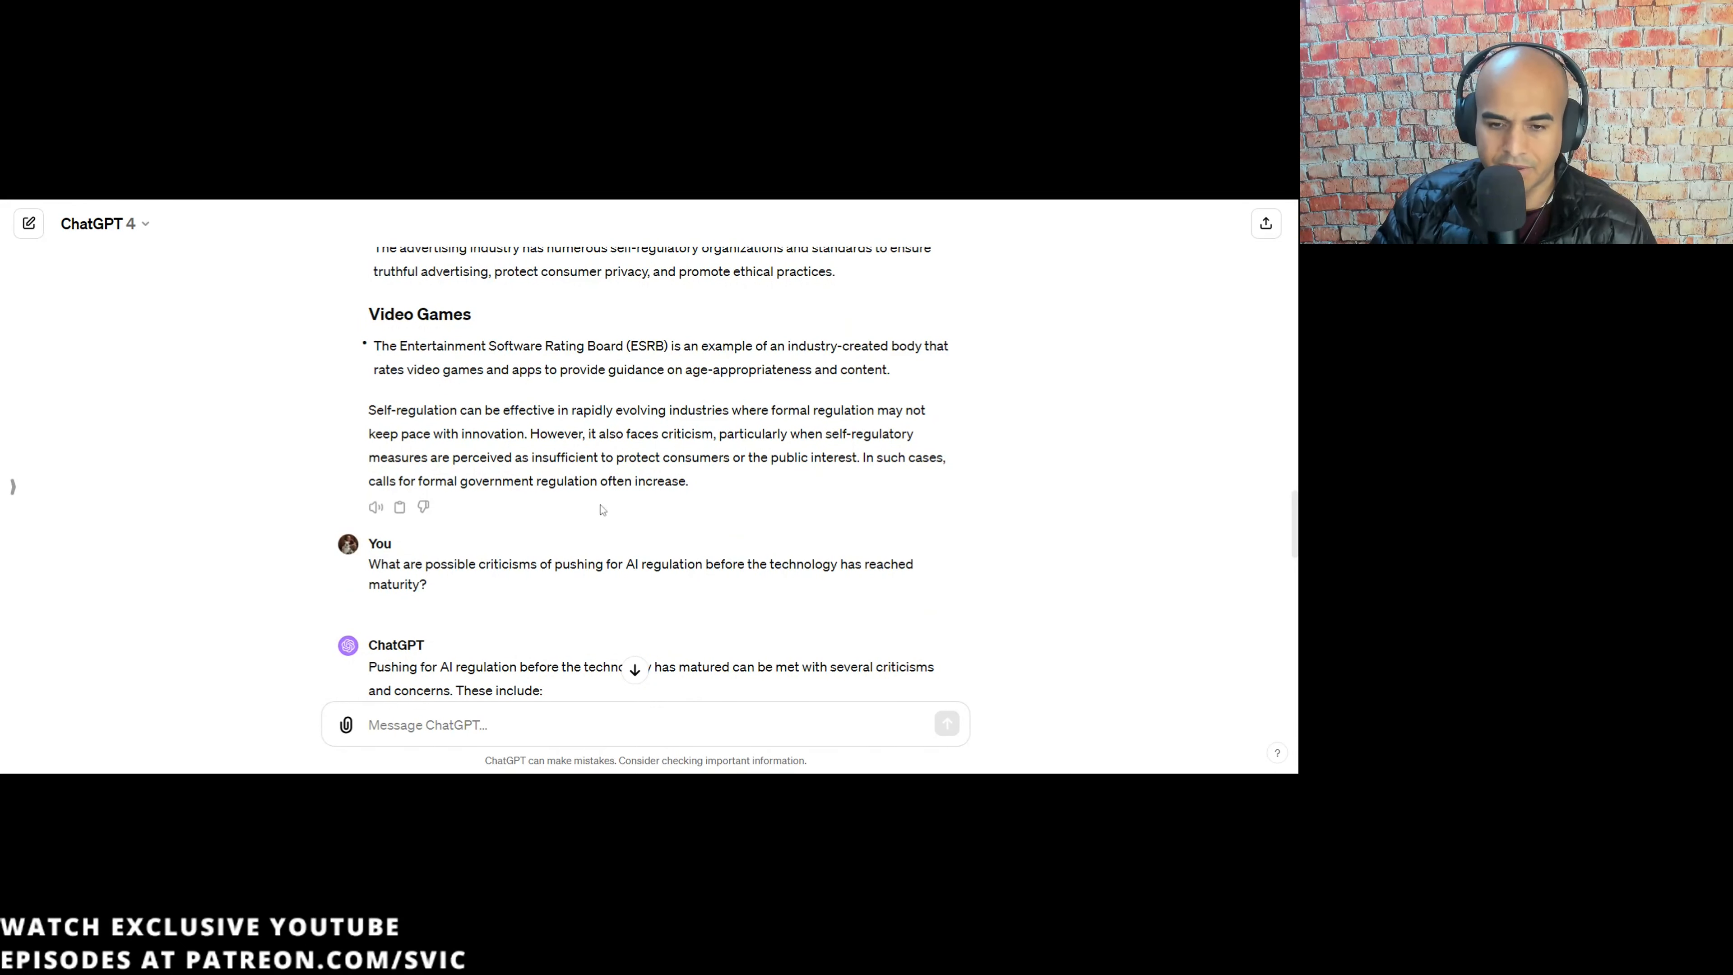
{"action": "mouse_move", "coordinate": [583, 521]}
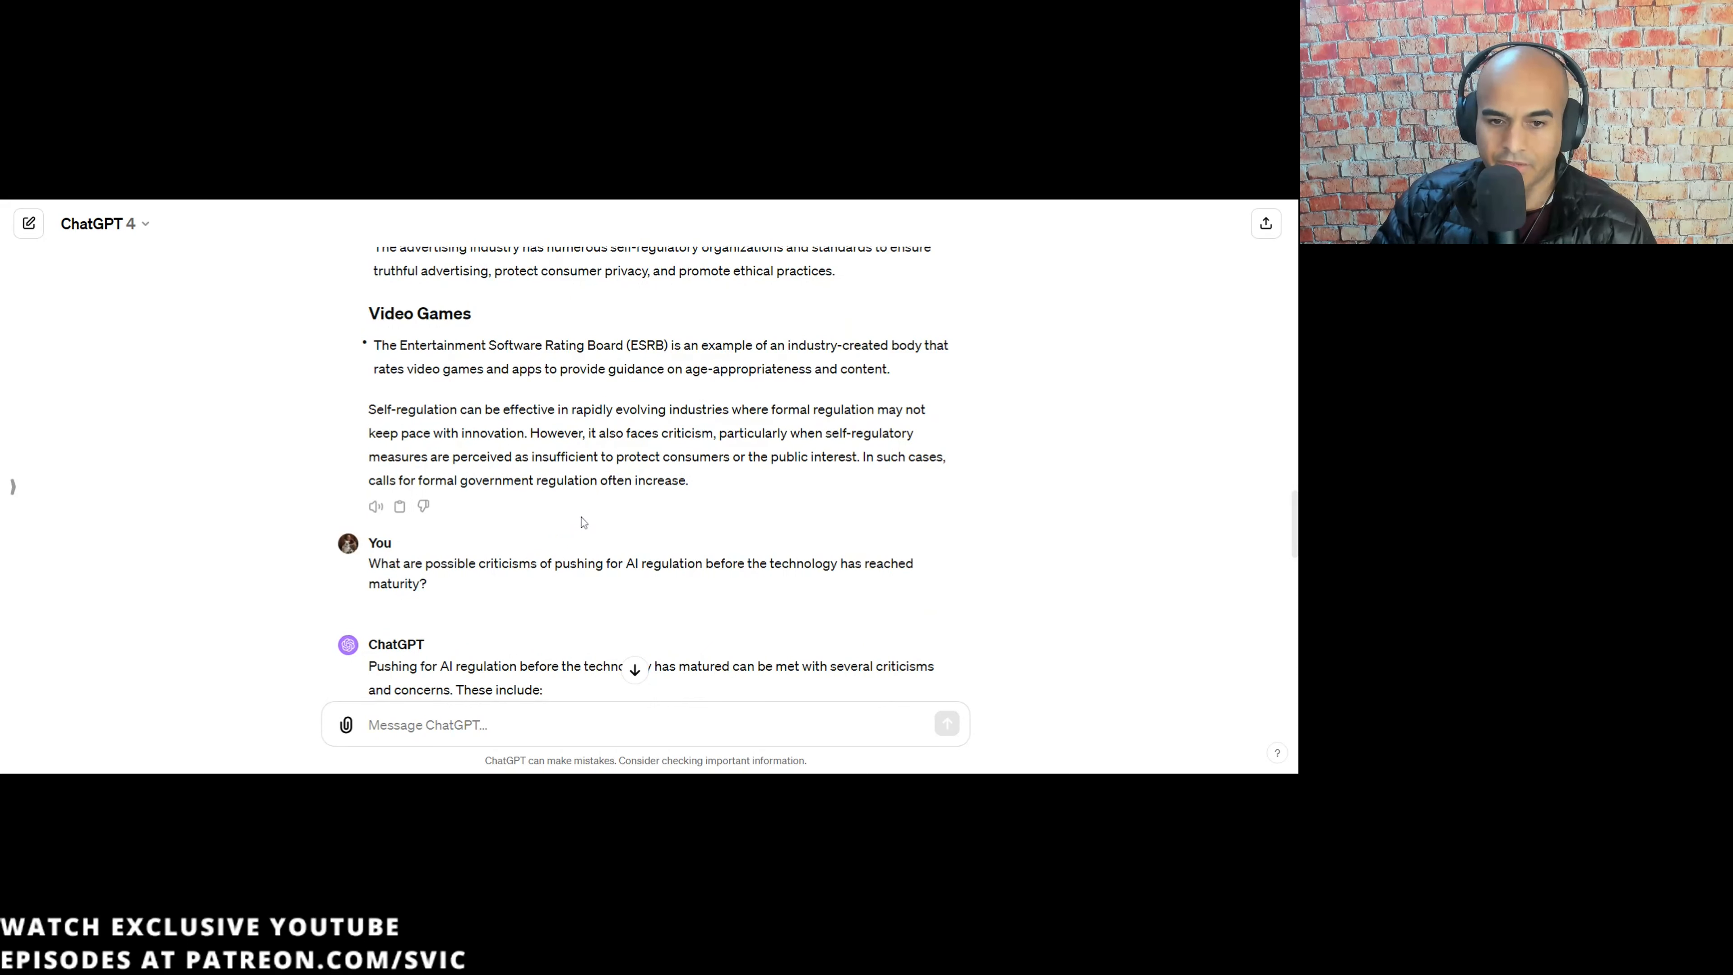
- Highlight a phrase in the France bullet and read down through the historical-cases answer
{"action": "scroll", "scroll_direction": "down", "scroll_amount": 3}
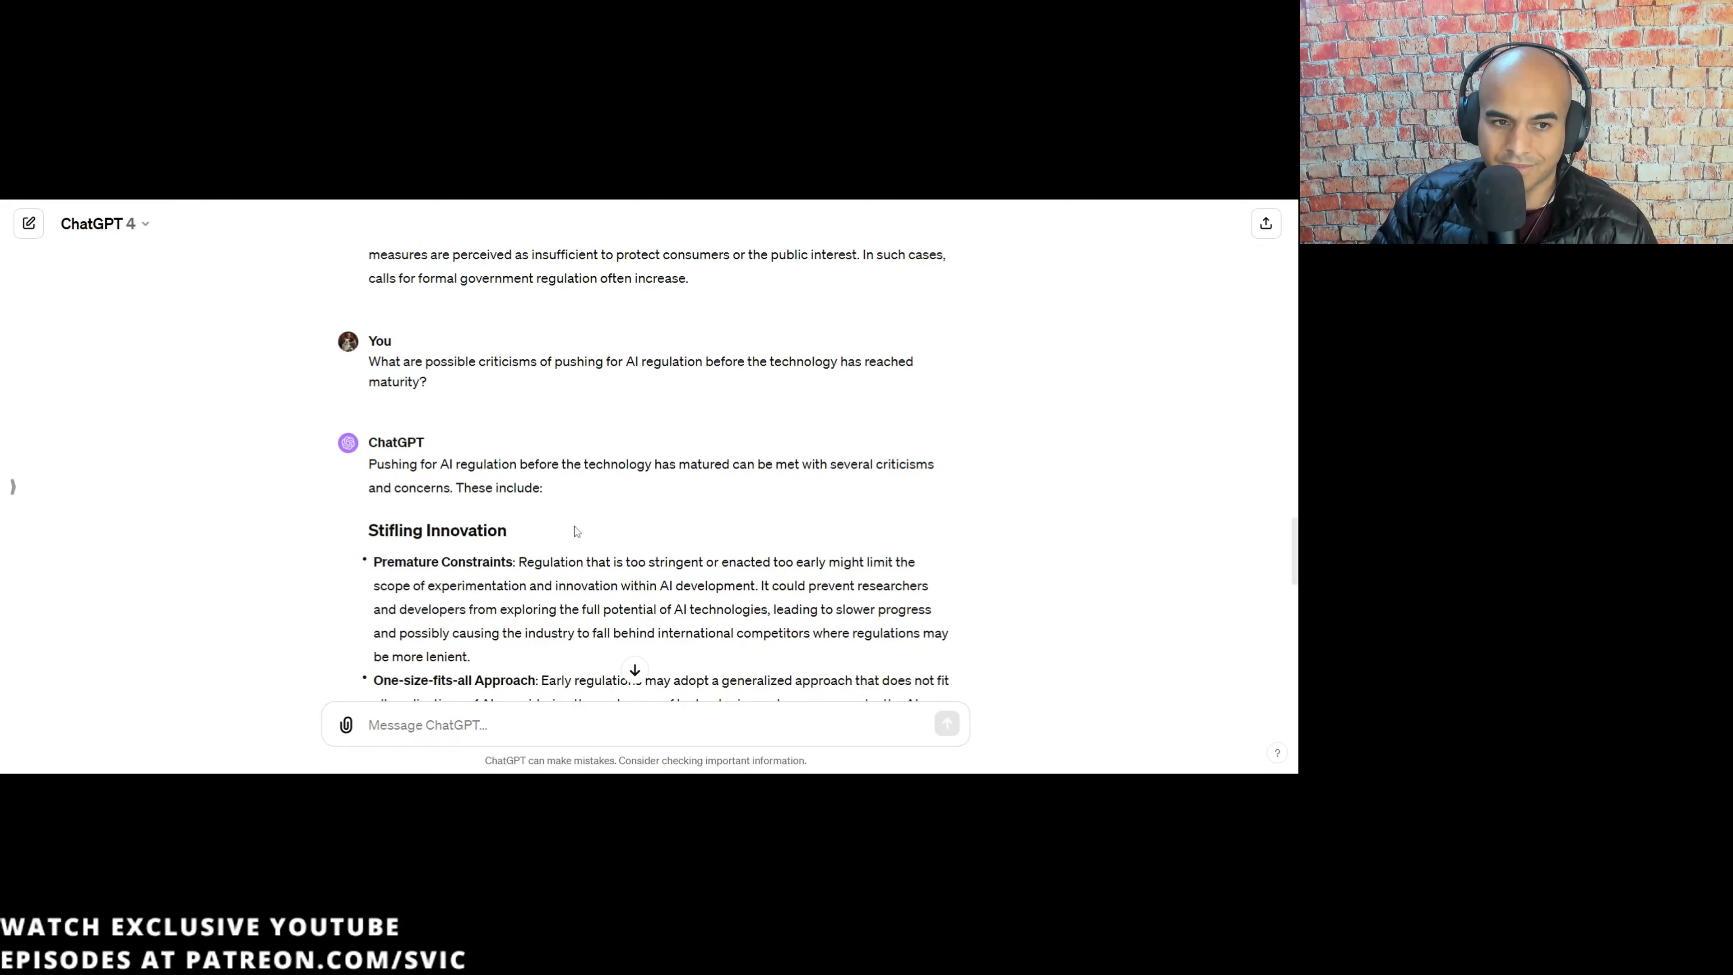
{"action": "left_click_drag", "start_coordinate": [404, 361], "coordinate": [494, 361]}
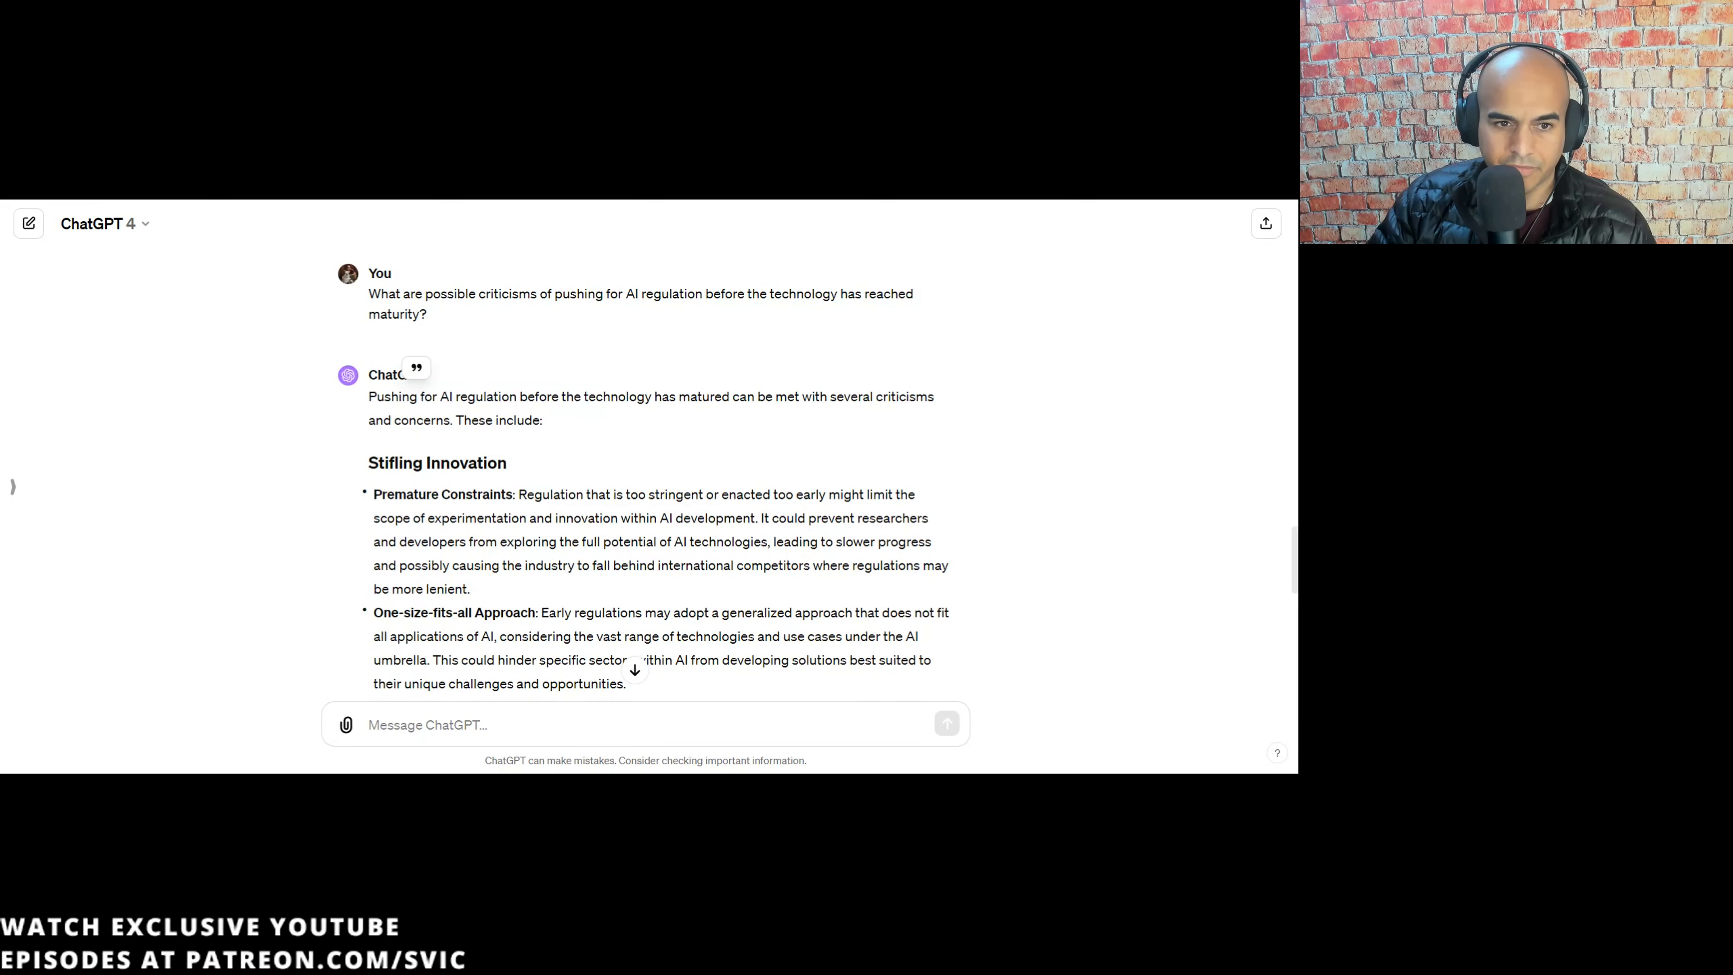
{"action": "scroll", "scroll_direction": "down", "scroll_amount": 3}
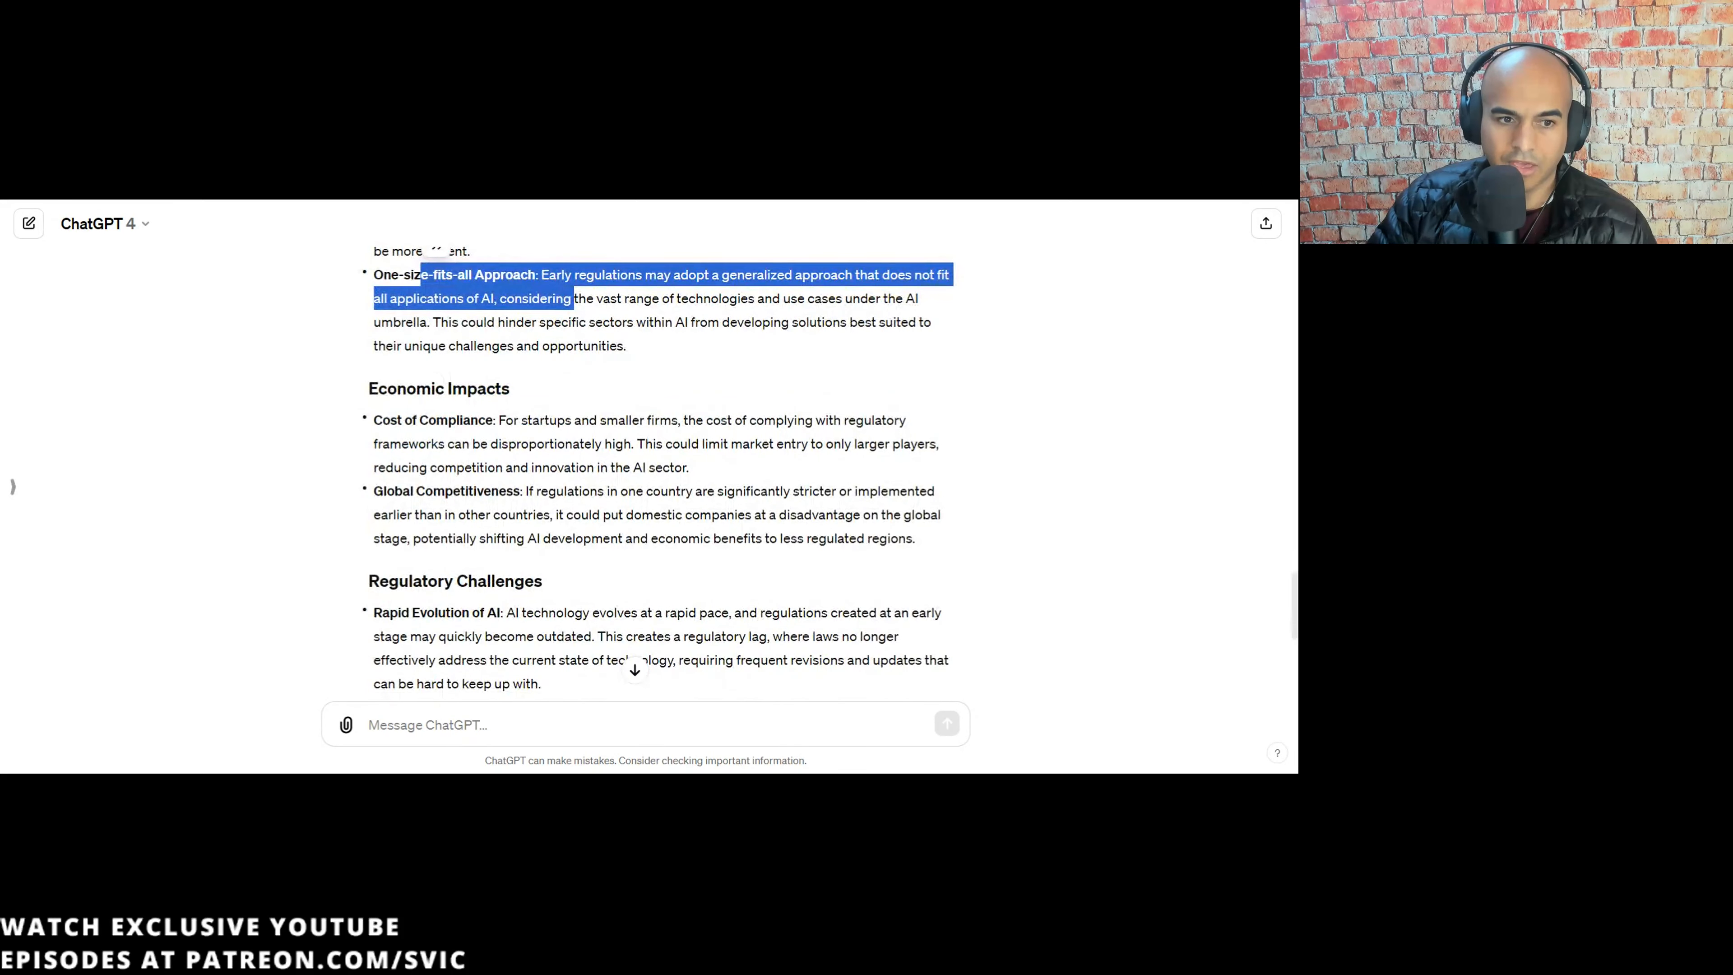
{"action": "scroll", "scroll_direction": "down", "scroll_amount": 3}
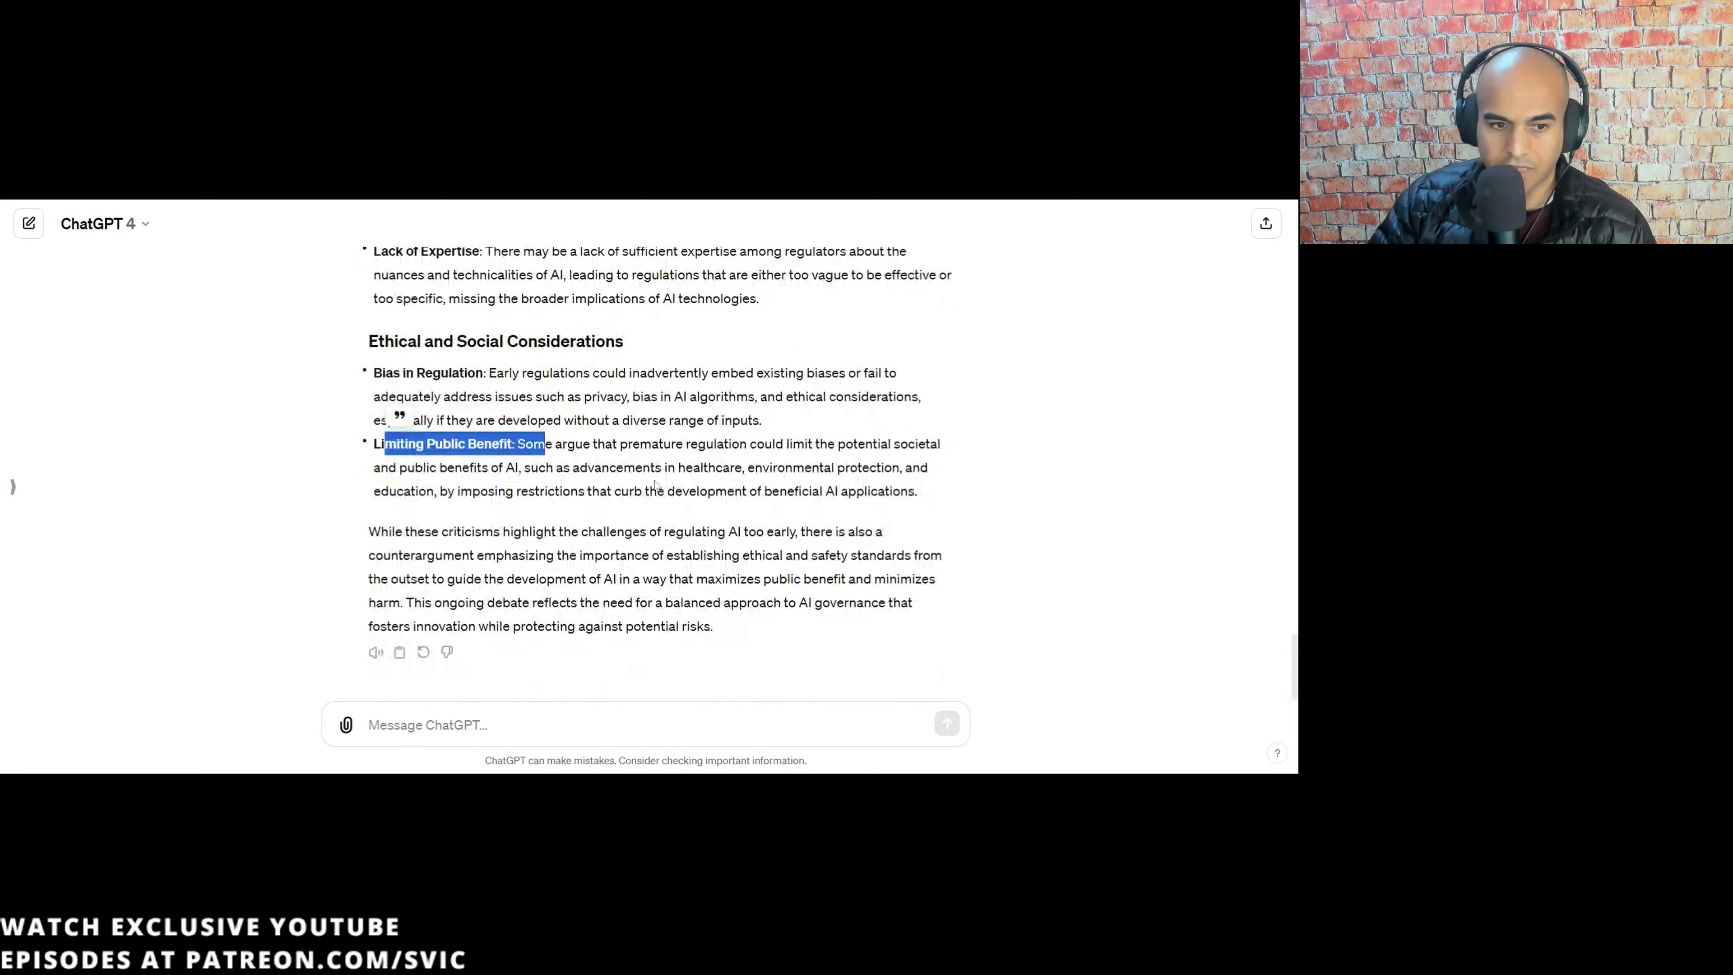
{"action": "scroll", "scroll_direction": "up", "scroll_amount": 3}
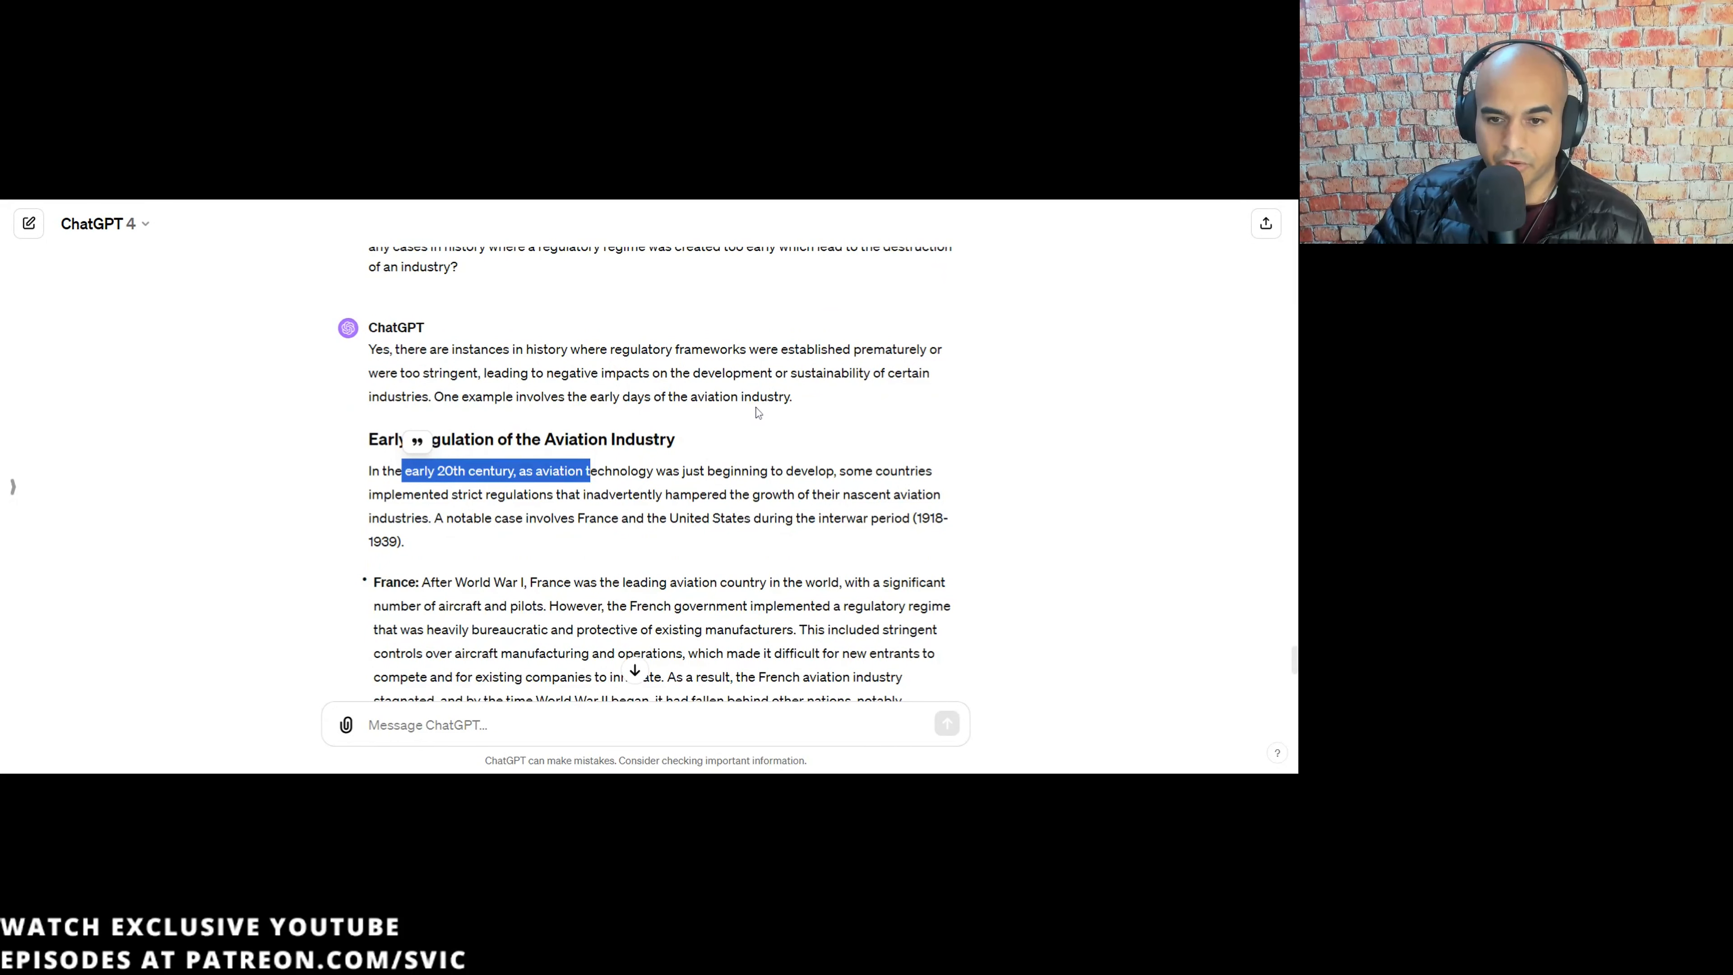
{"action": "mouse_move", "coordinate": [544, 534]}
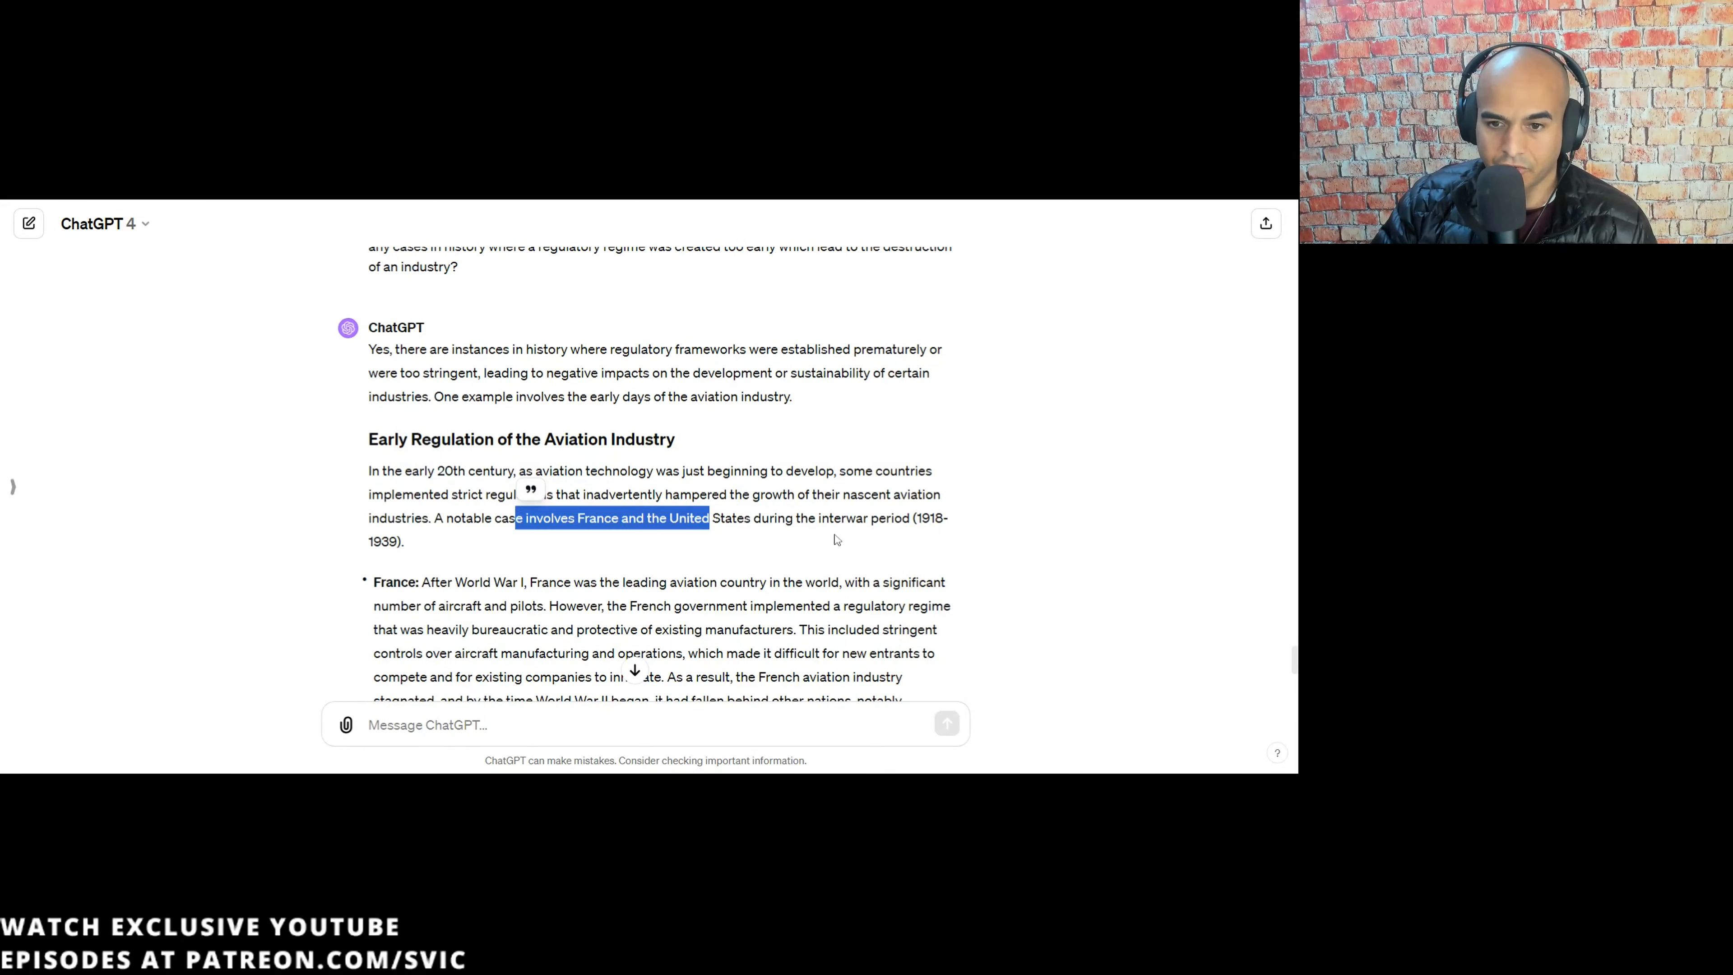
- Clear the old highlight and mark the part about France's aviation technology and production capacity stalling
{"action": "scroll", "scroll_direction": "down", "scroll_amount": 3}
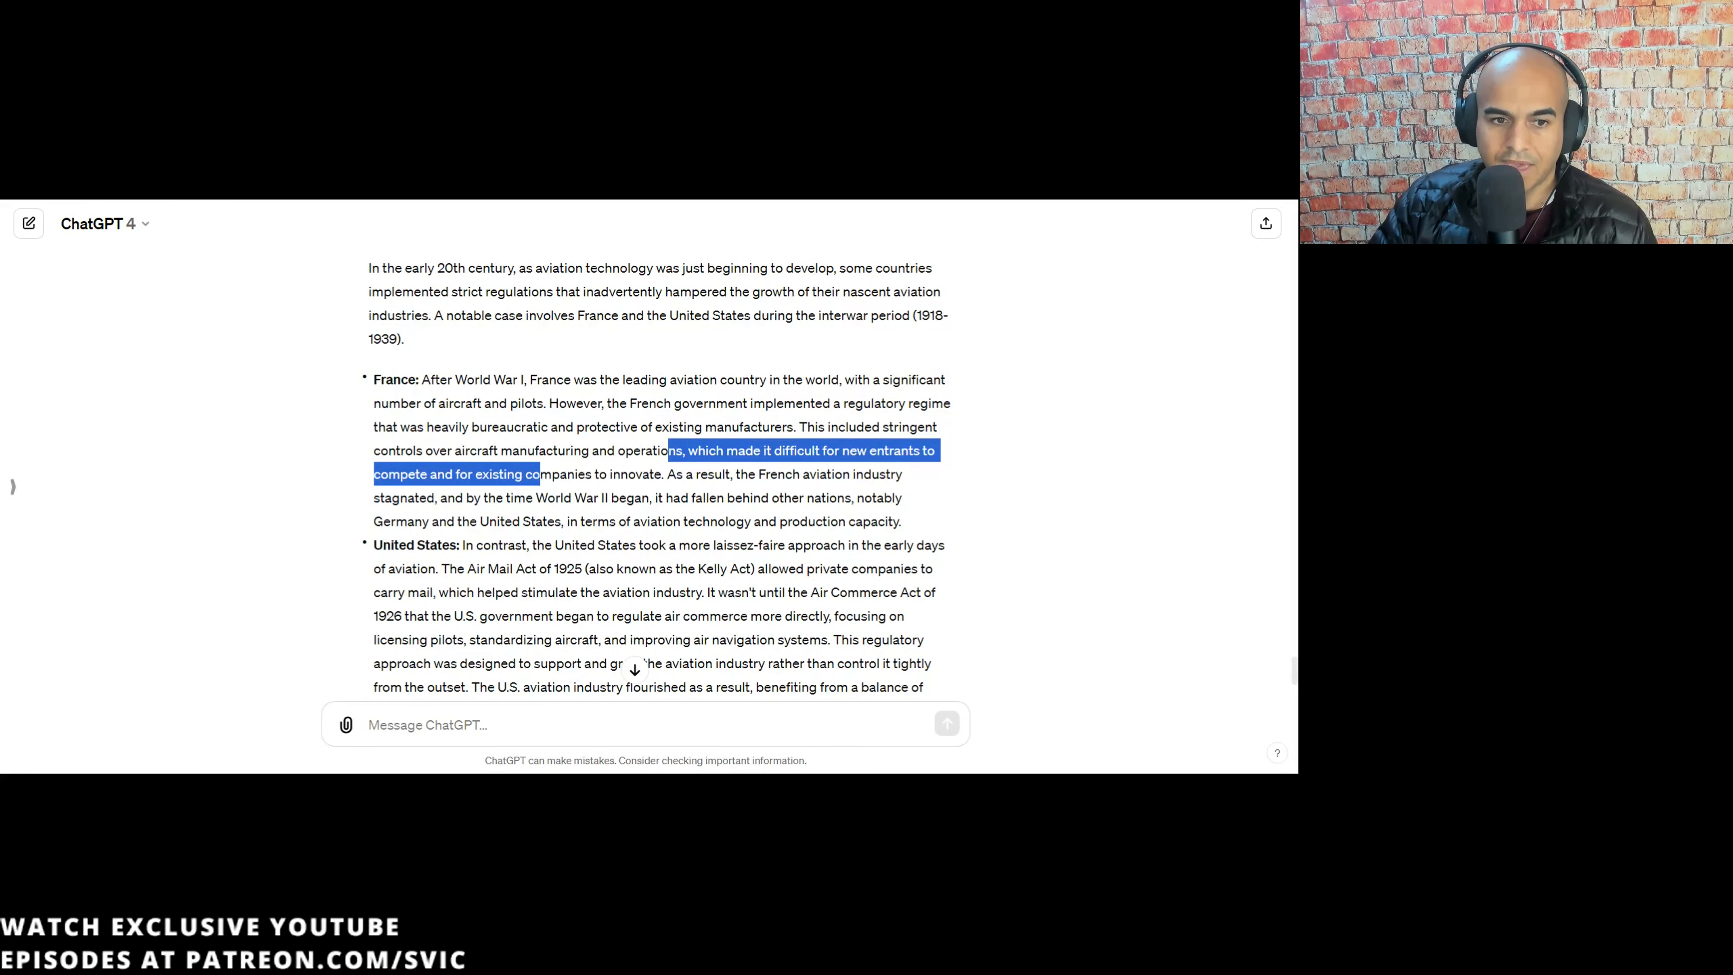
{"action": "left_click", "coordinate": [679, 474]}
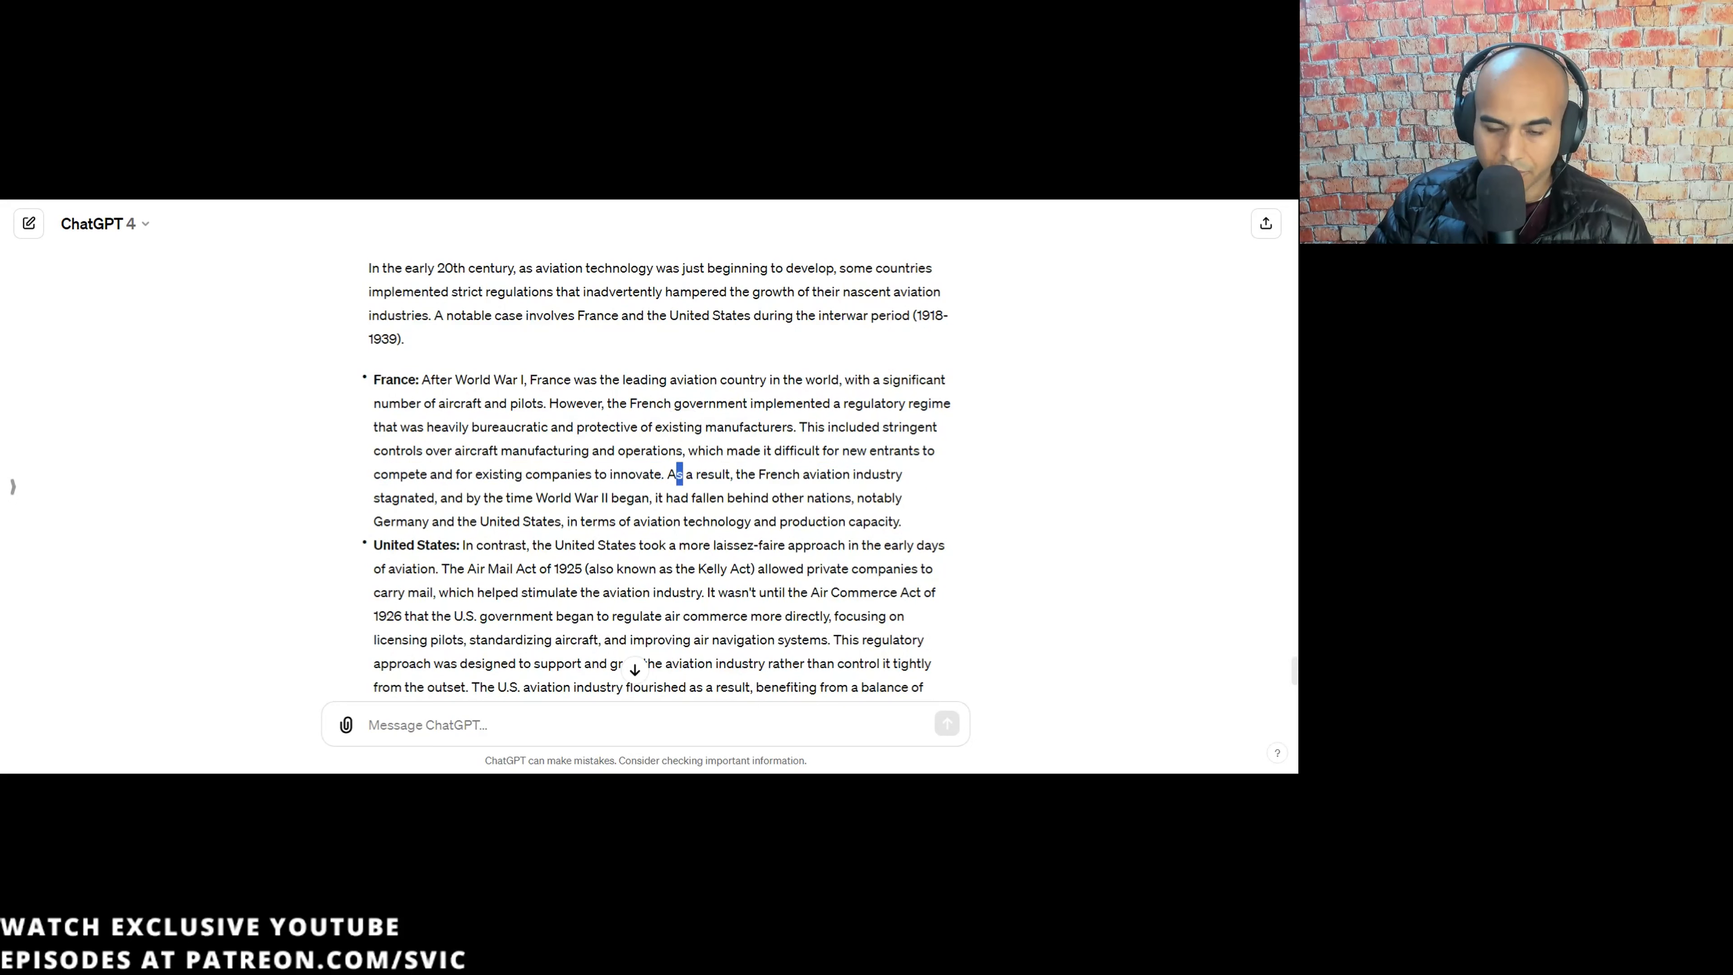
{"action": "left_click_drag", "start_coordinate": [676, 474], "coordinate": [572, 497]}
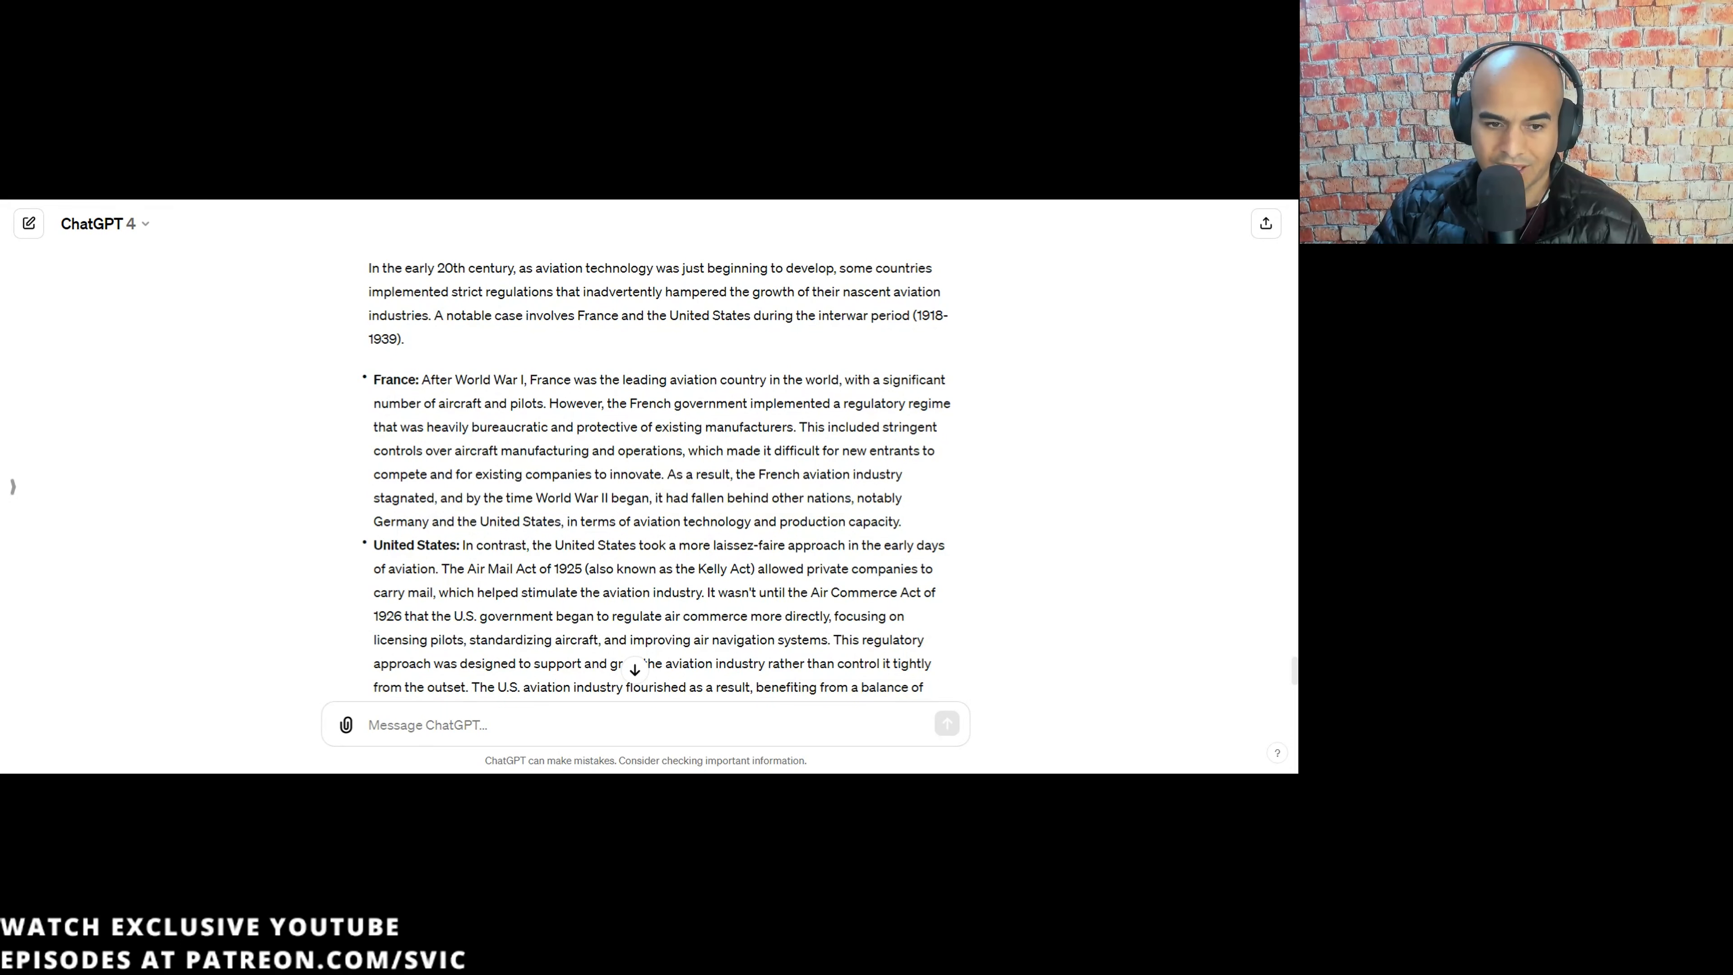
{"action": "left_click_drag", "start_coordinate": [512, 498], "coordinate": [621, 497]}
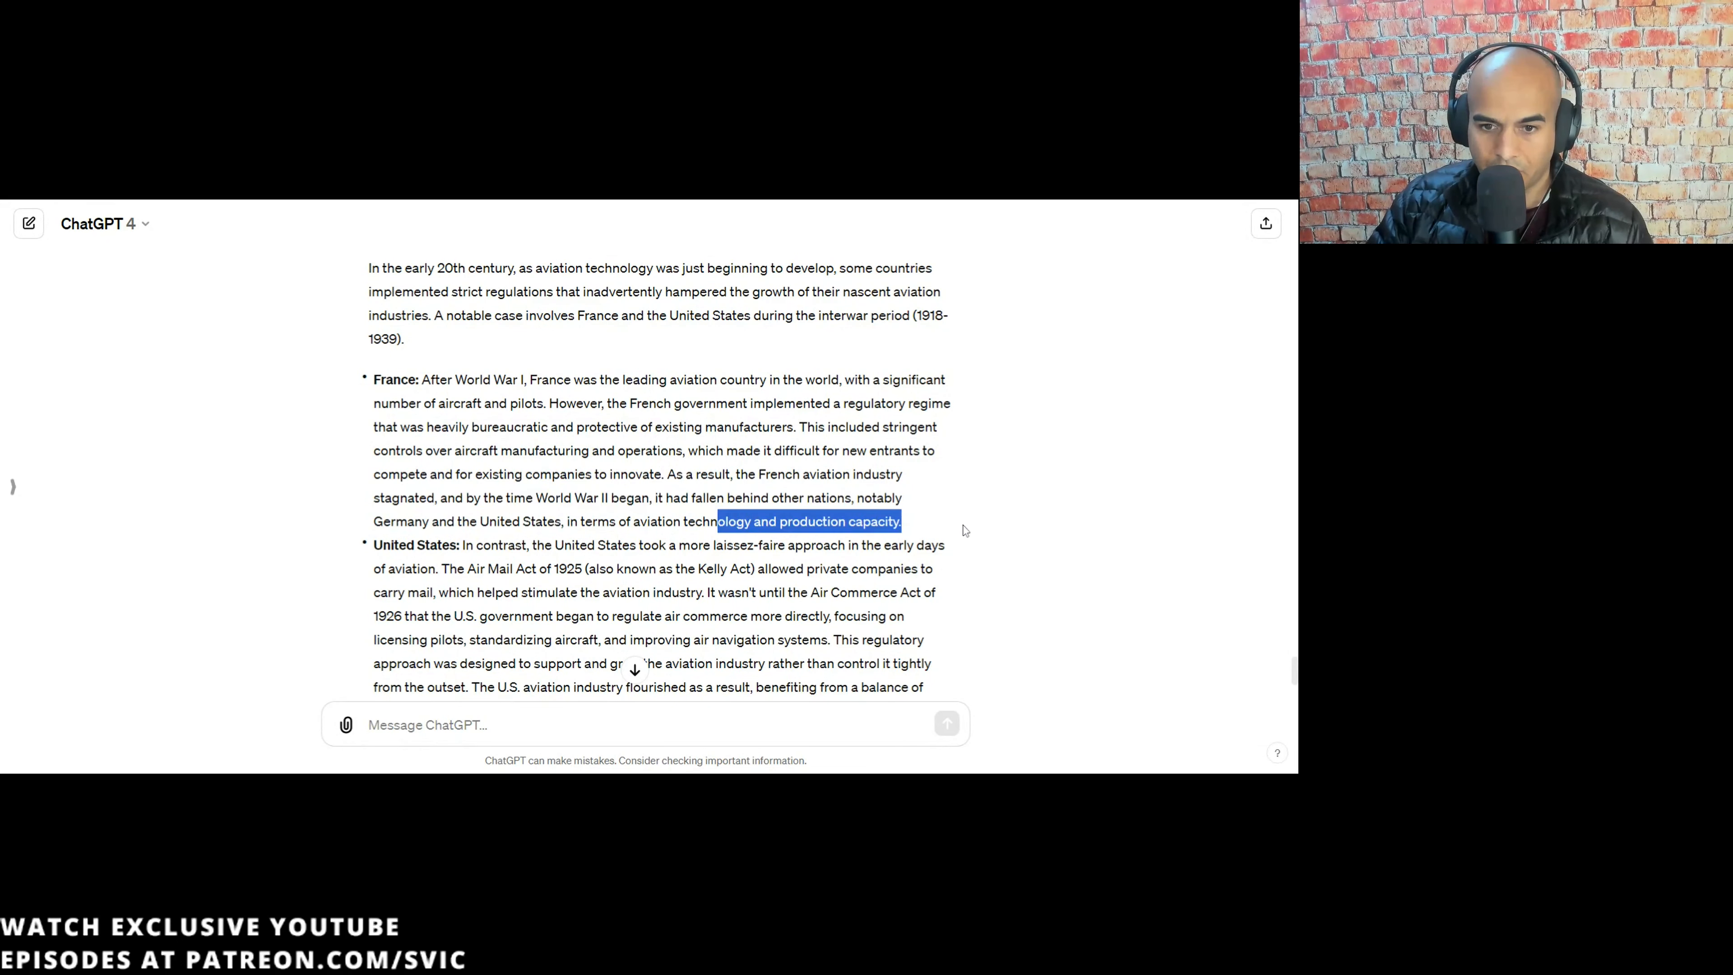
- Highlight the U.S. bullet's phrases on where federal regulation began and on standardizing aircraft
{"action": "scroll", "scroll_direction": "down", "scroll_amount": 3}
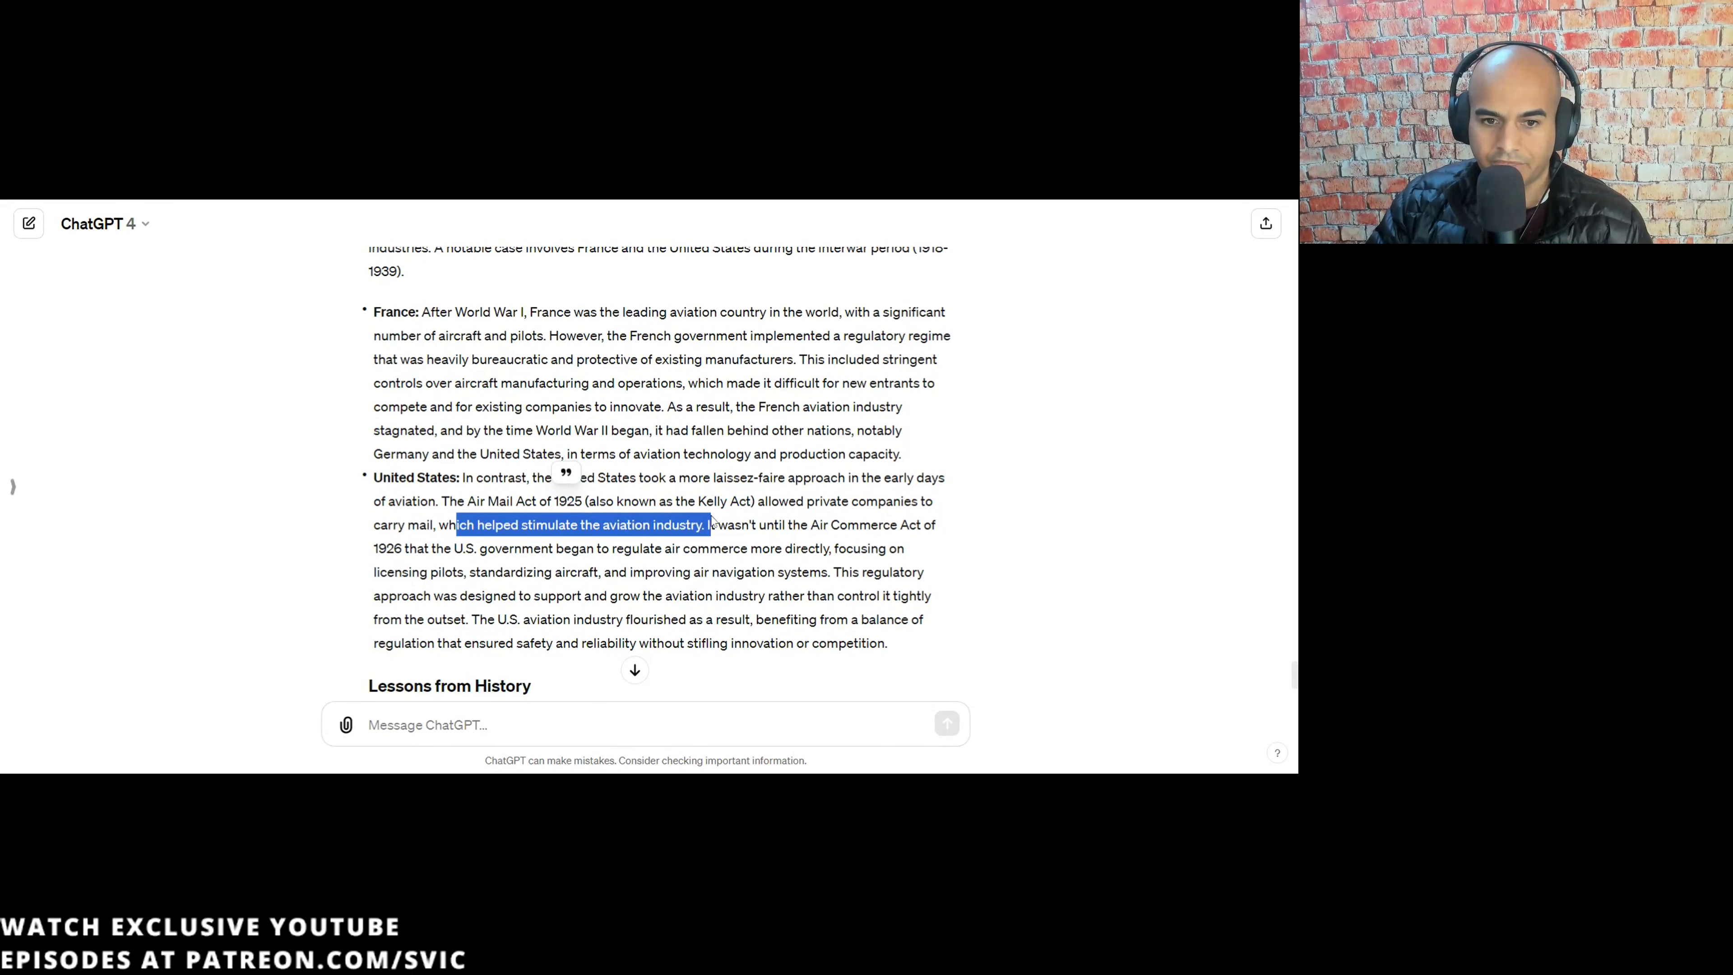
{"action": "left_click_drag", "start_coordinate": [735, 523], "coordinate": [840, 524]}
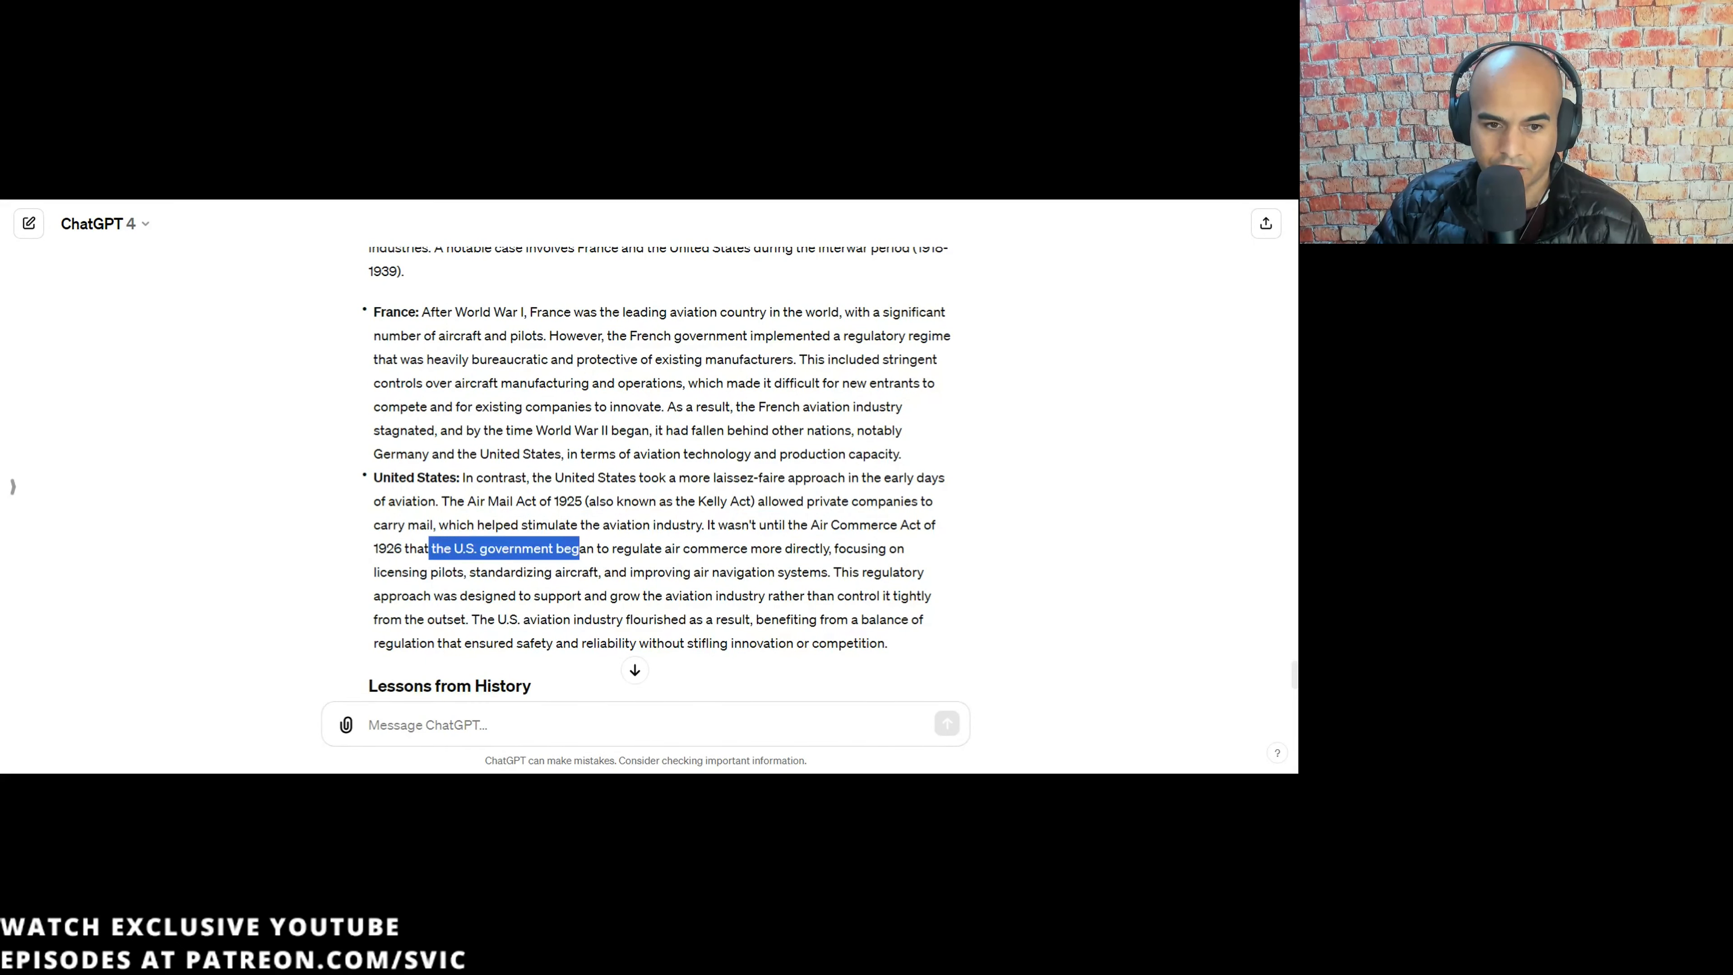
{"action": "left_click_drag", "start_coordinate": [577, 548], "coordinate": [858, 571]}
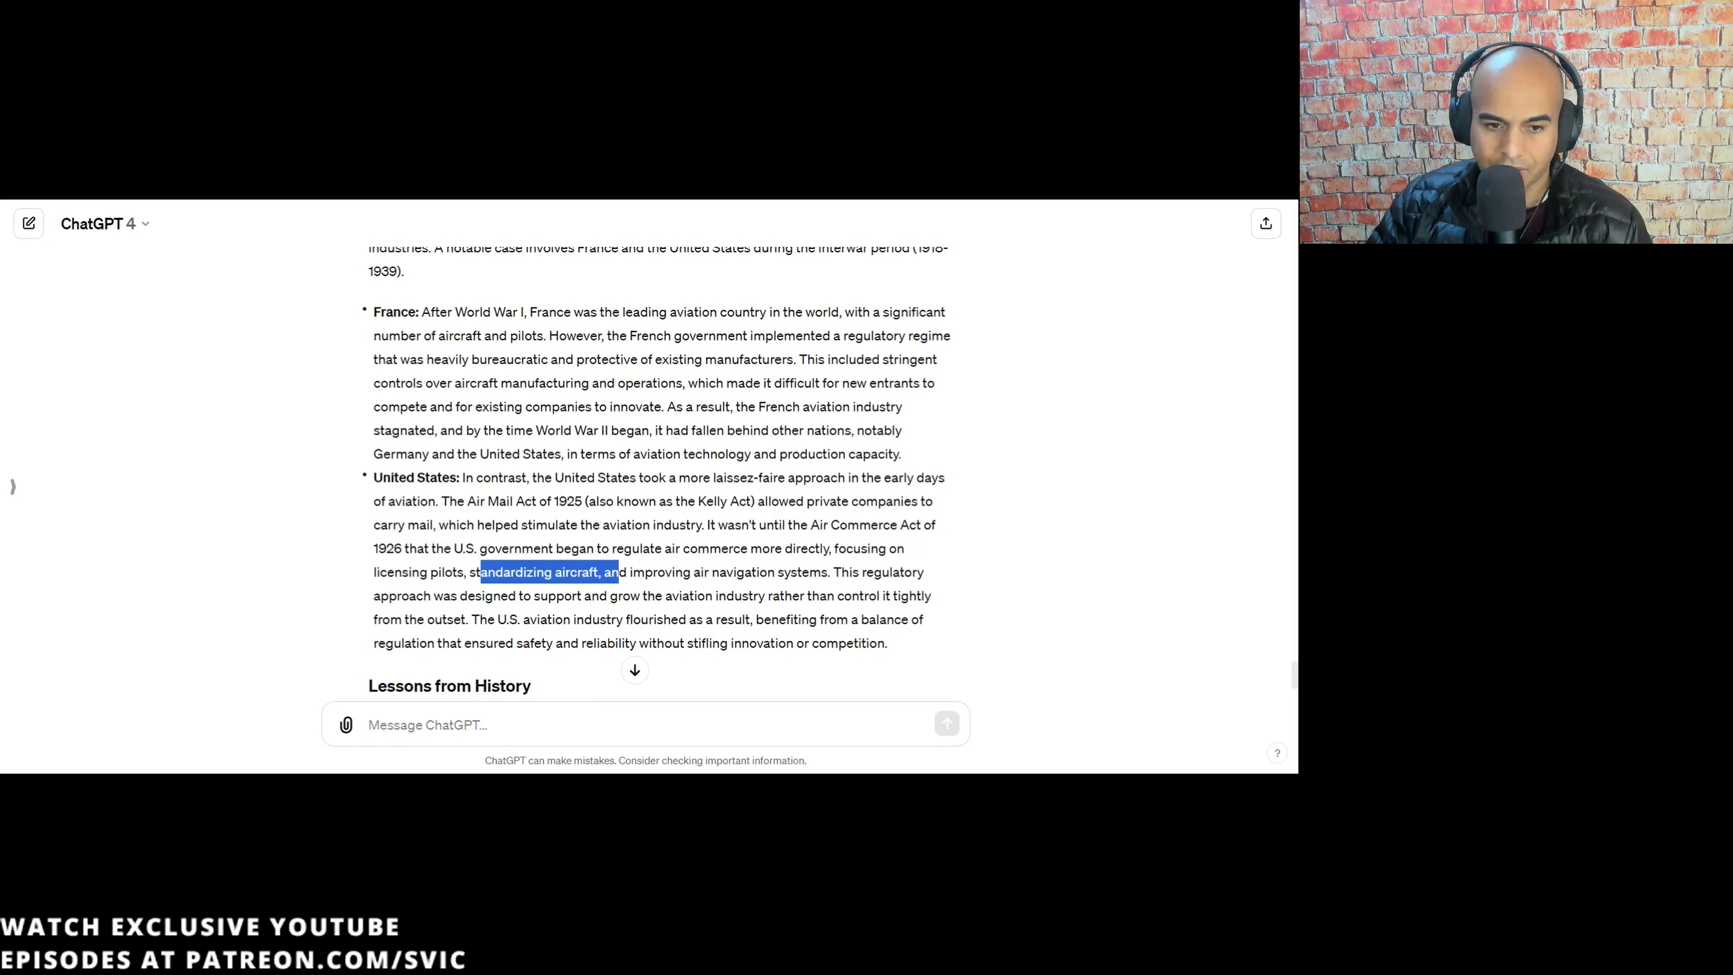
{"action": "scroll", "scroll_direction": "down", "scroll_amount": 3}
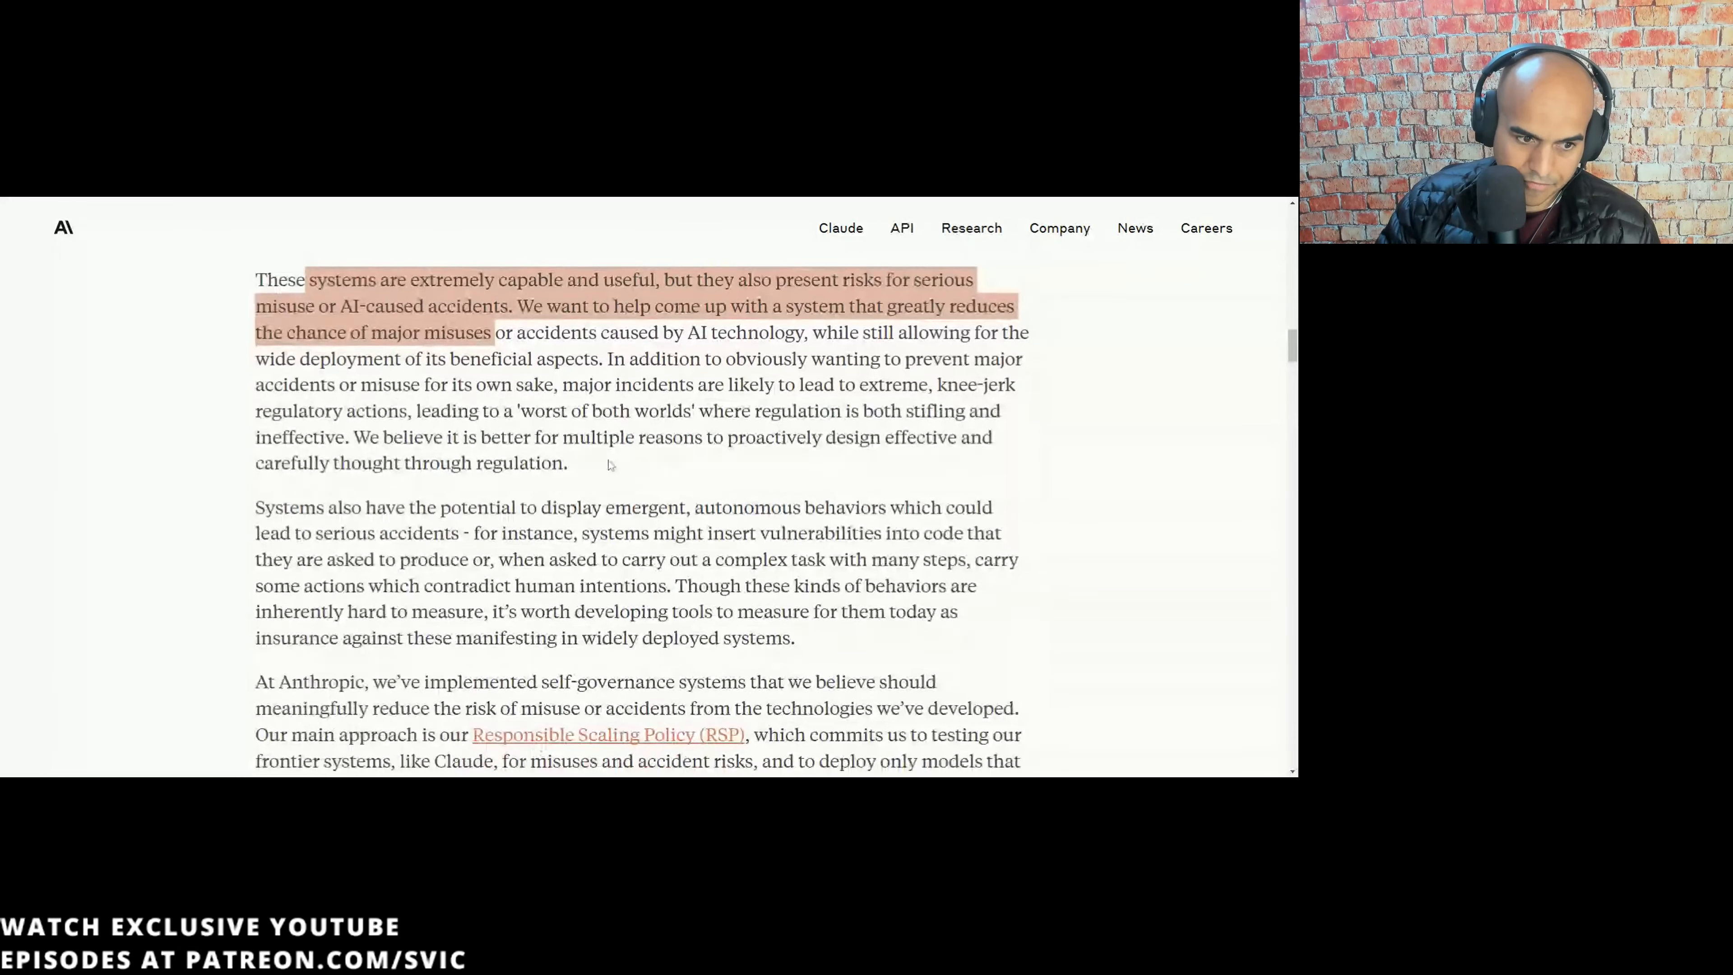
- Select text in the Anthropic post's passage on risks of serious misuse or AI-caused accidents
{"action": "scroll", "scroll_direction": "down", "scroll_amount": 3}
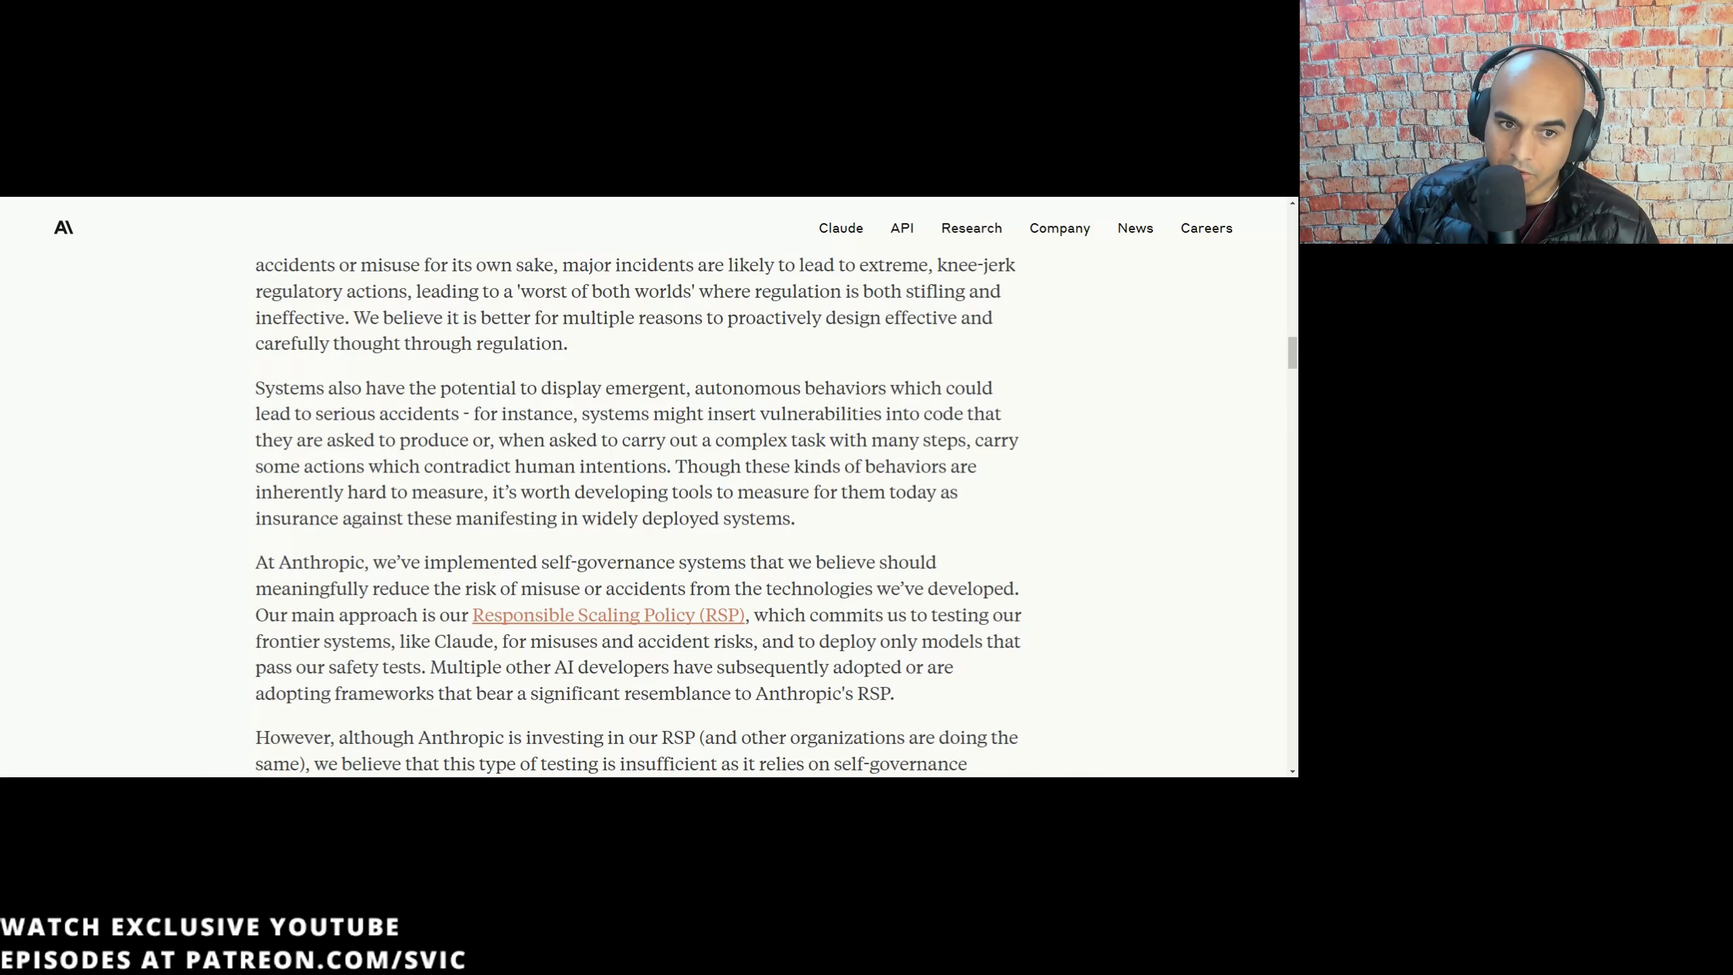
{"action": "double_click", "coordinate": [726, 389]}
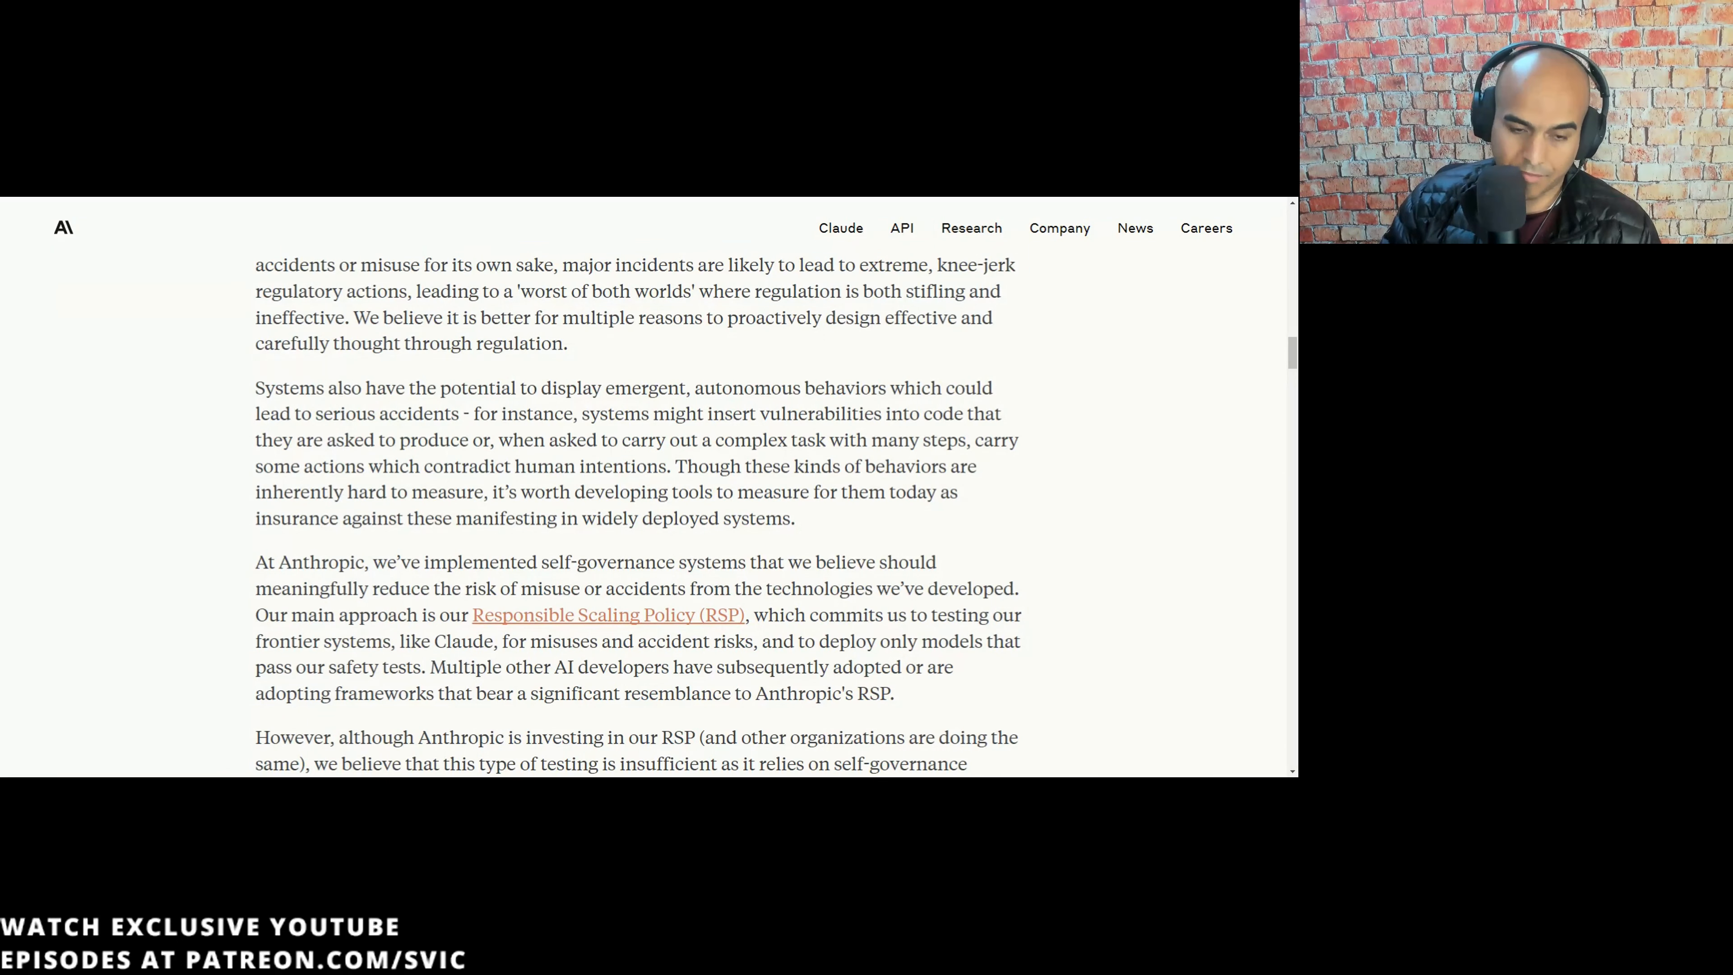
- Highlight the sentences from 'private sector actors' through 'product safety' on broadly trusted industry-wide testing
{"action": "scroll", "scroll_direction": "down", "scroll_amount": 3}
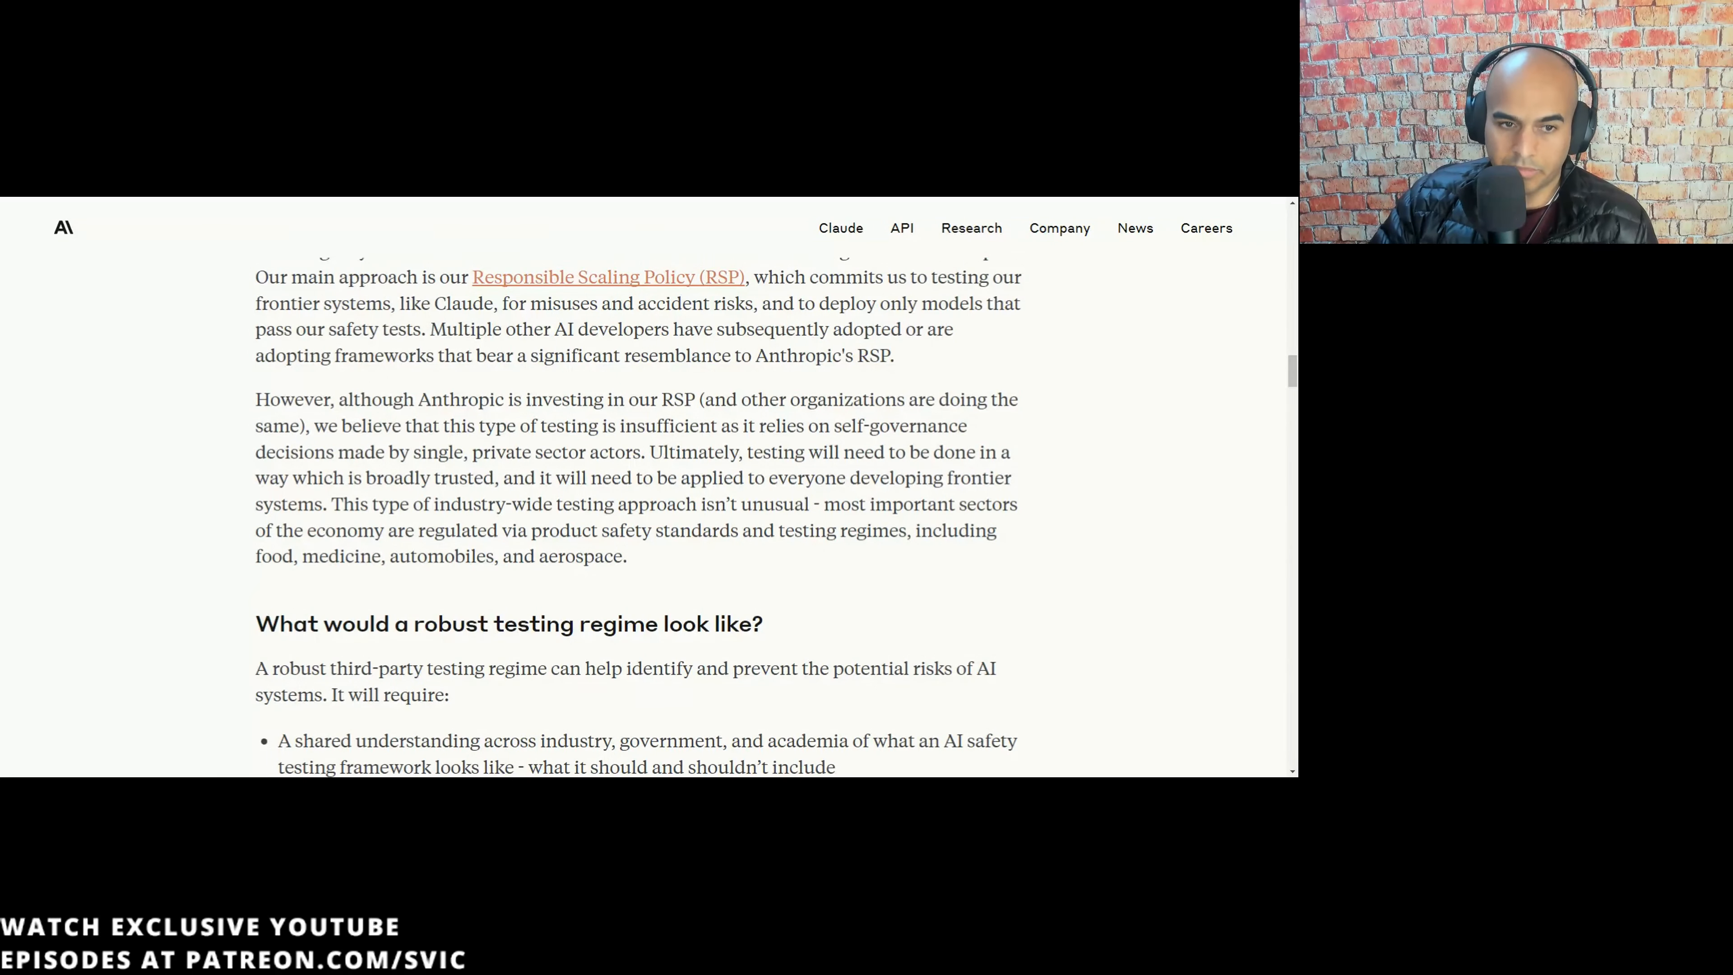
{"action": "left_click_drag", "start_coordinate": [838, 425], "coordinate": [912, 451]}
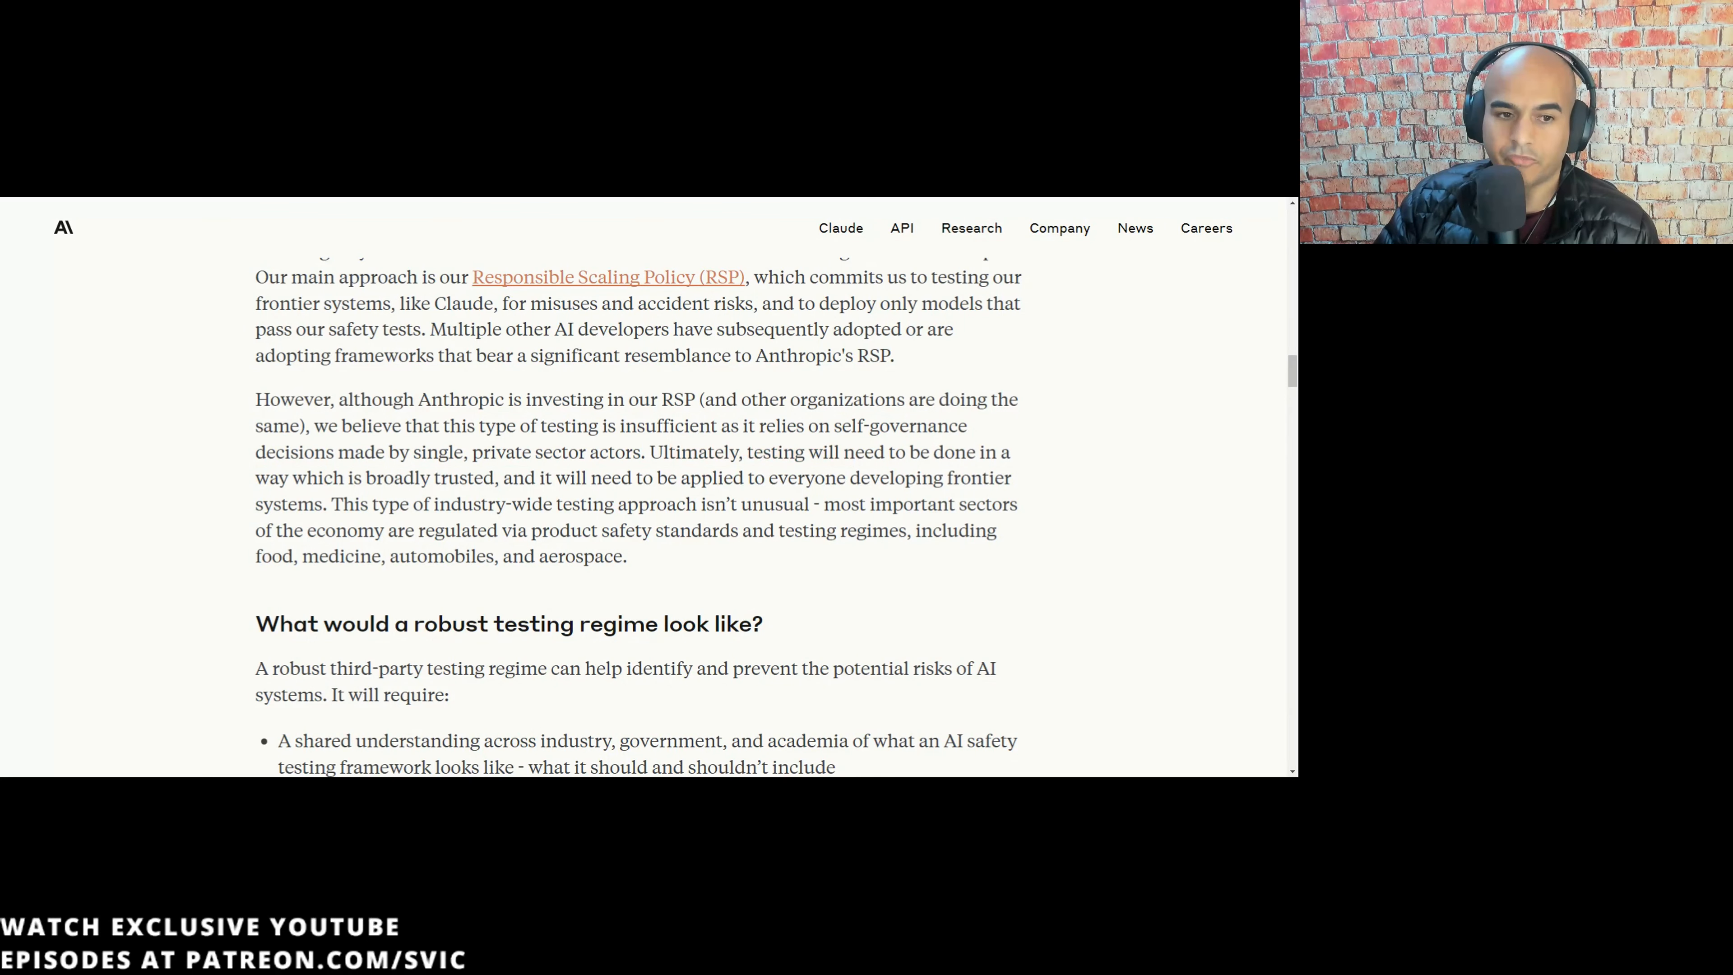
{"action": "left_click_drag", "start_coordinate": [424, 477], "coordinate": [794, 504]}
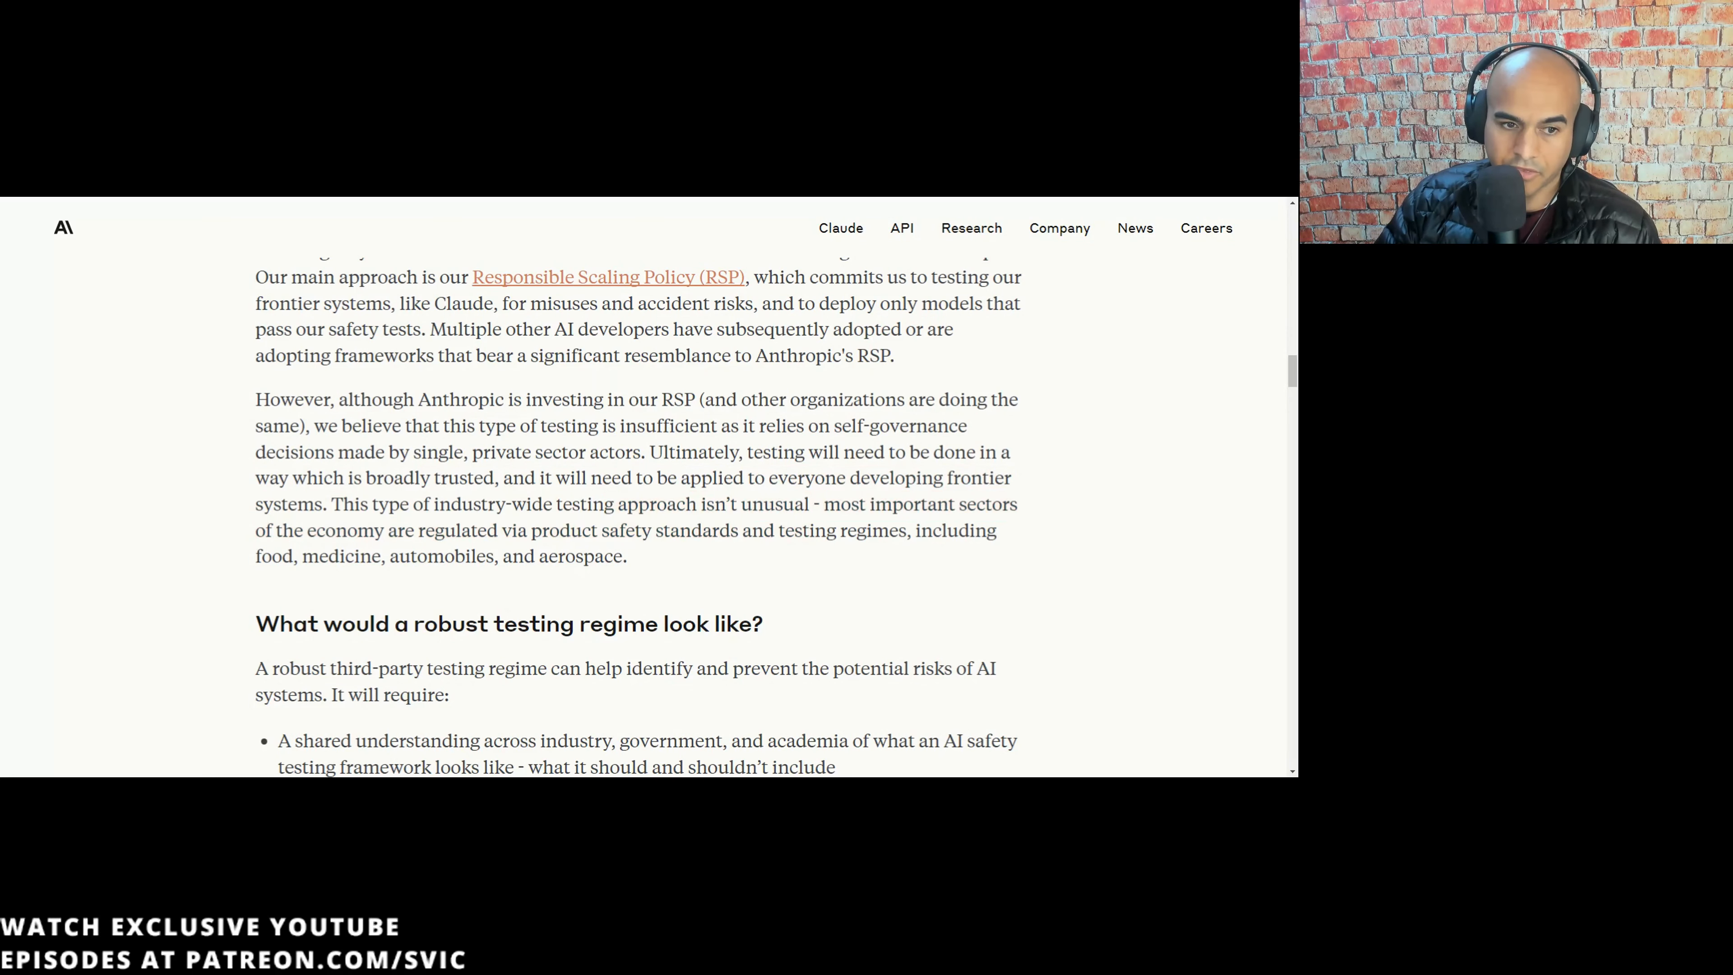
{"action": "left_click_drag", "start_coordinate": [473, 453], "coordinate": [654, 530]}
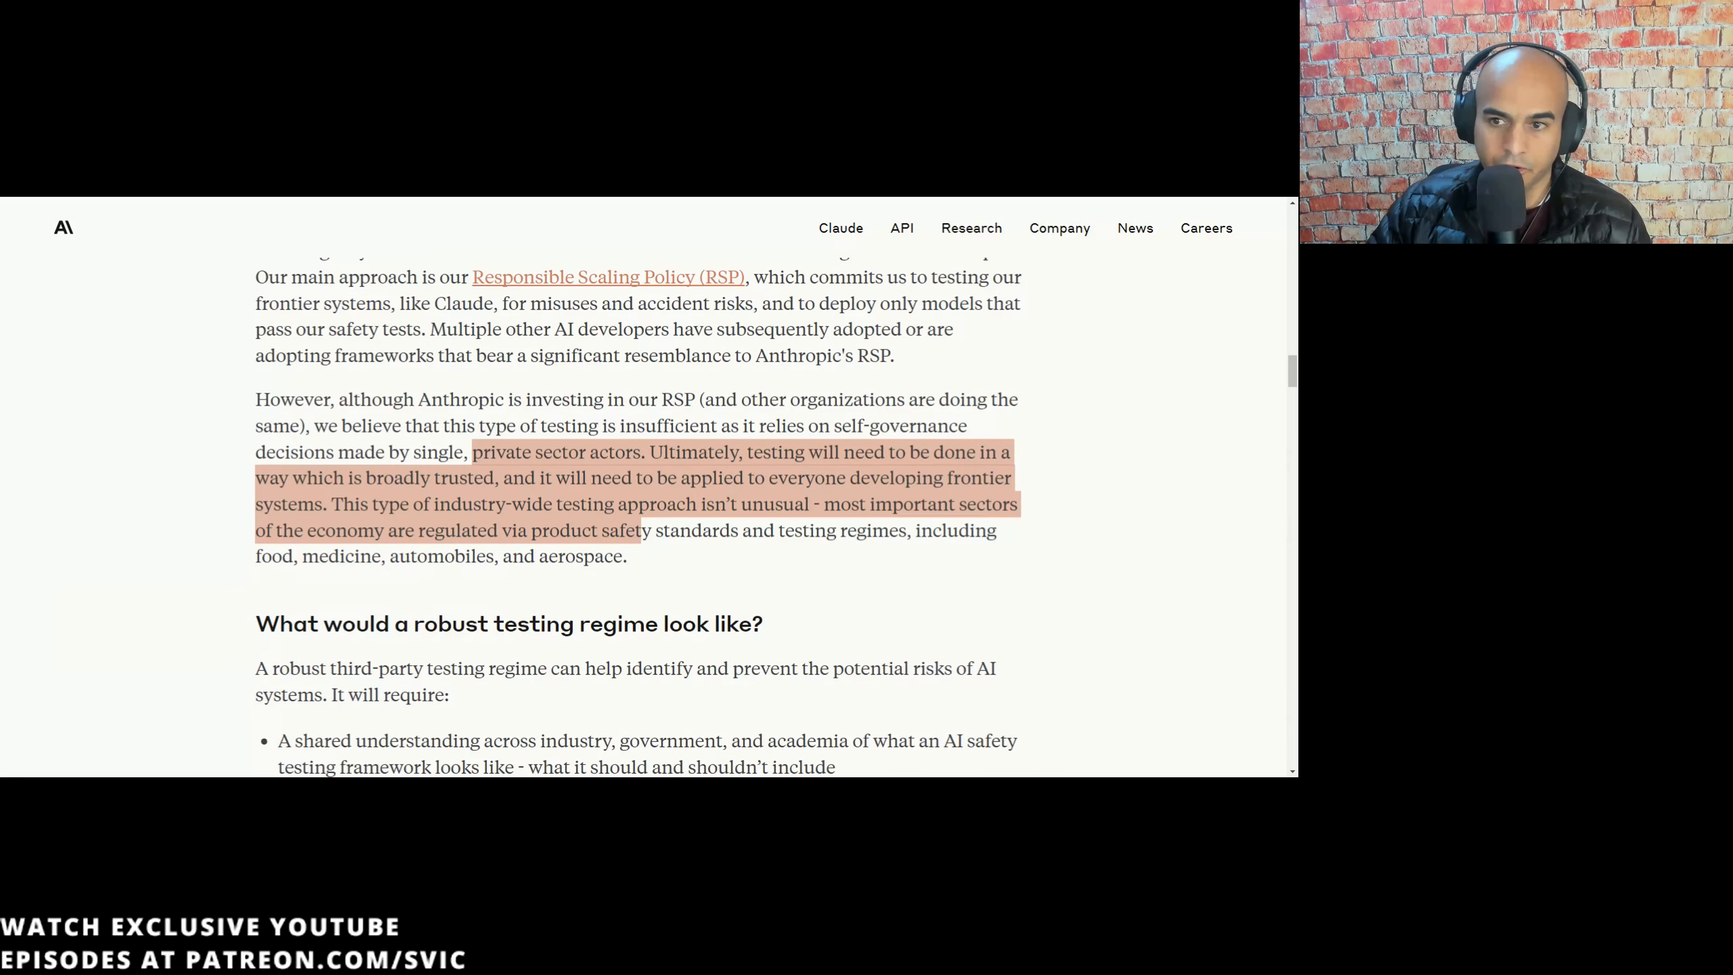
- Scroll down to the 'What would a robust testing regime look like?' section
{"action": "scroll", "scroll_direction": "down", "scroll_amount": 3}
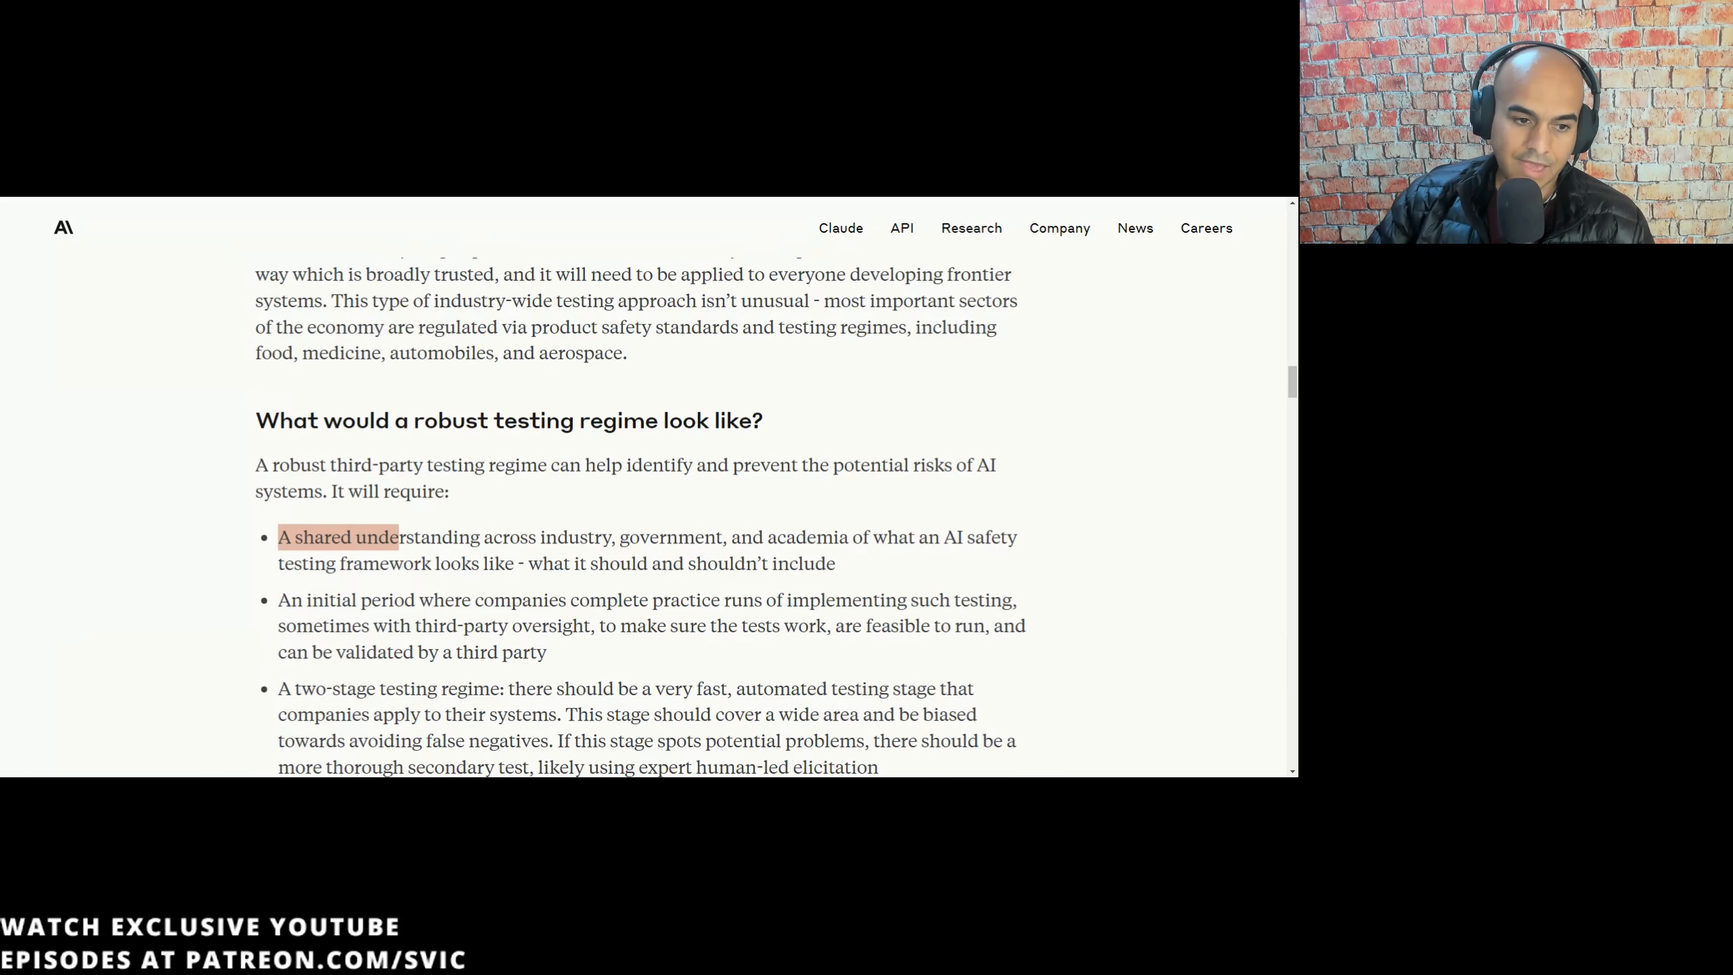
{"action": "scroll", "scroll_direction": "down", "scroll_amount": 3}
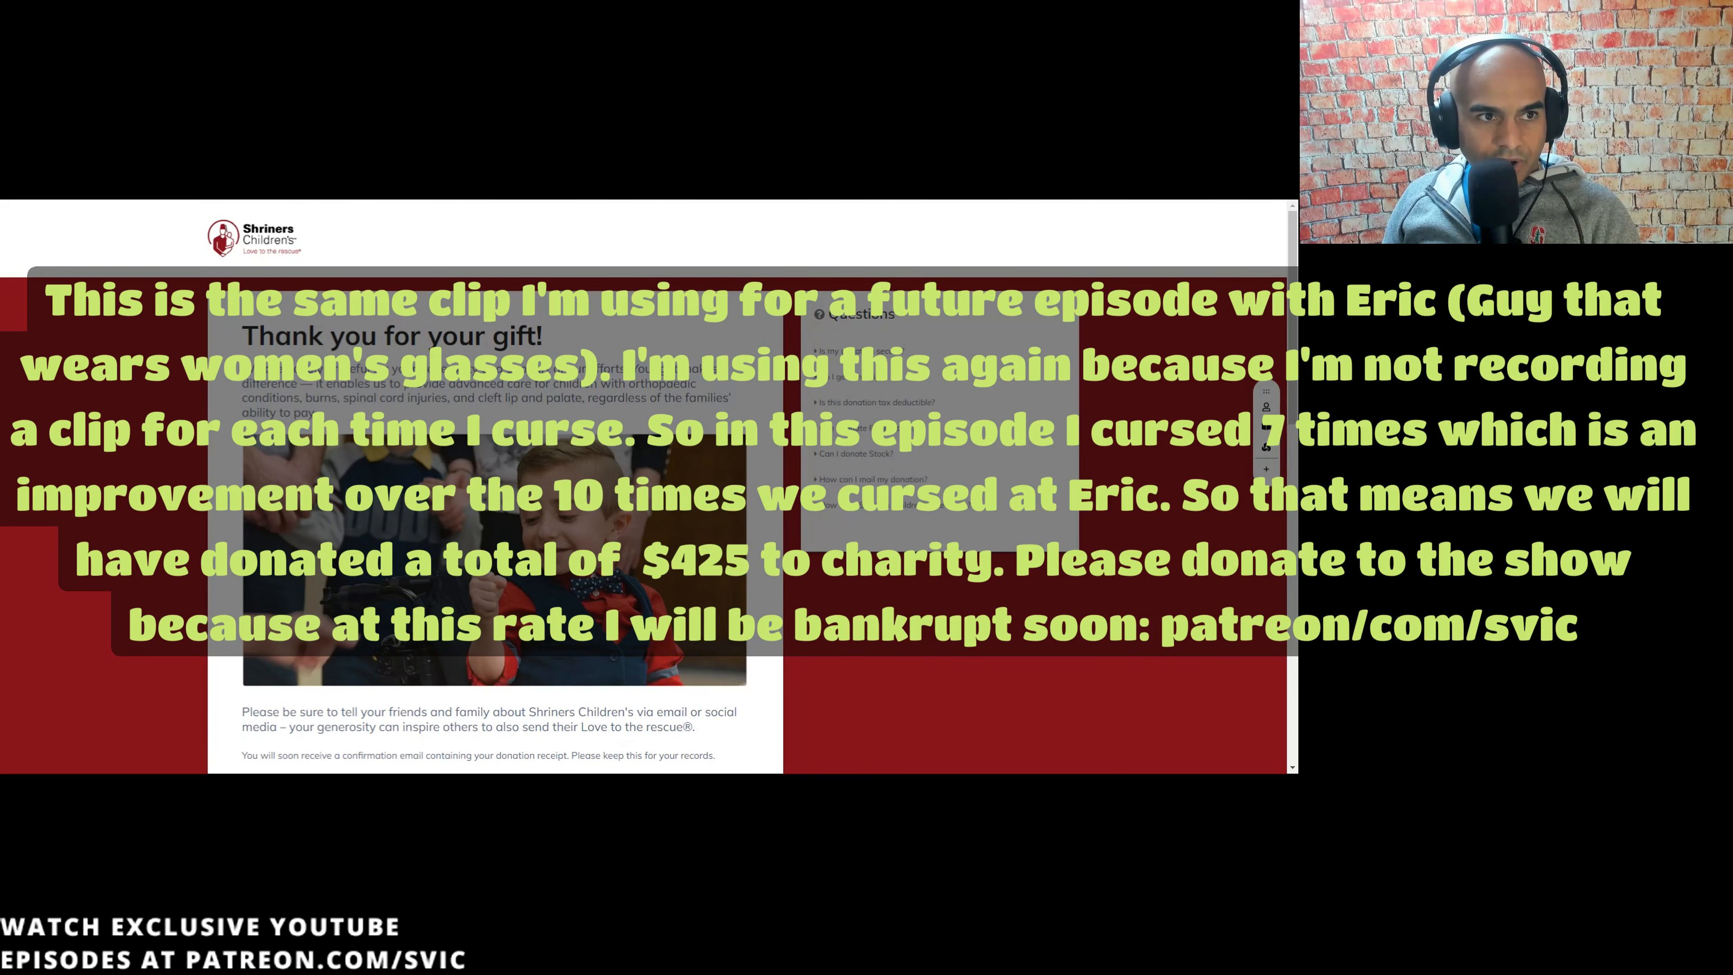
{"action": "scroll", "scroll_direction": "down", "scroll_amount": 3}
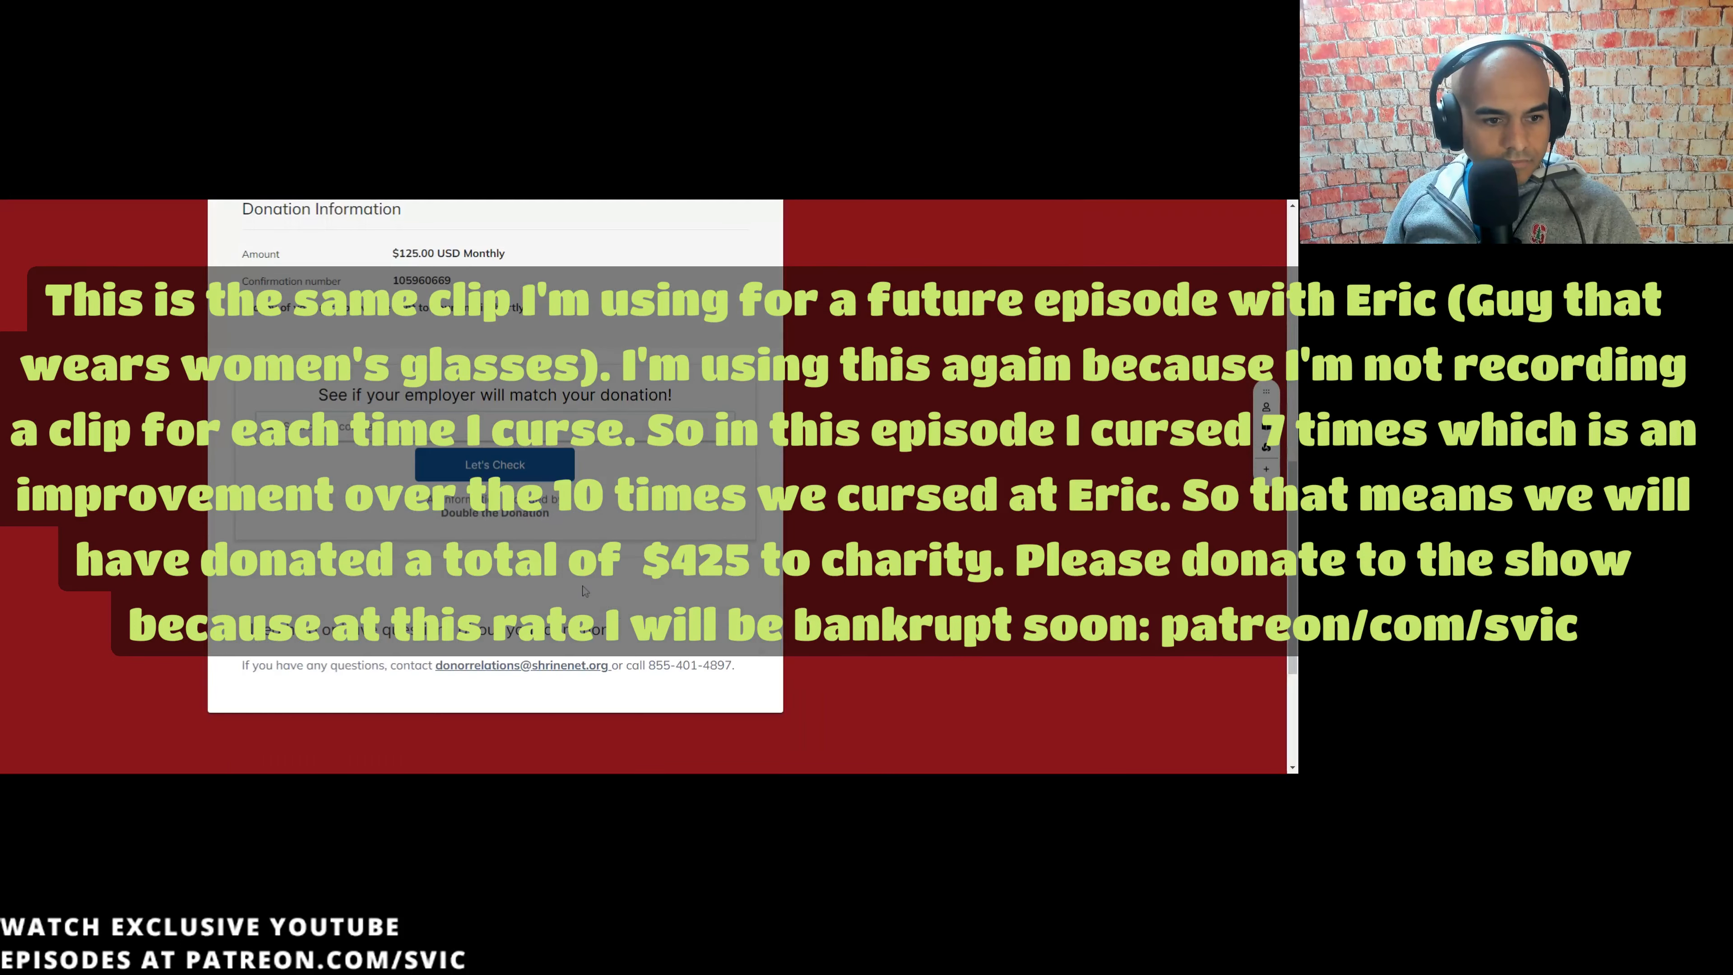
{"action": "scroll", "scroll_direction": "down", "scroll_amount": 3}
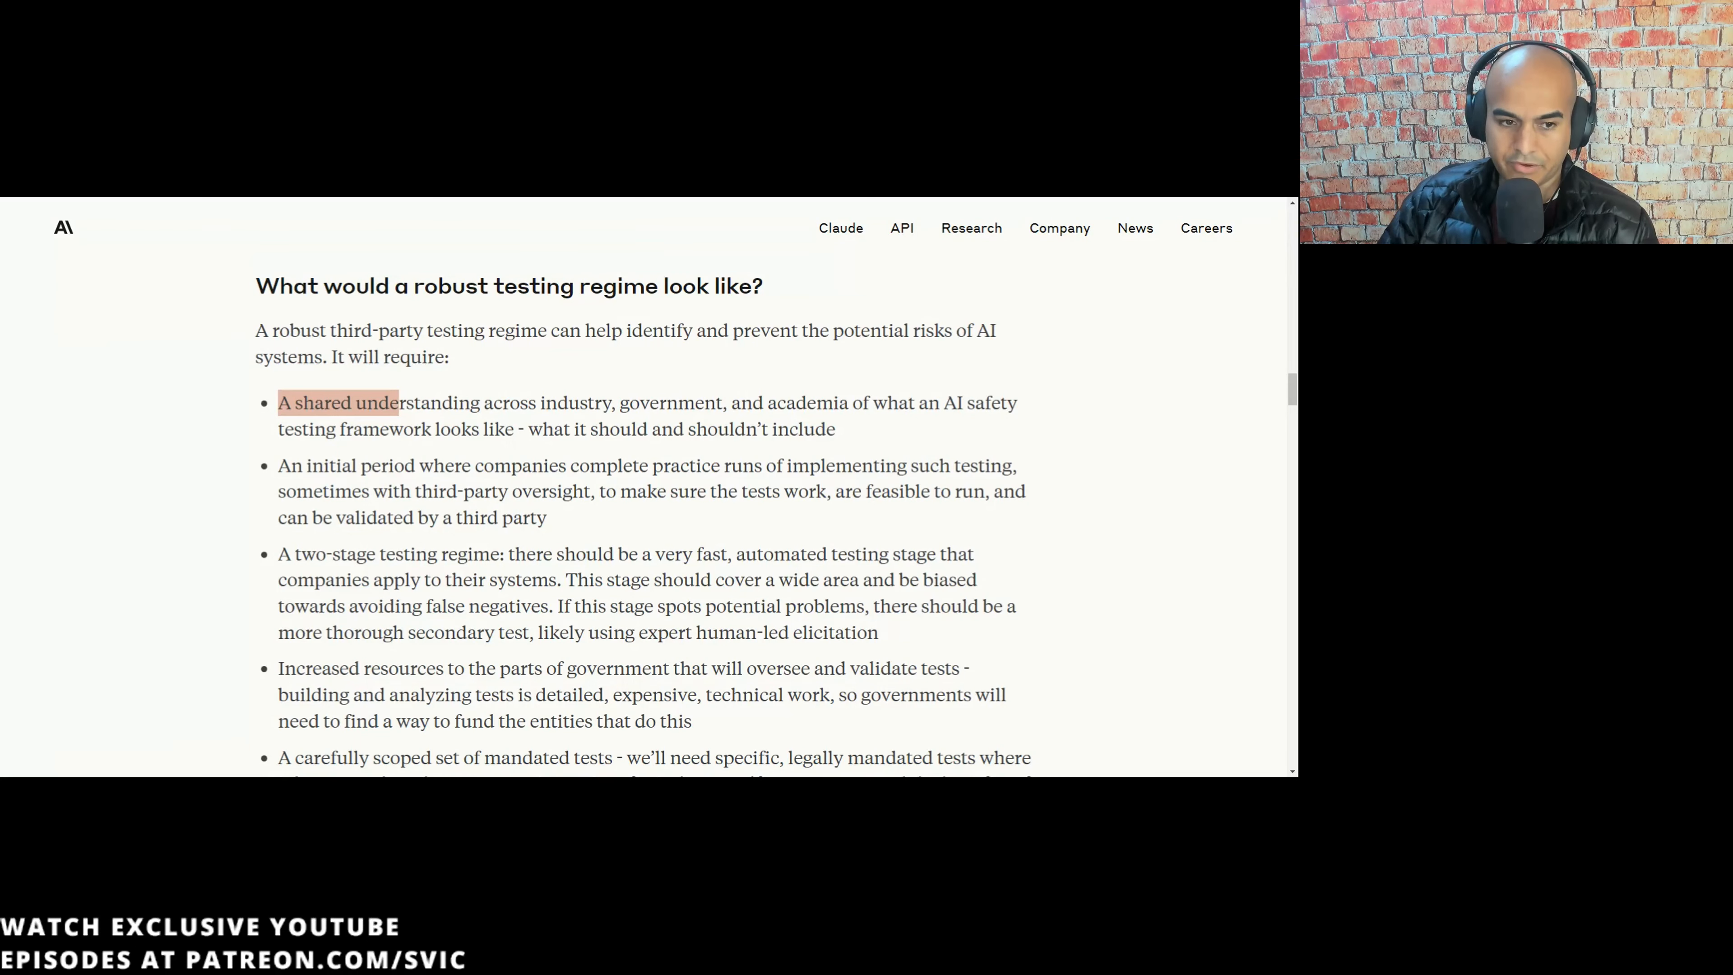
- Scroll past the testing-regime plans and highlight a line in the support activities
{"action": "scroll", "scroll_direction": "down", "scroll_amount": 3}
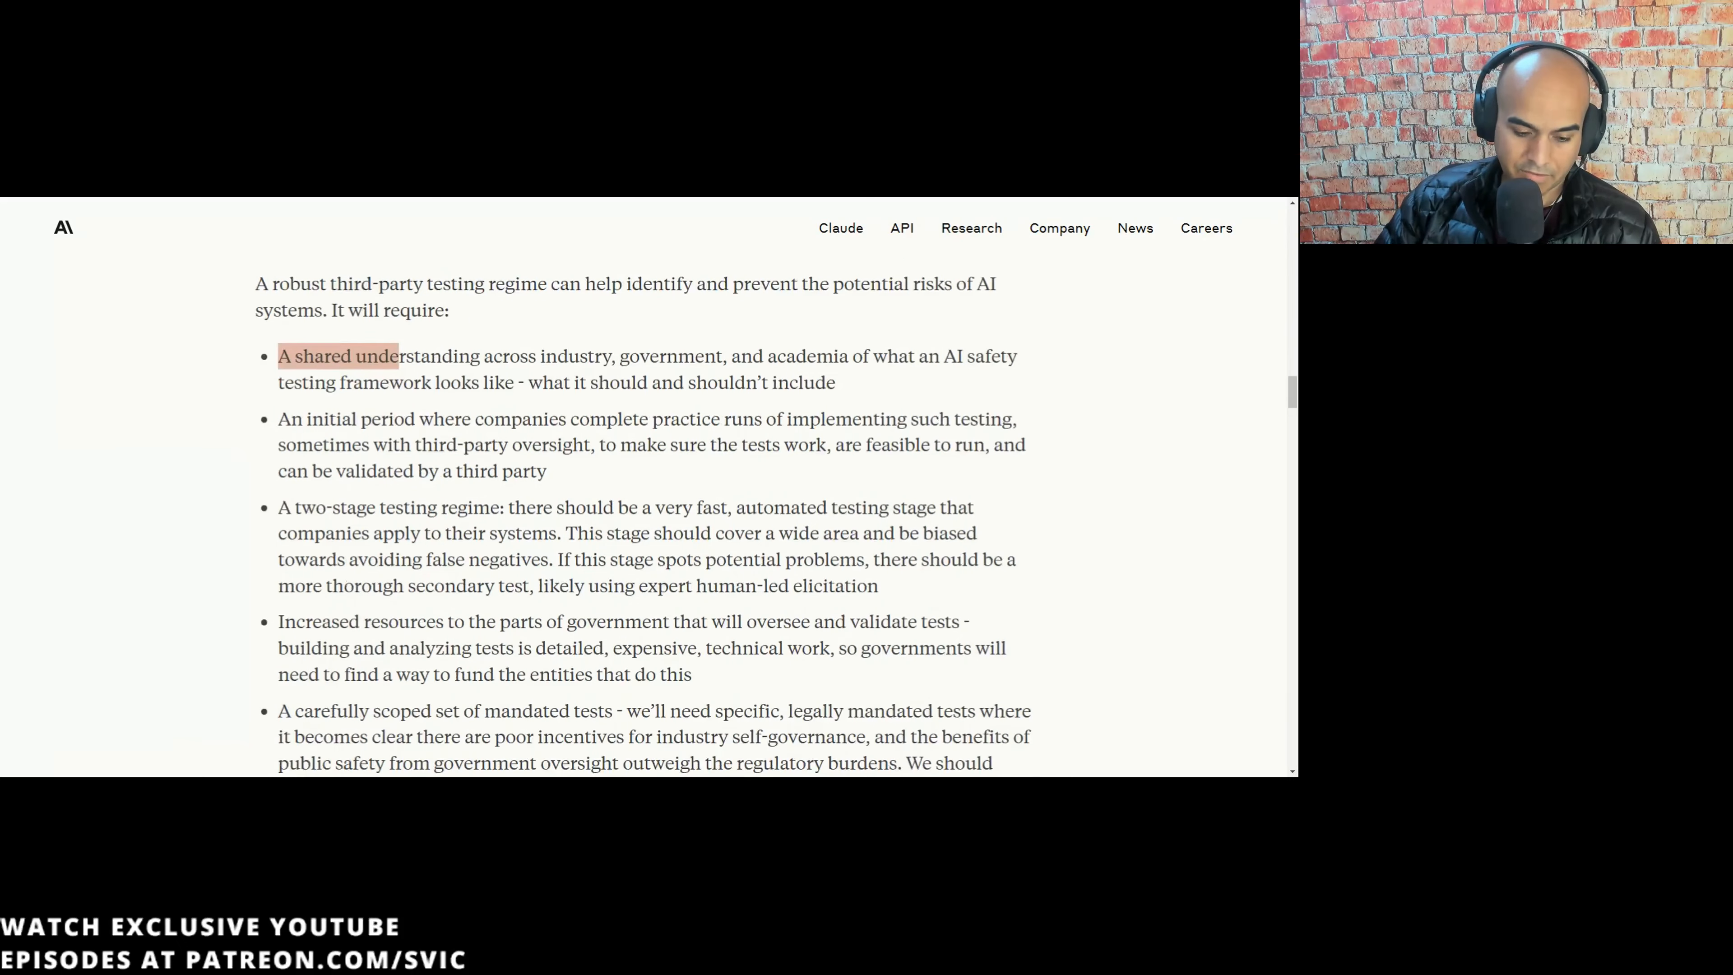
{"action": "scroll", "scroll_direction": "down", "scroll_amount": 3}
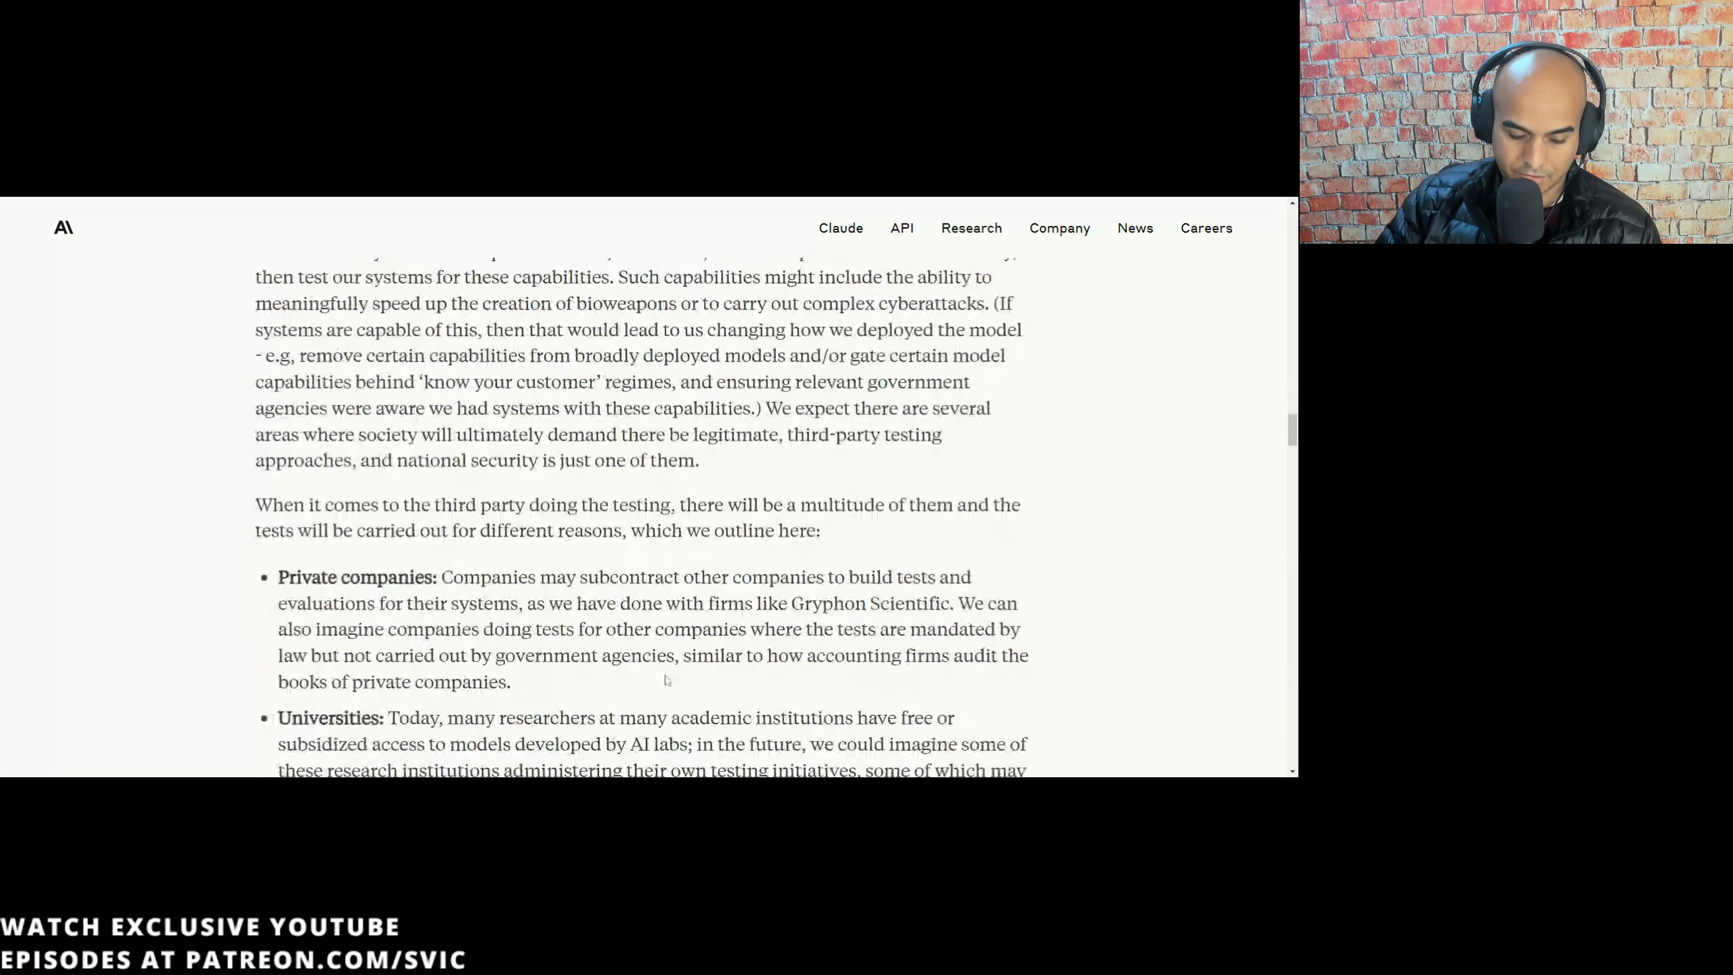
{"action": "scroll", "scroll_direction": "down", "scroll_amount": 3}
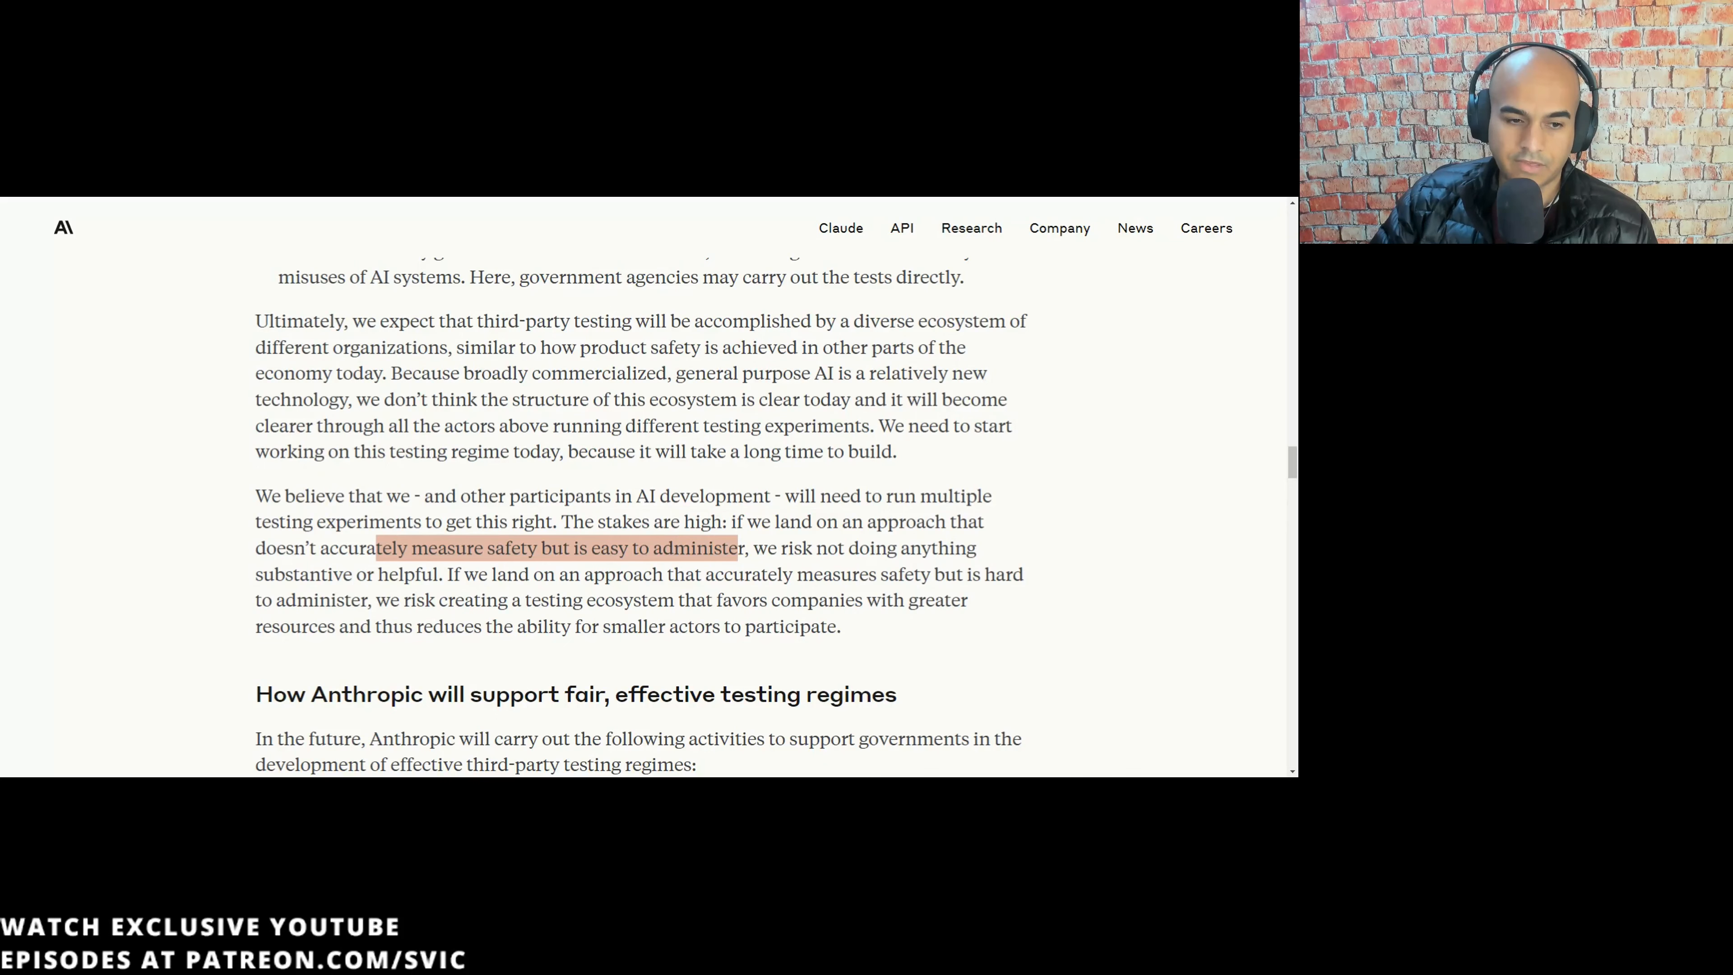
{"action": "left_click_drag", "start_coordinate": [444, 574], "coordinate": [703, 574]}
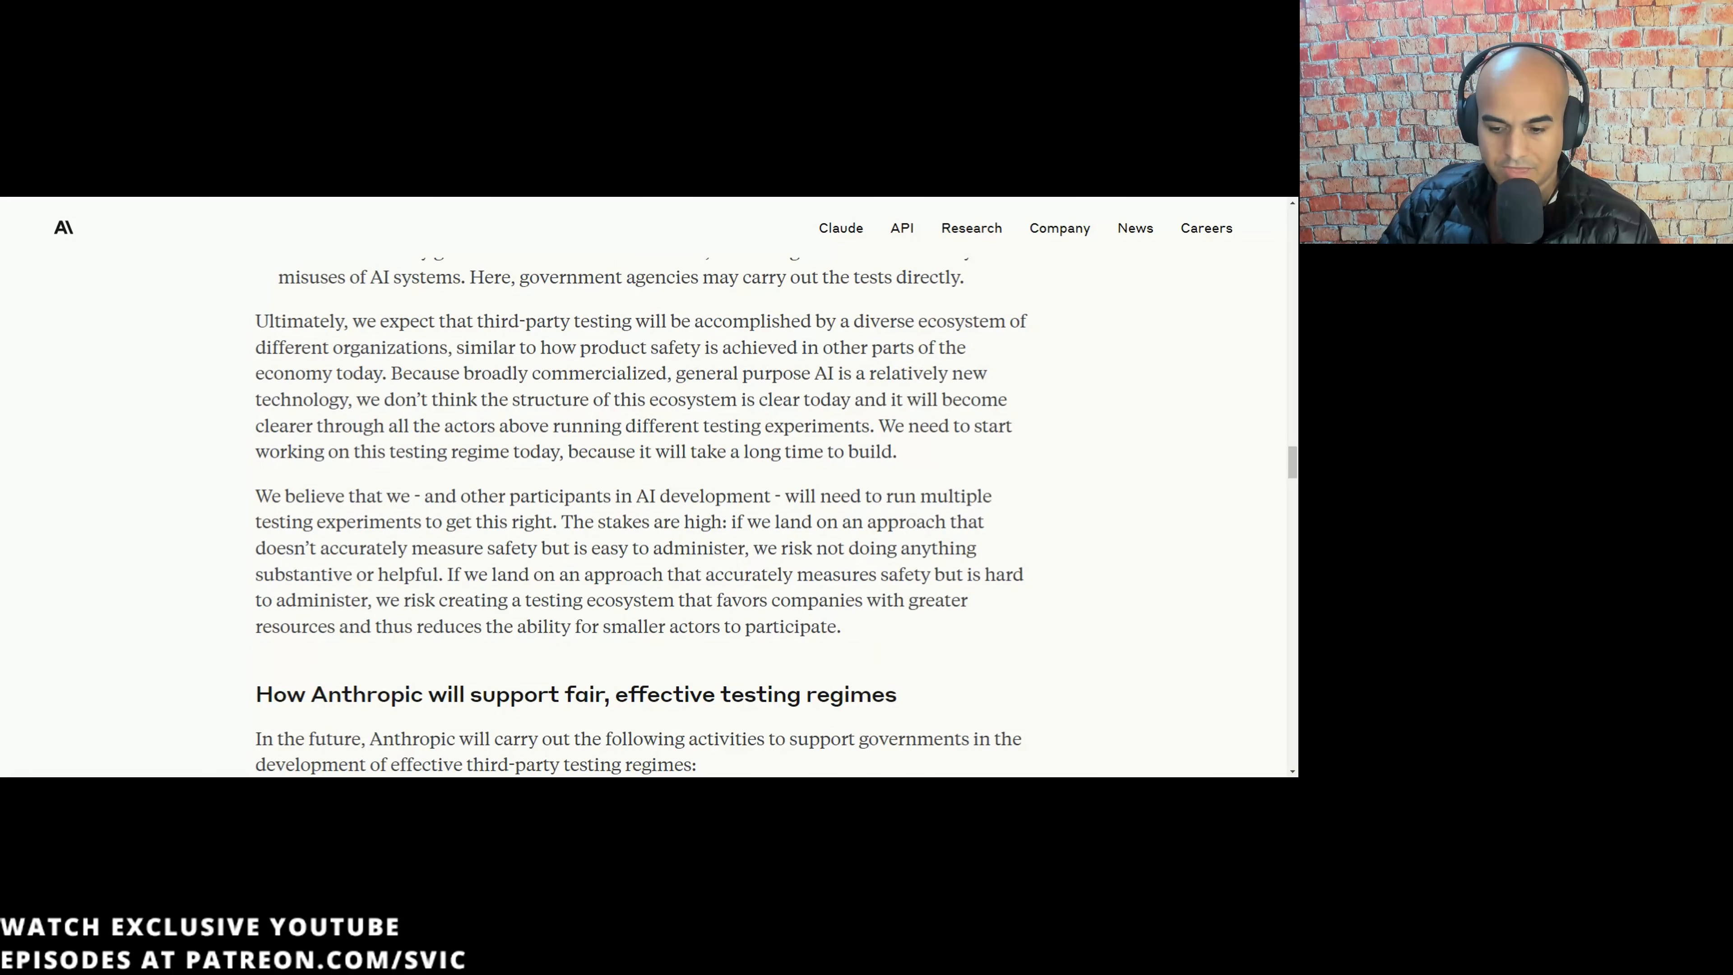
- Scroll on through 'Aspects of AI policy' to the open-source models bullet
{"action": "scroll", "scroll_direction": "down", "scroll_amount": 3}
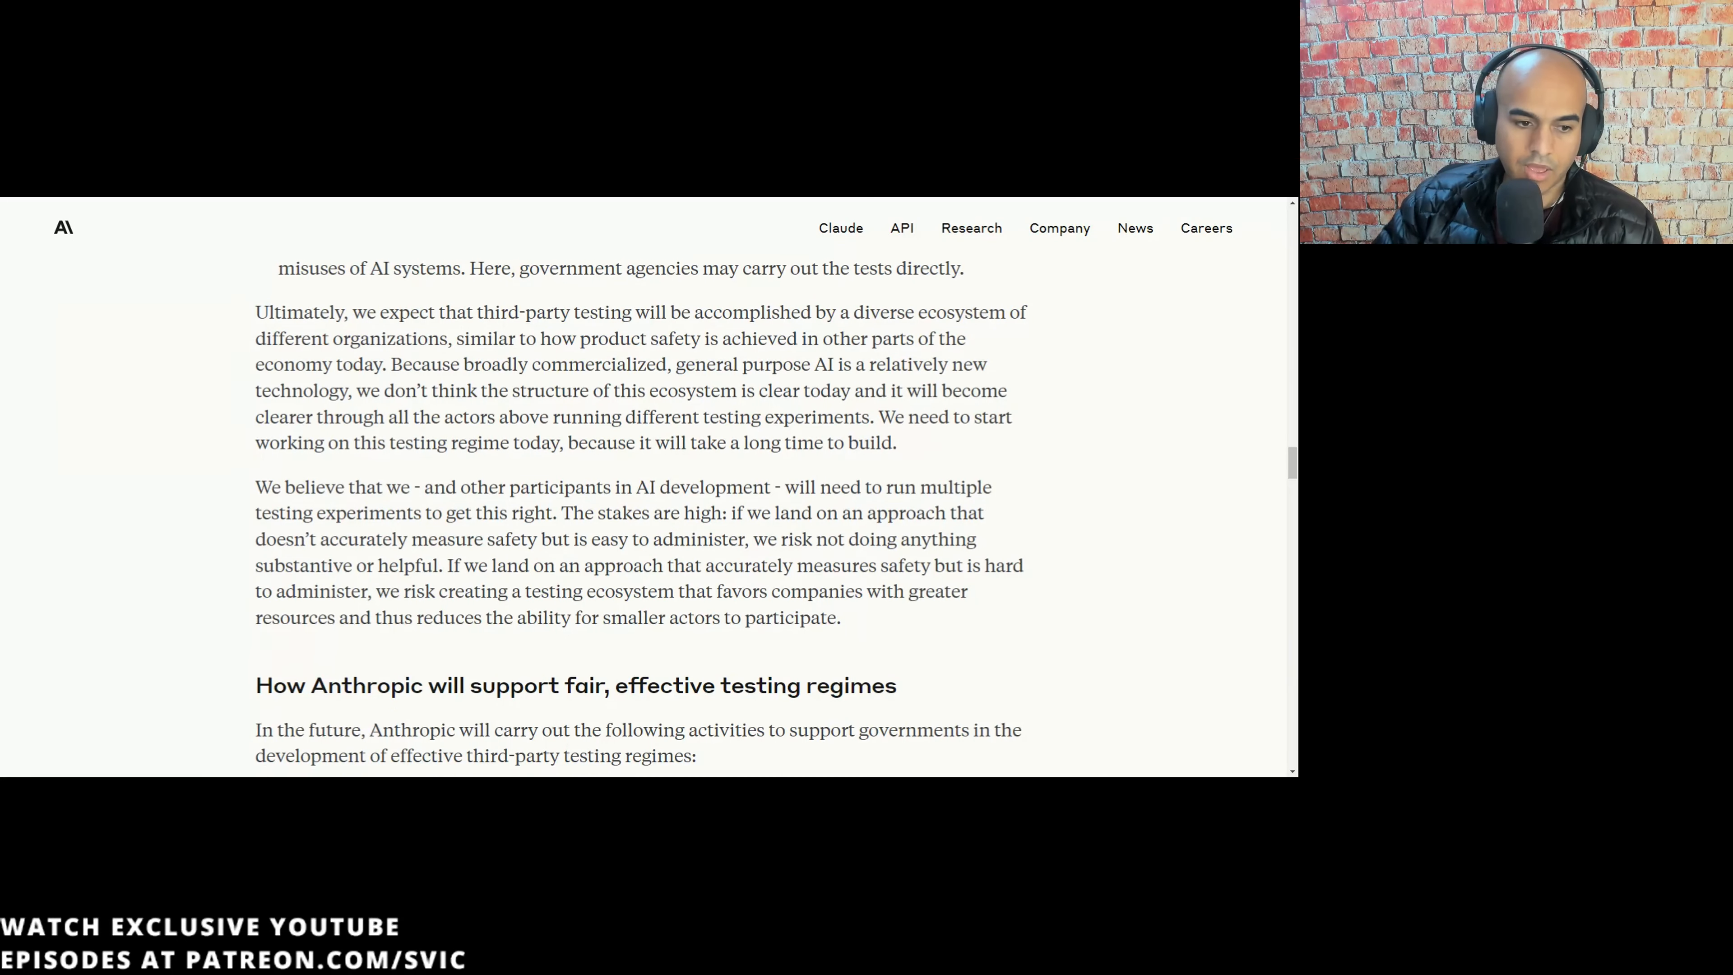
{"action": "scroll", "scroll_direction": "down", "scroll_amount": 3}
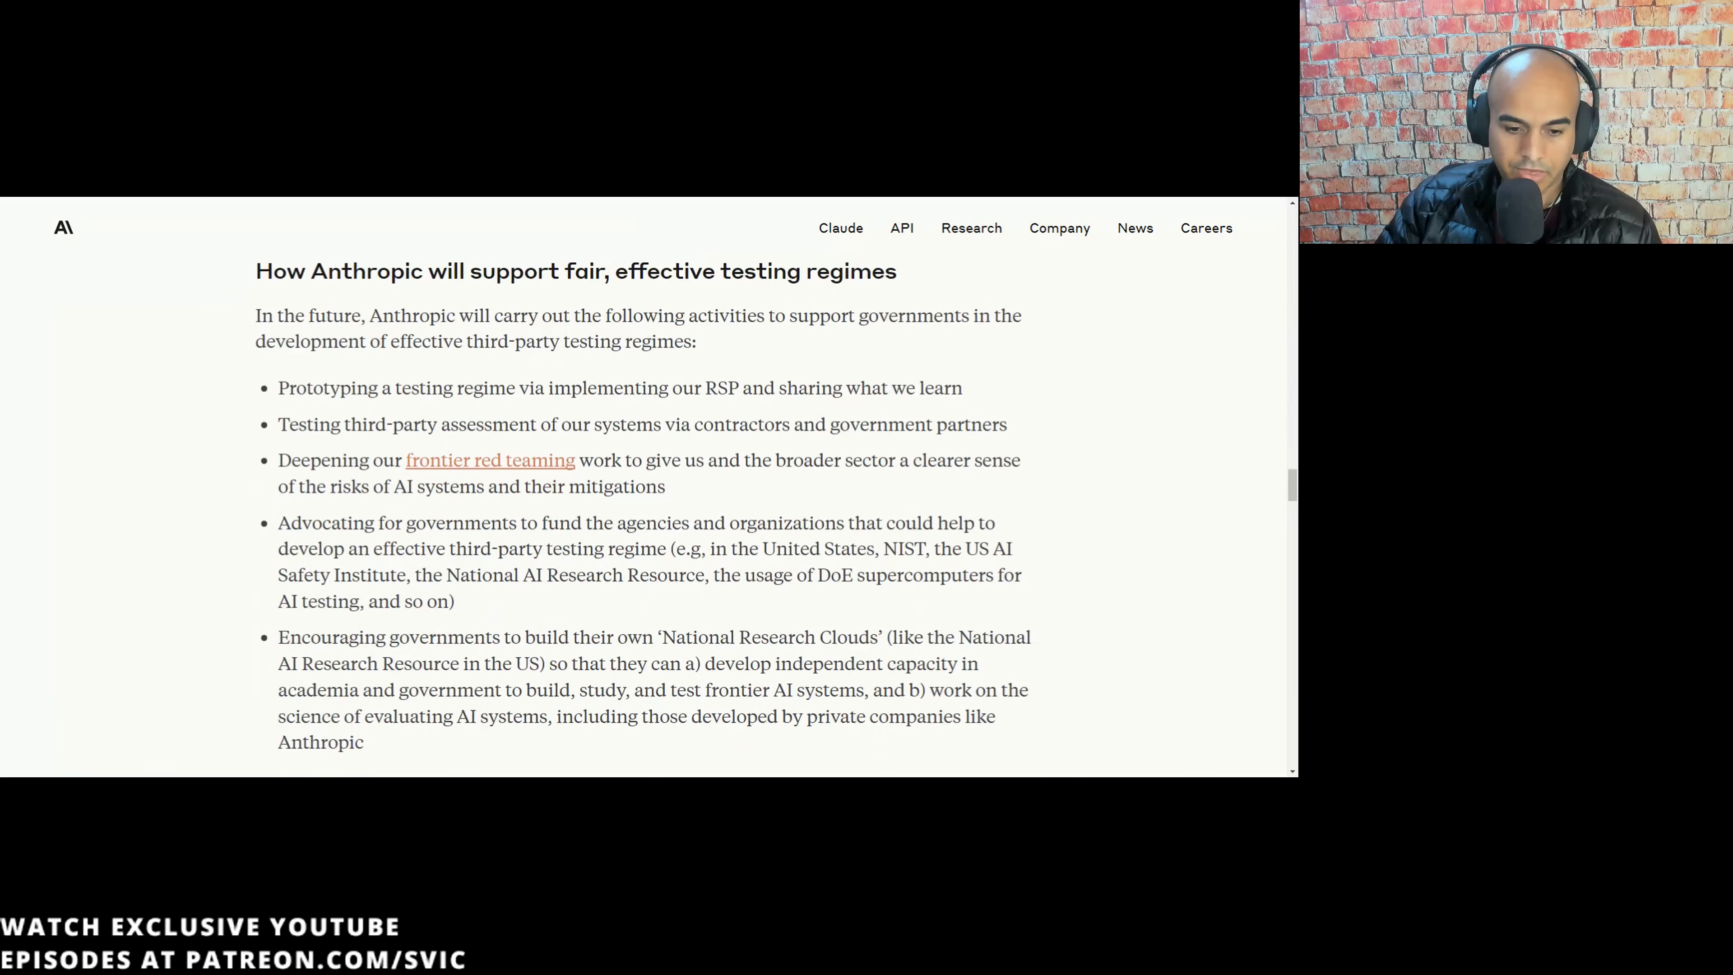
{"action": "scroll", "scroll_direction": "down", "scroll_amount": 3}
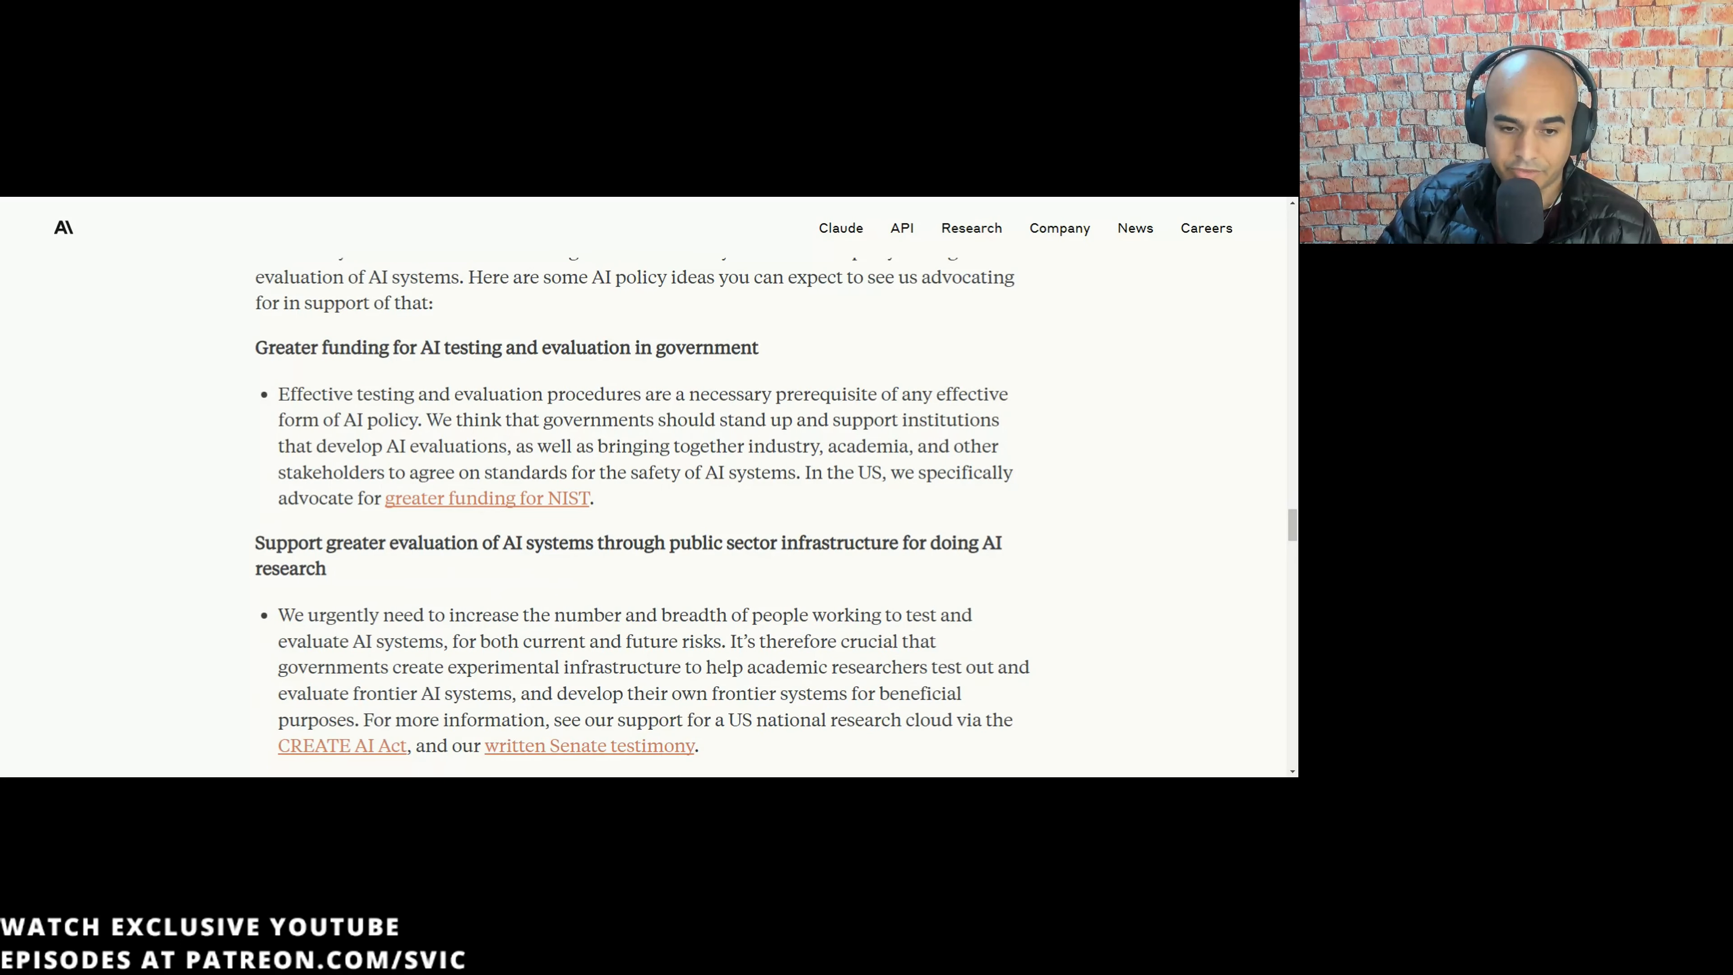
{"action": "scroll", "scroll_direction": "down", "scroll_amount": 3}
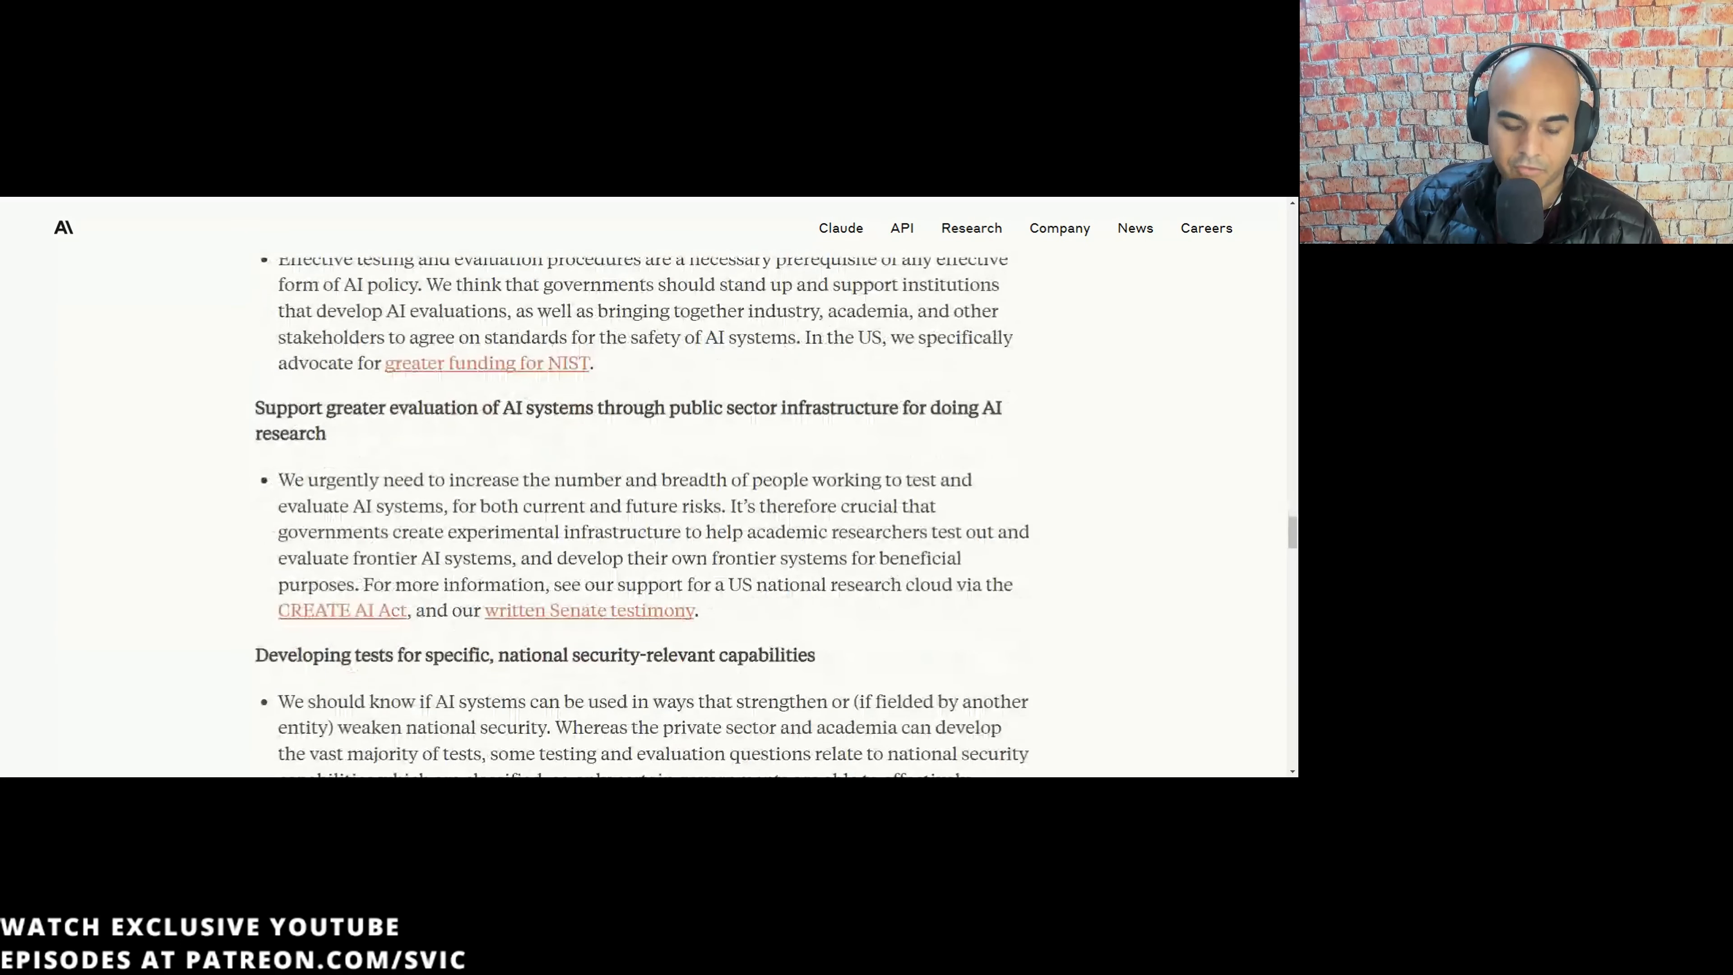
{"action": "scroll", "scroll_direction": "down", "scroll_amount": 3}
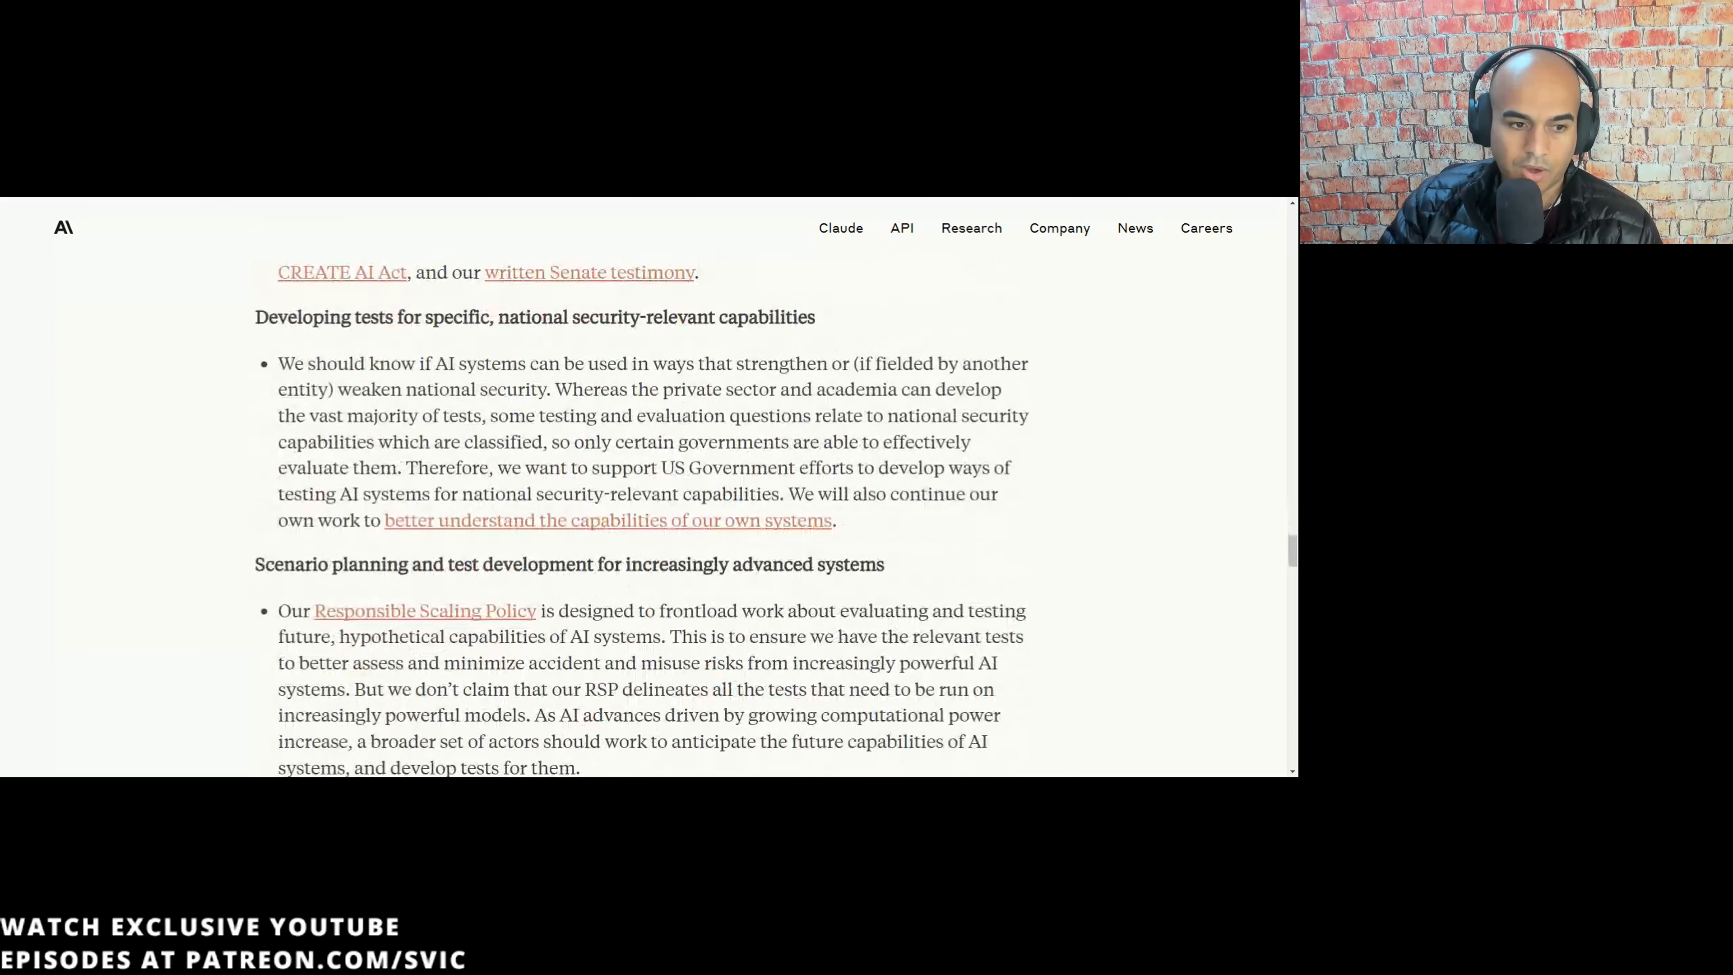
{"action": "scroll", "scroll_direction": "down", "scroll_amount": 3}
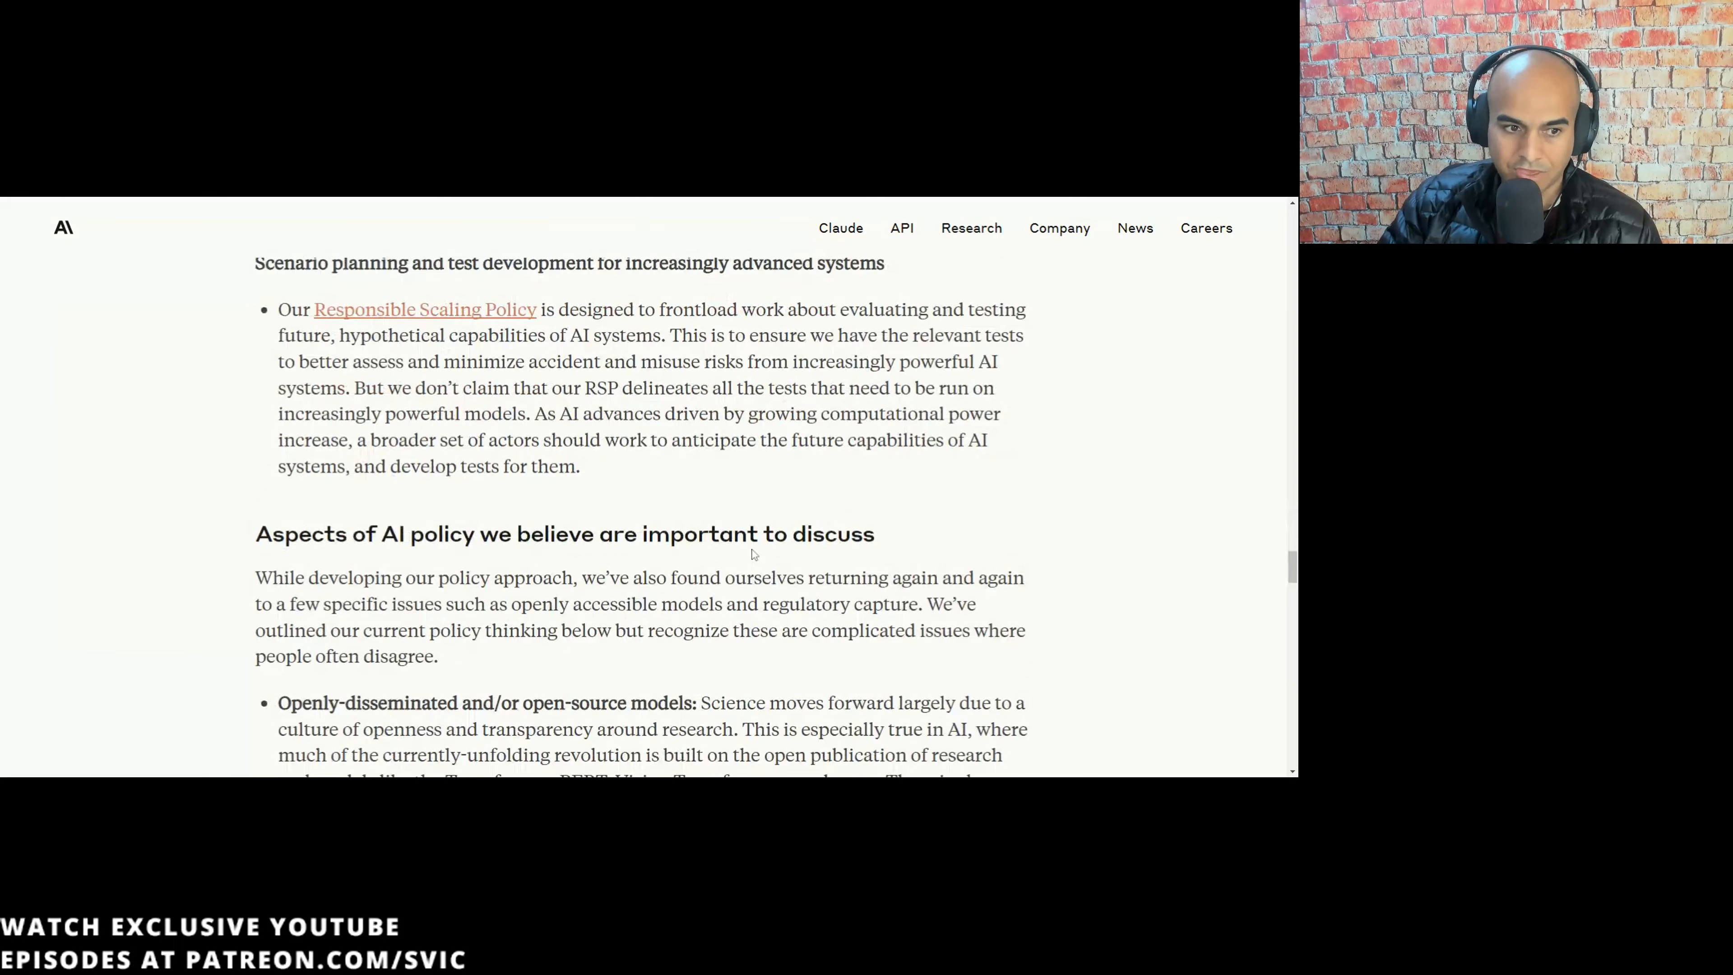
{"action": "scroll", "scroll_direction": "down", "scroll_amount": 3}
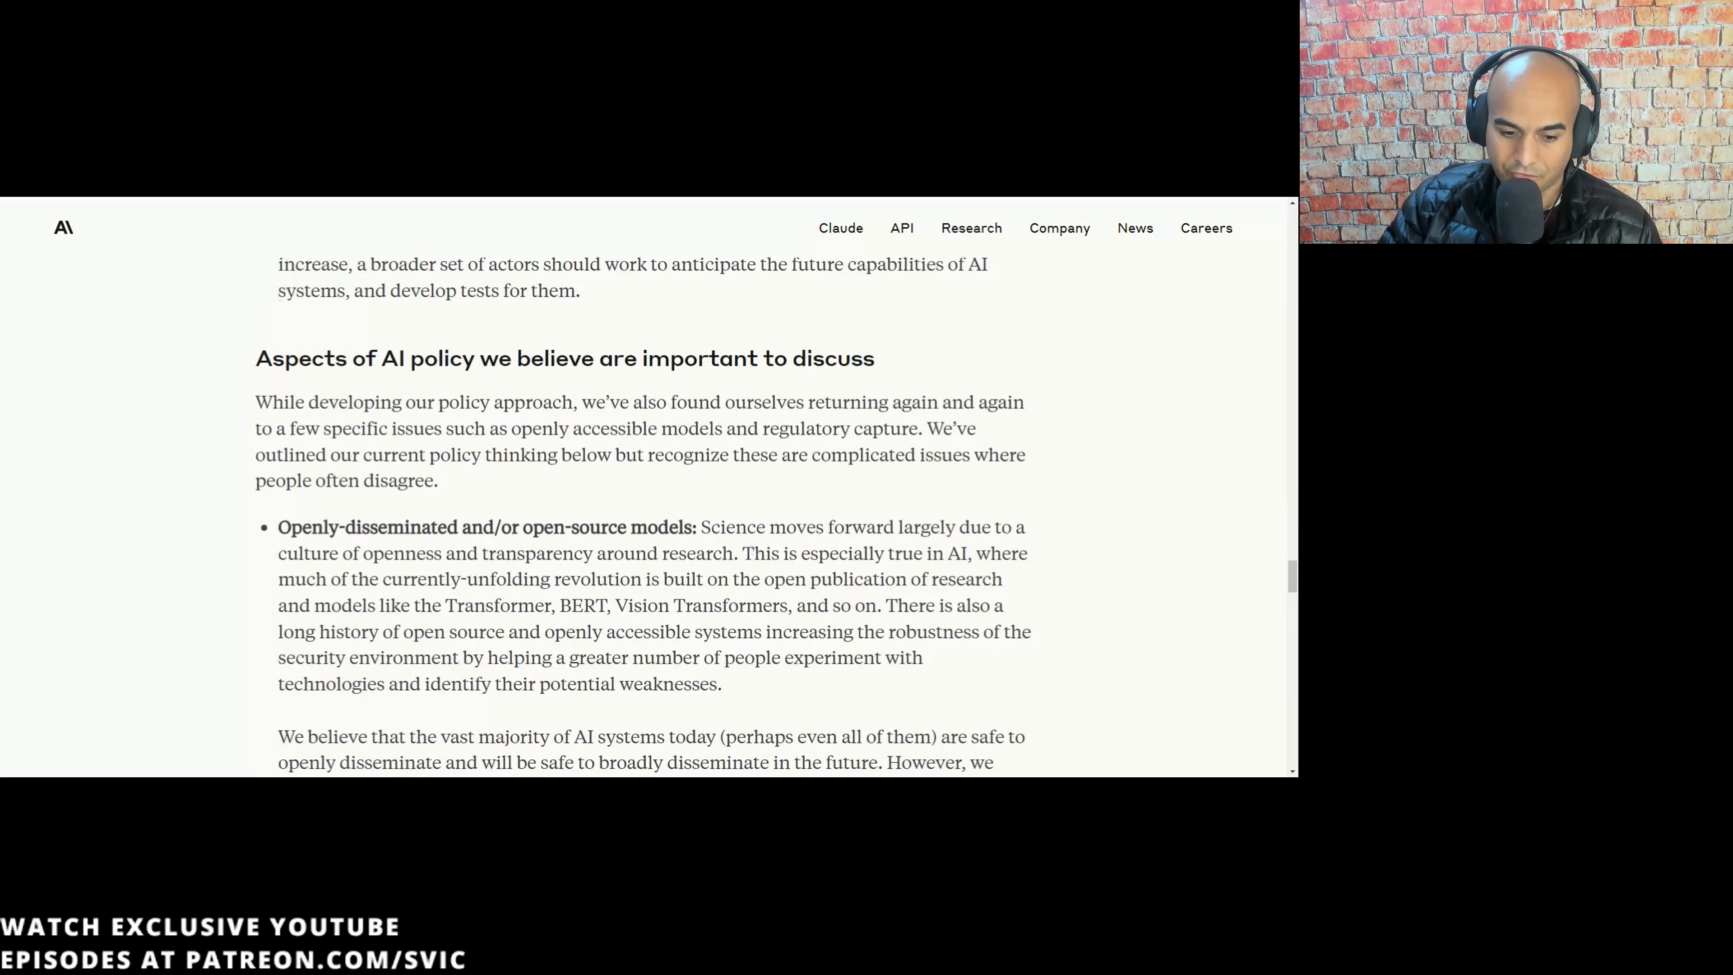
{"action": "scroll", "scroll_direction": "down", "scroll_amount": 3}
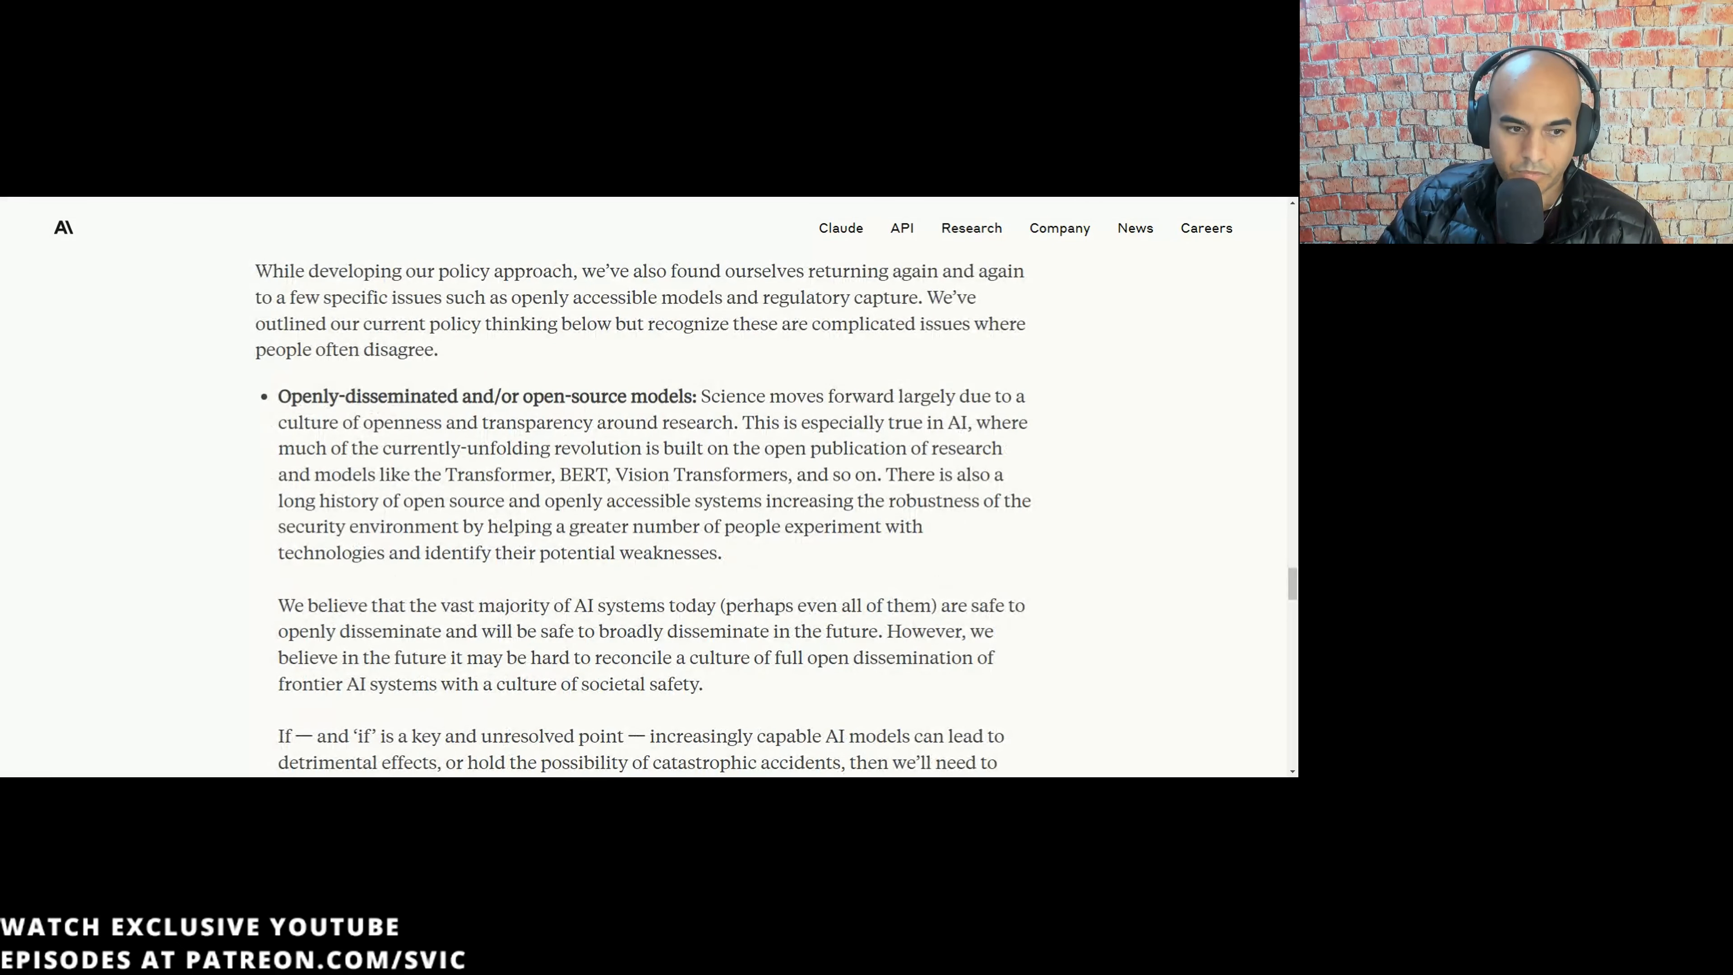
- Highlight the opening of the open-source bullet and its Transformer, BERT, Vision example models
{"action": "left_click_drag", "start_coordinate": [334, 395], "coordinate": [641, 423]}
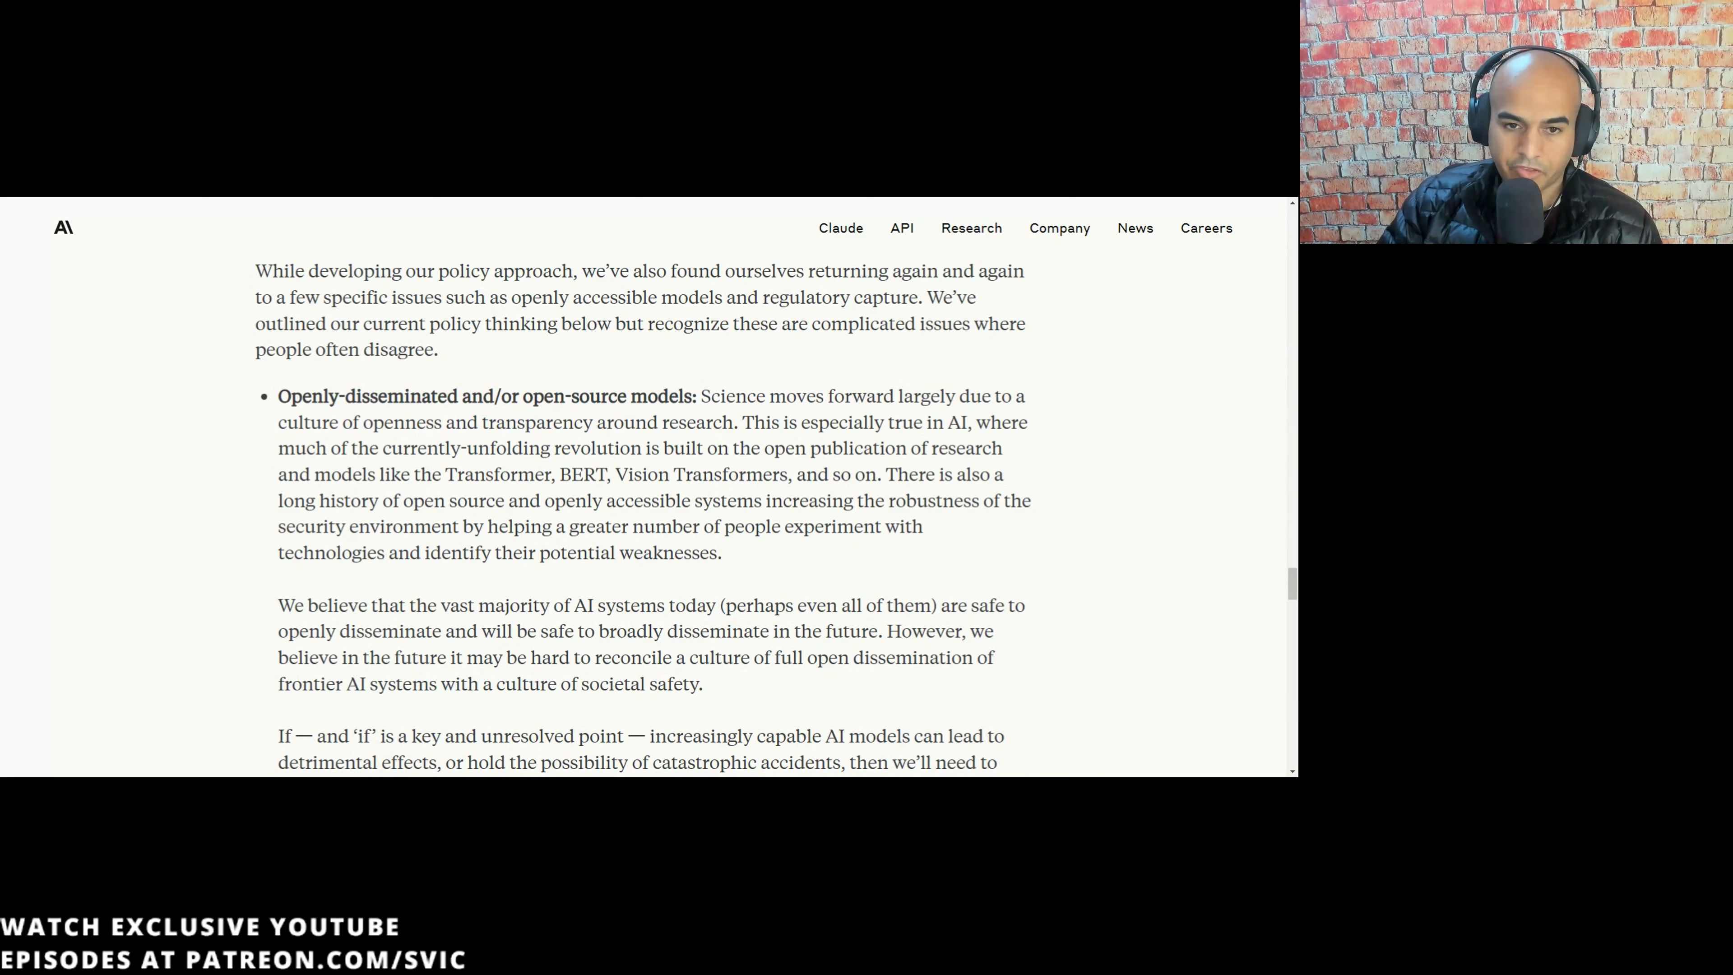
{"action": "left_click_drag", "start_coordinate": [732, 422], "coordinate": [965, 422]}
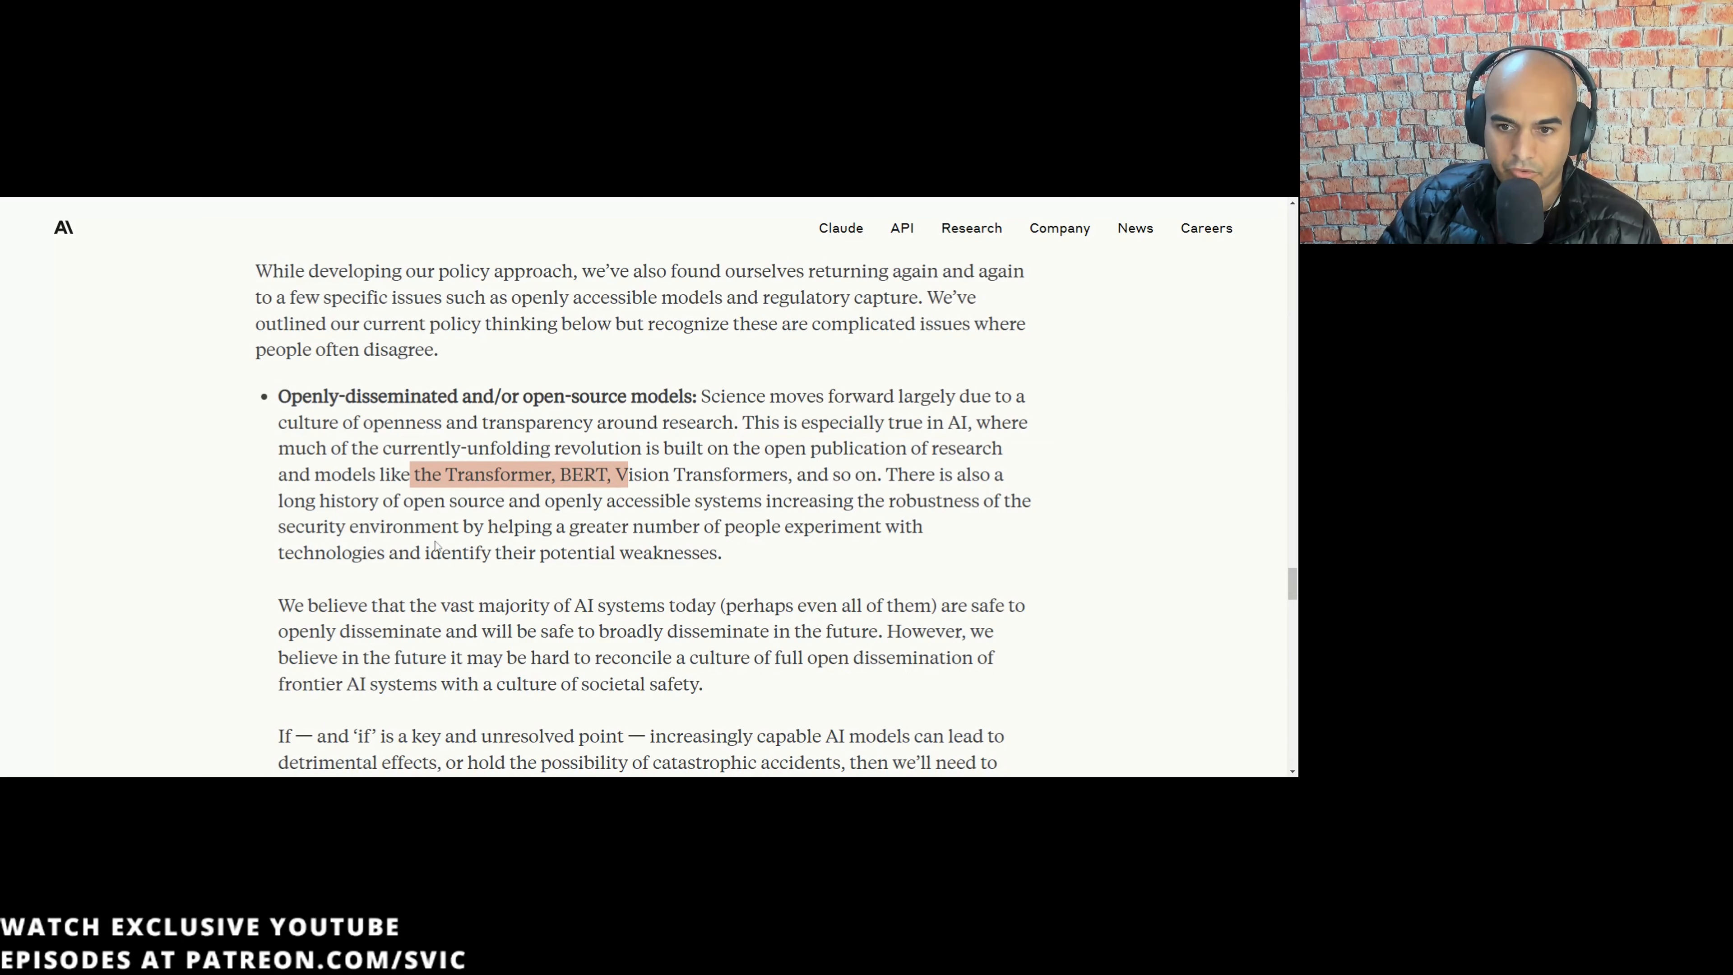
{"action": "scroll", "scroll_direction": "down", "scroll_amount": 3}
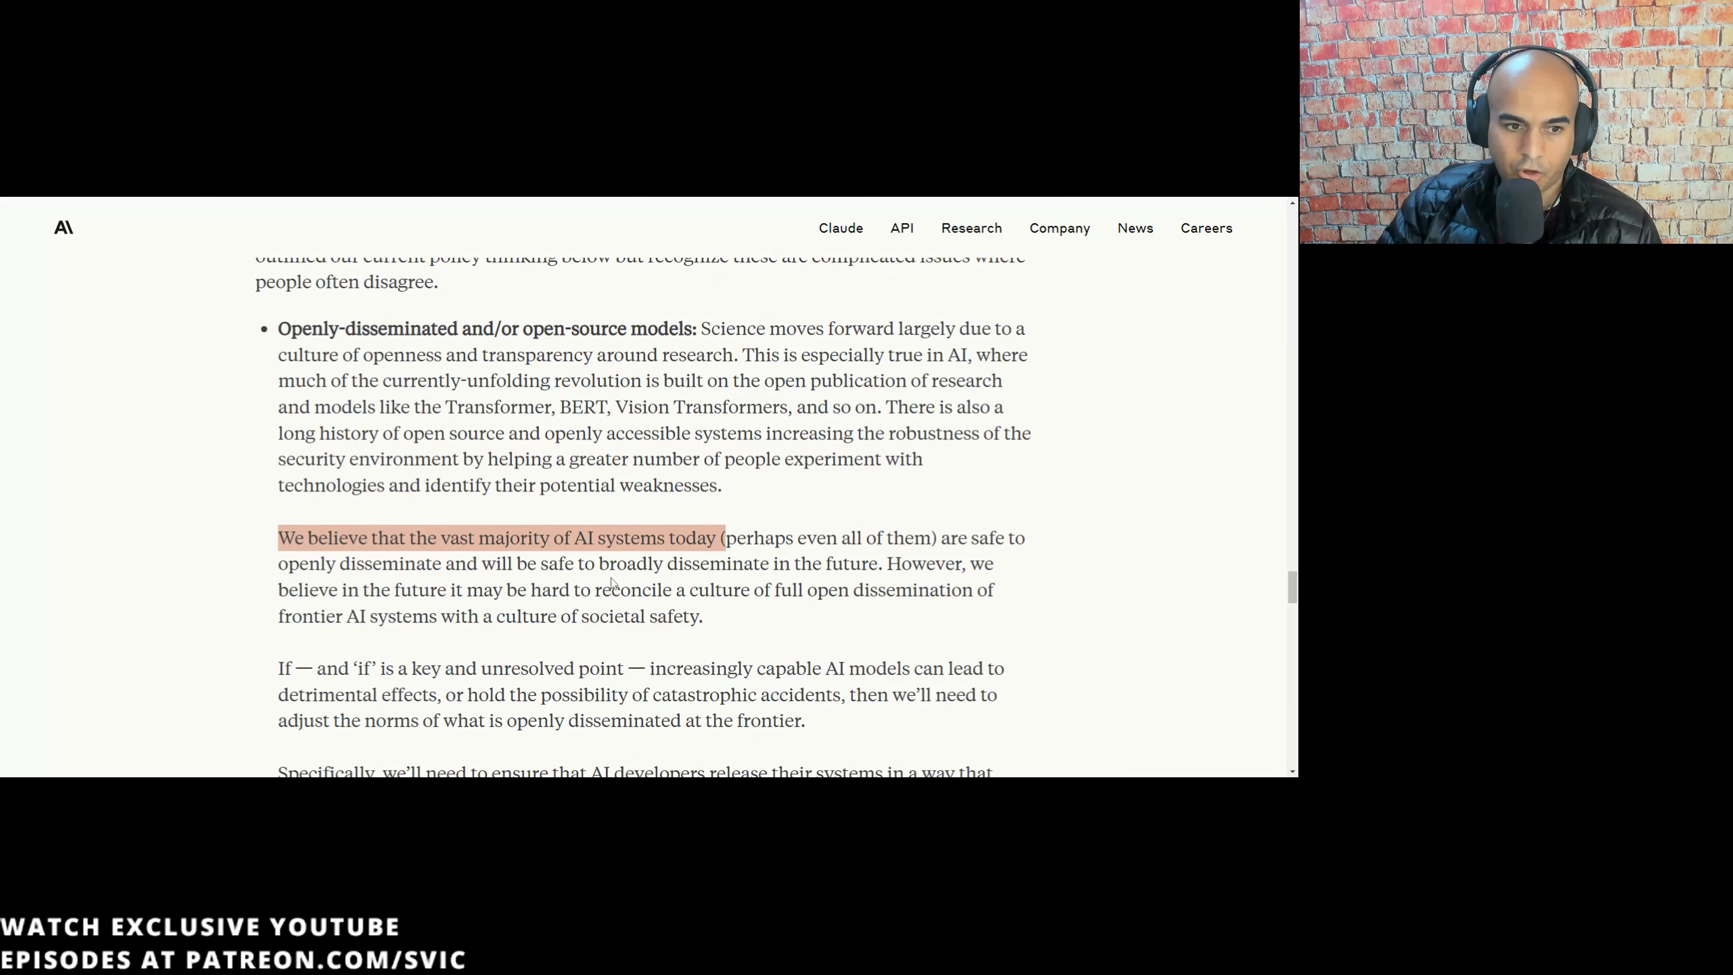
- Highlight the claim most AI systems are safe to share, then the full 'However, we believe…' sentence ending in societal safety
{"action": "left_click", "coordinate": [864, 563]}
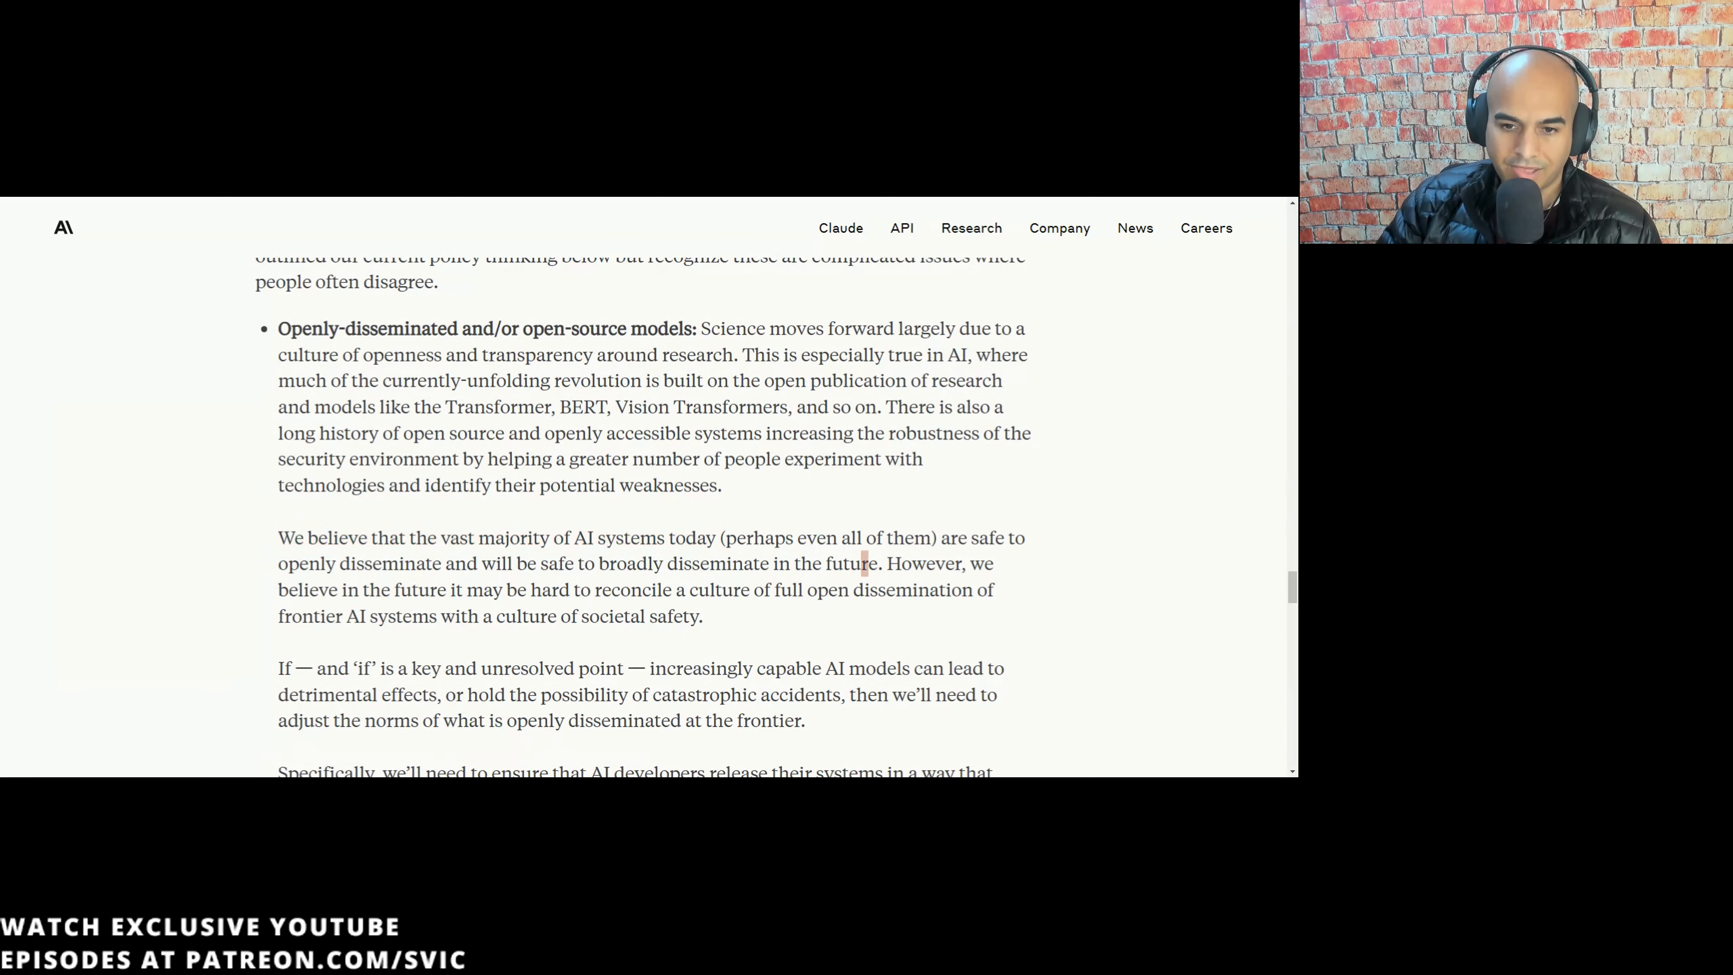
{"action": "left_click_drag", "start_coordinate": [885, 563], "coordinate": [917, 590]}
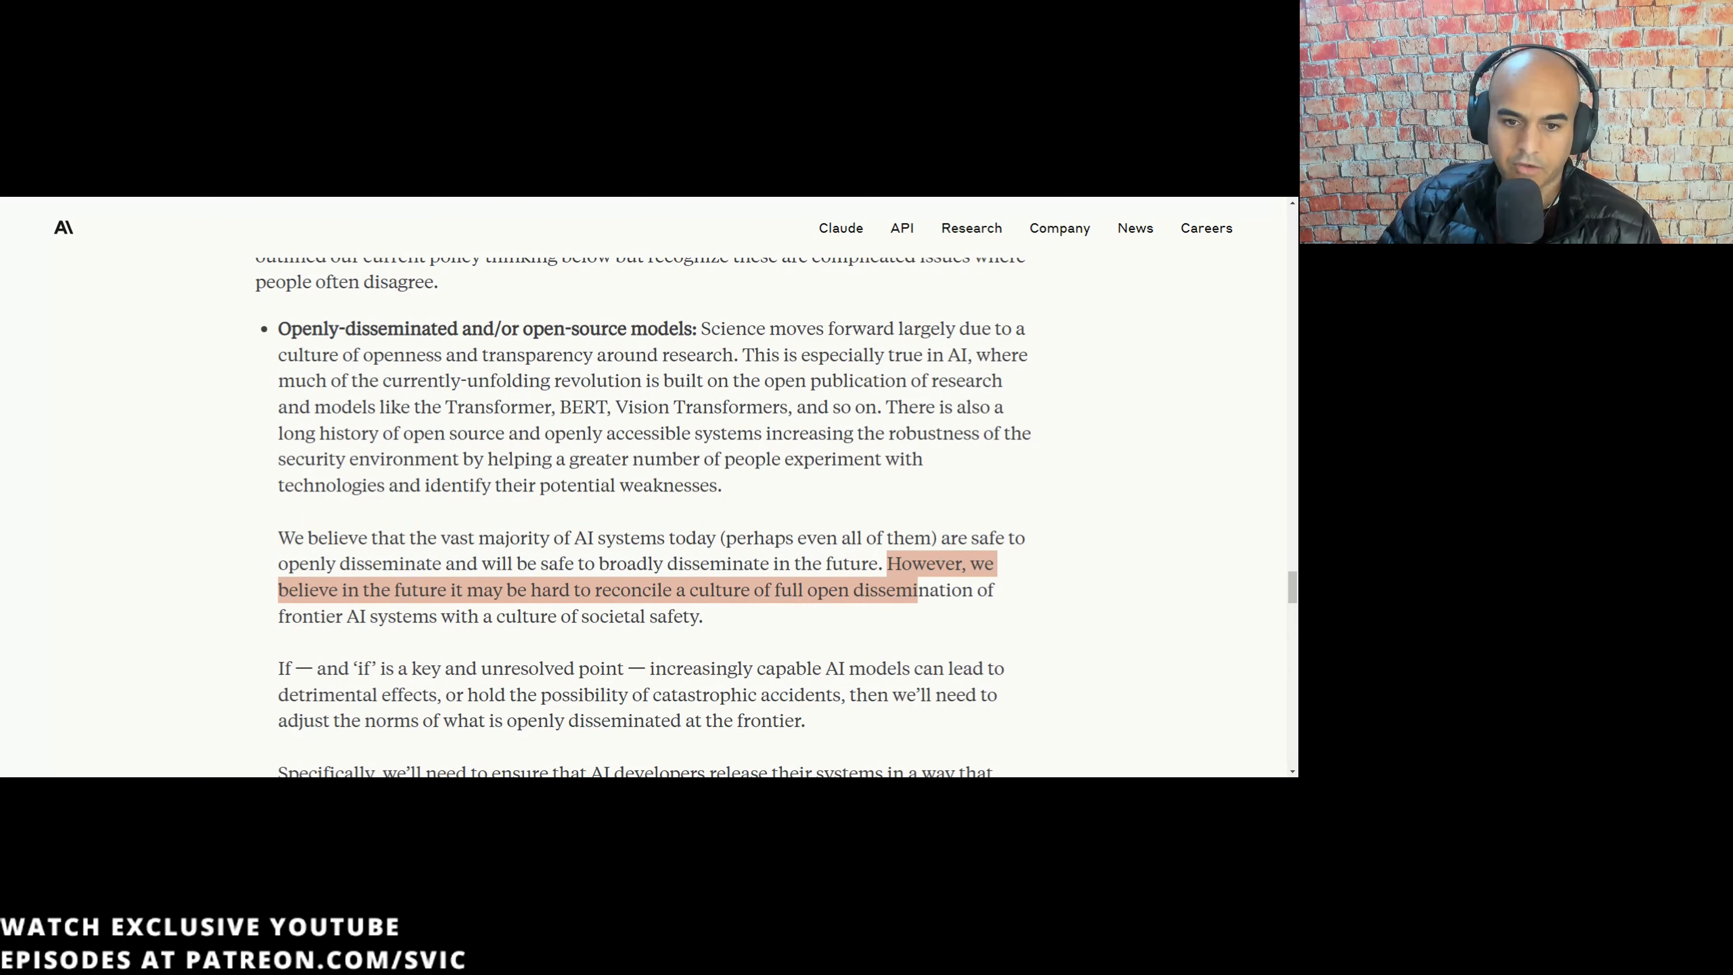
{"action": "left_click_drag", "start_coordinate": [675, 537], "coordinate": [885, 563]}
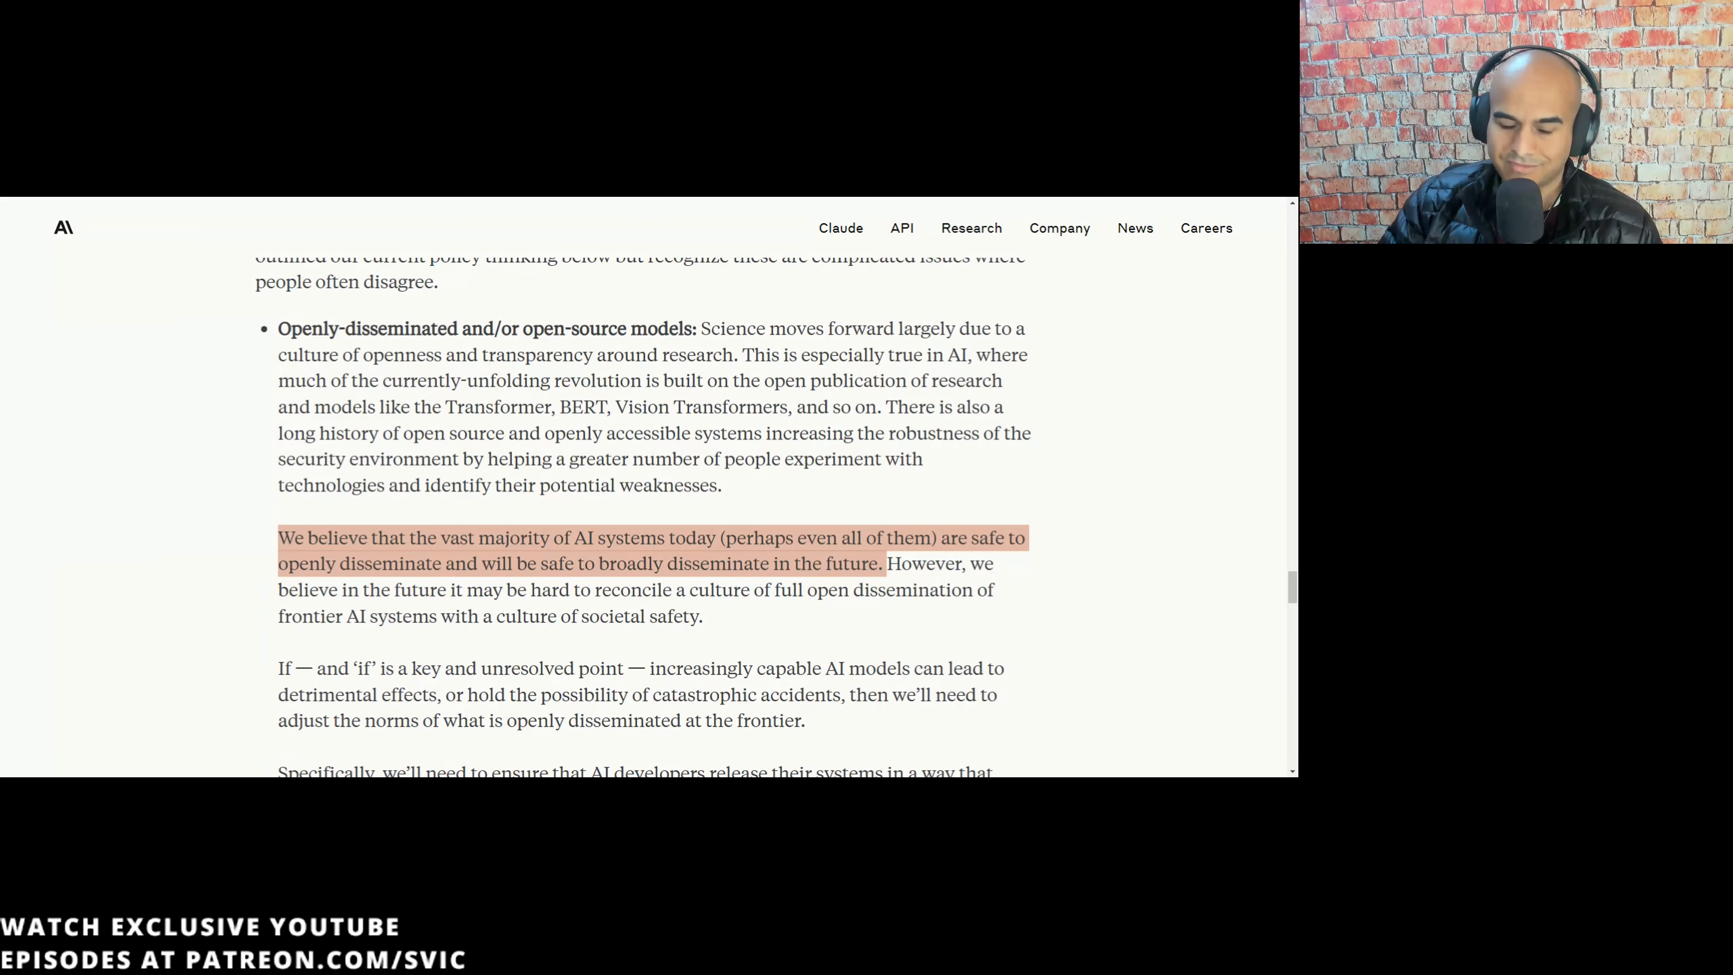
{"action": "left_click_drag", "start_coordinate": [890, 563], "coordinate": [971, 590]}
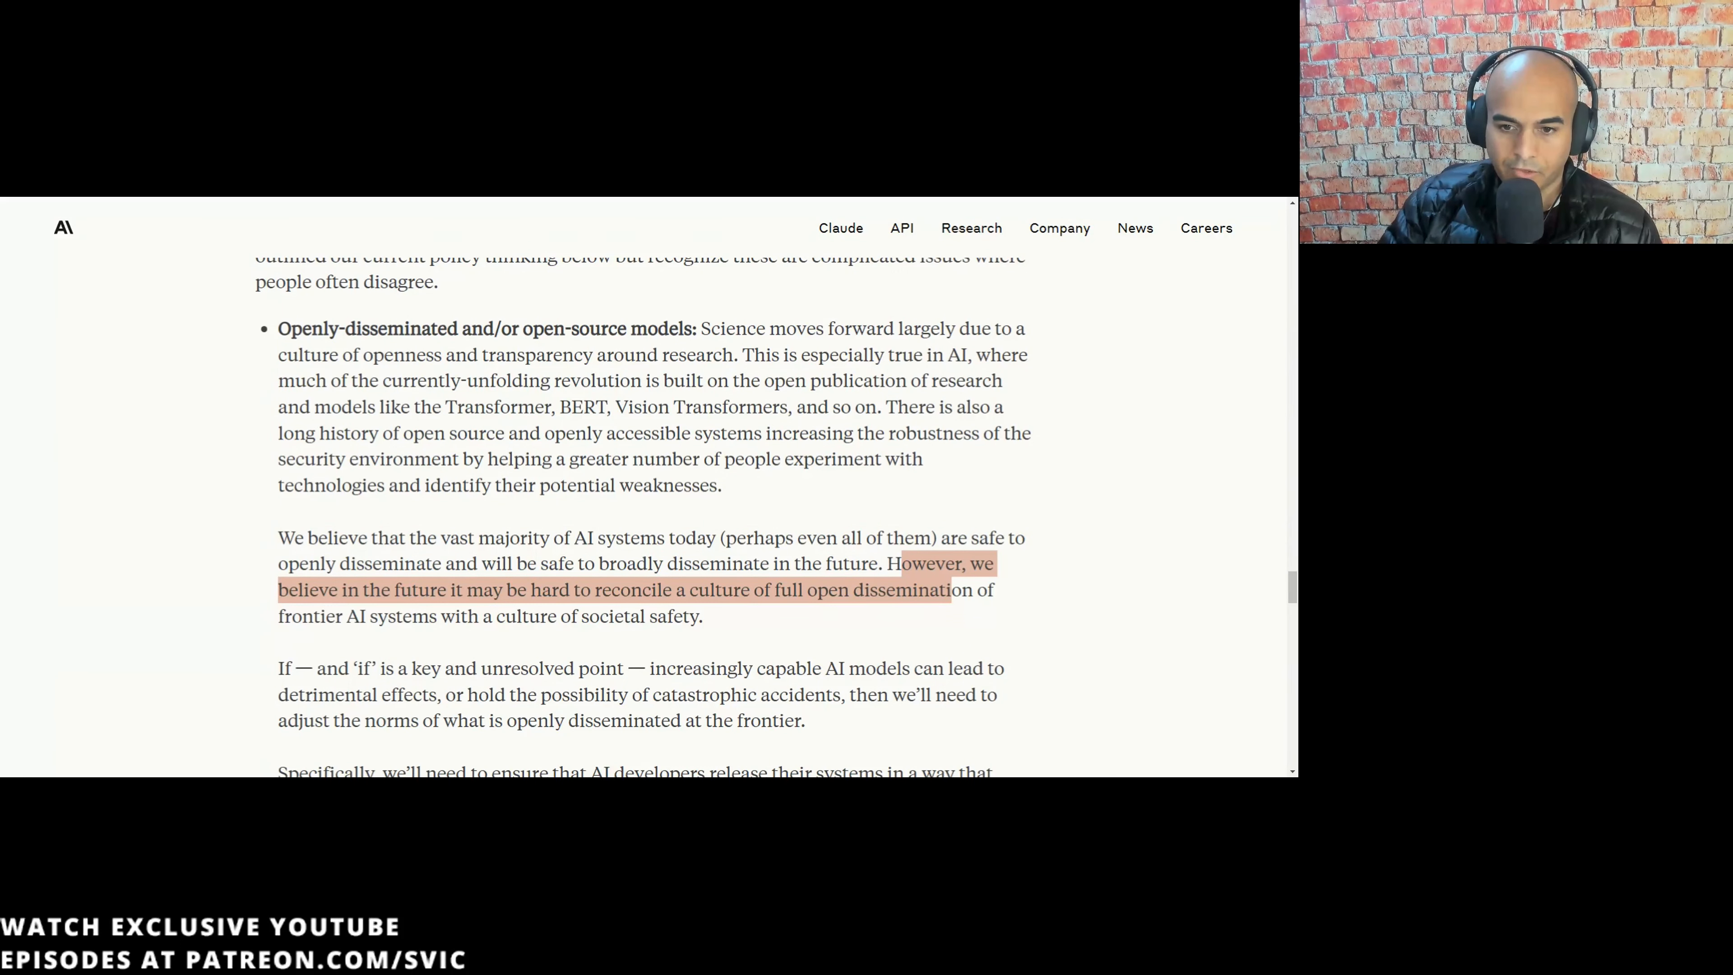
{"action": "left_click", "coordinate": [588, 637]}
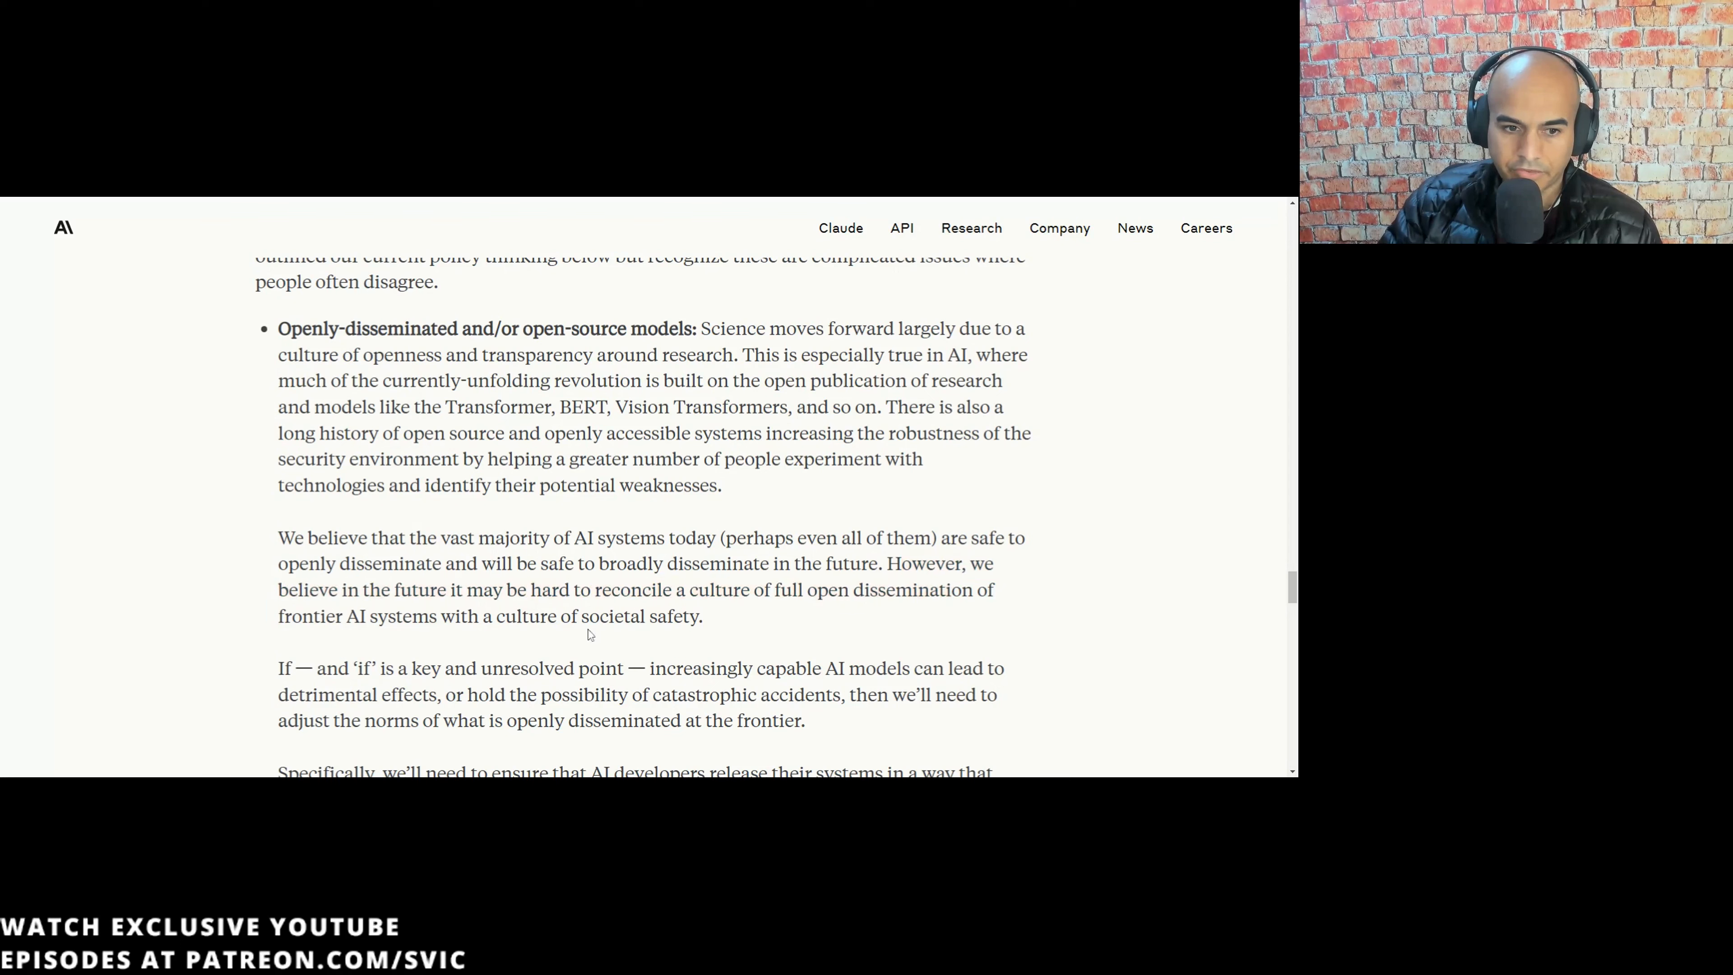
{"action": "left_click_drag", "start_coordinate": [896, 563], "coordinate": [703, 616]}
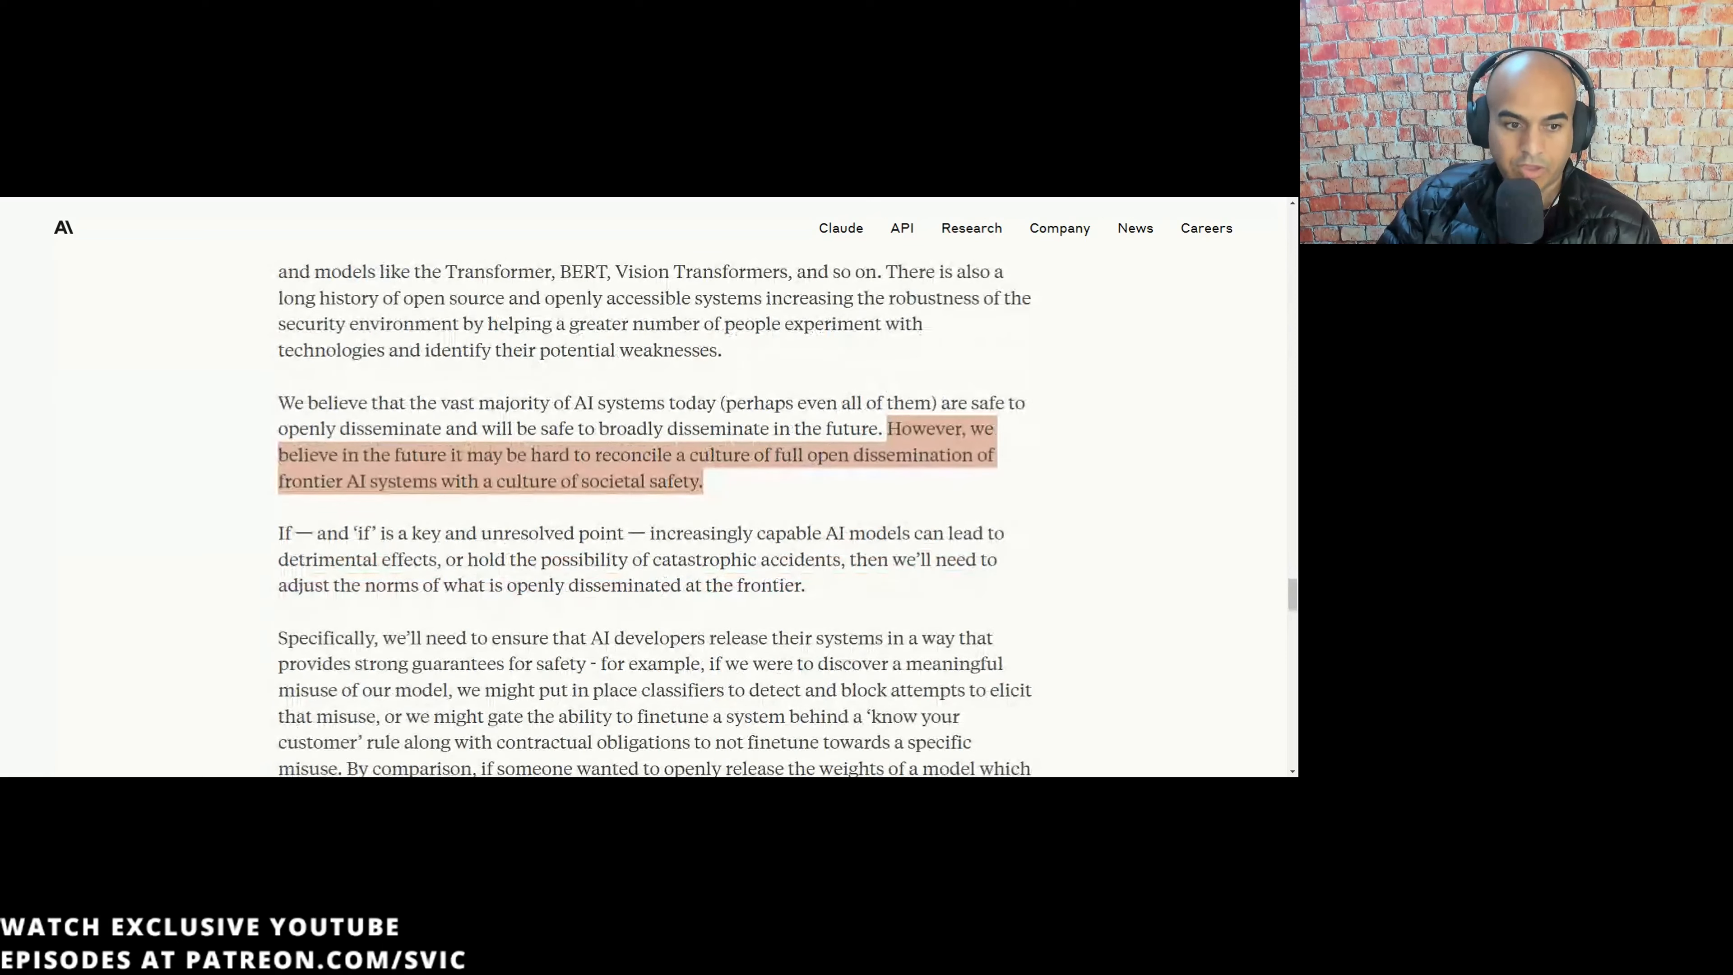
- Highlight the whole 'If — and if is a key…' paragraph on catastrophic accidents and adjusting dissemination norms
{"action": "left_click_drag", "start_coordinate": [317, 533], "coordinate": [478, 533]}
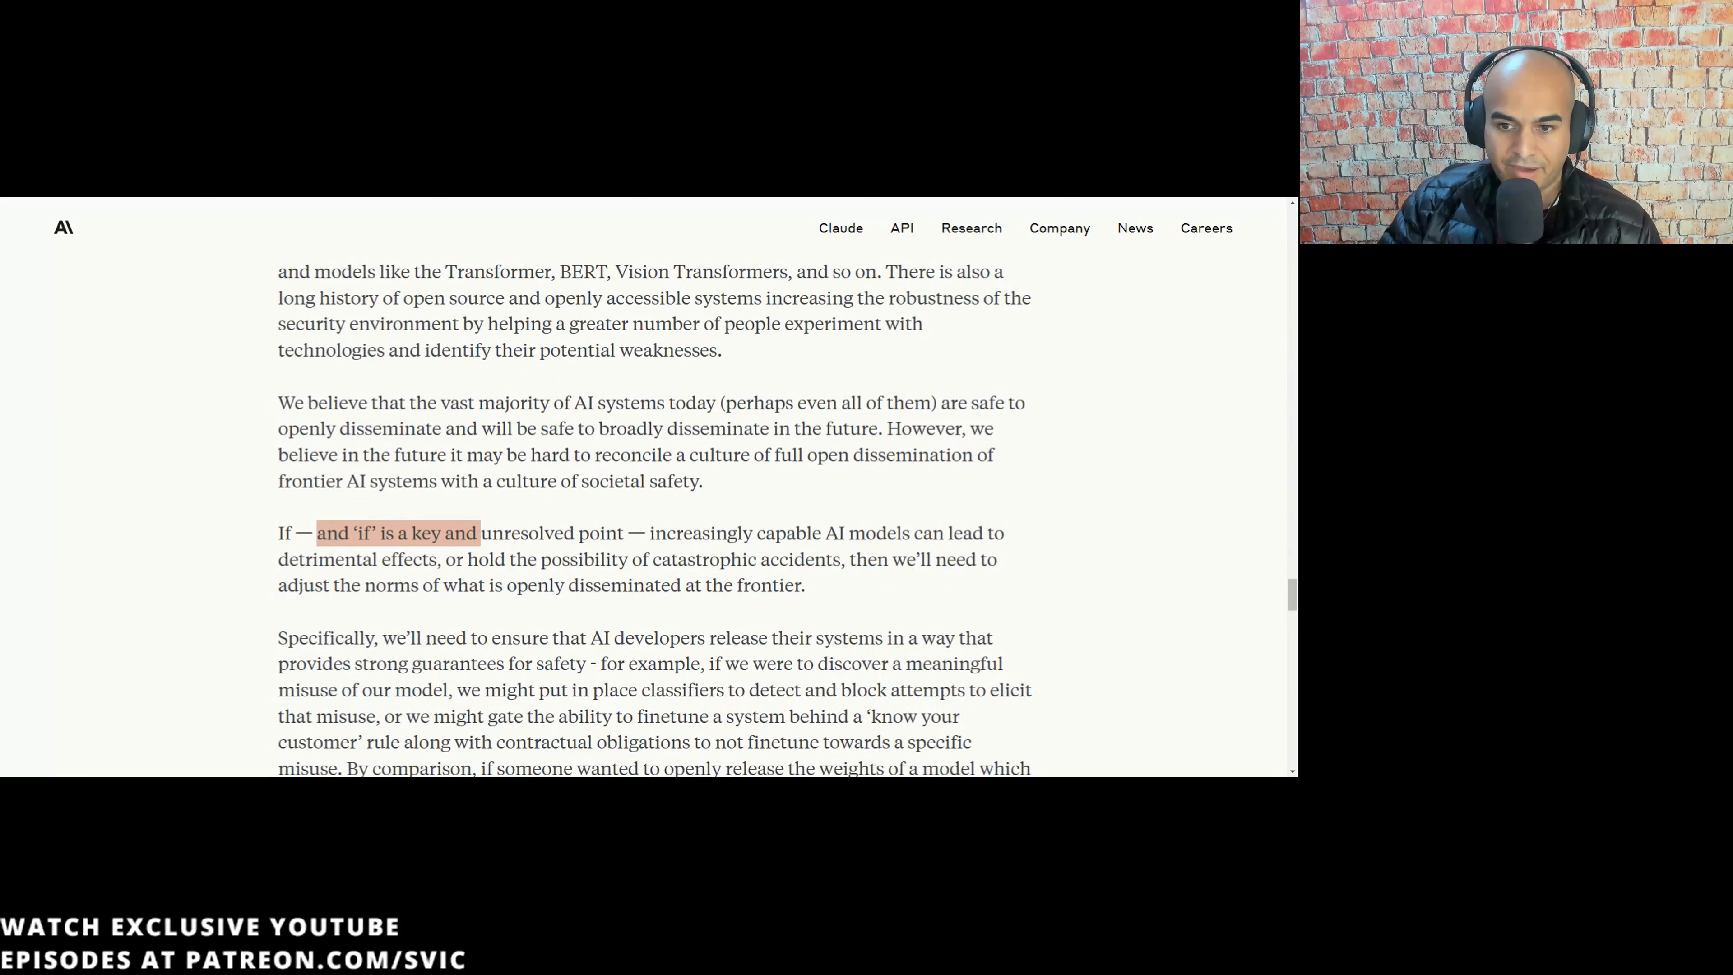
{"action": "left_click_drag", "start_coordinate": [476, 558], "coordinate": [688, 558]}
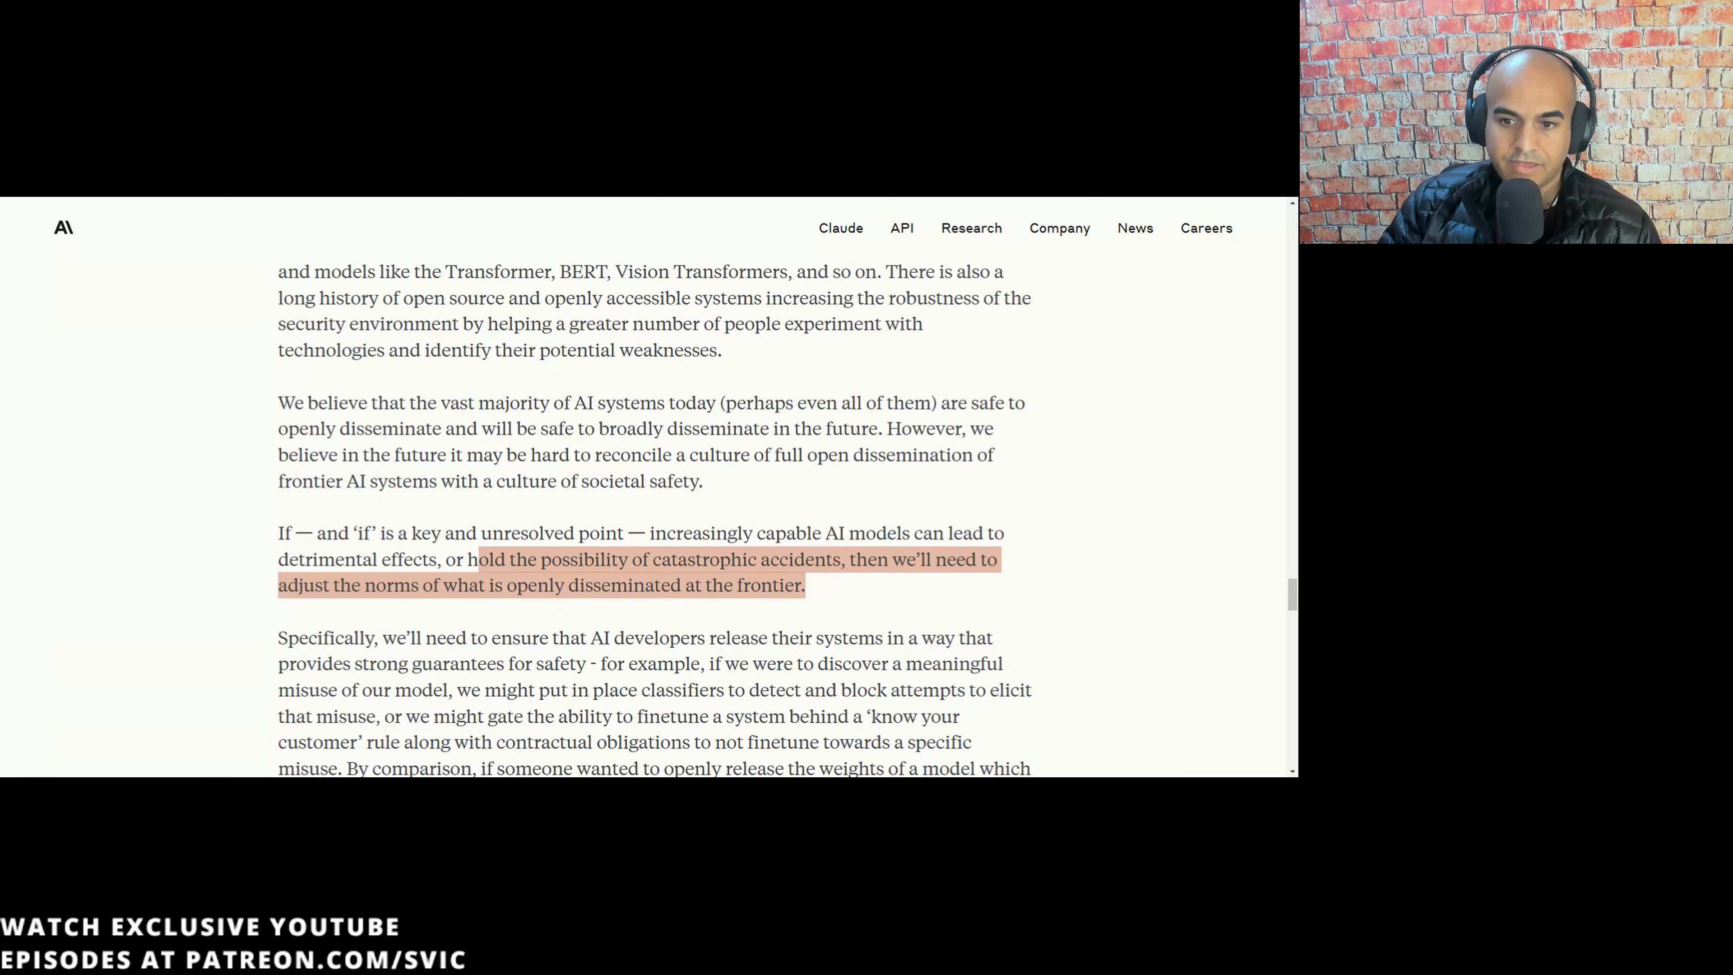
{"action": "left_click", "coordinate": [679, 551]}
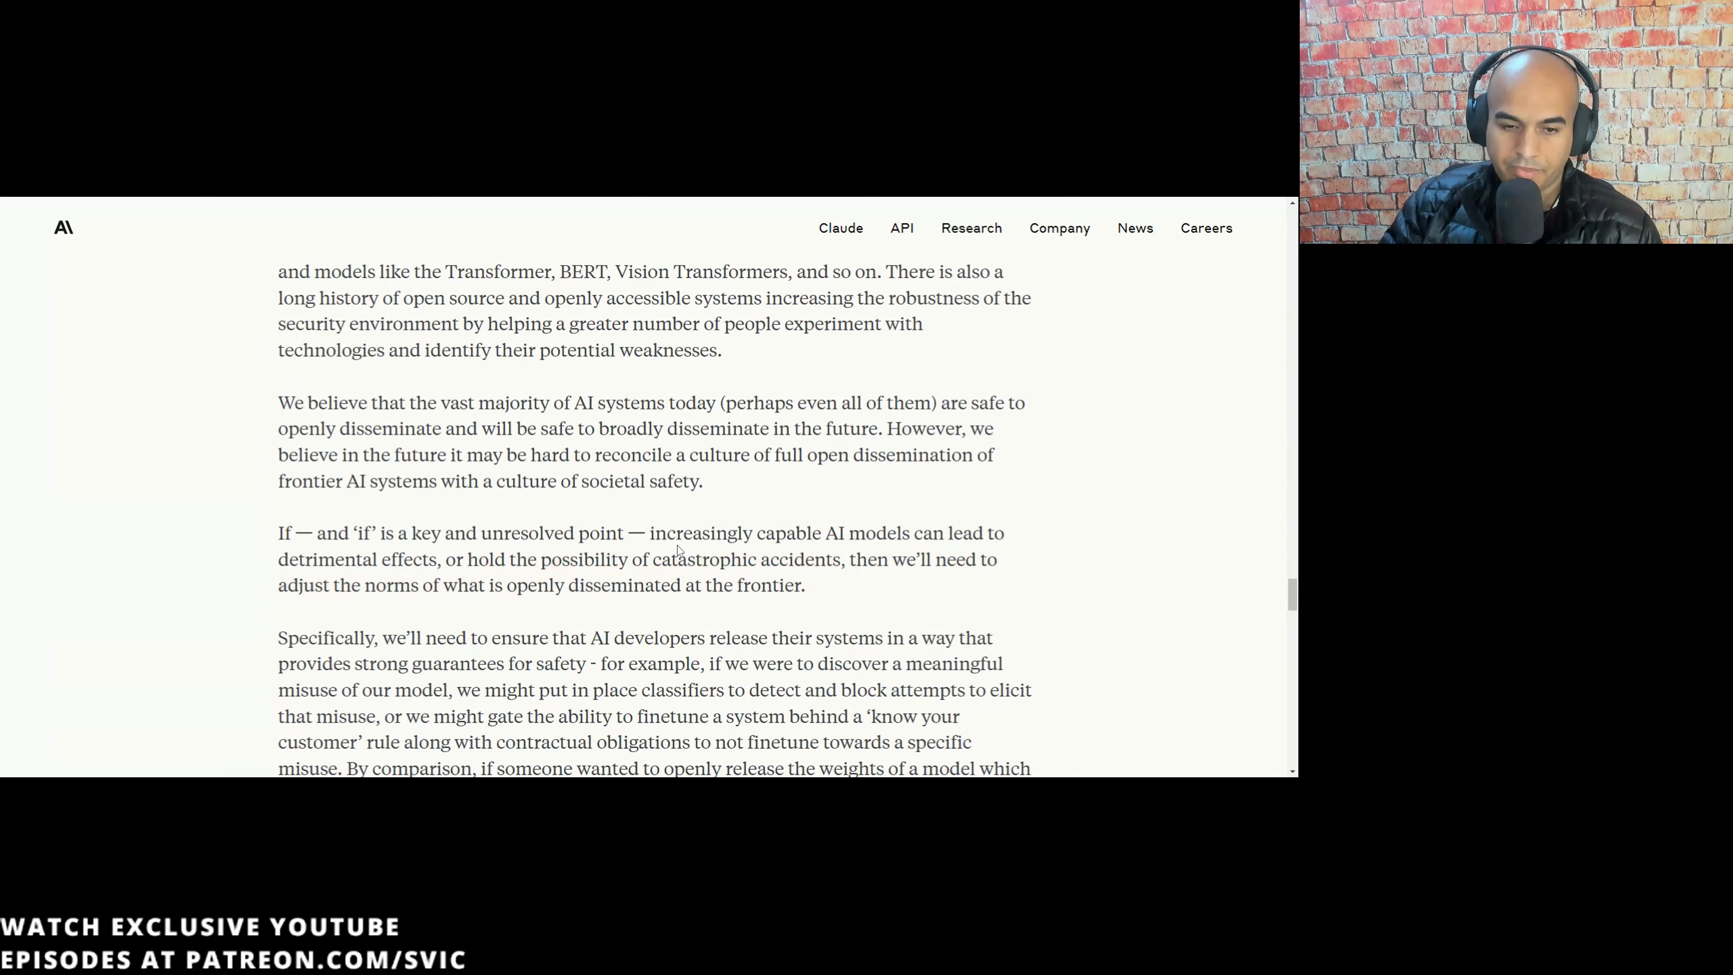
{"action": "left_click_drag", "start_coordinate": [278, 532], "coordinate": [804, 585]}
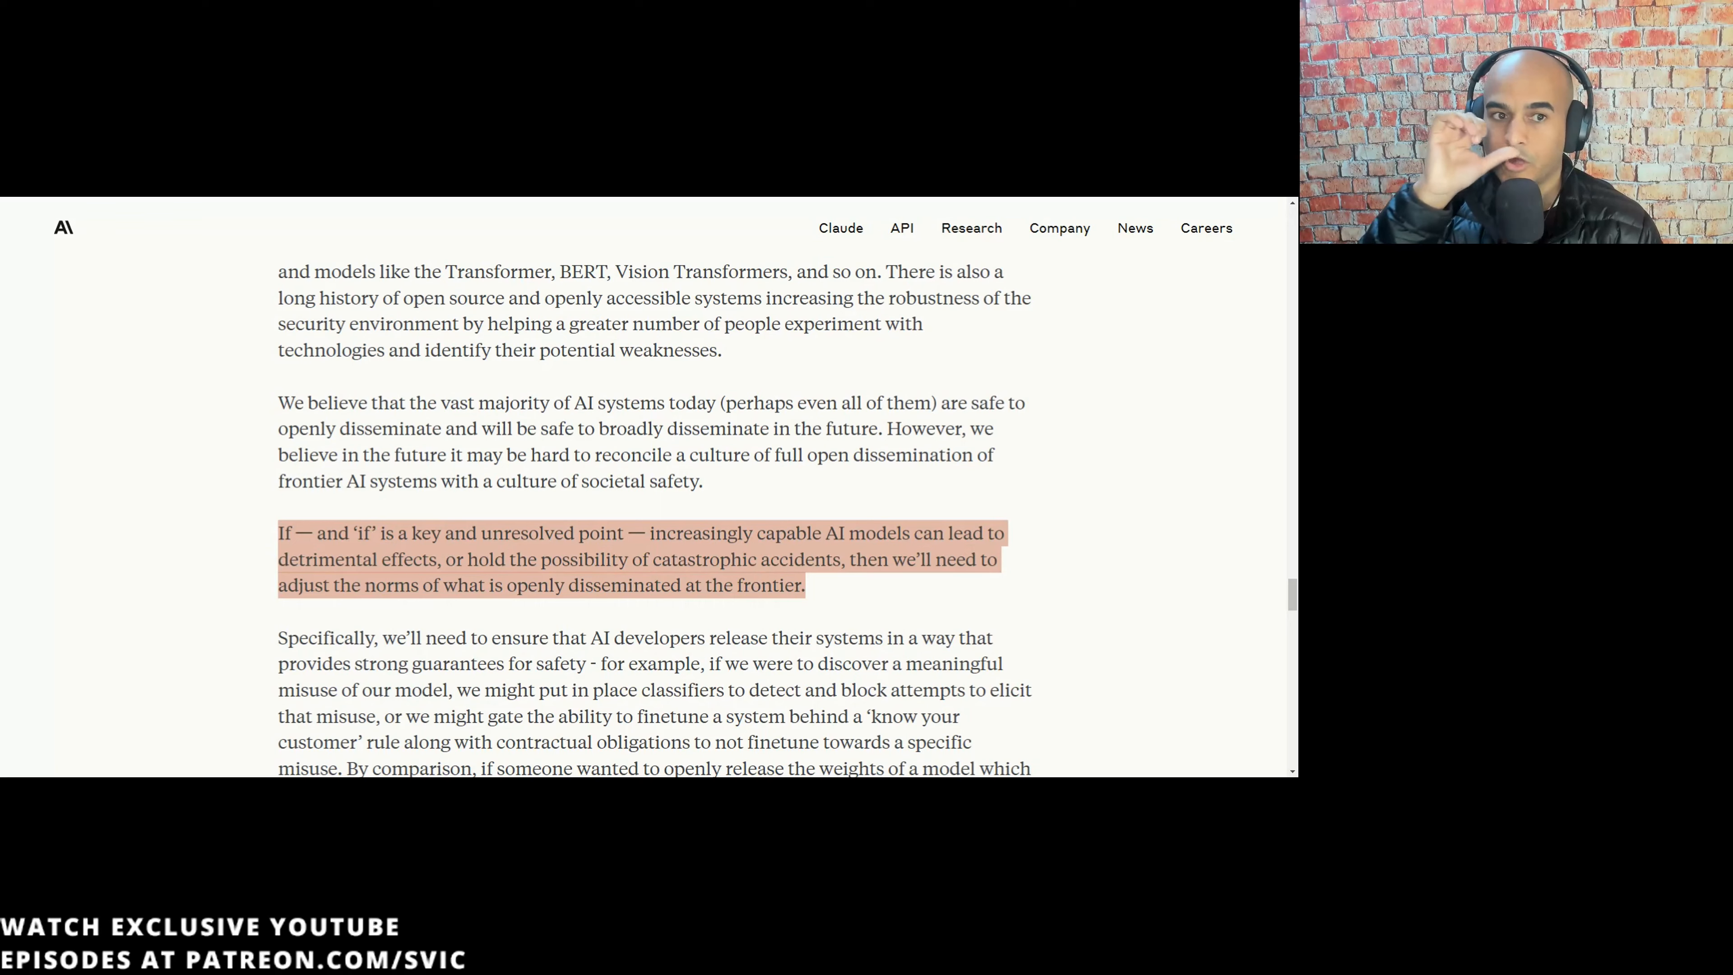
- Highlight the example of putting classifiers in place through gating fine-tuning behind know-your-customer rules
{"action": "scroll", "scroll_direction": "down", "scroll_amount": 3}
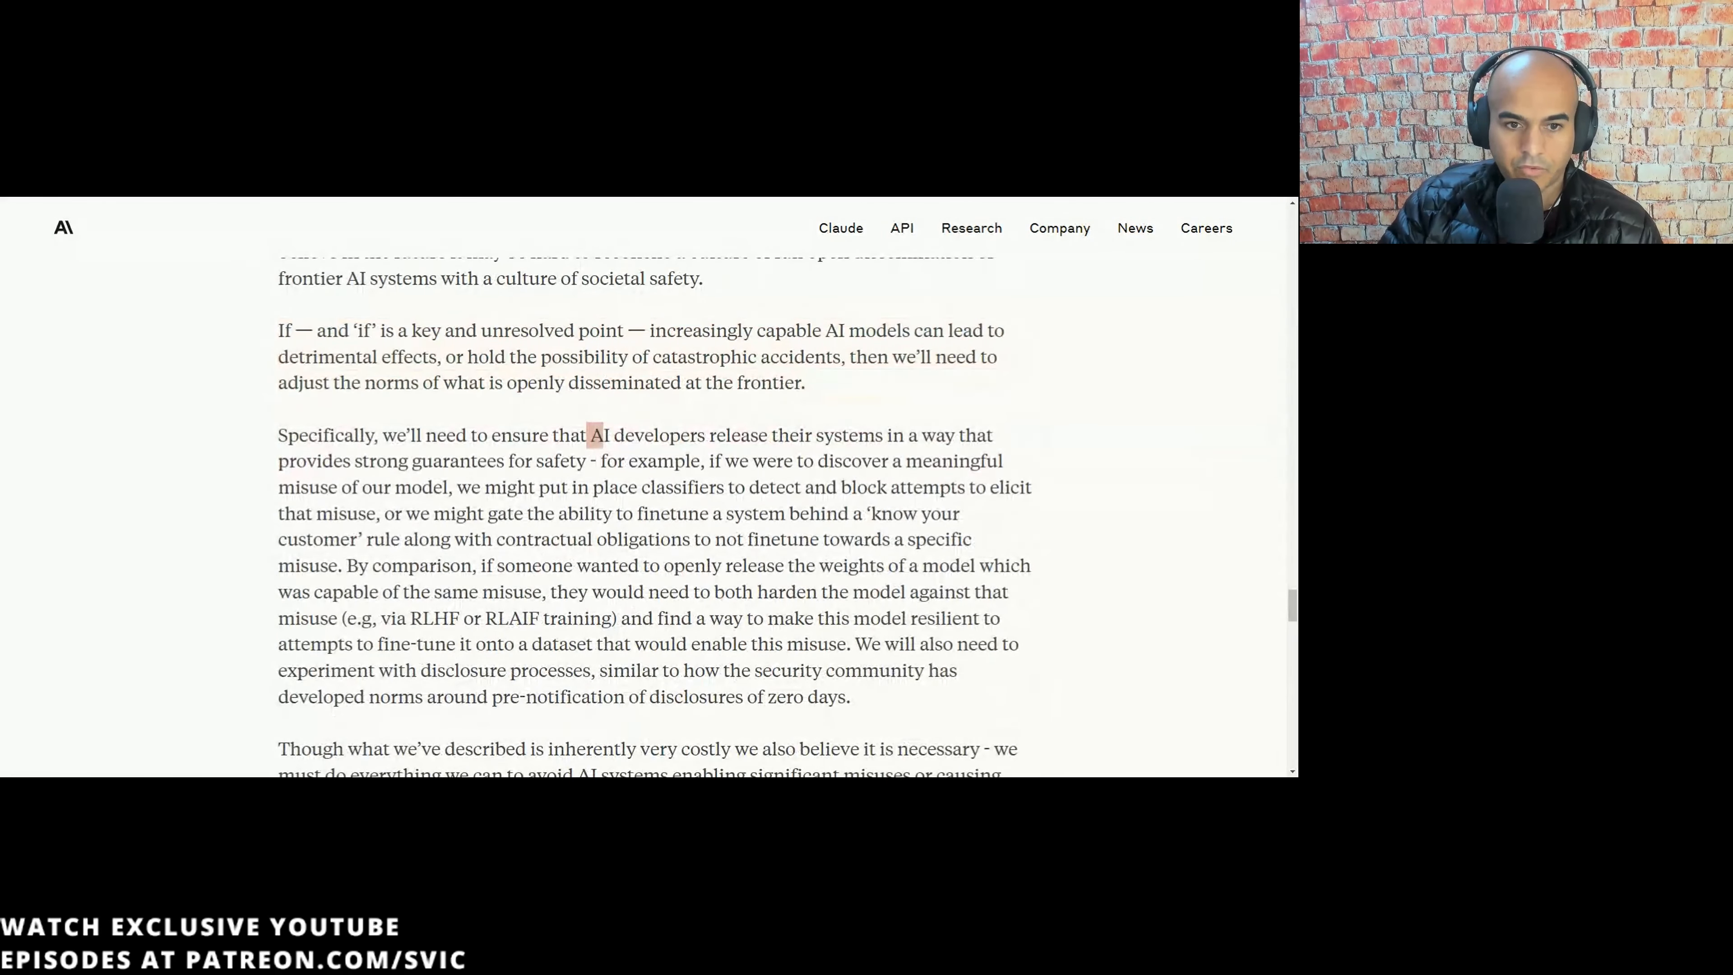
{"action": "left_click_drag", "start_coordinate": [585, 434], "coordinate": [785, 435]}
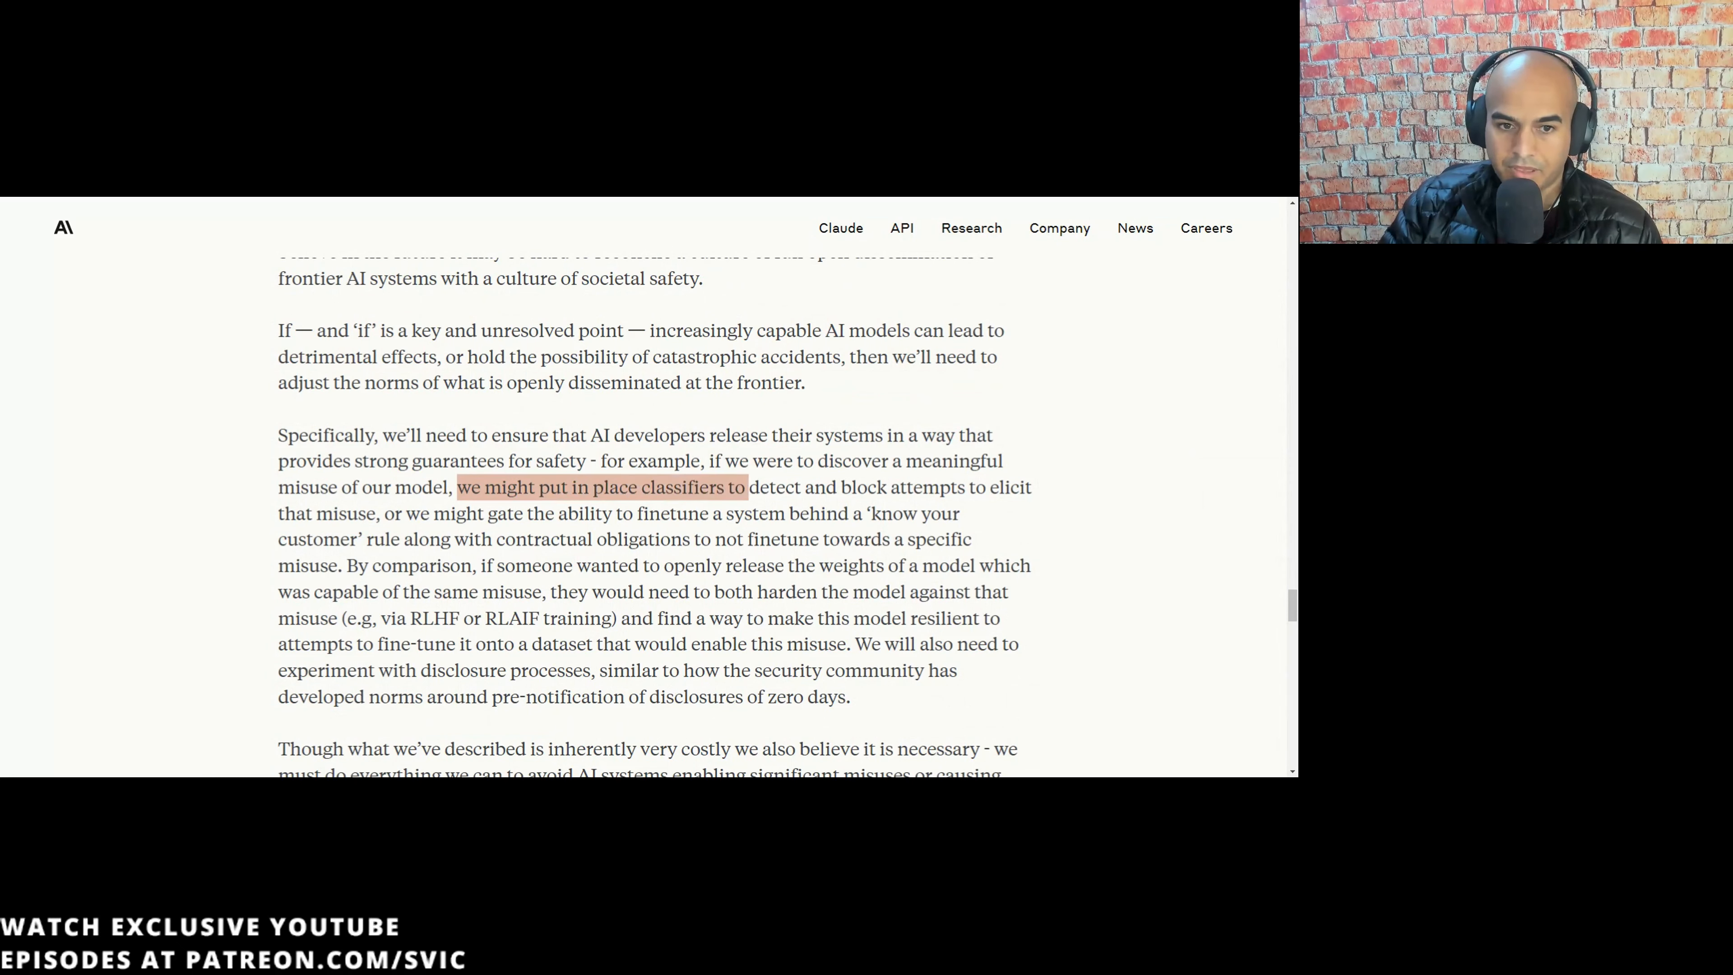
{"action": "left_click_drag", "start_coordinate": [746, 487], "coordinate": [960, 513]}
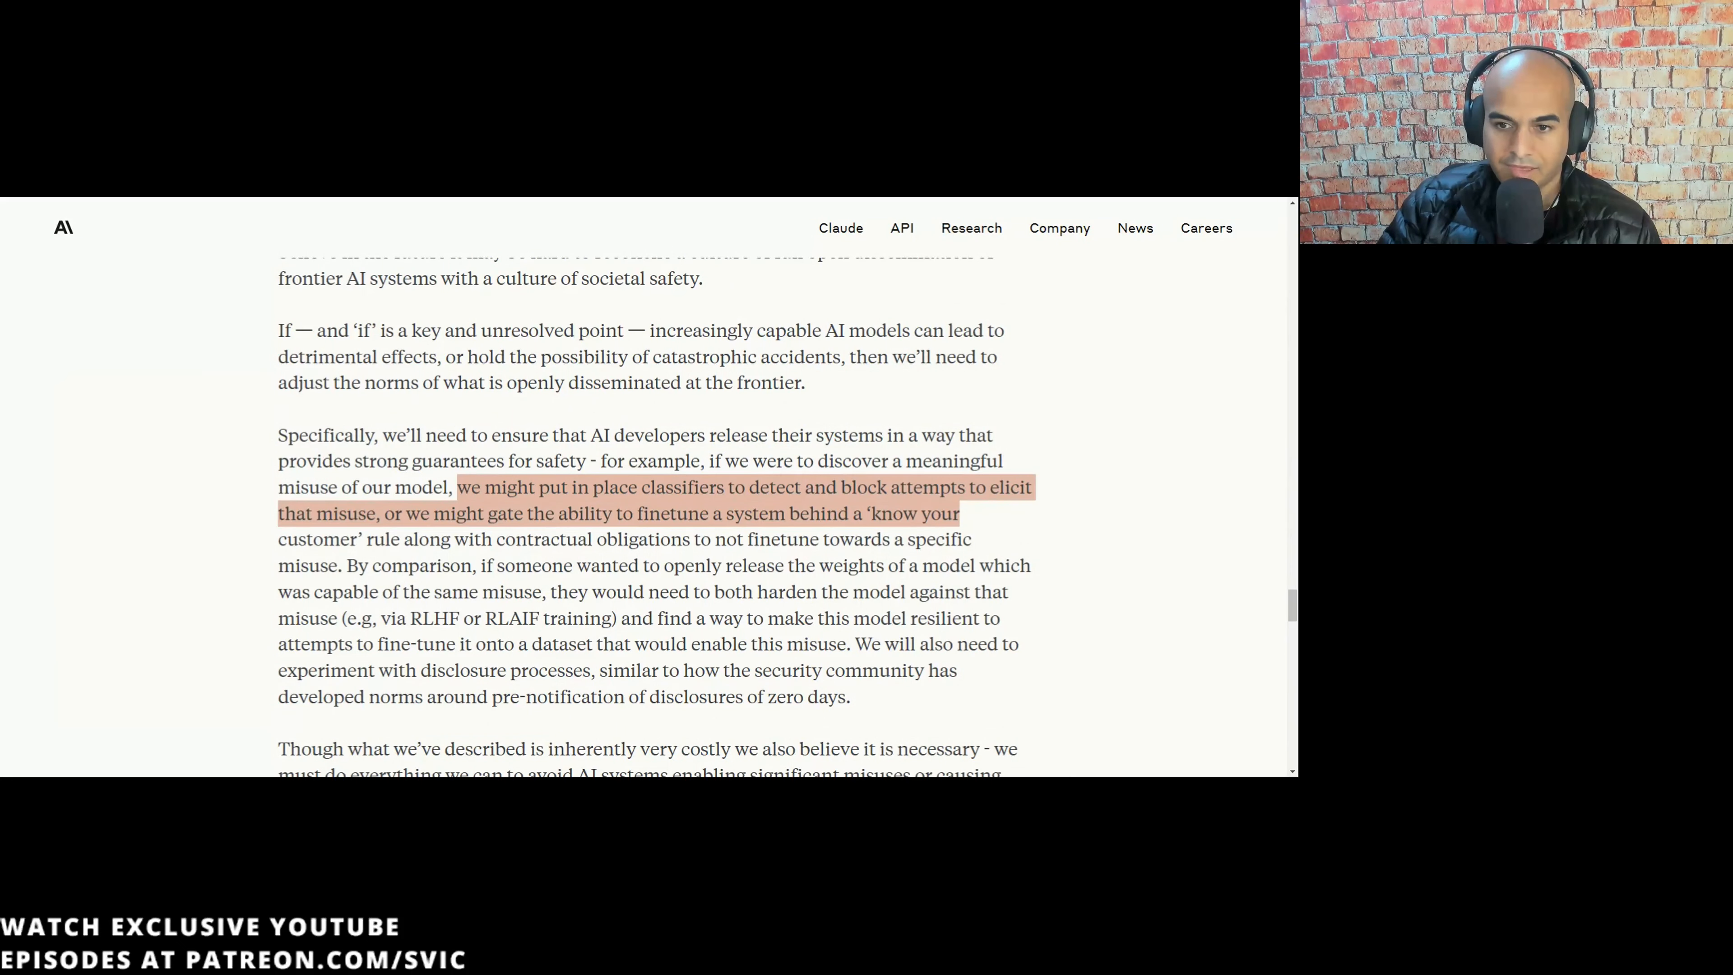